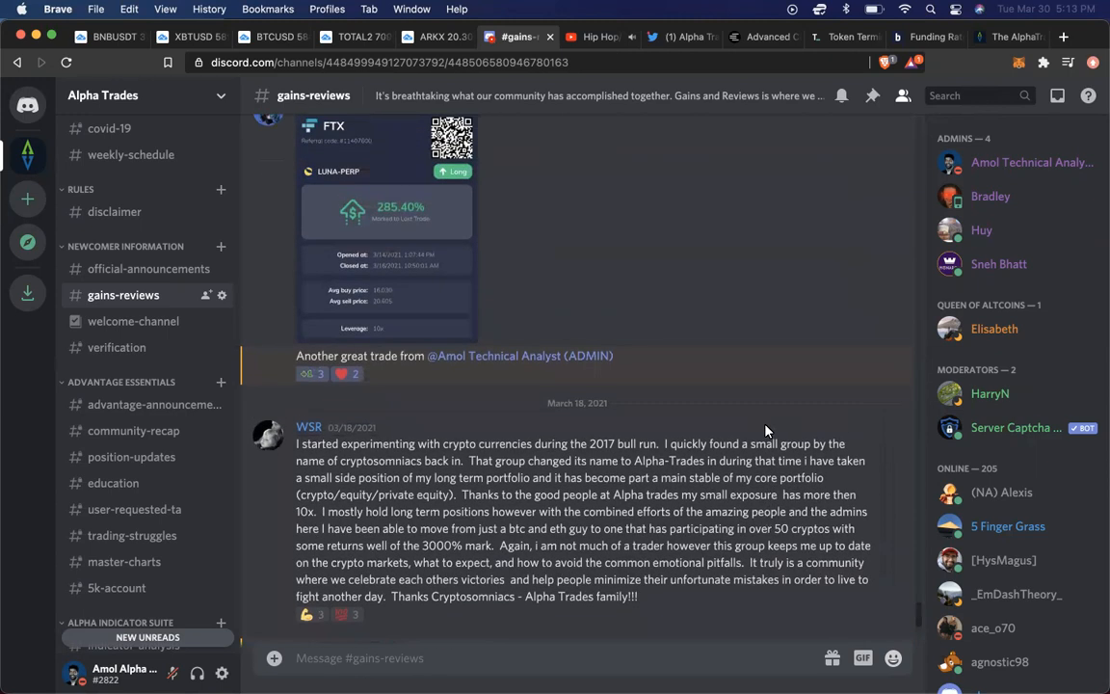
- Scroll through the current page to review its content before leaving it
scroll(down, 3)
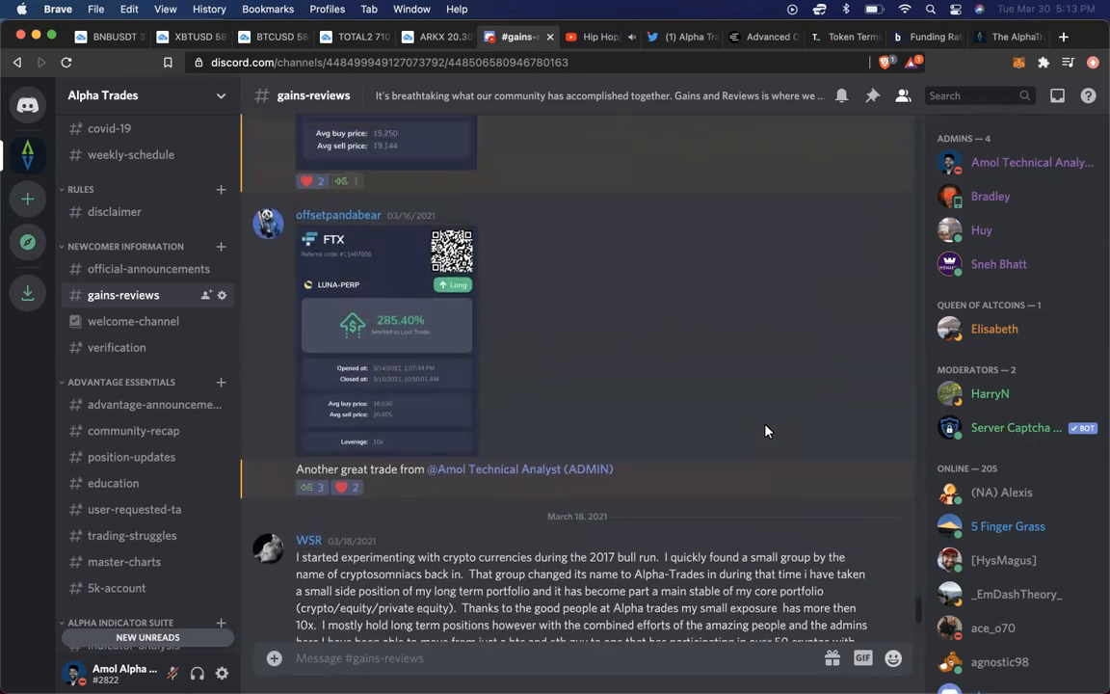
scroll(down, 3)
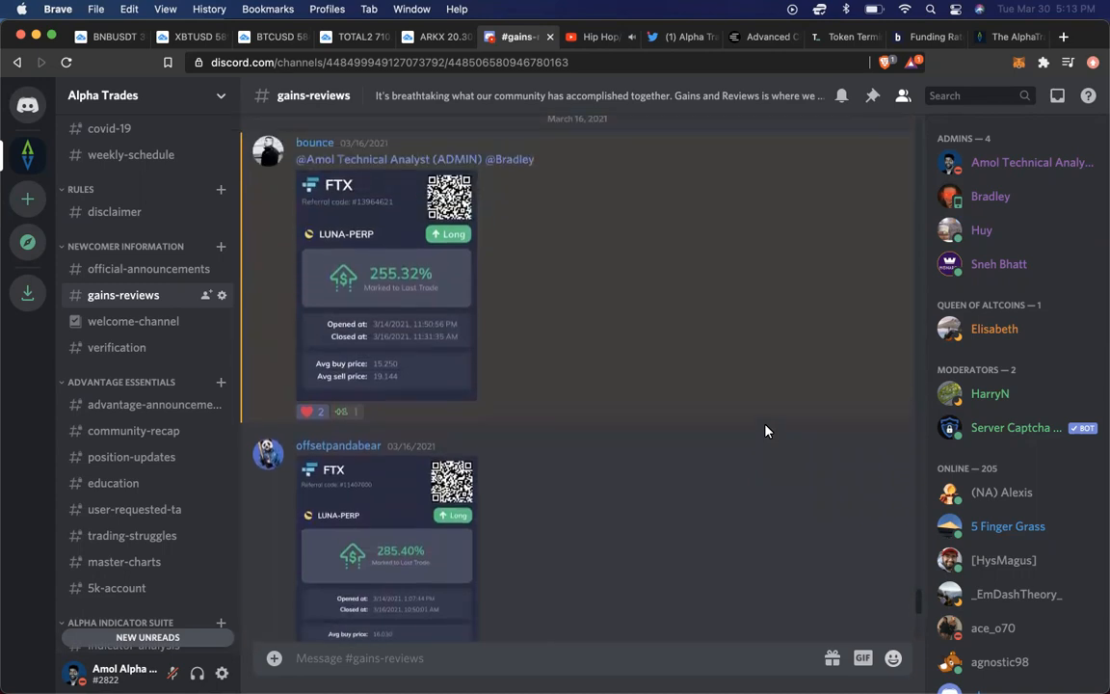
scroll(down, 3)
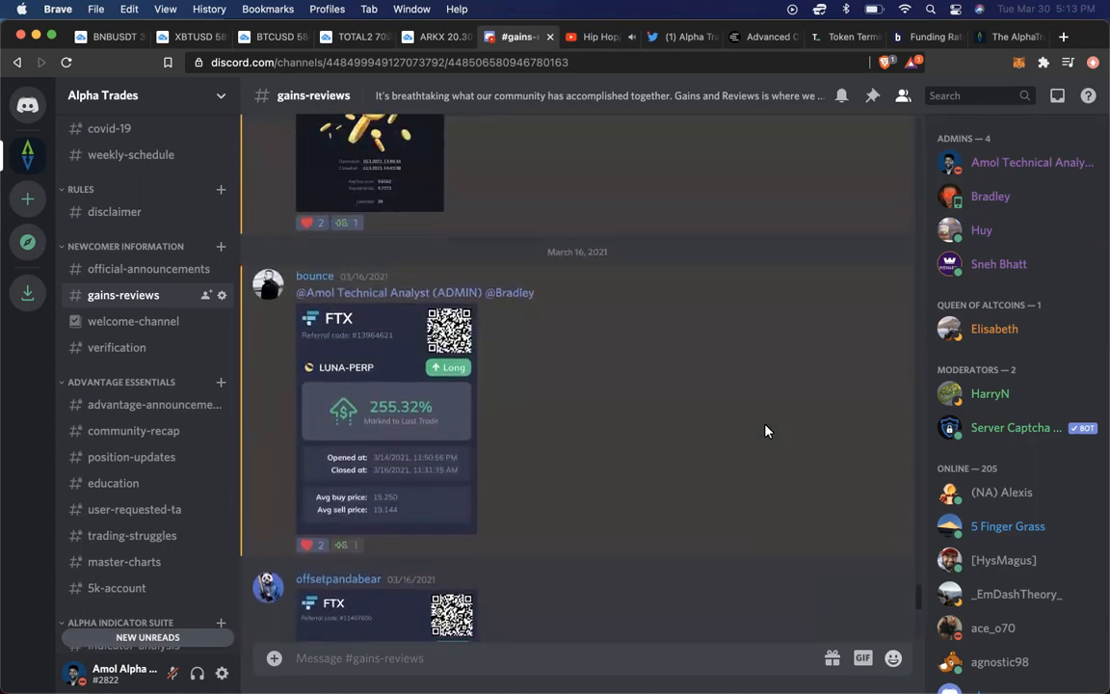
scroll(down, 3)
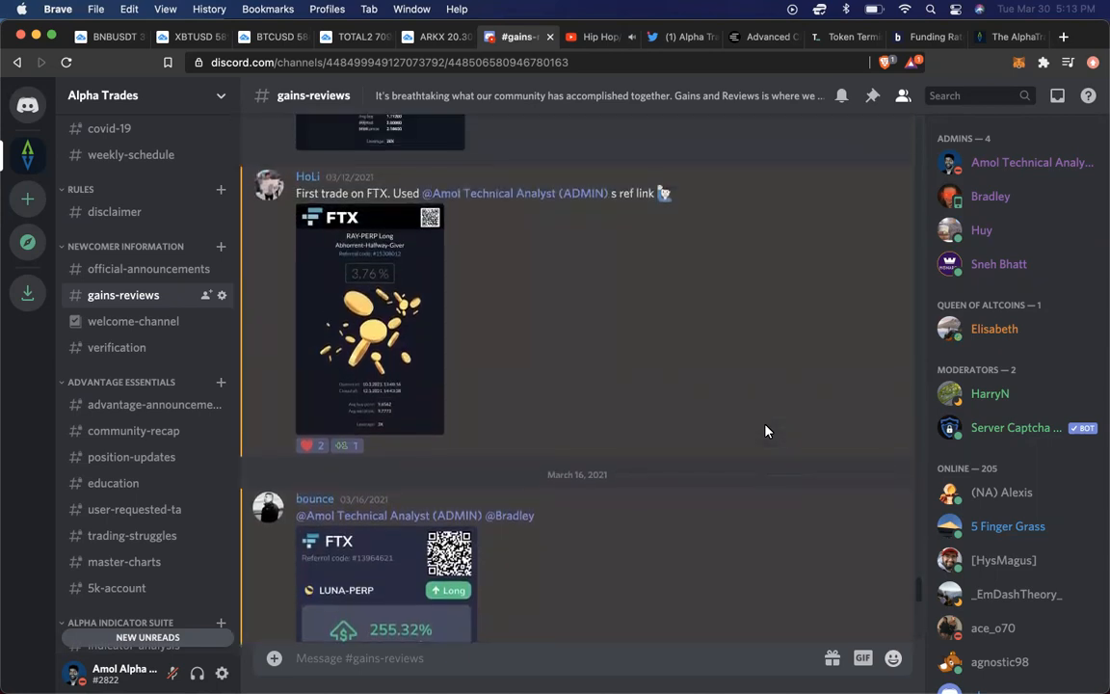
scroll(down, 3)
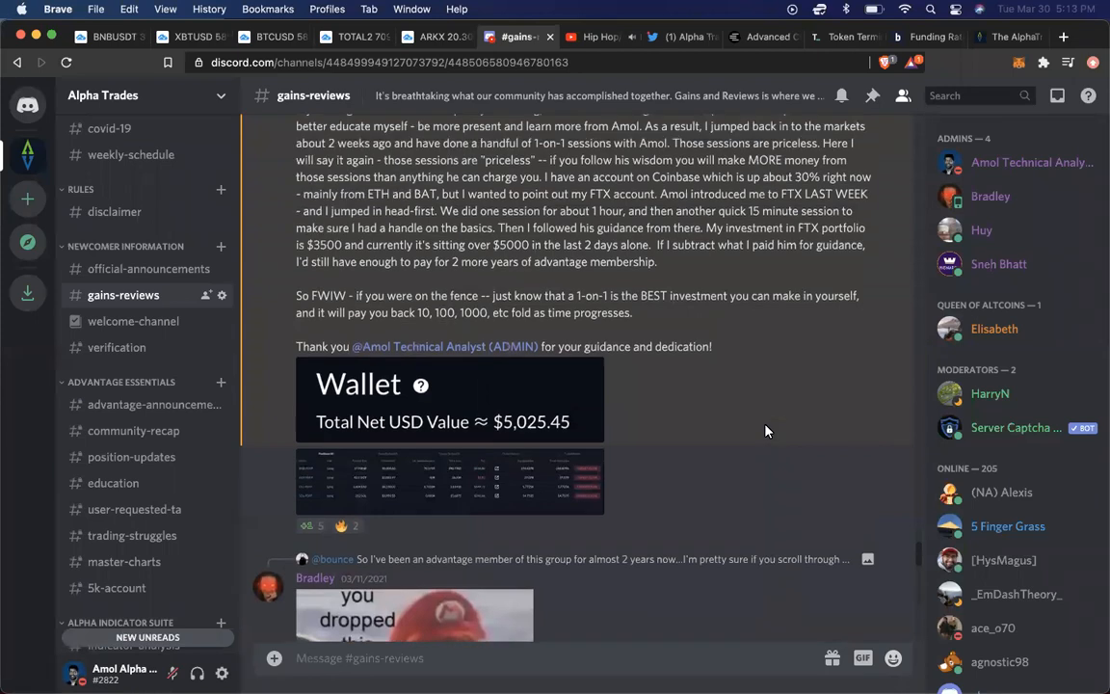
scroll(up, 3)
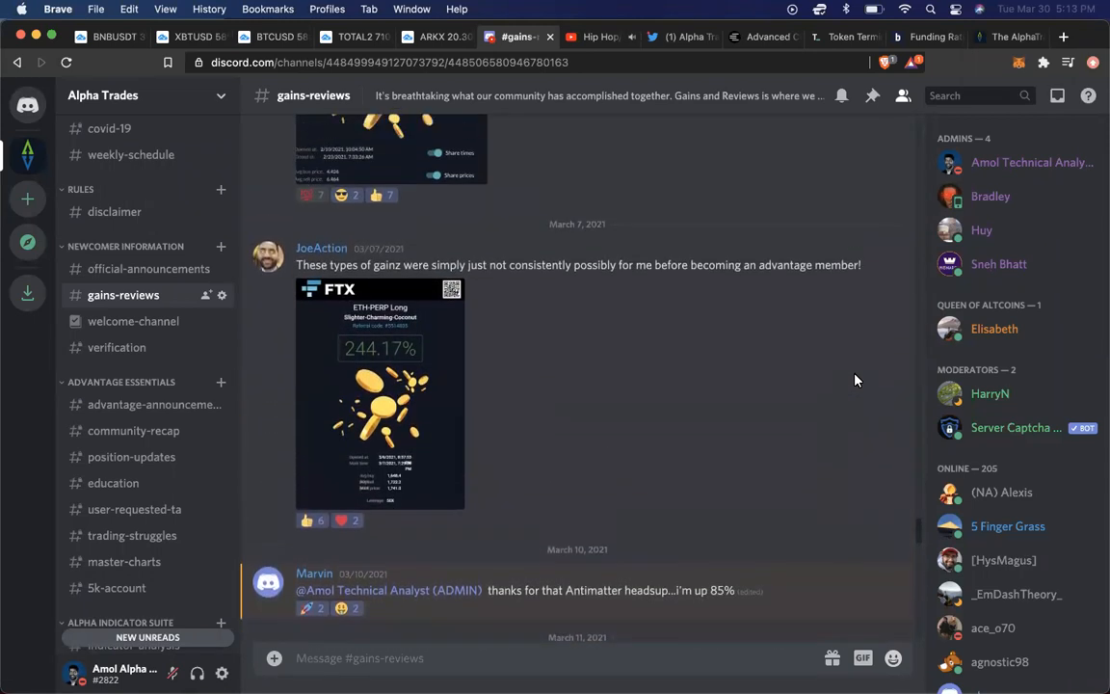
scroll(down, 3)
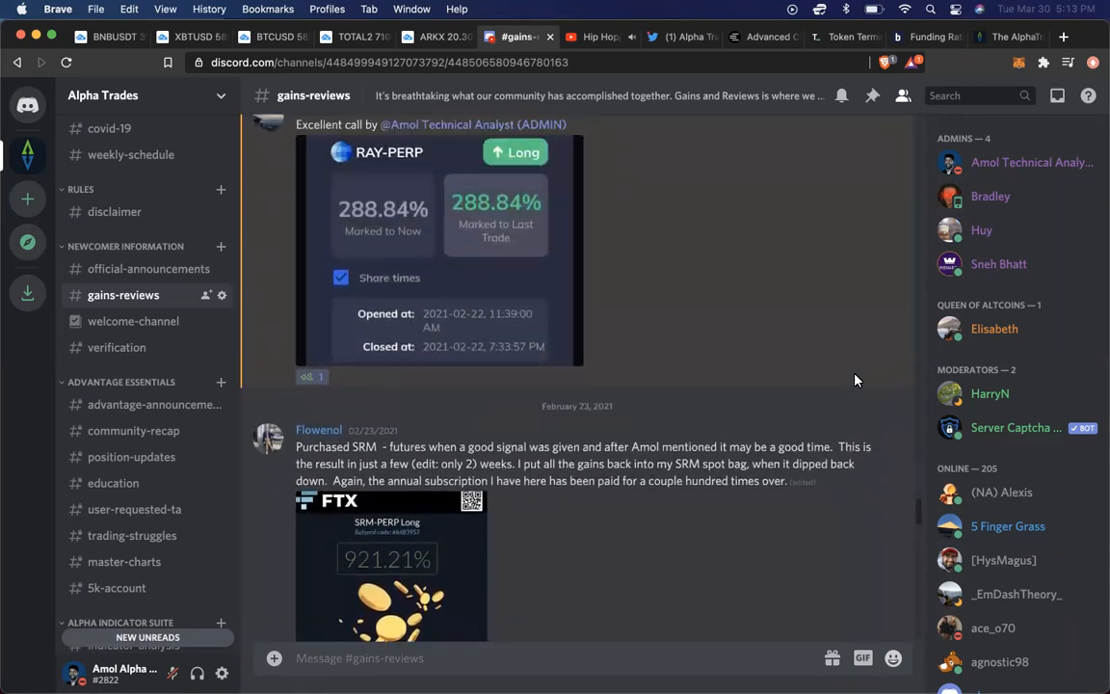
scroll(up, 3)
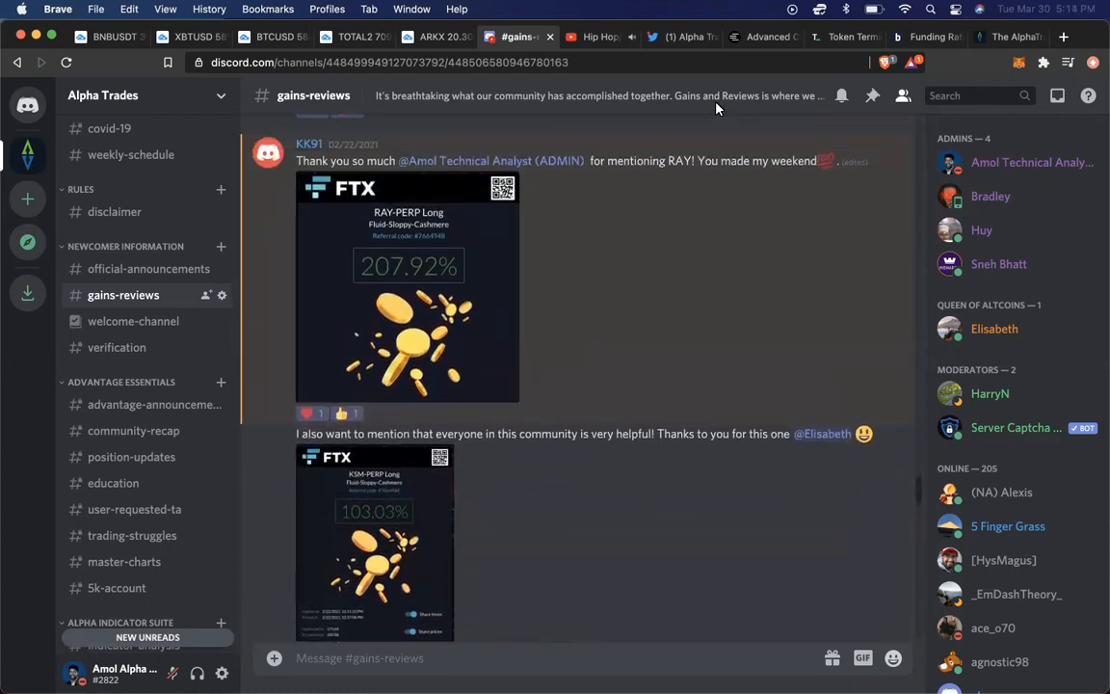
scroll(down, 3)
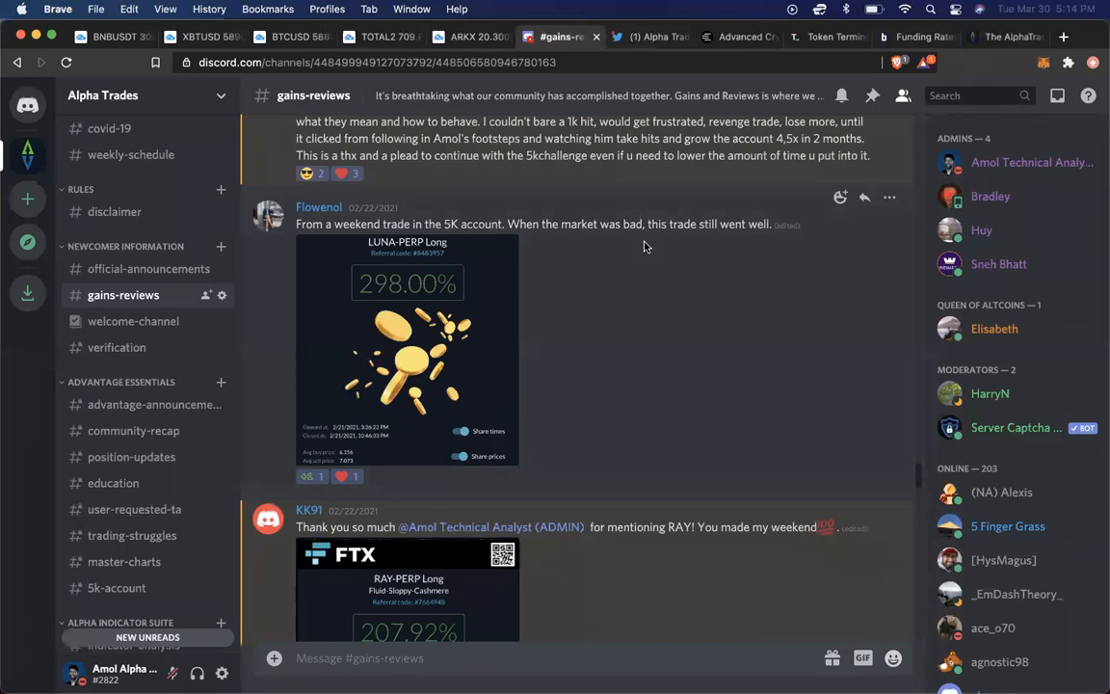
mouse_move(393, 202)
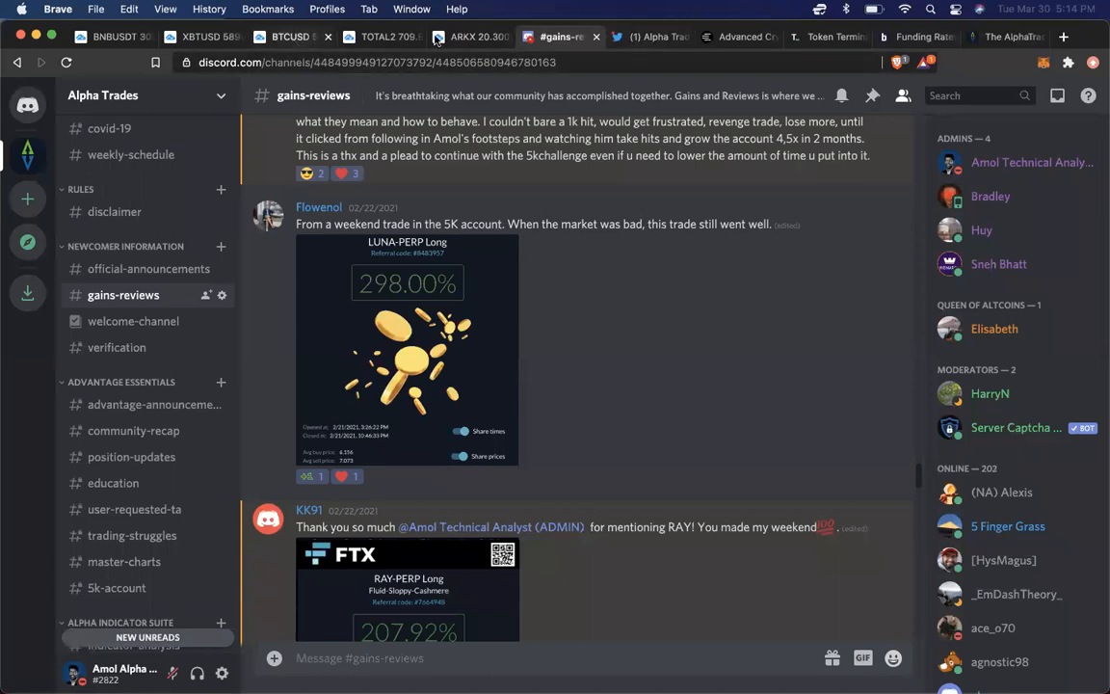
mouse_move(655, 334)
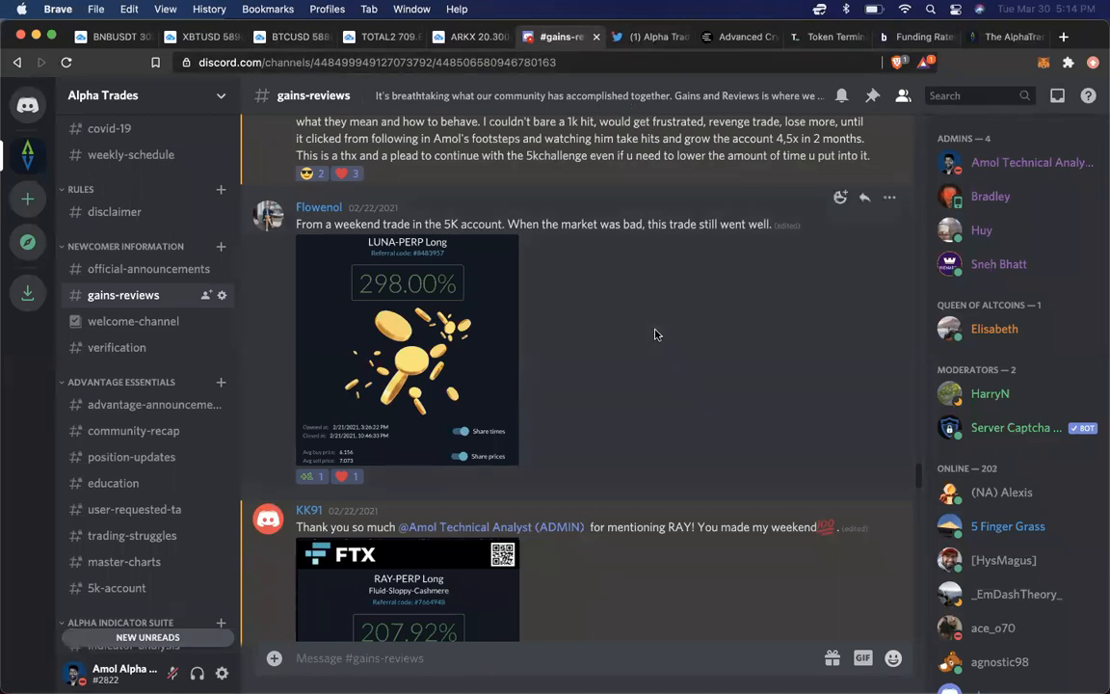
mouse_move(464, 361)
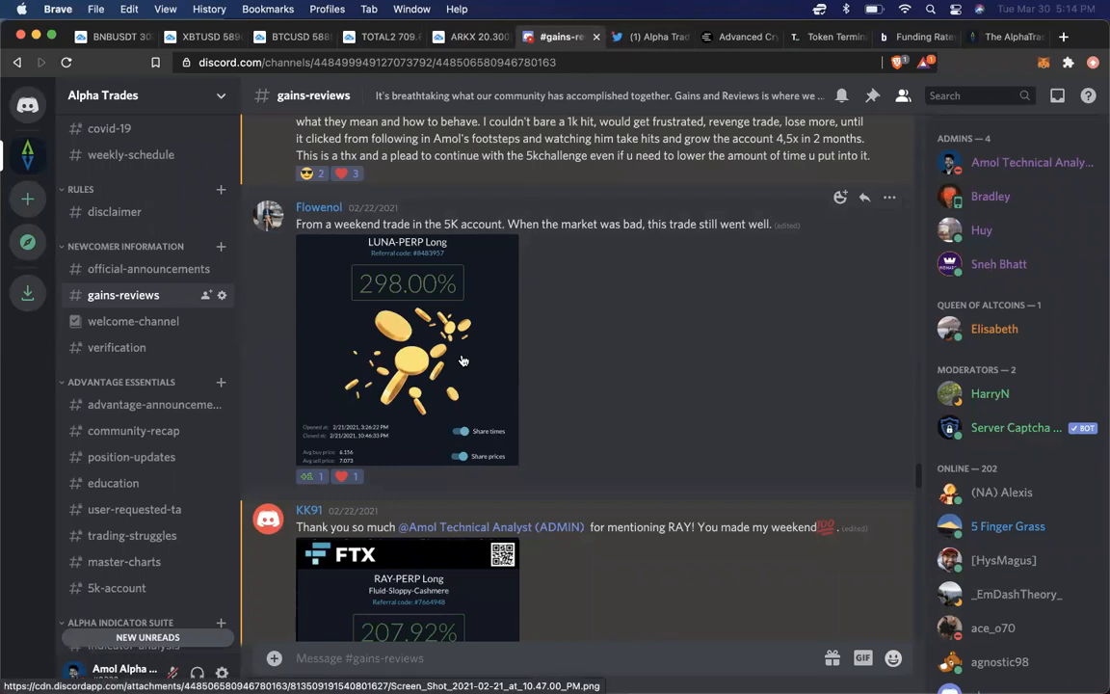
mouse_move(596, 390)
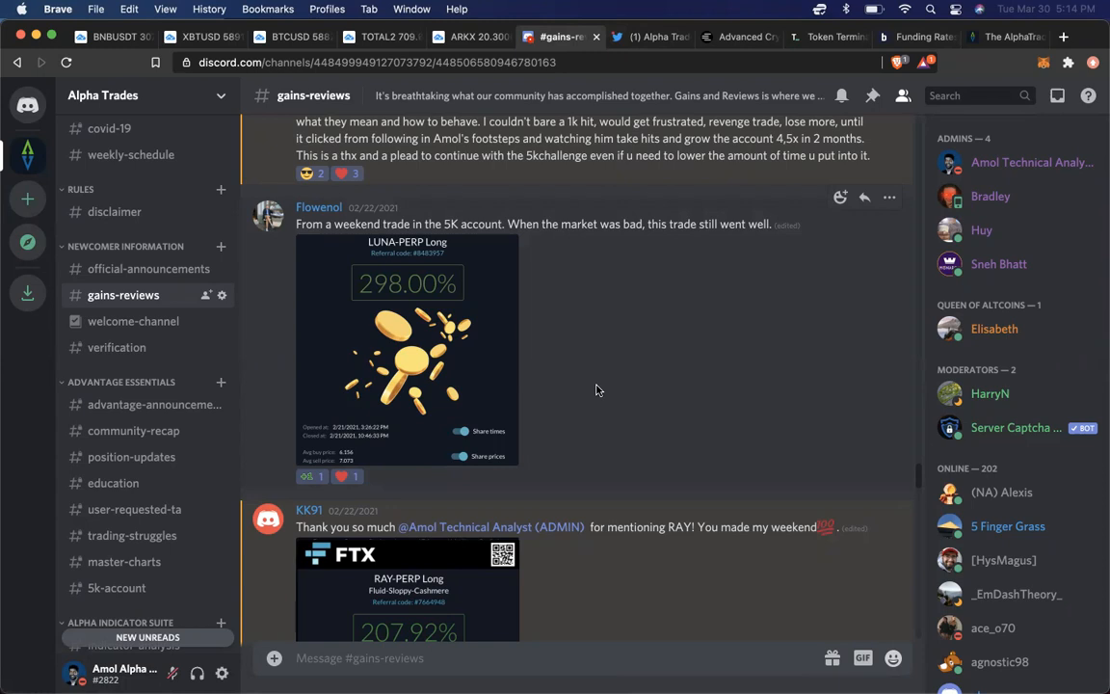
mouse_move(412, 356)
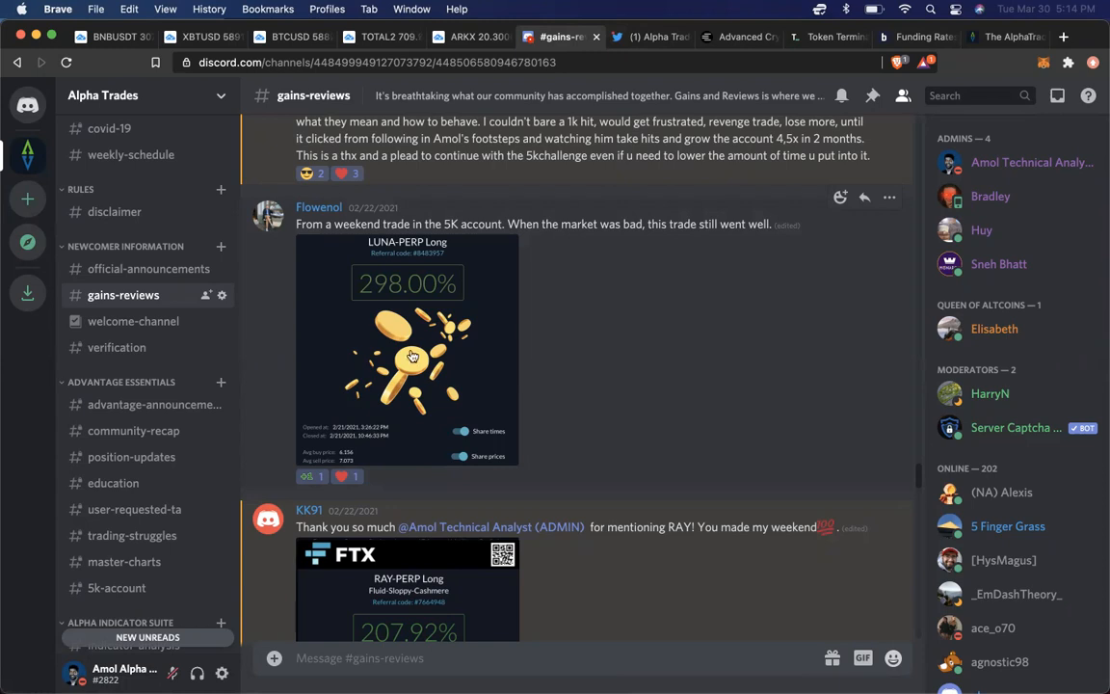
mouse_move(485, 334)
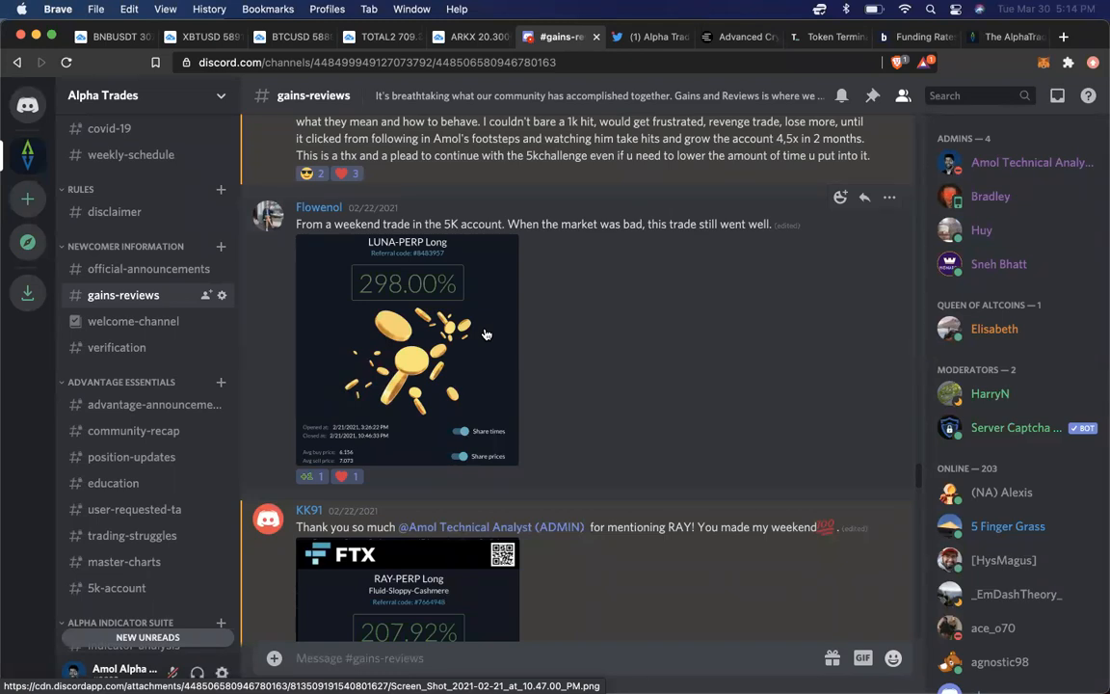
scroll(down, 3)
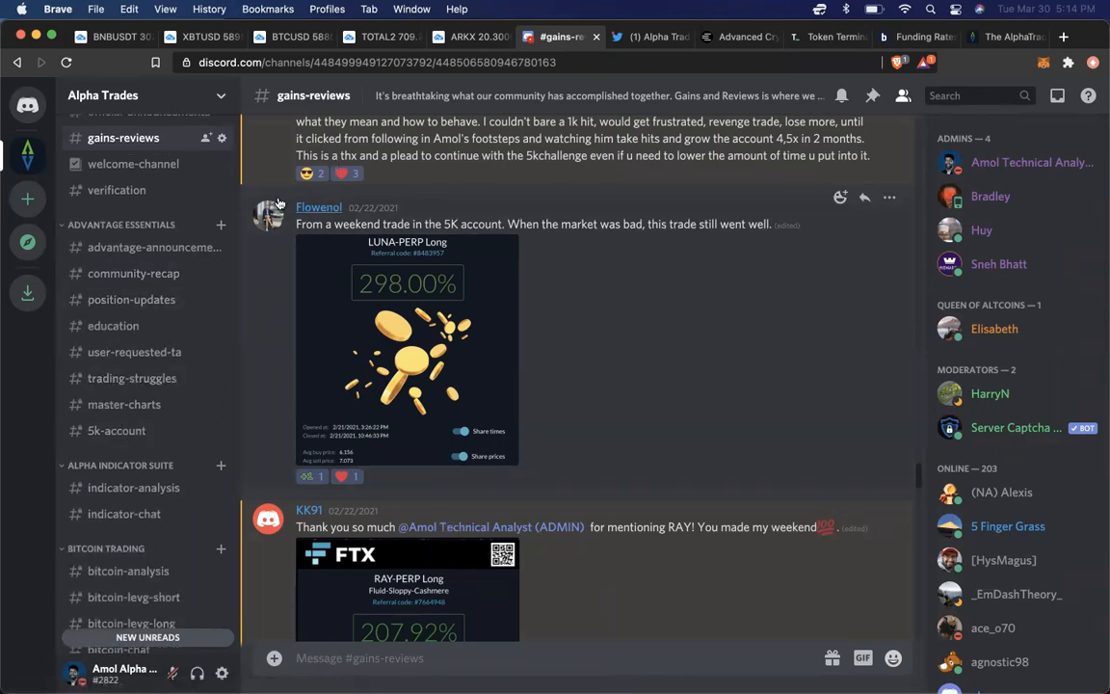
mouse_move(265, 259)
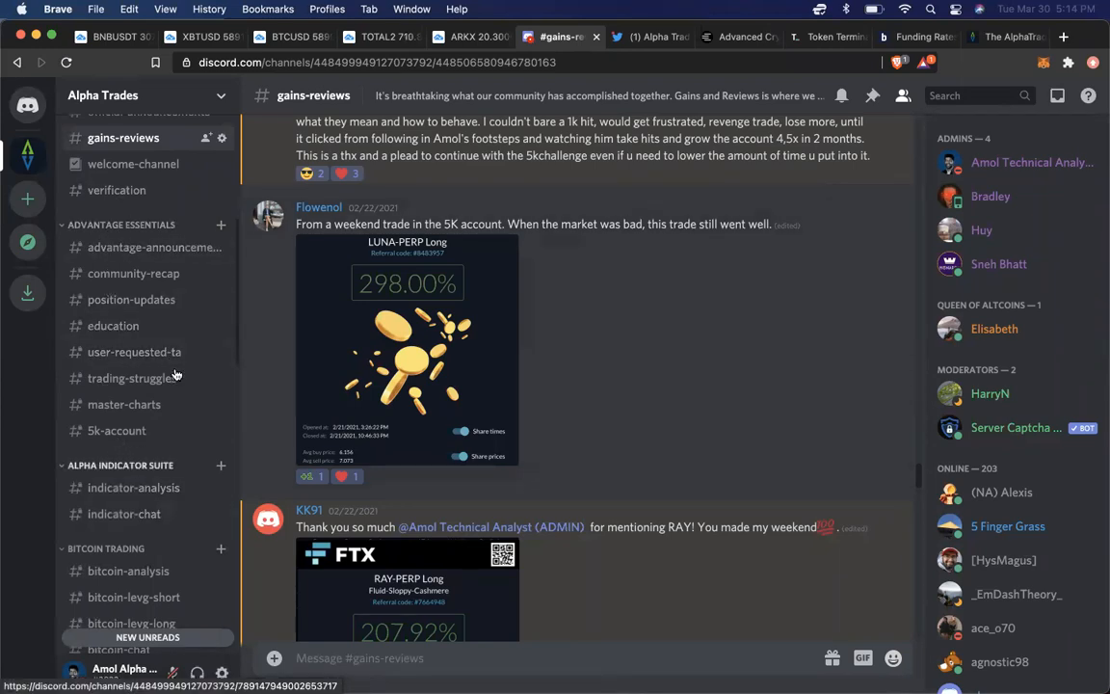
- Bring up the Alpha Trades website and go to its Products page
click(1005, 37)
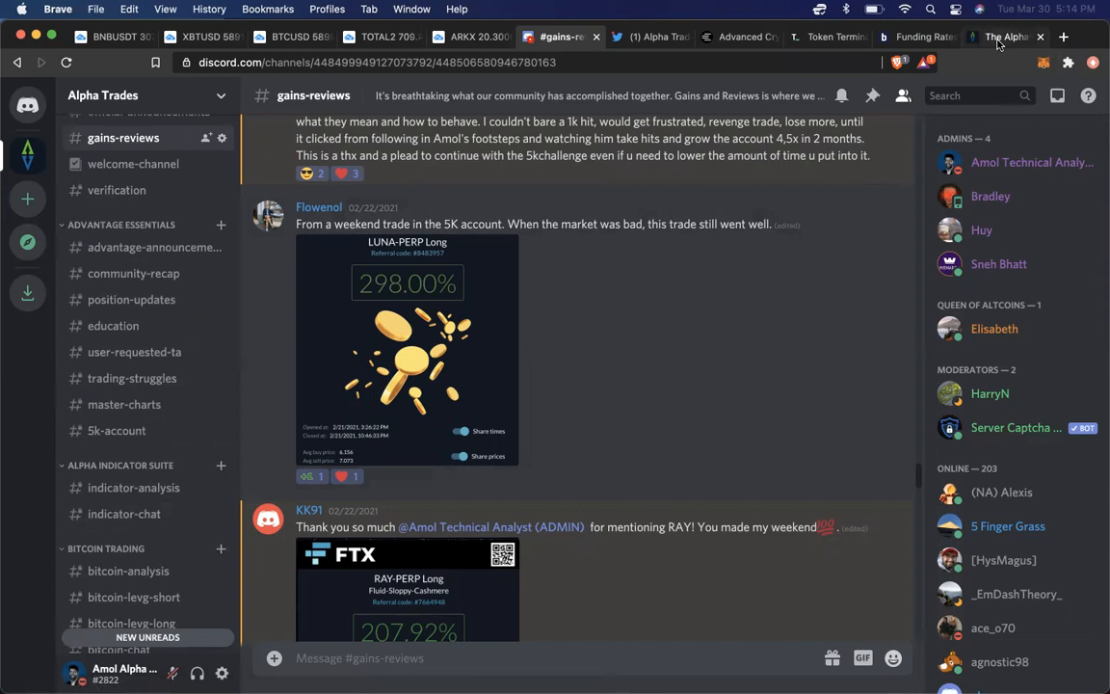
click(1002, 37)
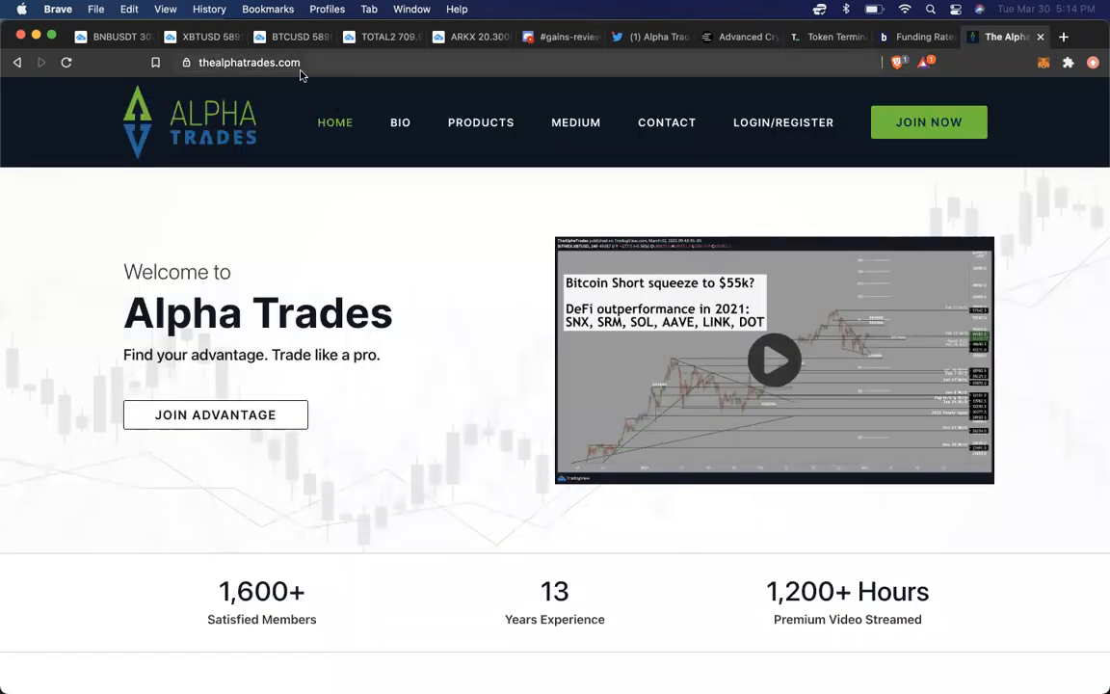
click(481, 123)
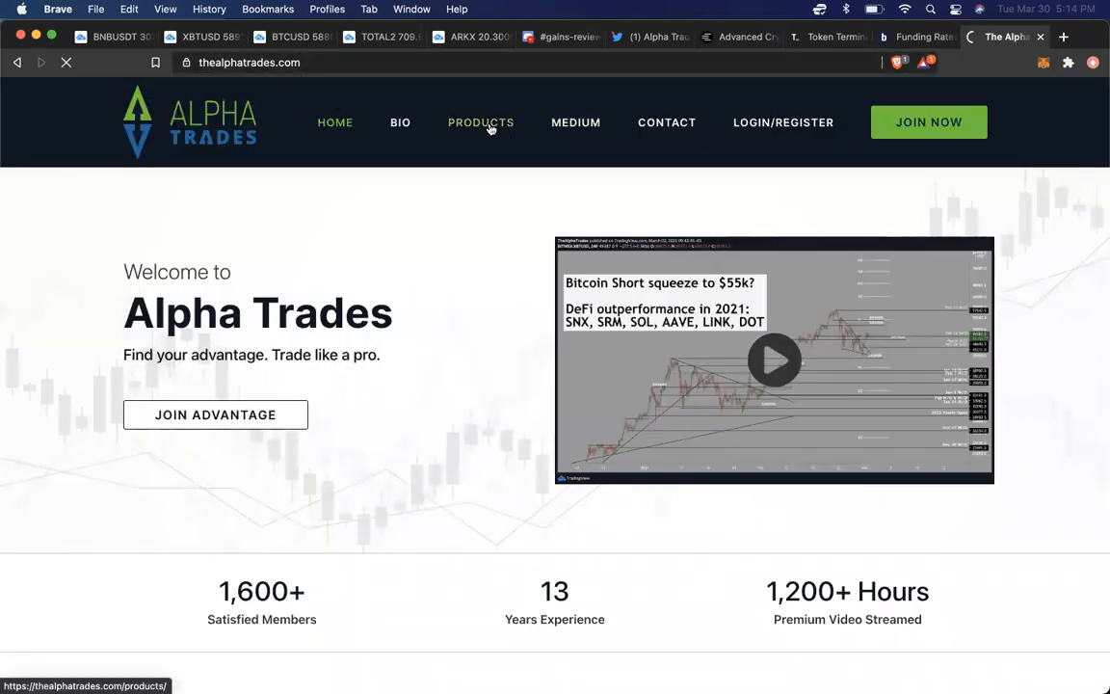
click(480, 122)
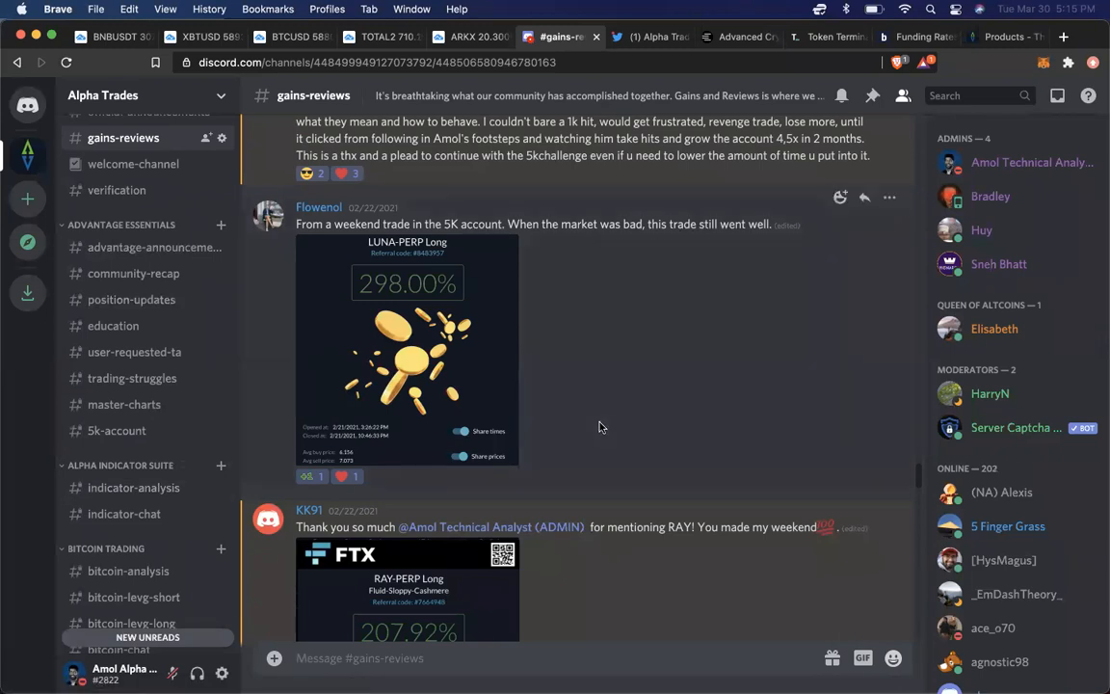
- Scroll the gains-reviews channel down past the 298% post to KK91's RAY-PERP and KSM-PERP results
scroll(down, 3)
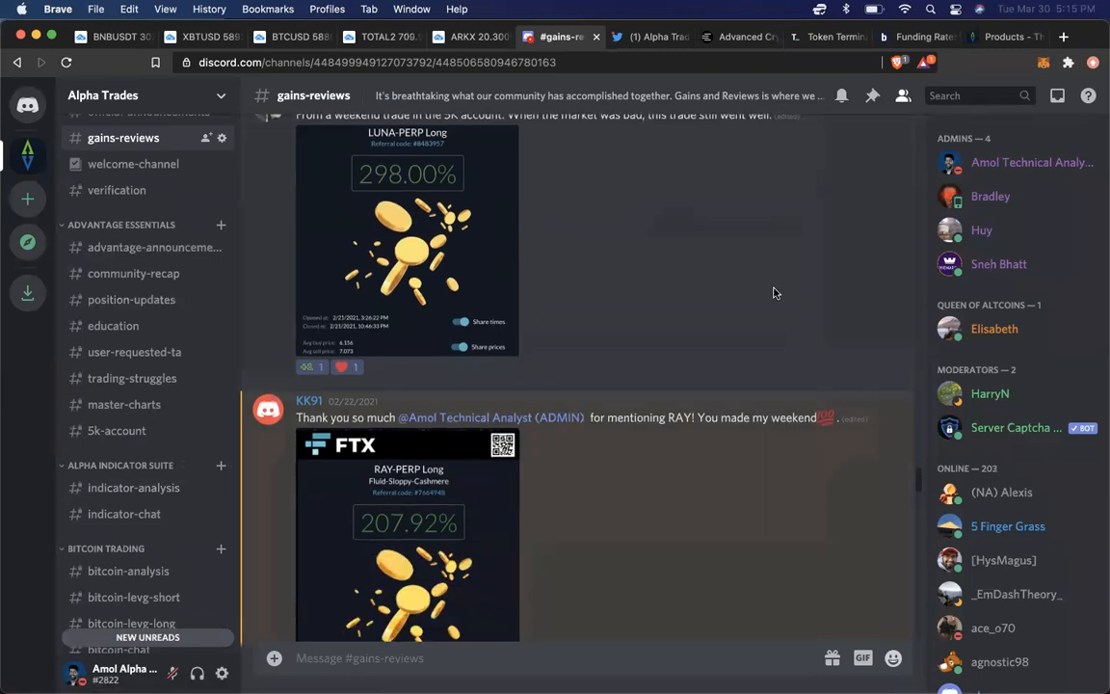
scroll(down, 3)
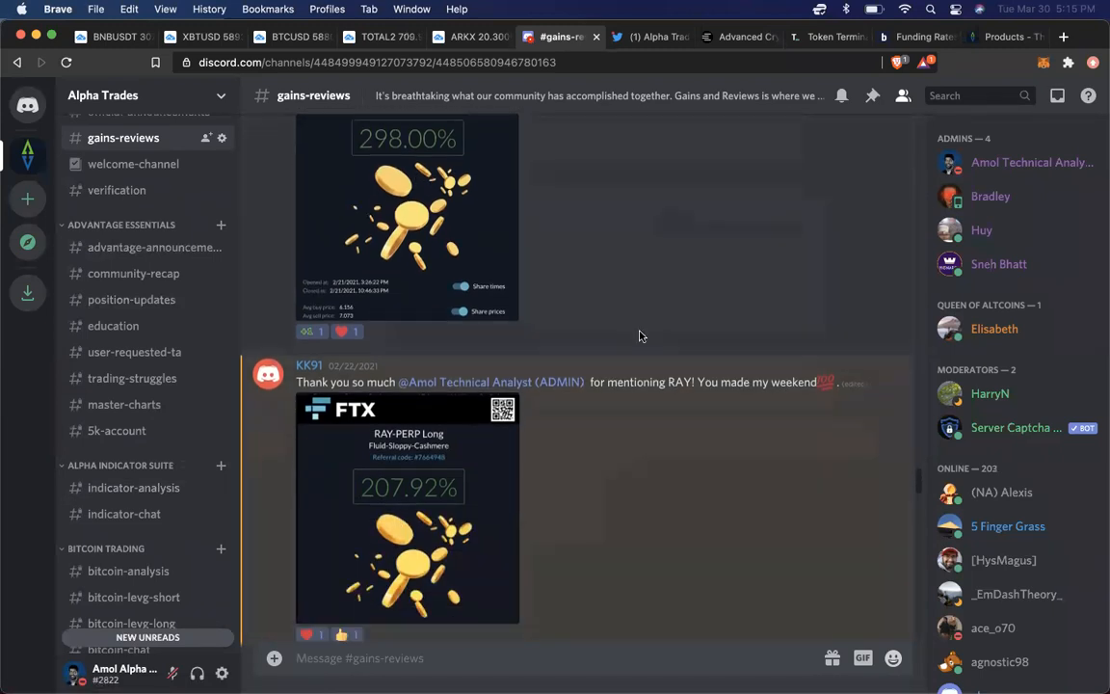
scroll(down, 3)
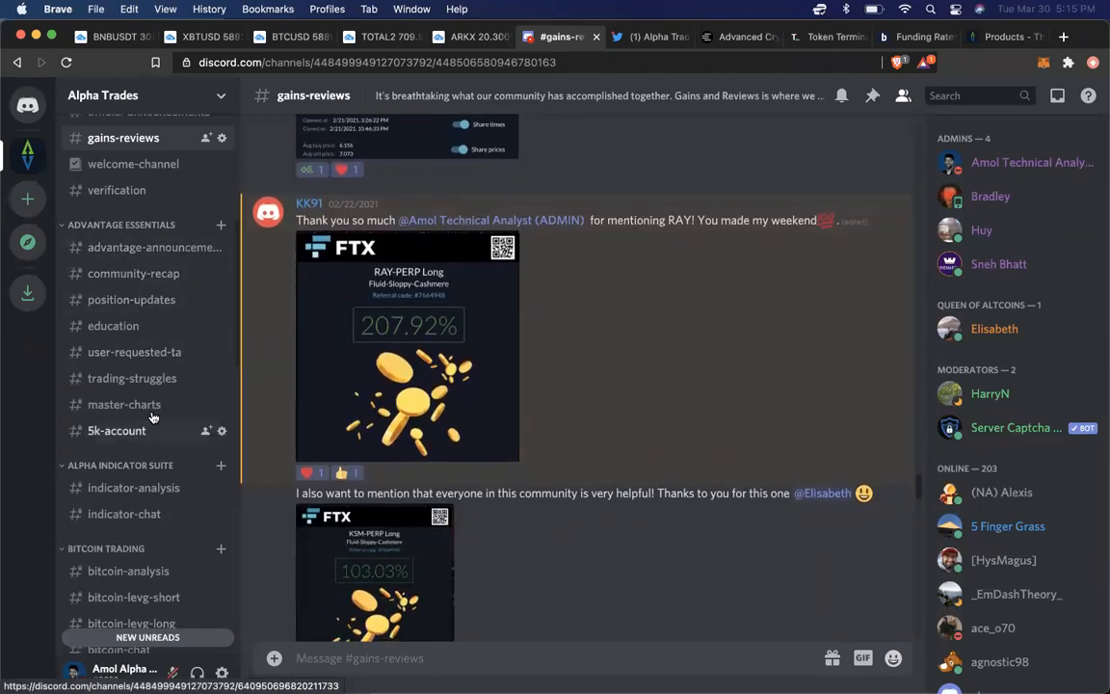
mouse_move(114, 475)
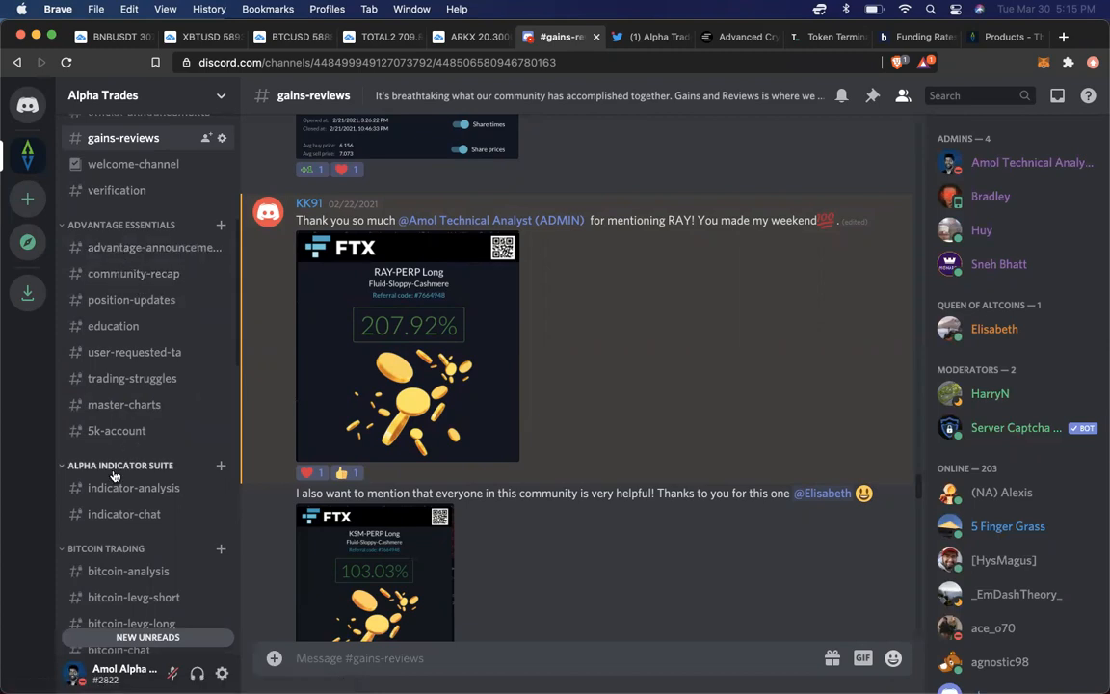
mouse_move(621, 486)
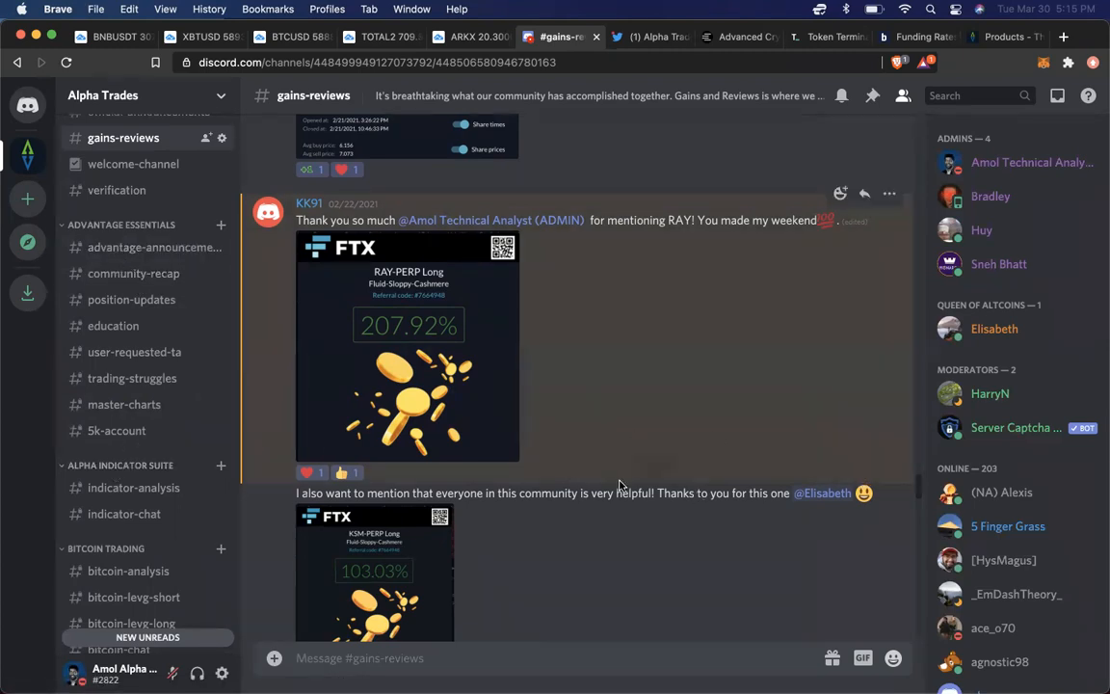
mouse_move(634, 405)
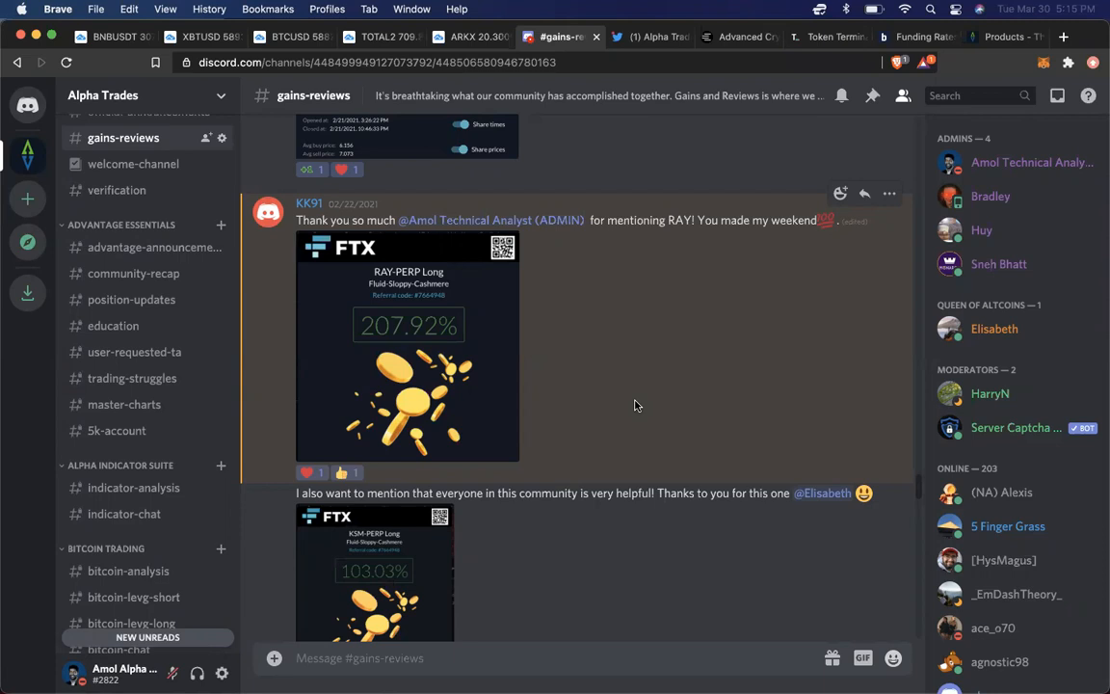
mouse_move(515, 372)
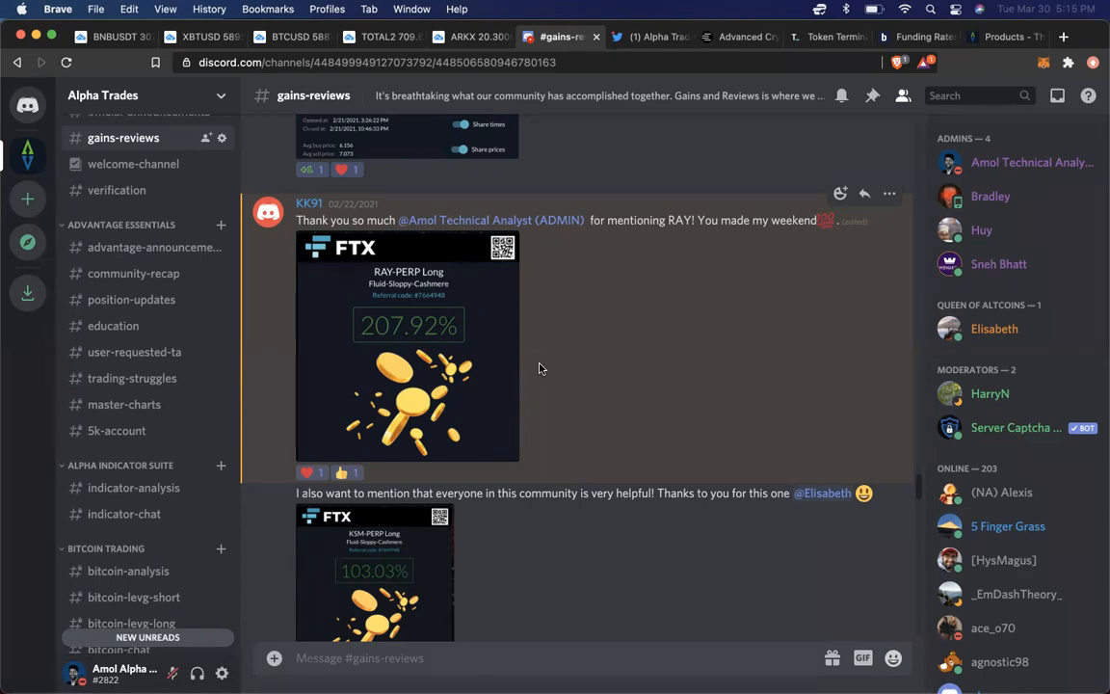
mouse_move(117, 319)
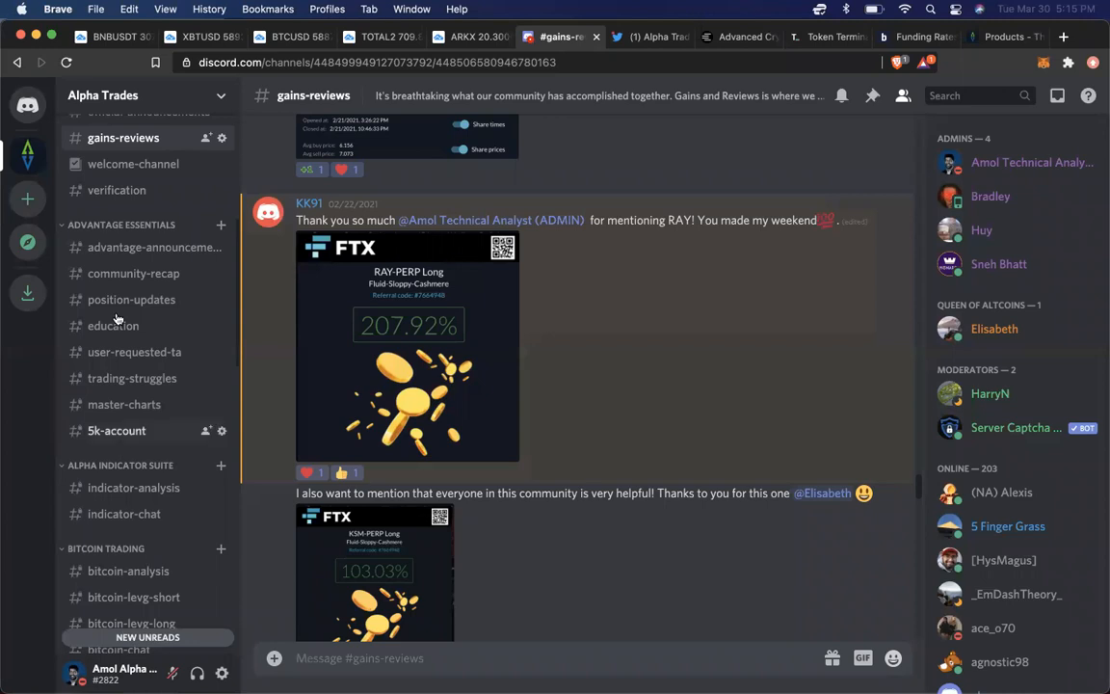
mouse_move(122, 430)
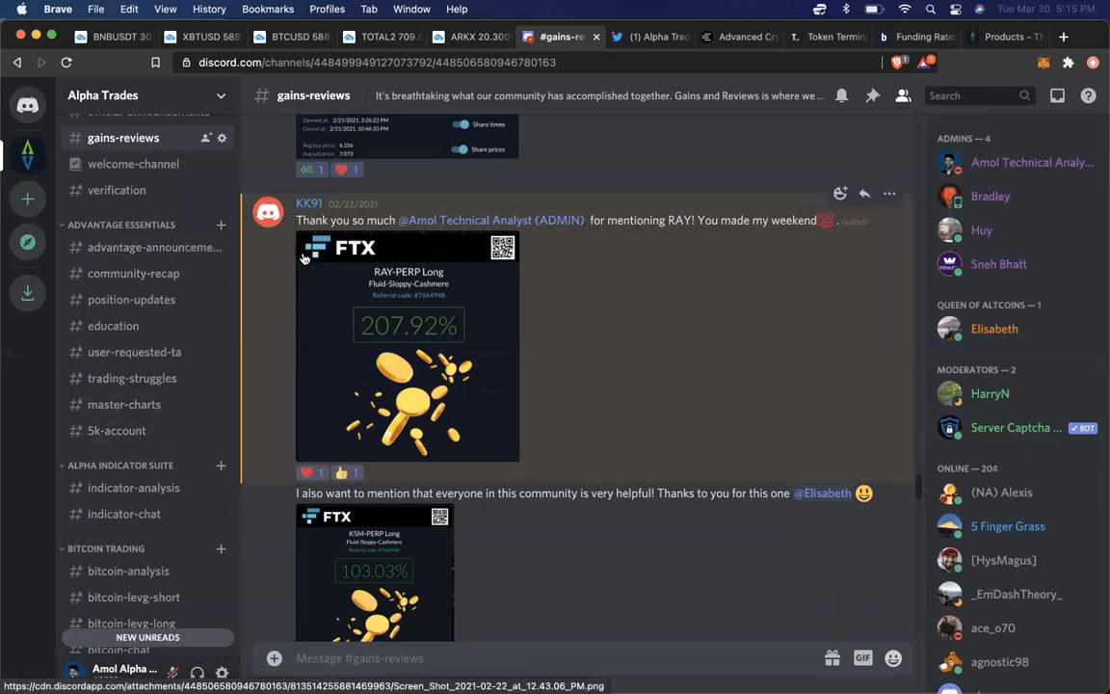
mouse_move(468, 270)
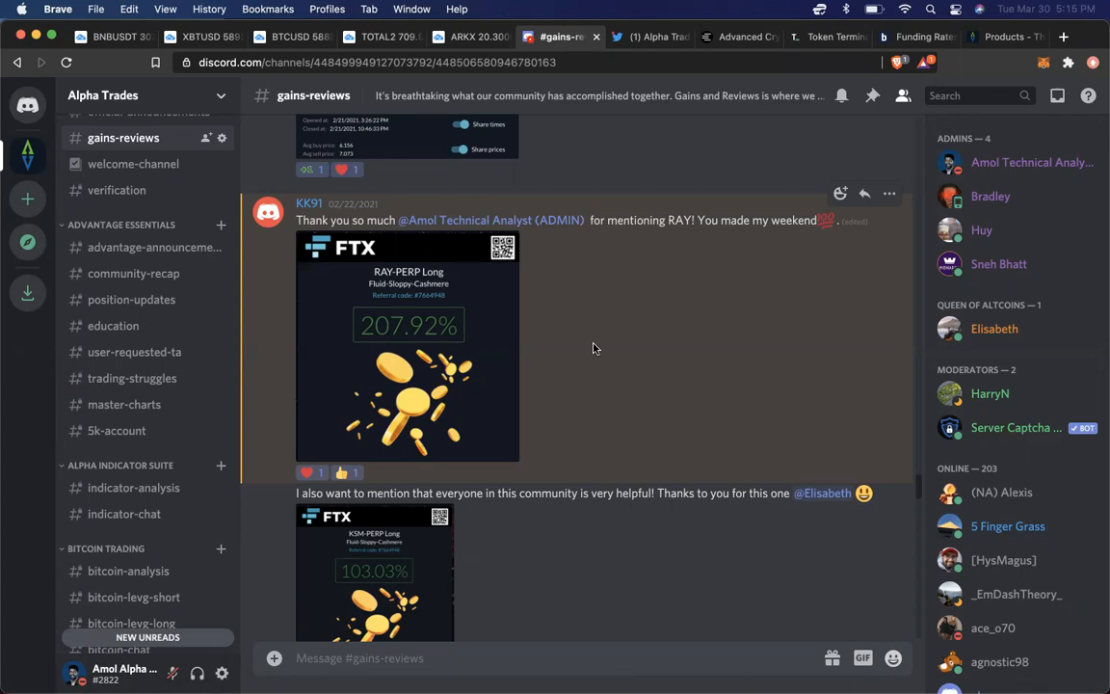
mouse_move(192, 397)
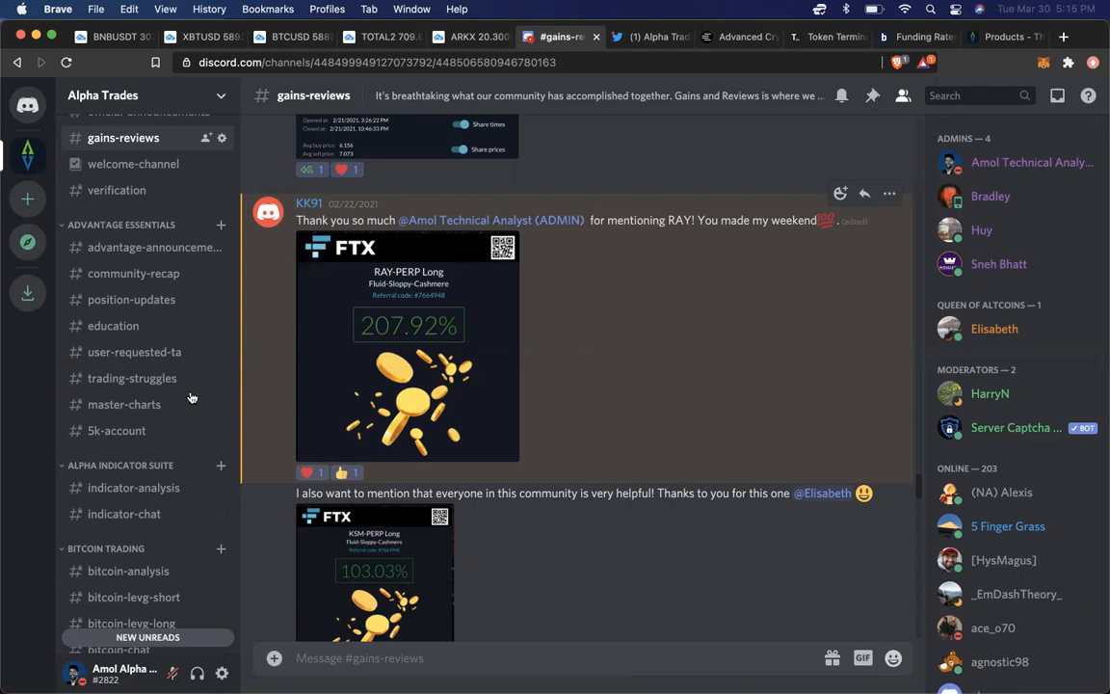
mouse_move(134, 352)
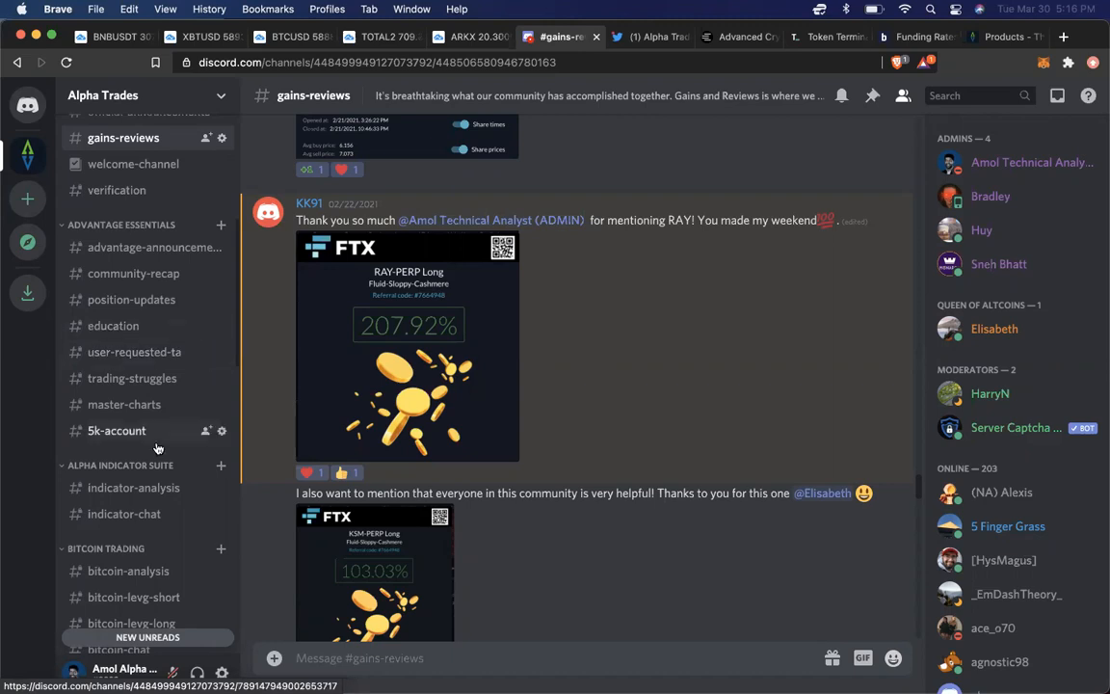
mouse_move(146, 444)
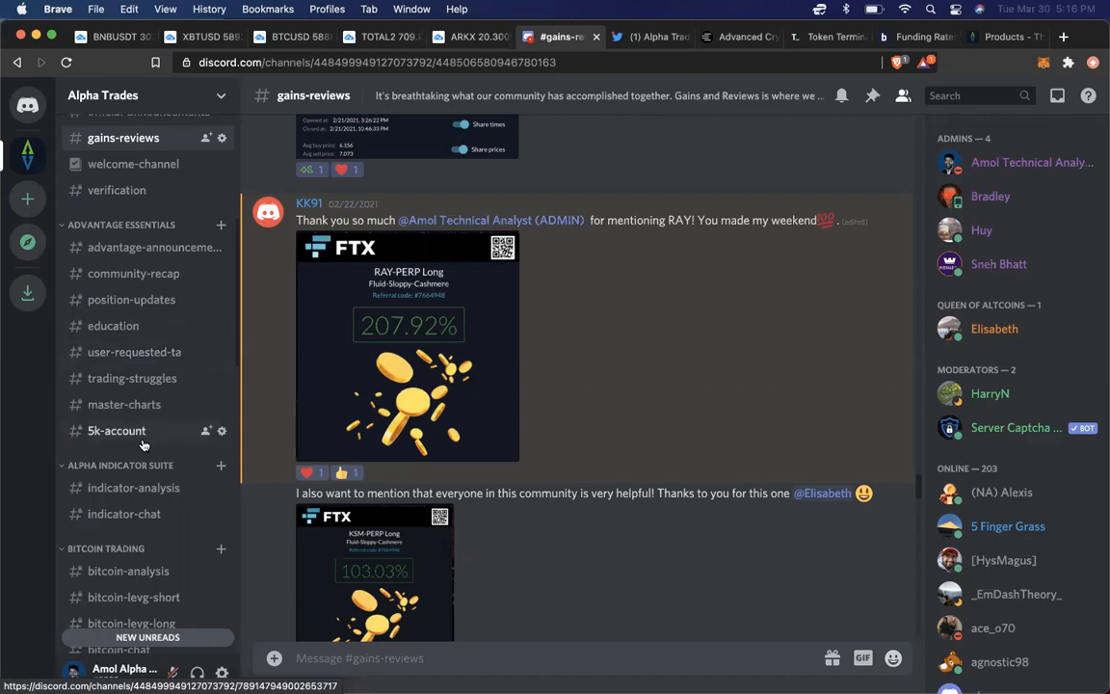
mouse_move(144, 441)
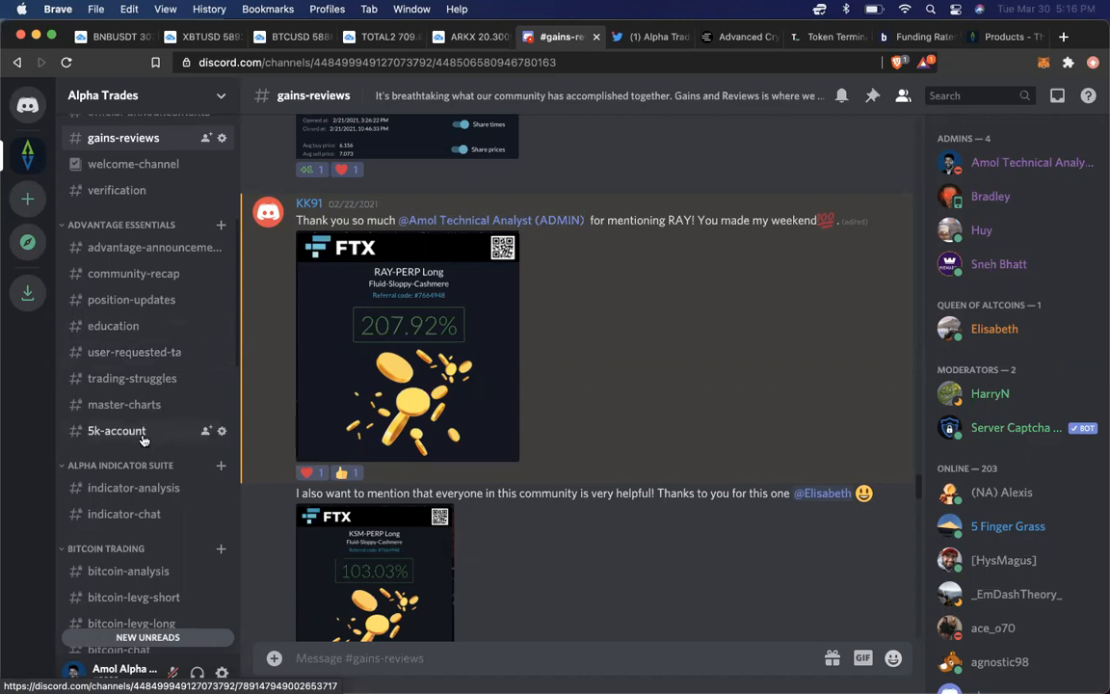
- Show the 5k-account channel and scroll to the March 30, 2021 morning analysis video, account value $13,300
click(116, 430)
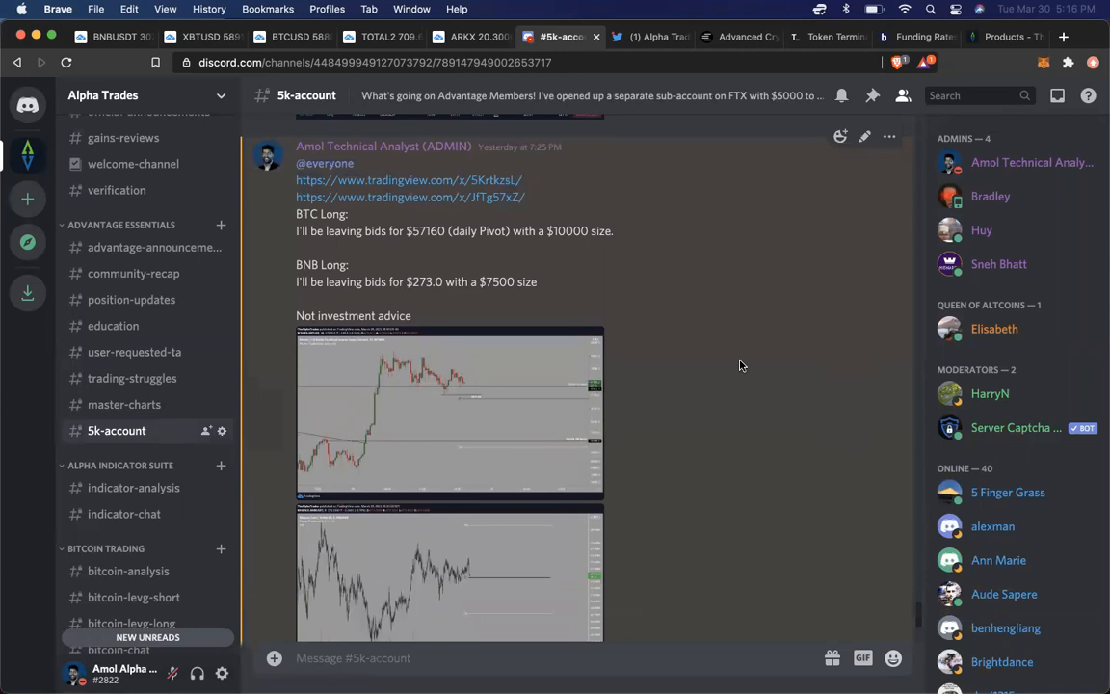
scroll(down, 3)
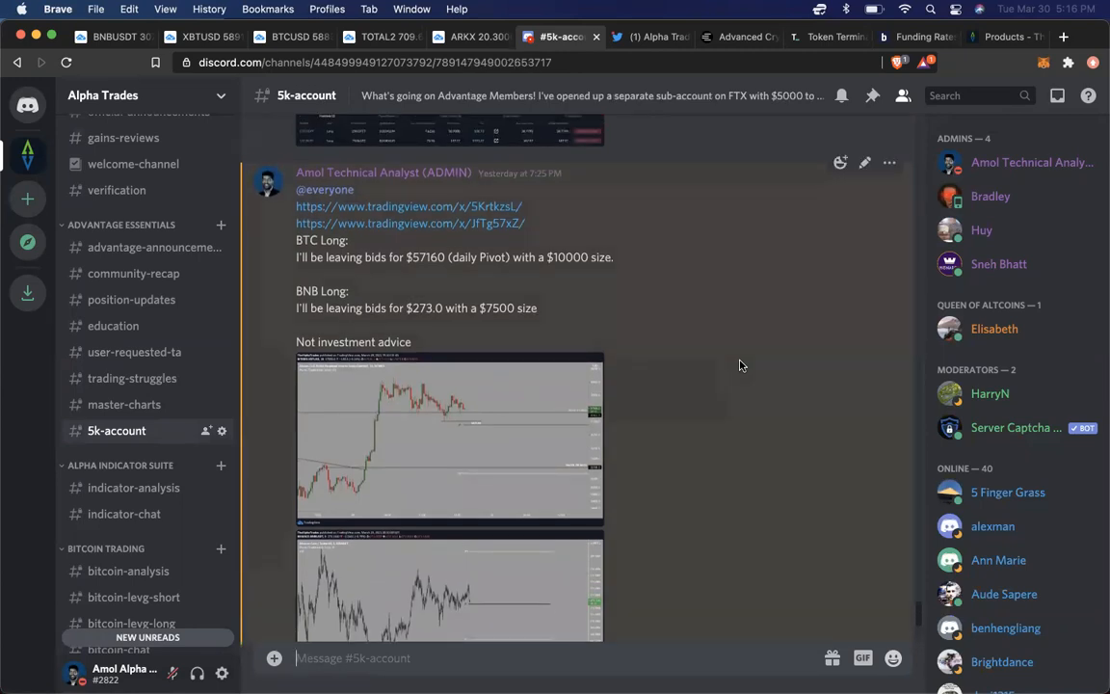
mouse_move(658, 265)
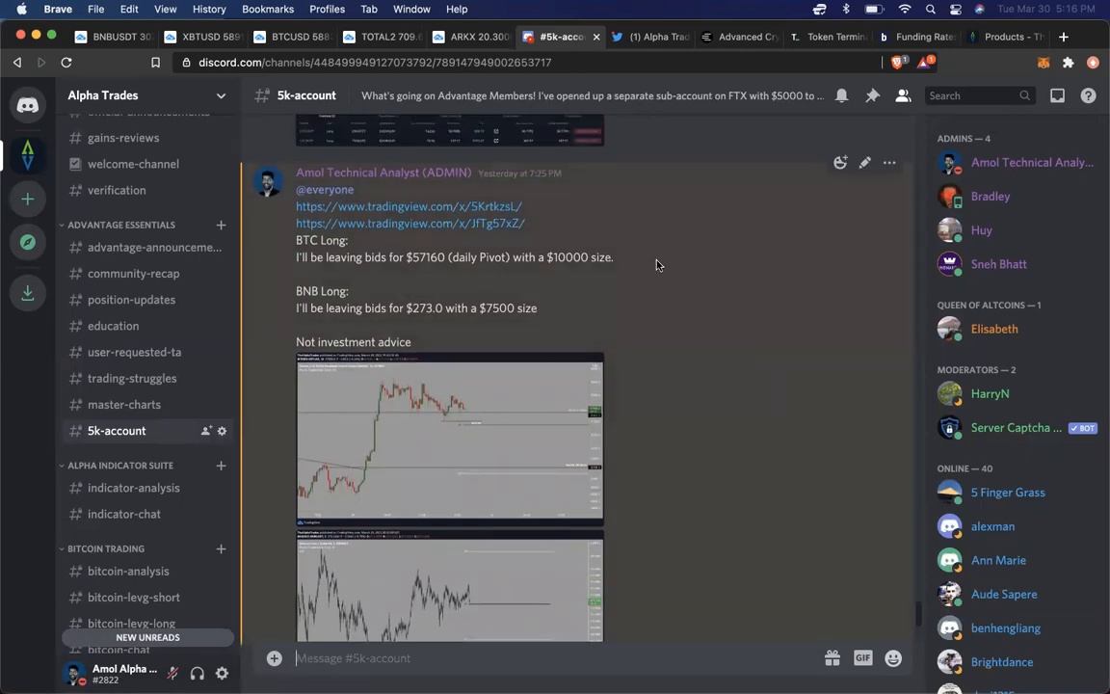
mouse_move(691, 252)
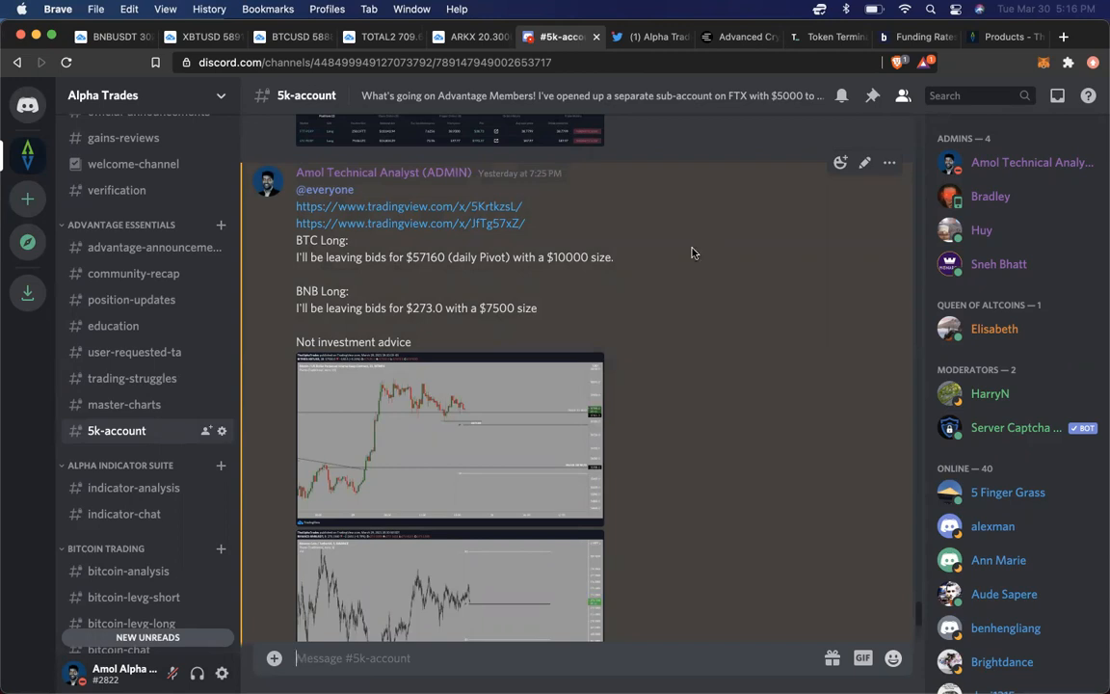
mouse_move(698, 169)
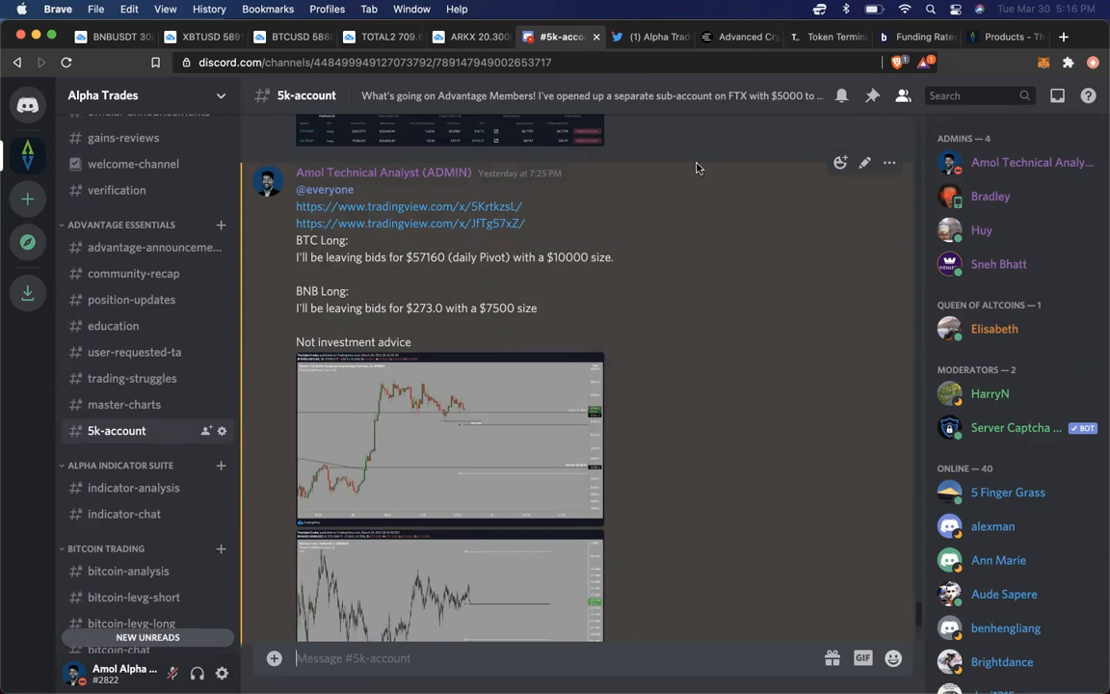
mouse_move(620, 318)
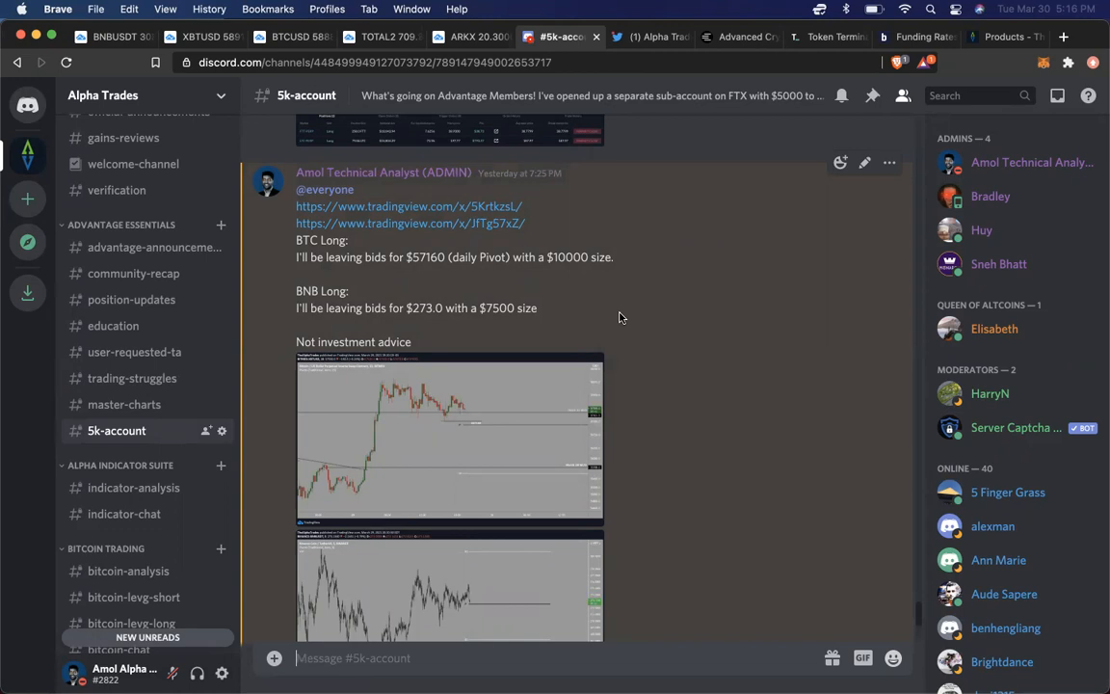
scroll(down, 3)
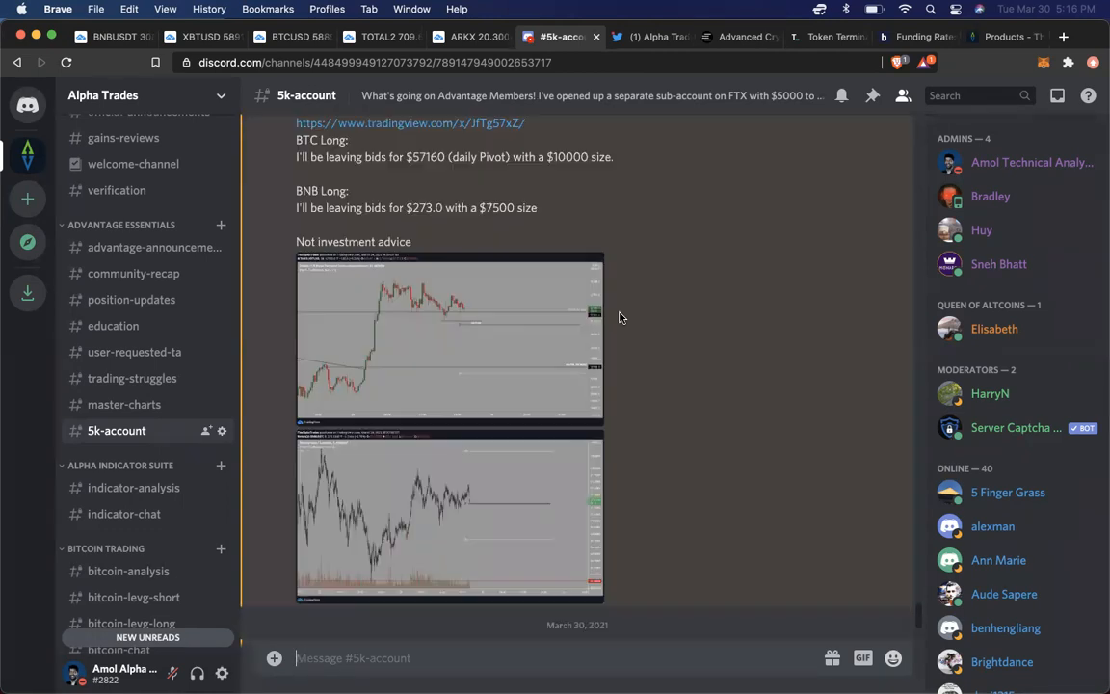
scroll(down, 3)
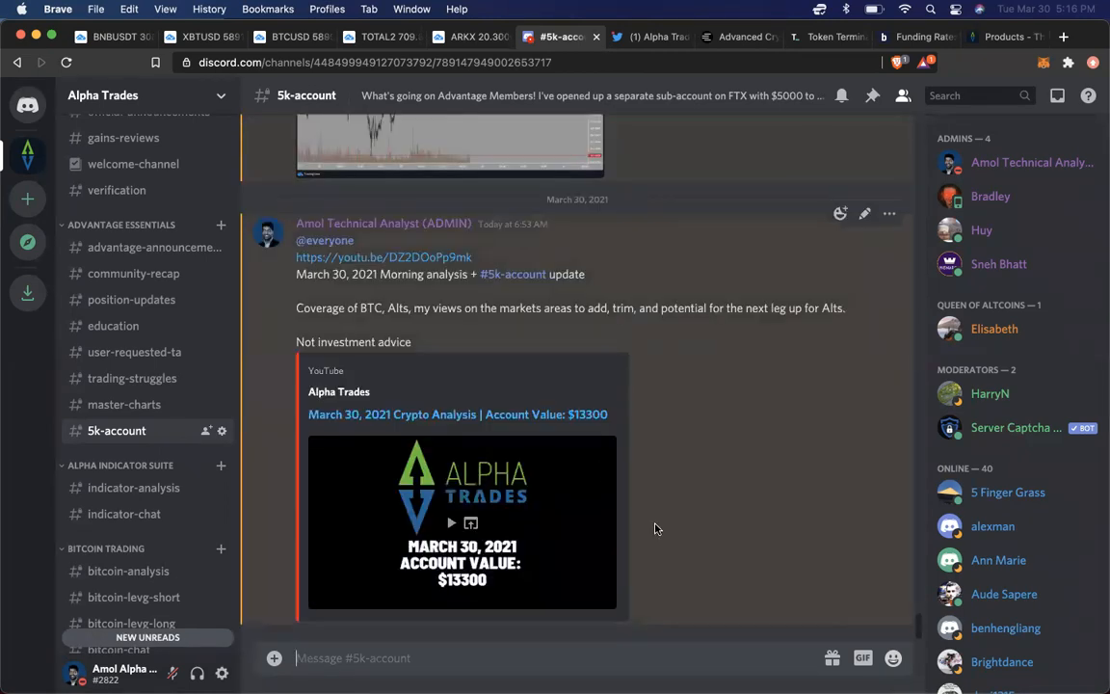
mouse_move(684, 504)
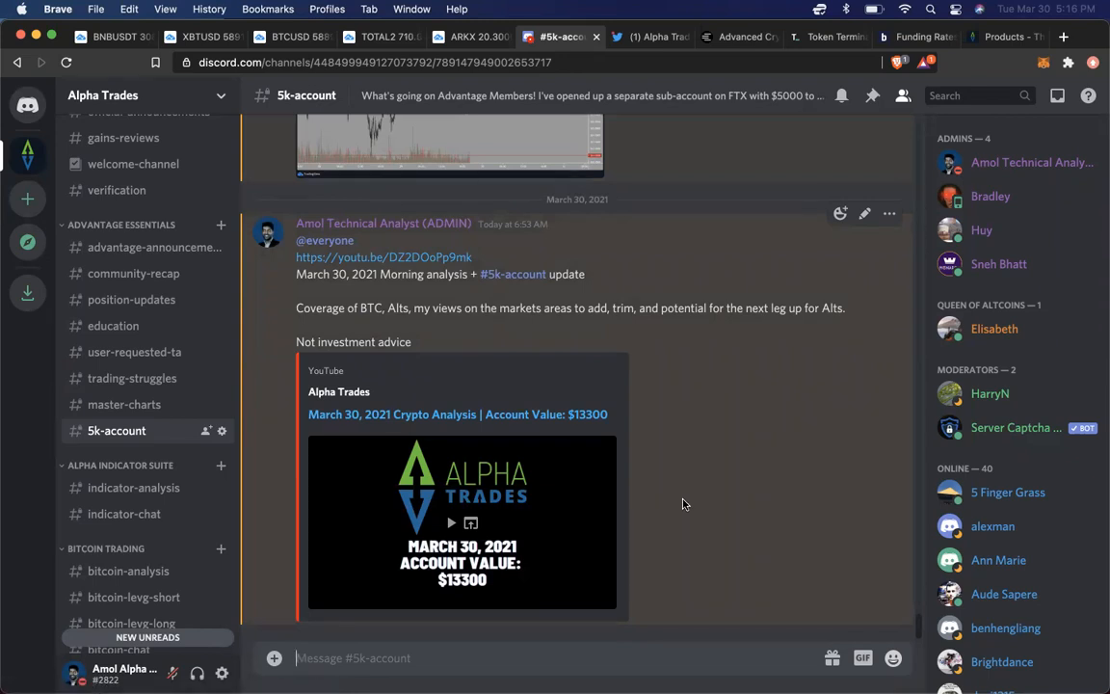
mouse_move(528, 379)
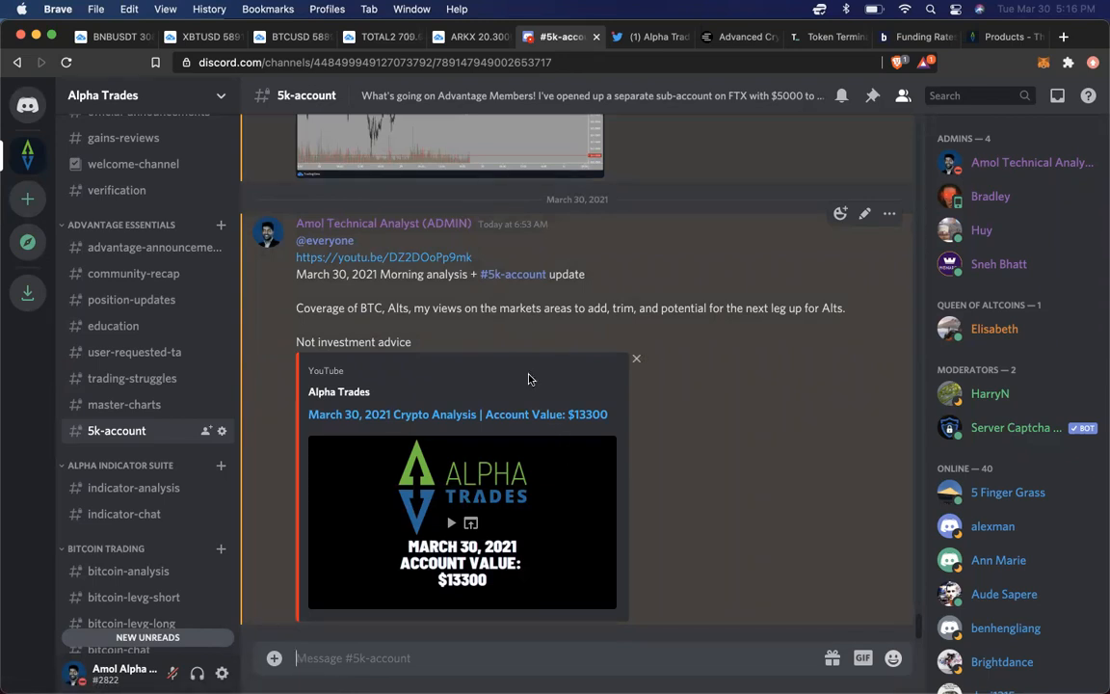
mouse_move(555, 357)
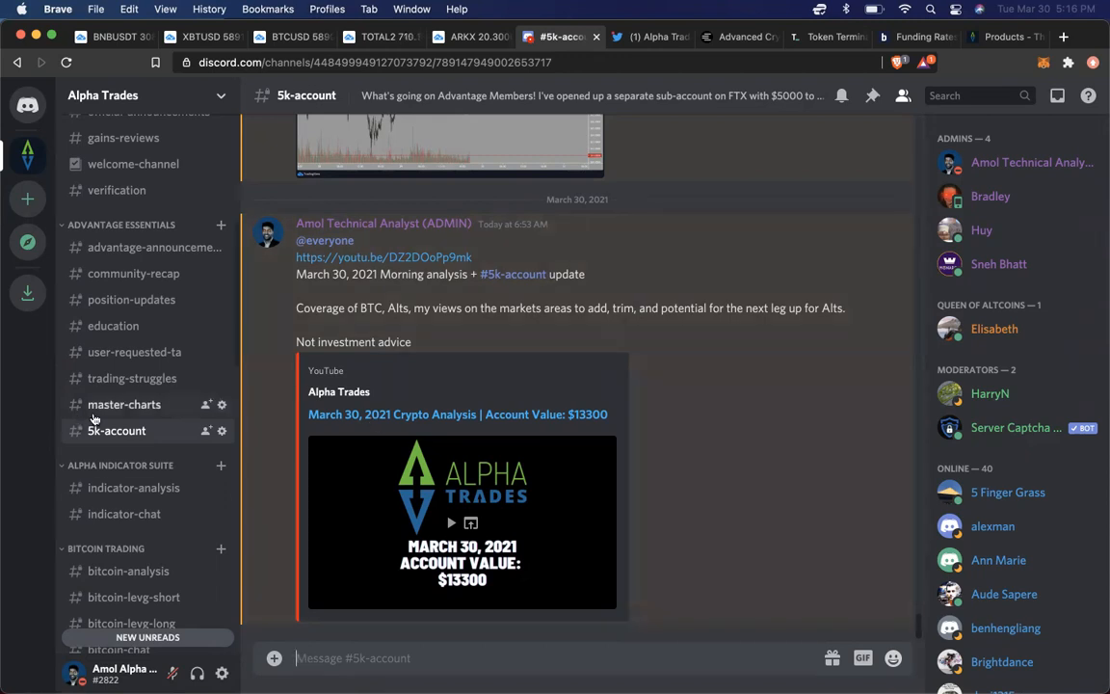
mouse_move(161, 365)
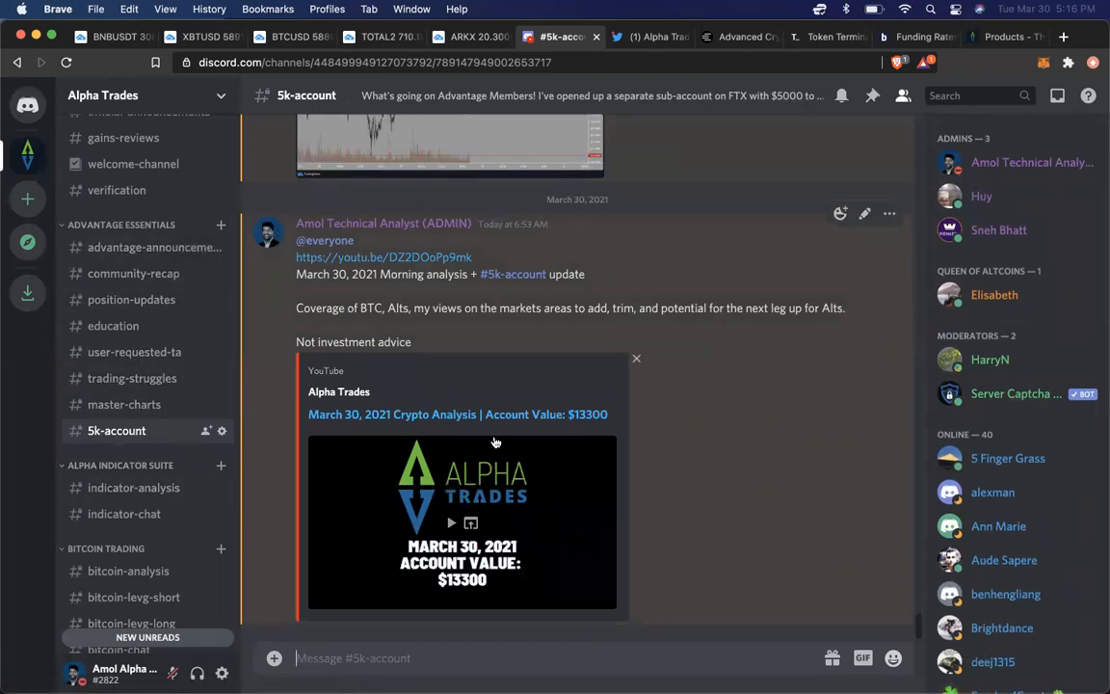
mouse_move(123, 513)
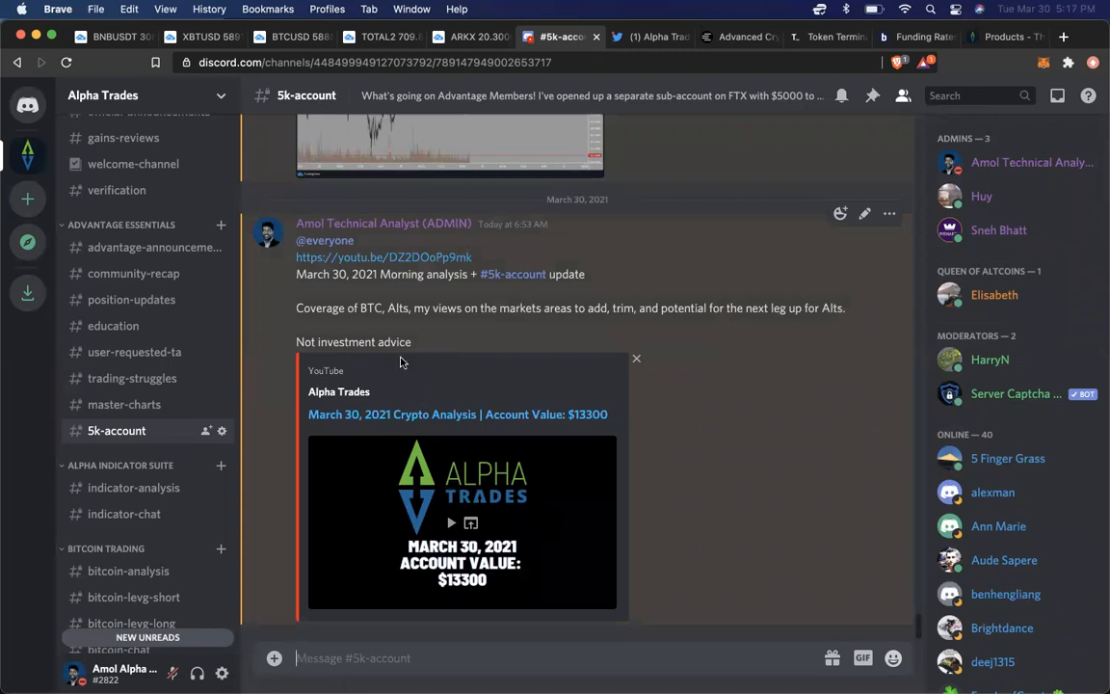
mouse_move(527, 440)
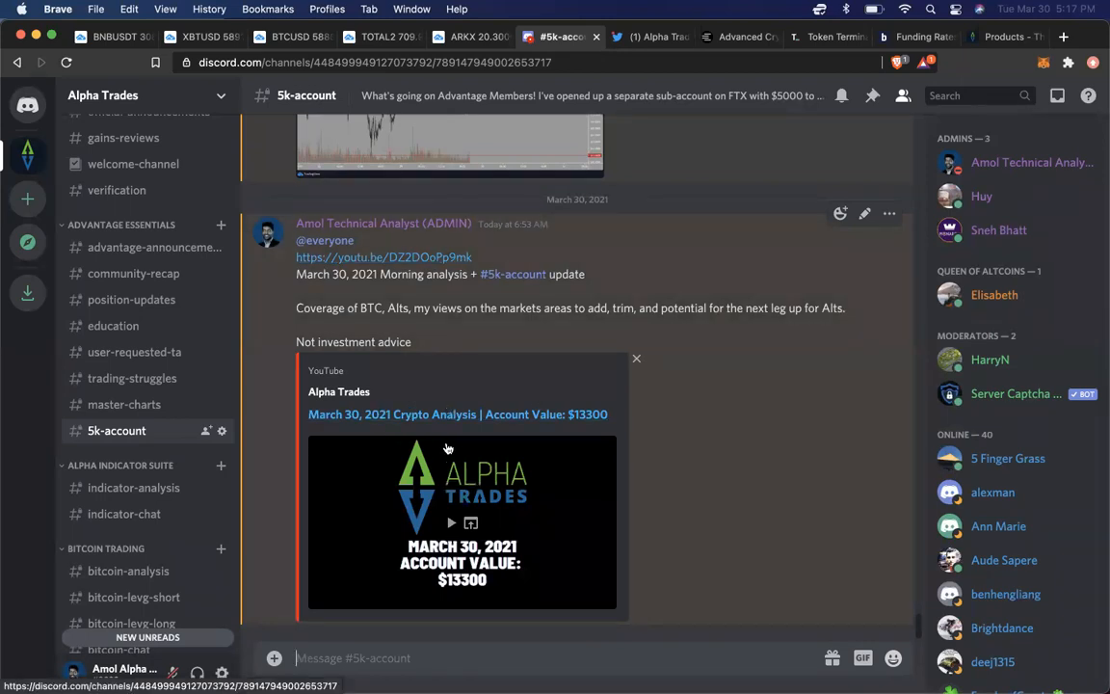
mouse_move(145, 366)
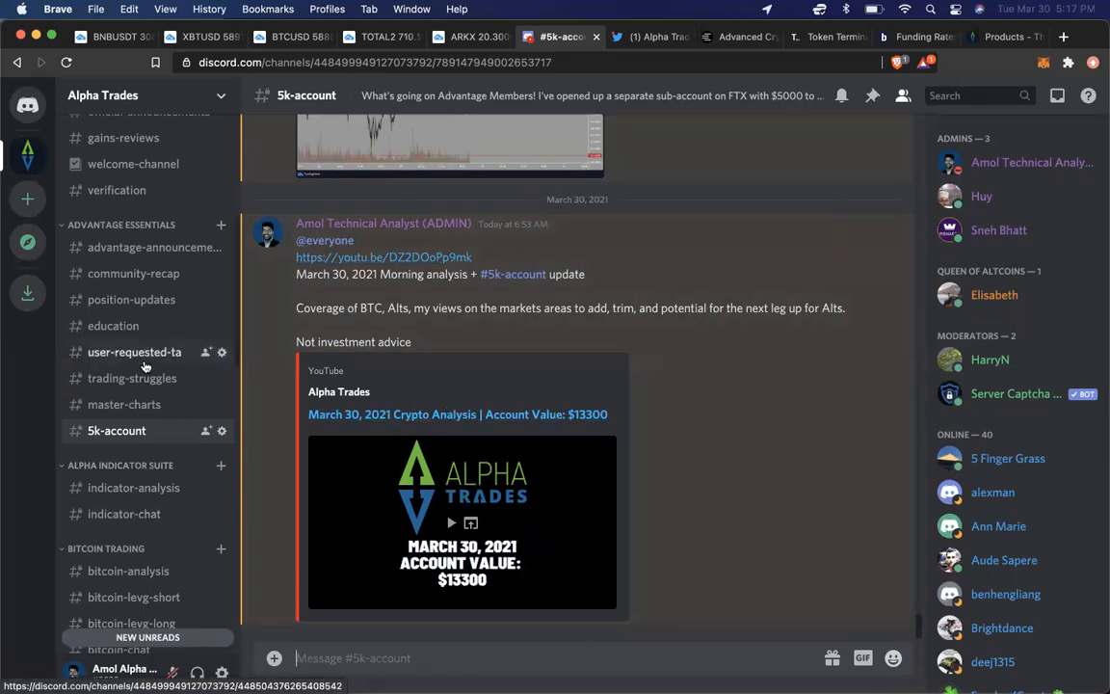
scroll(down, 3)
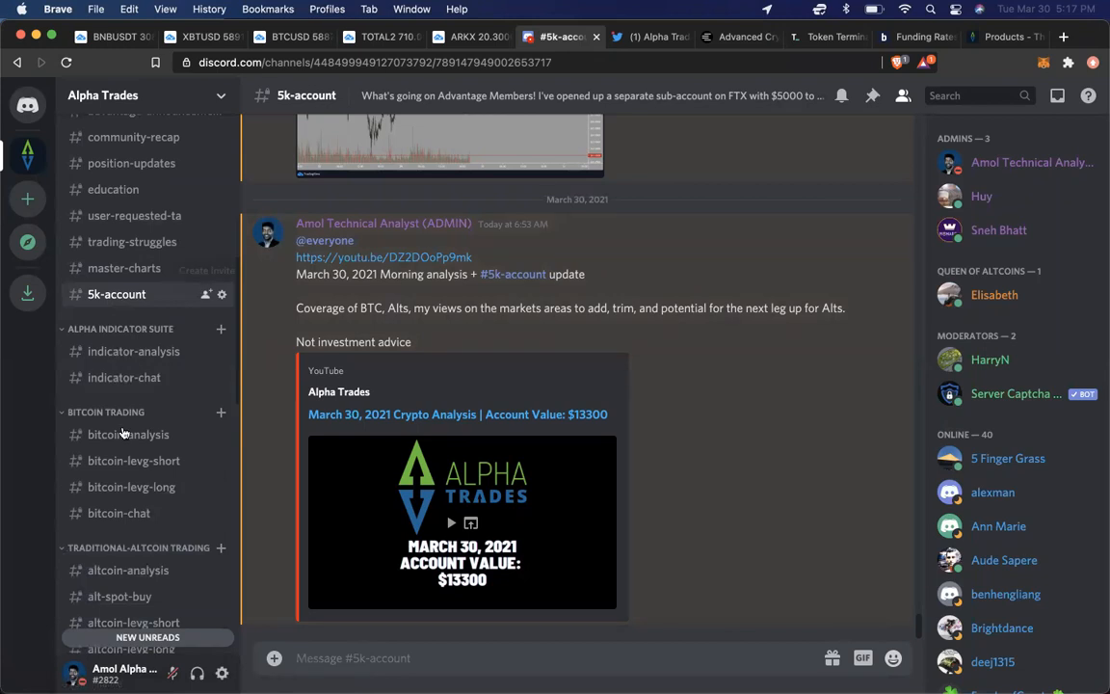
scroll(down, 3)
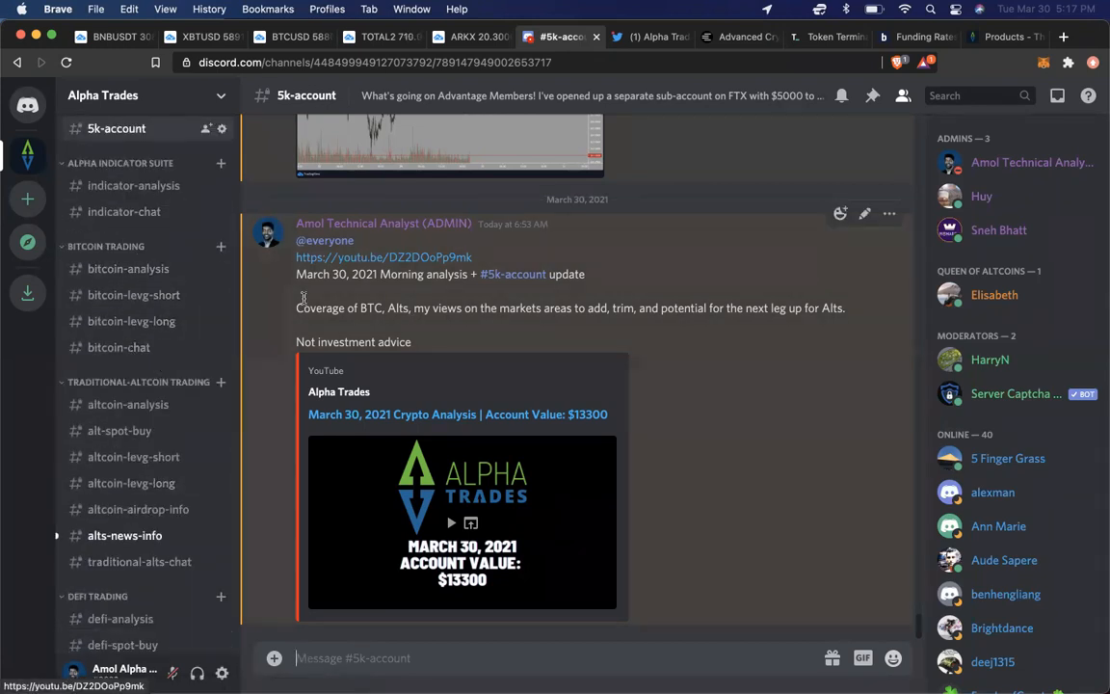
mouse_move(128, 269)
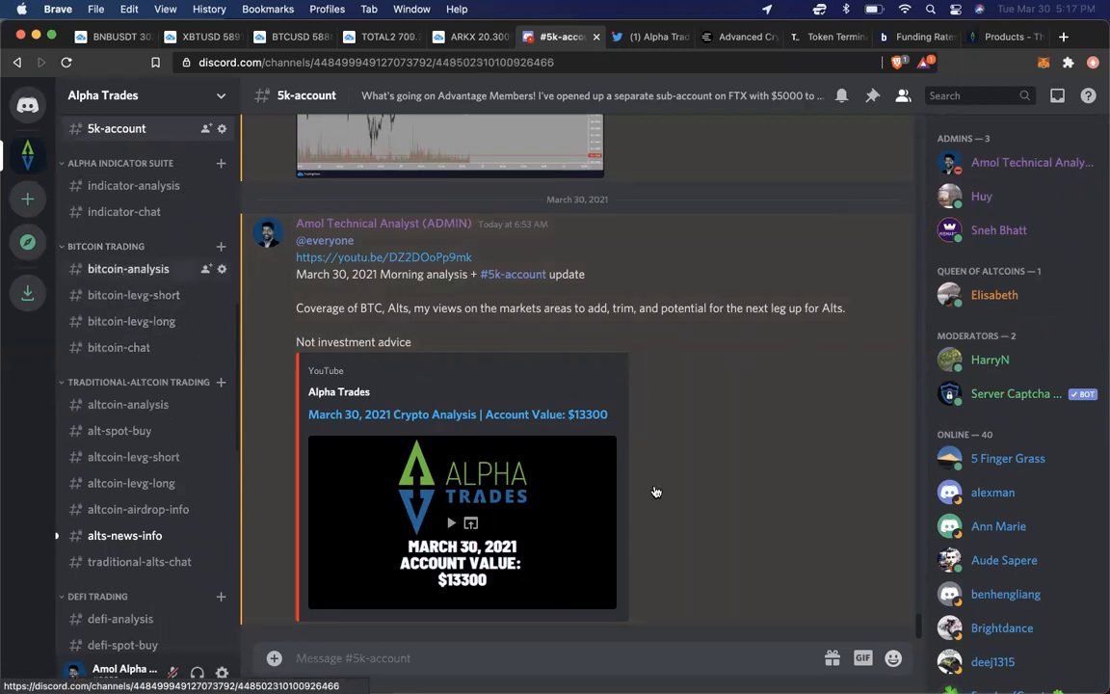
- Show the bitcoin-analysis channel and scroll to the admin's March 26–27, 2021 BTC chart posts
click(129, 269)
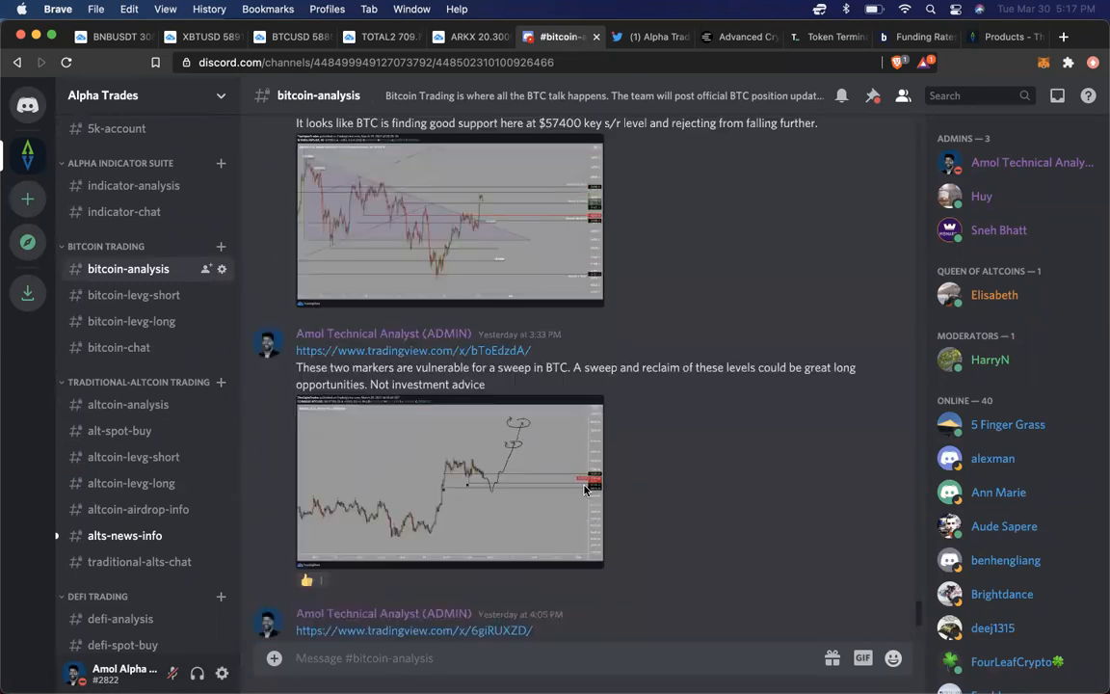
scroll(down, 3)
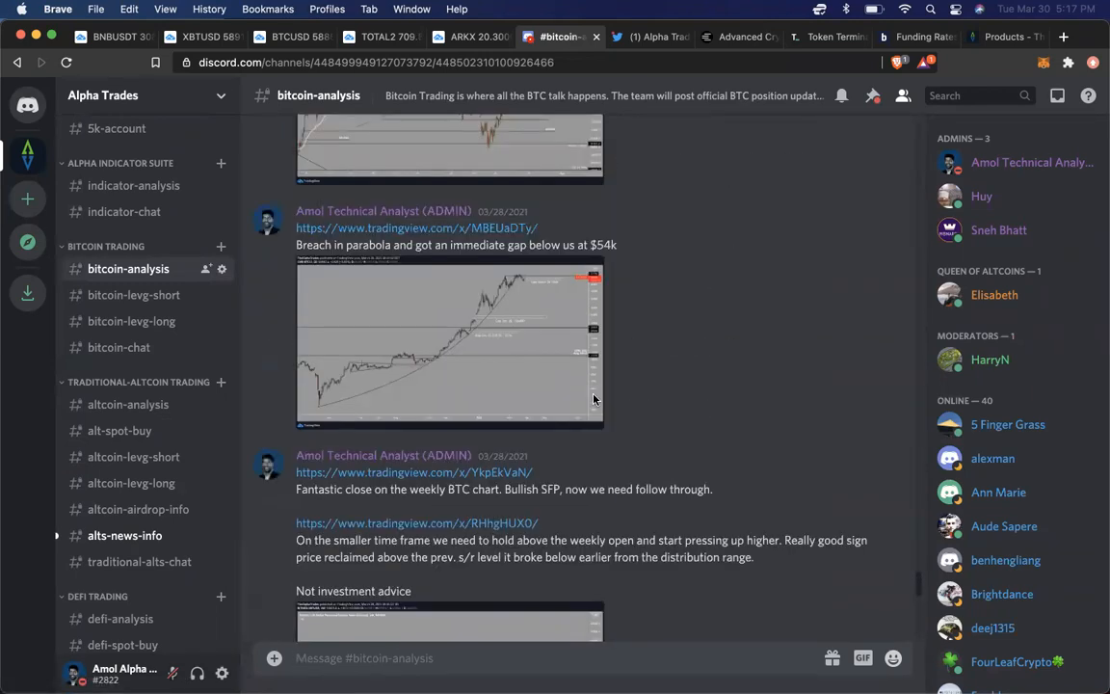
scroll(down, 3)
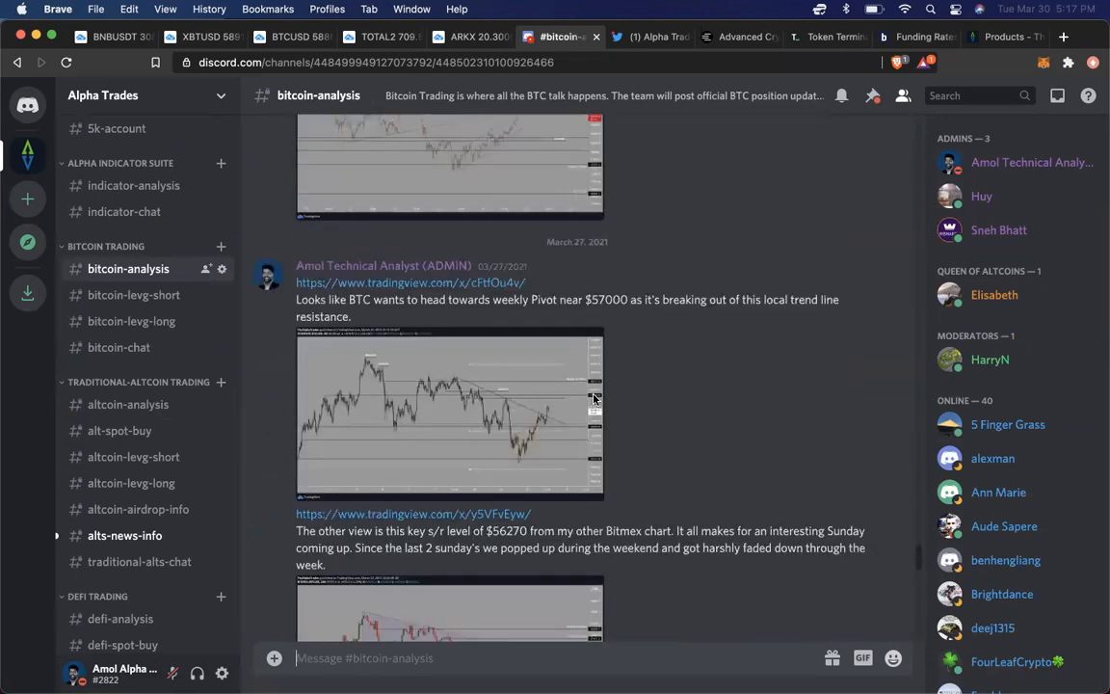
scroll(down, 3)
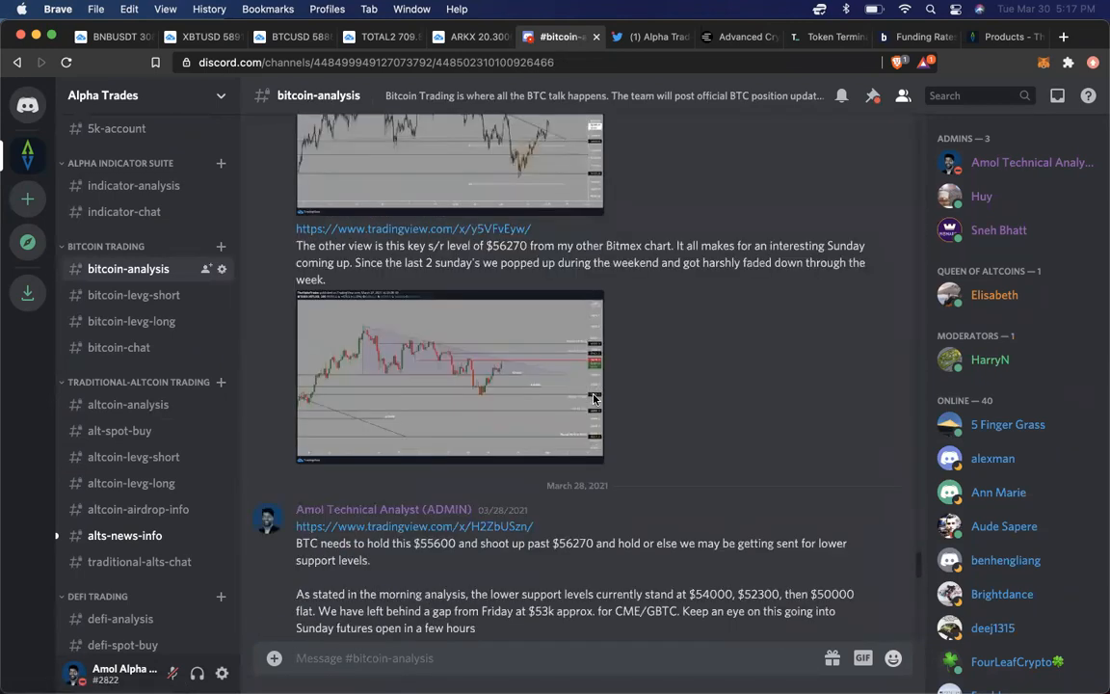
scroll(down, 3)
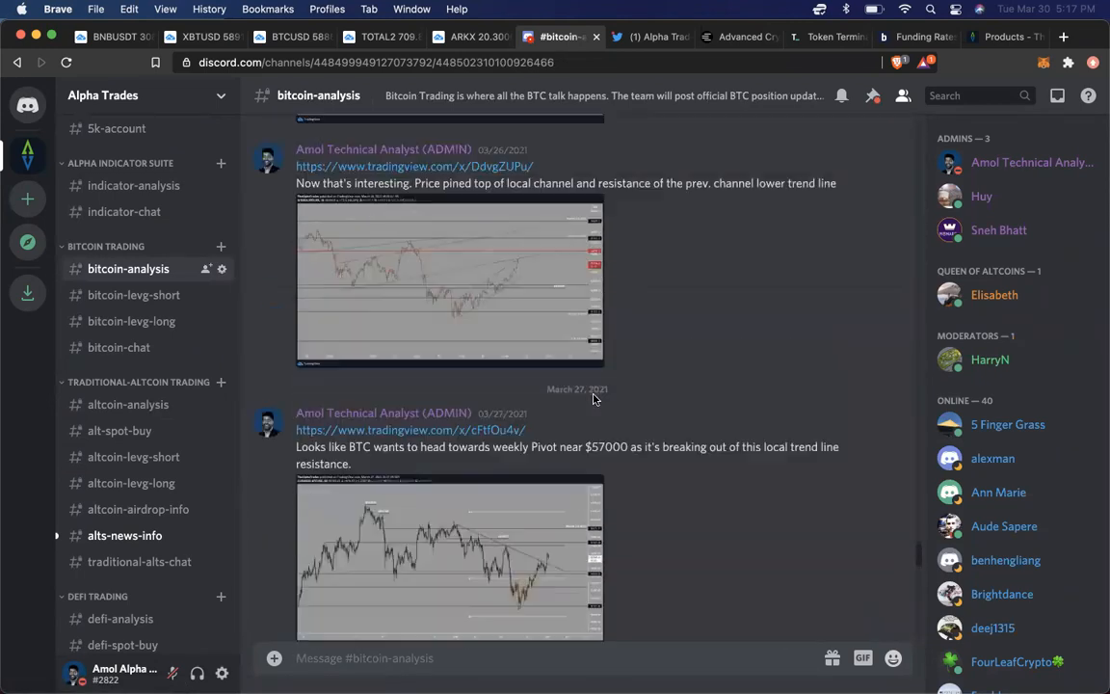
scroll(down, 3)
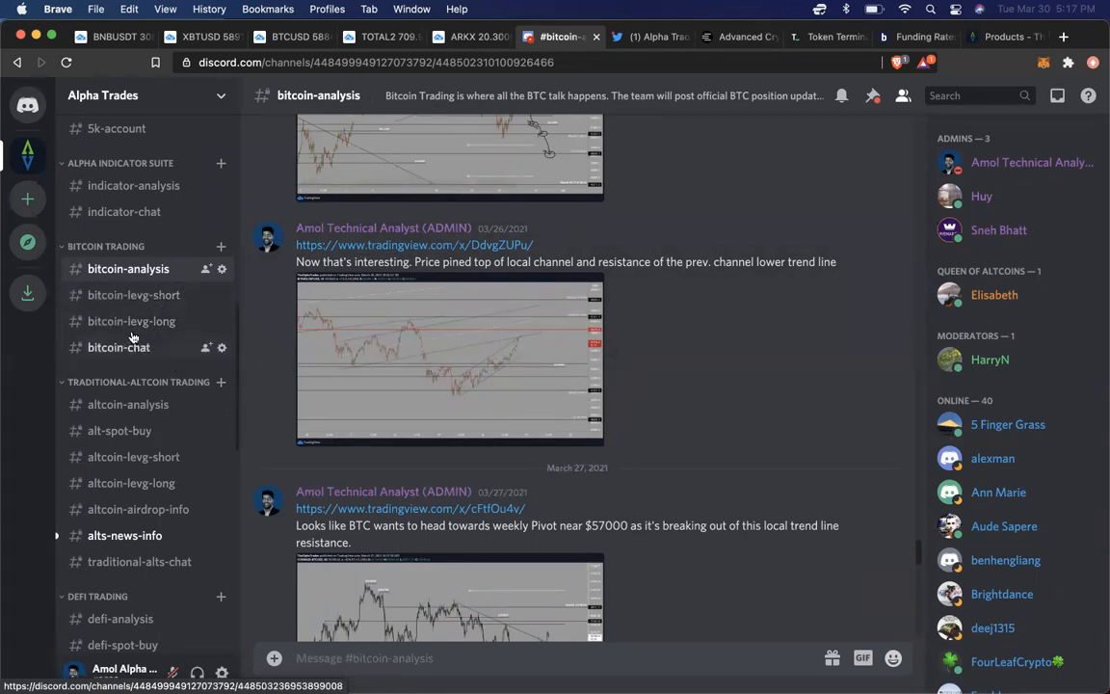
mouse_move(118, 347)
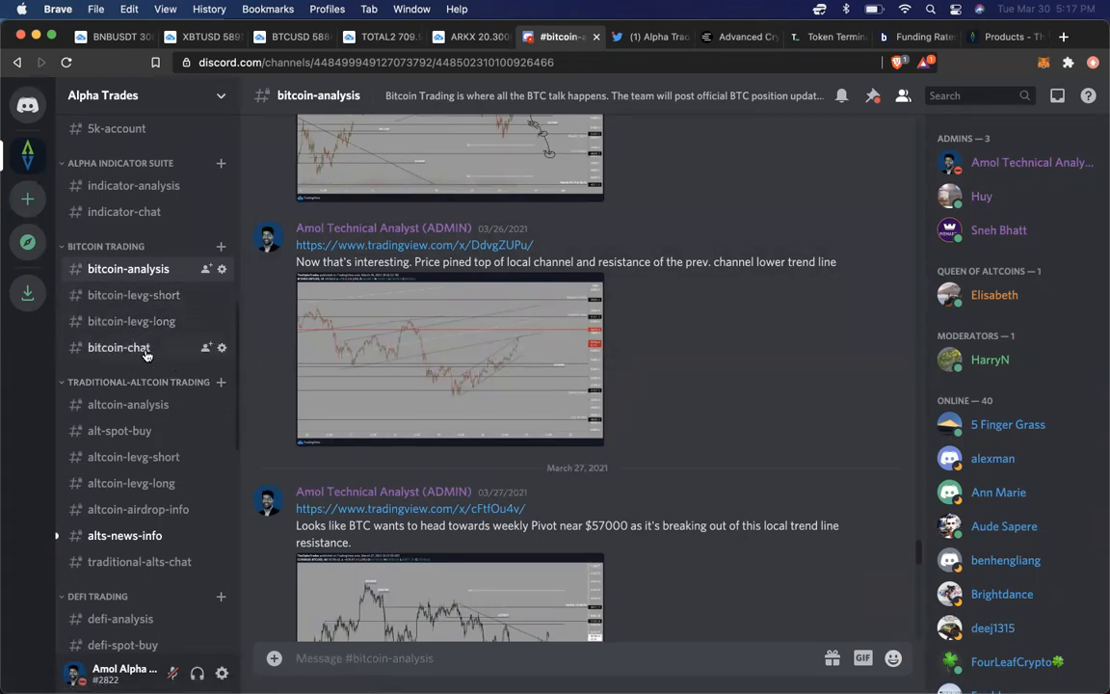
- Show the bitcoin-chat channel and read down through its discussion
click(118, 346)
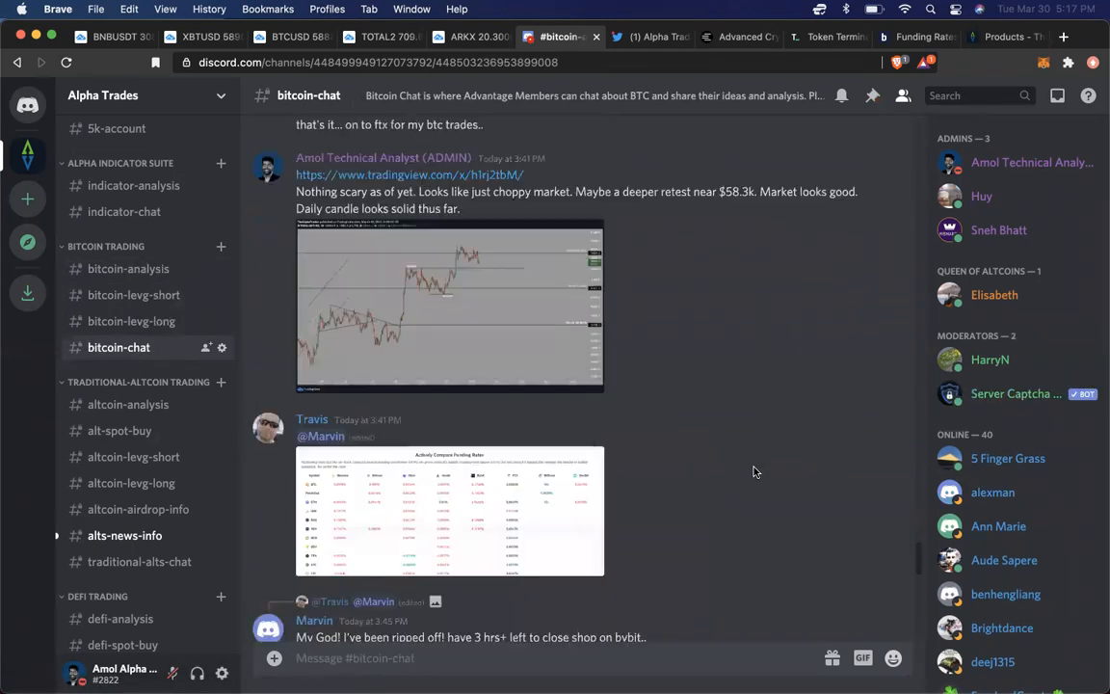
scroll(down, 3)
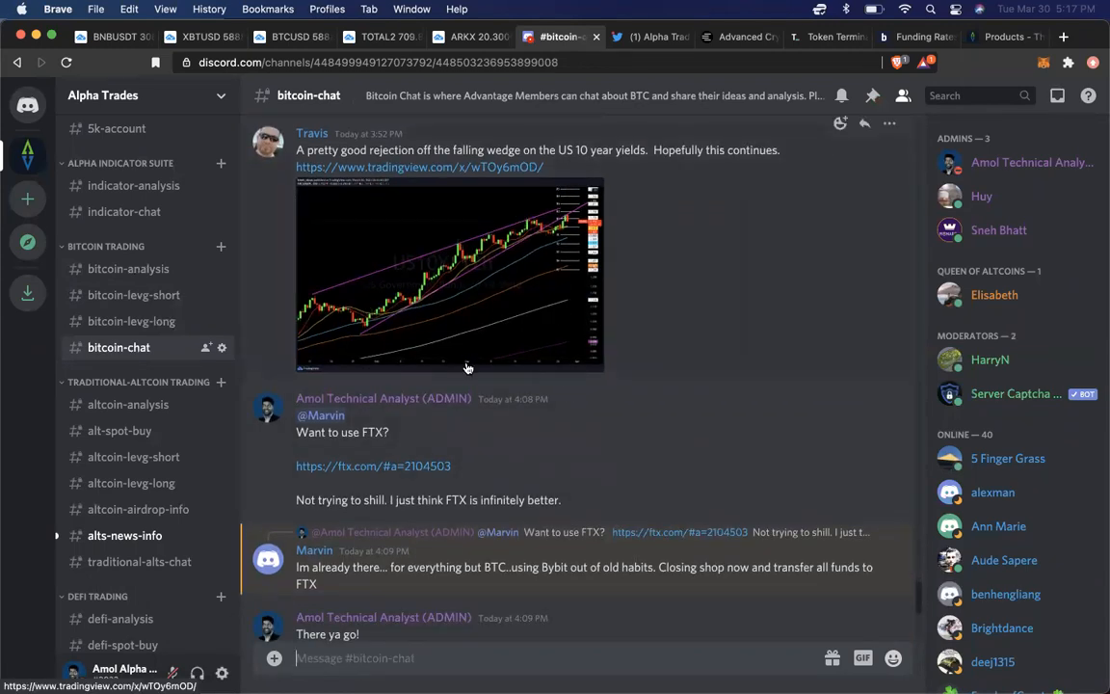
scroll(down, 3)
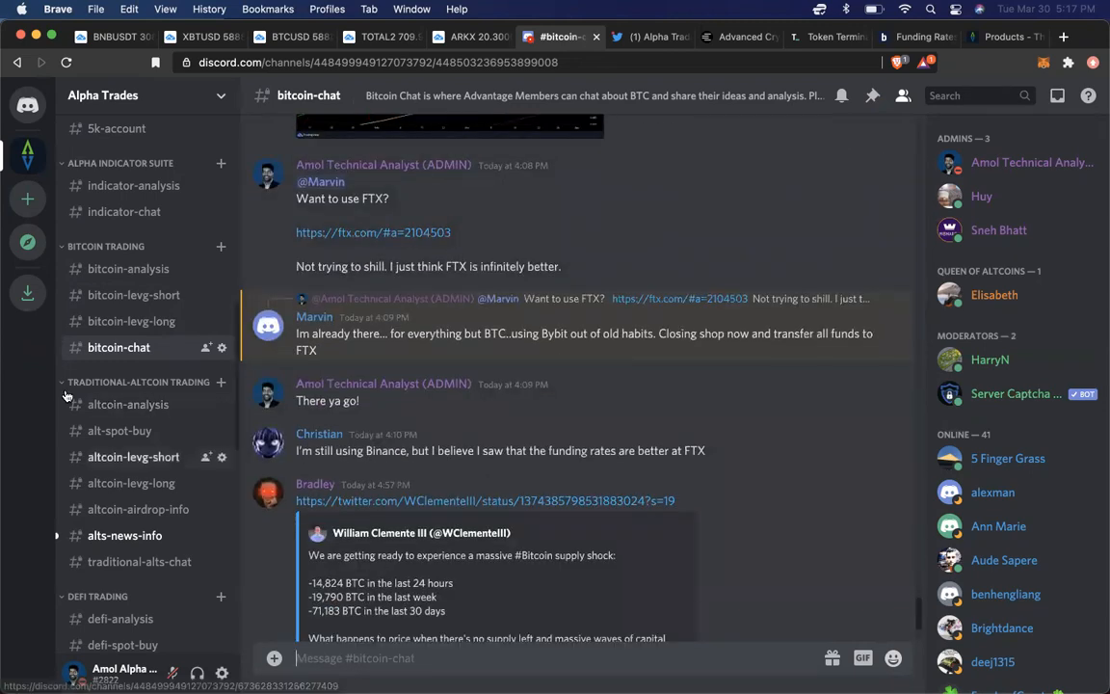
scroll(down, 3)
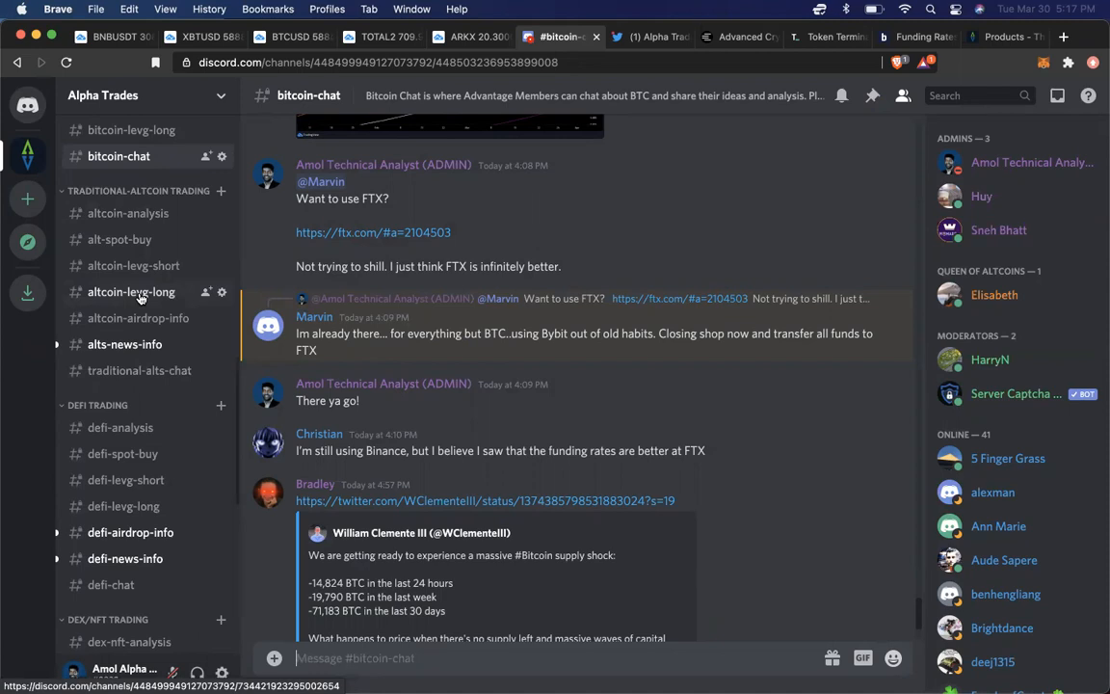
mouse_move(142, 385)
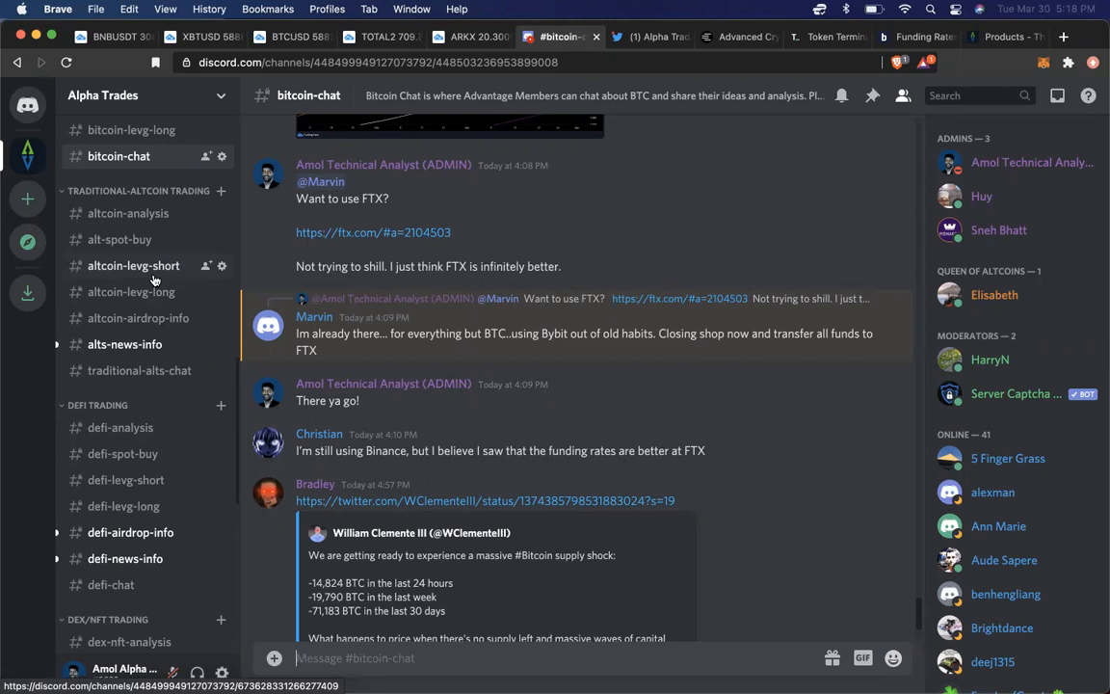
scroll(down, 3)
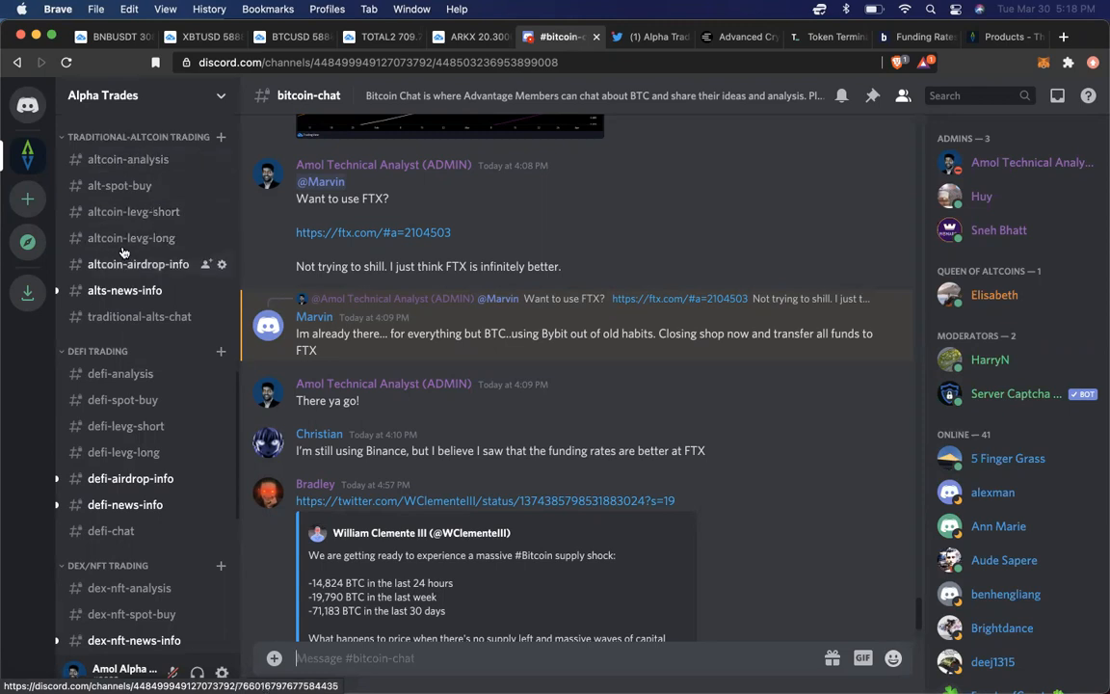
scroll(down, 3)
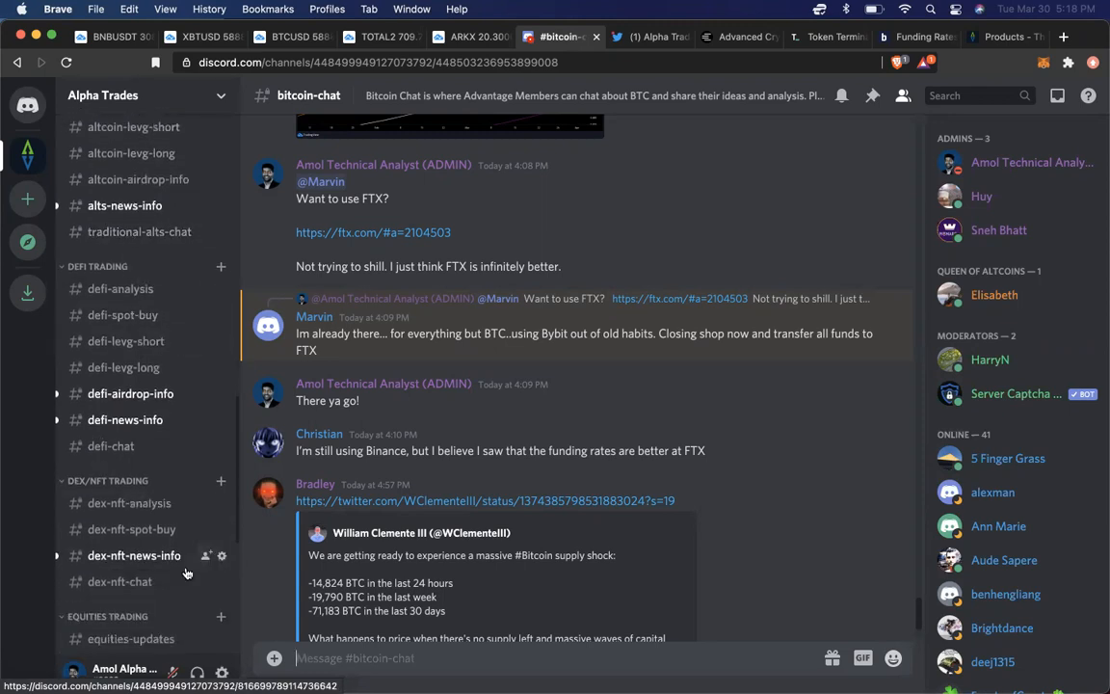
scroll(down, 3)
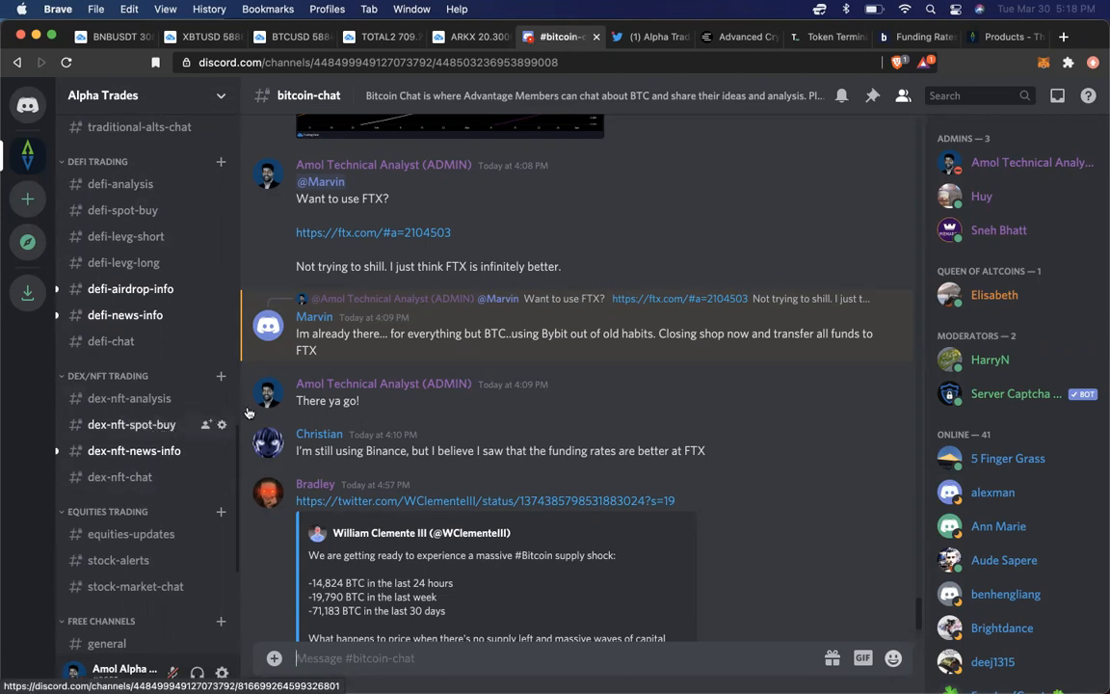
- Move to the private dex-nft-spot-buy channel at the March 2021 RAY spot position post
click(131, 424)
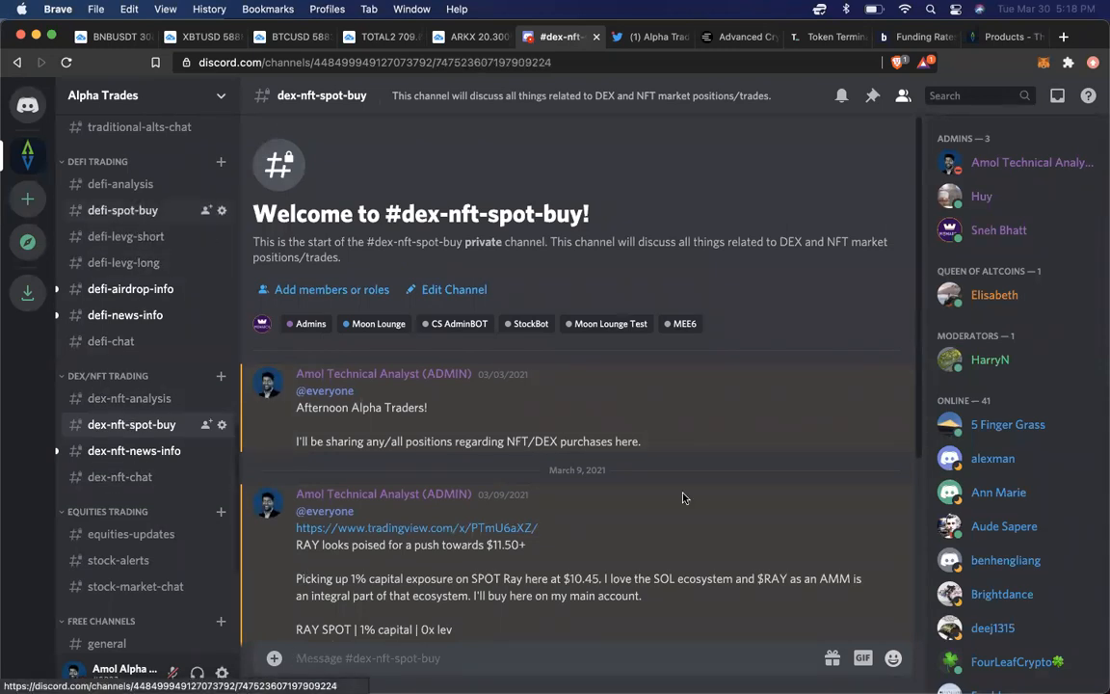
- Show the defi-spot-buy channel at the February 15, 2021 PancakeSwap CAKE spot buy post
click(123, 210)
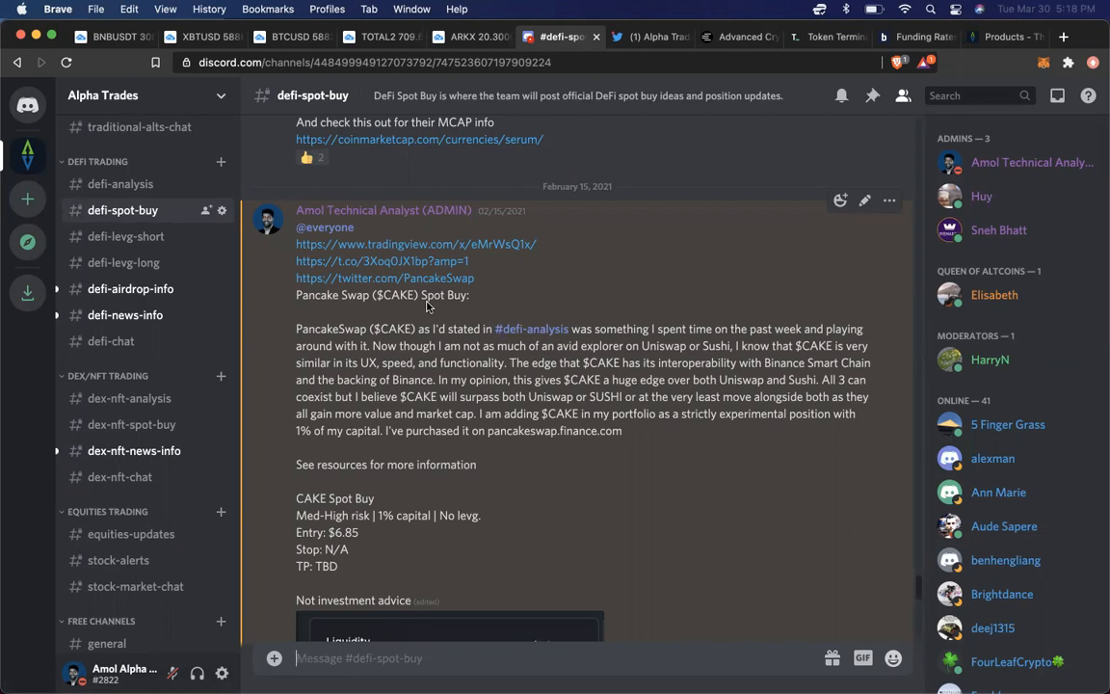
mouse_move(270, 184)
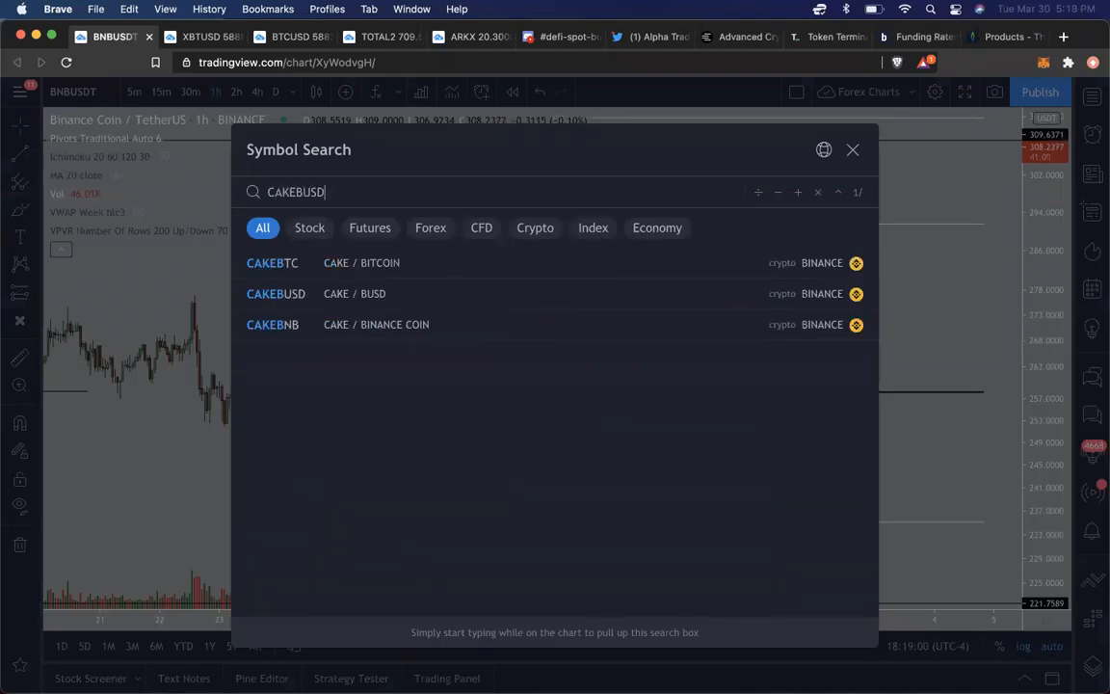
- Chart CAKE/BUSD daily, measure the ~162.50% gain from the $6.85 entry, and return to the Discord post
click(276, 294)
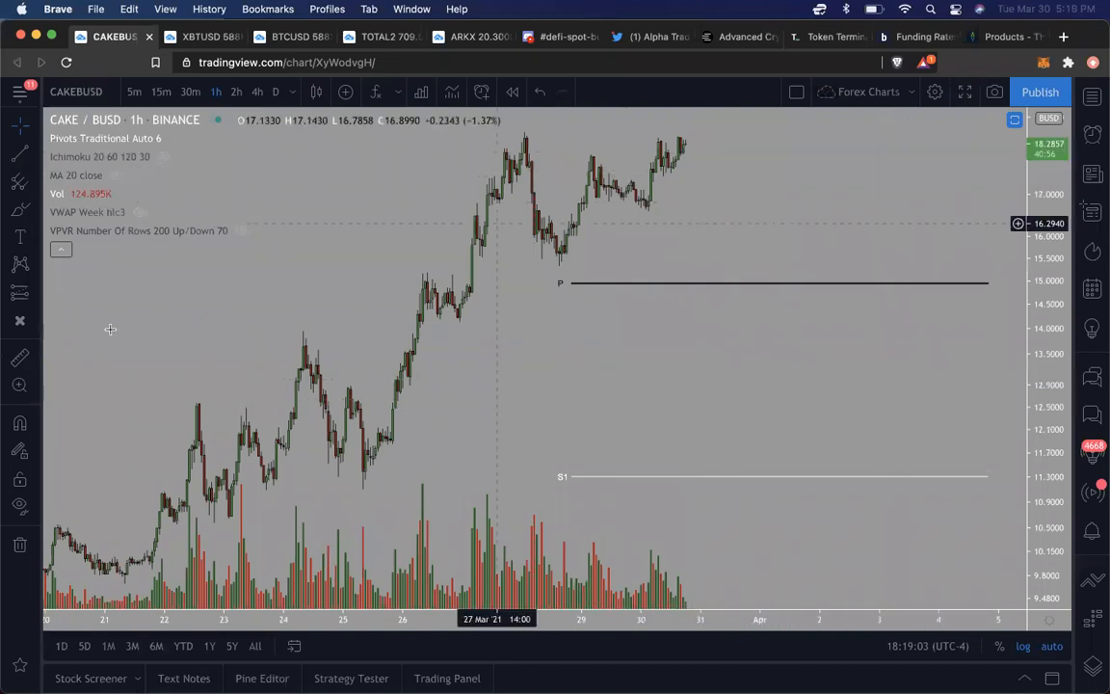
click(275, 91)
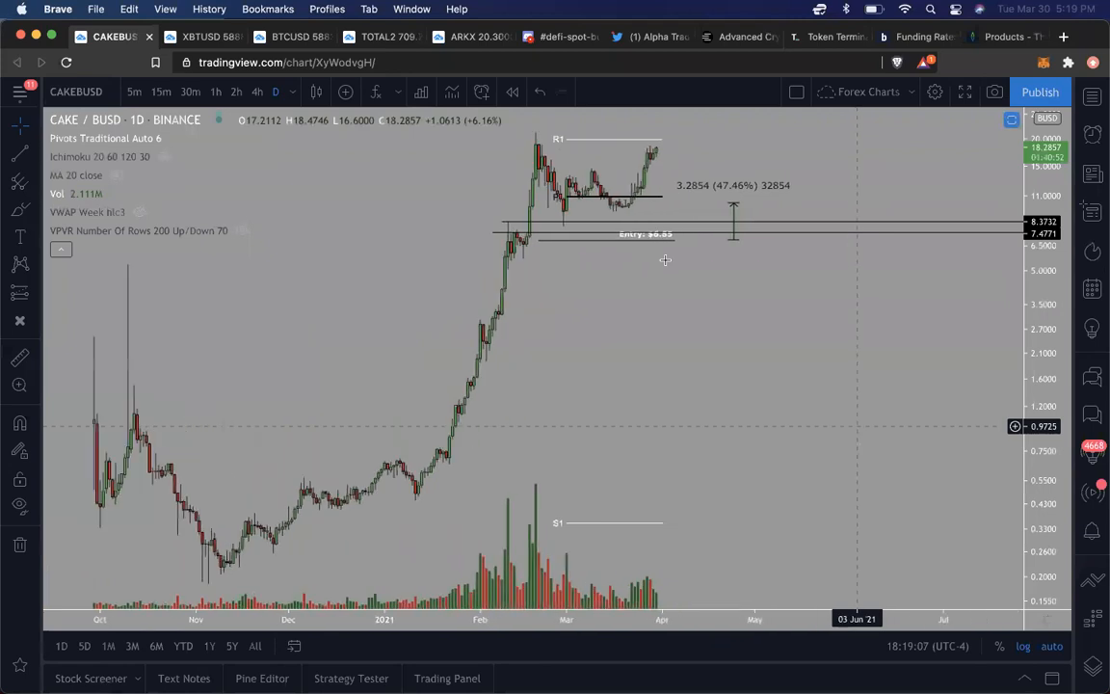
mouse_move(732, 205)
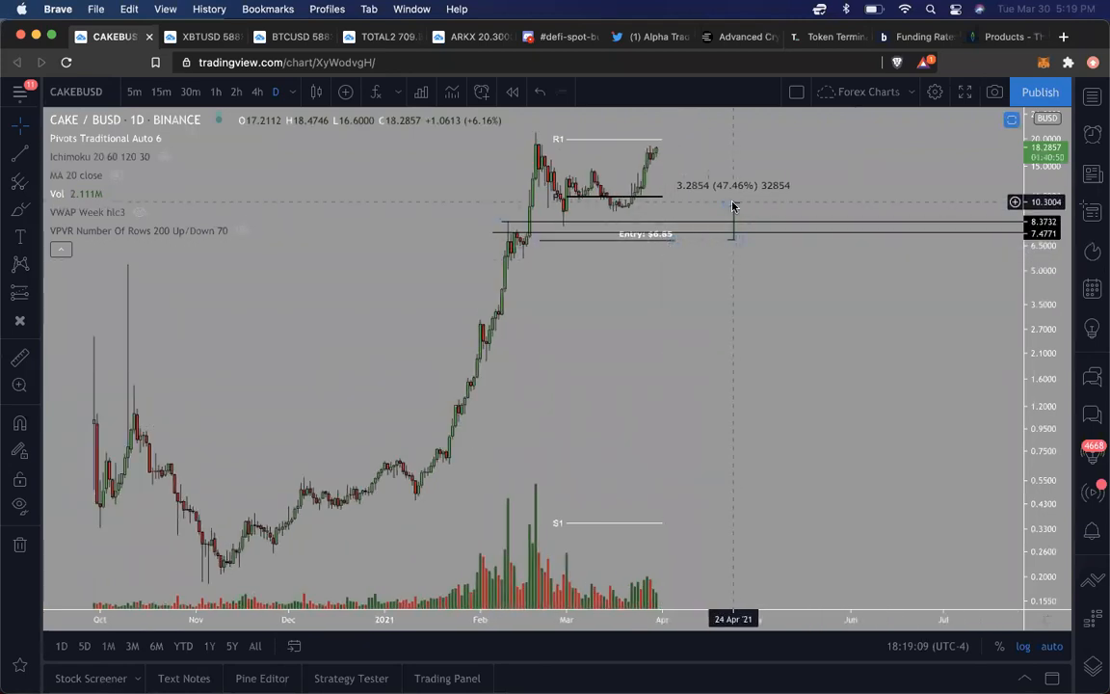
drag(732, 207, 761, 150)
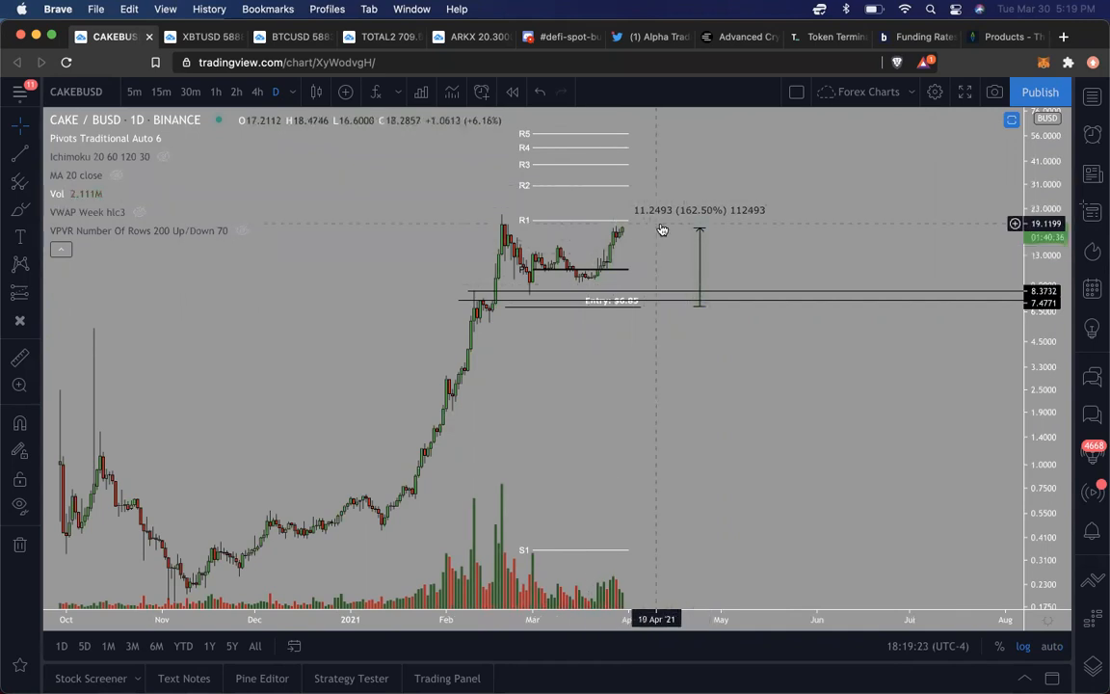
click(558, 37)
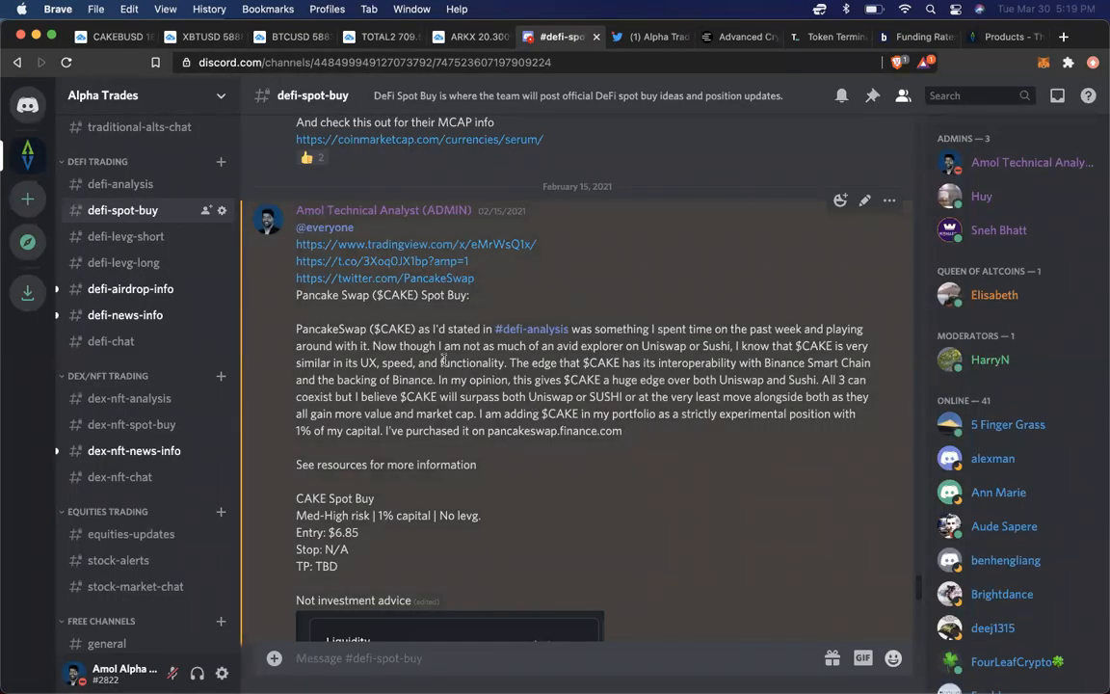
mouse_move(544, 328)
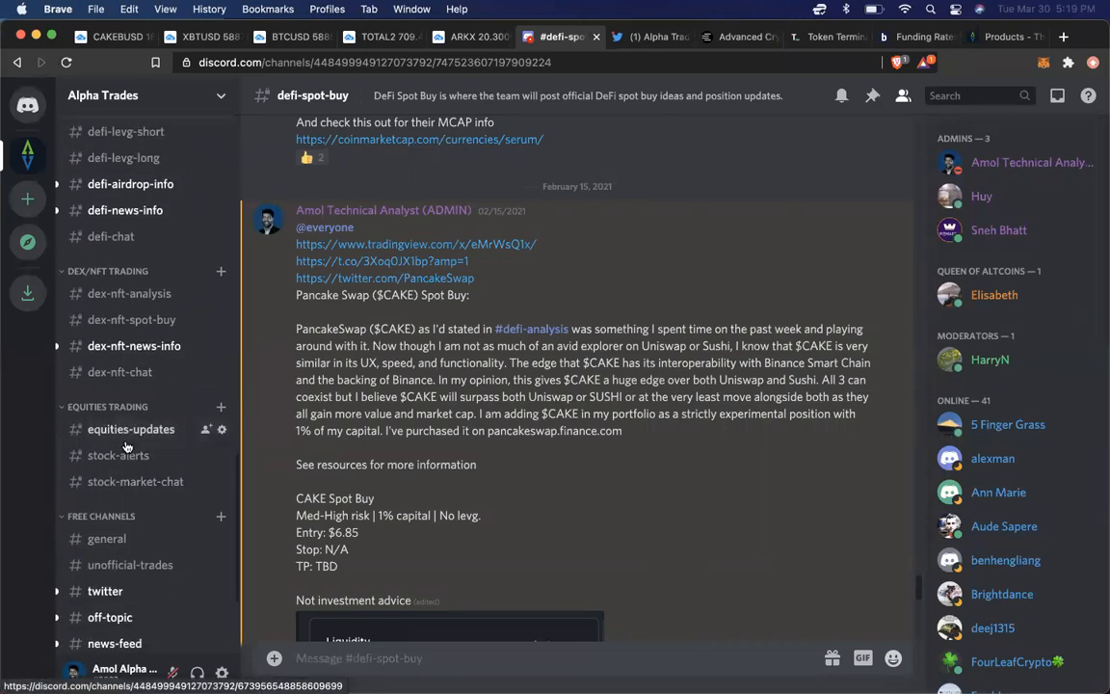
- Show the equities-updates channel and scroll through its posted stock chart images
click(130, 428)
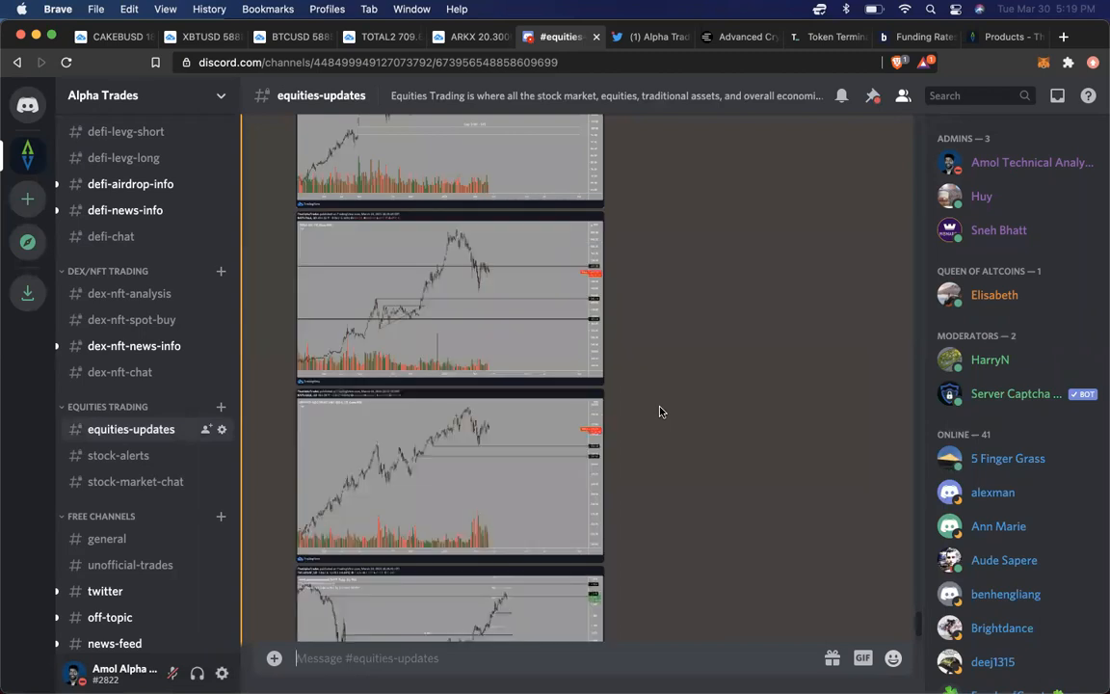
scroll(down, 3)
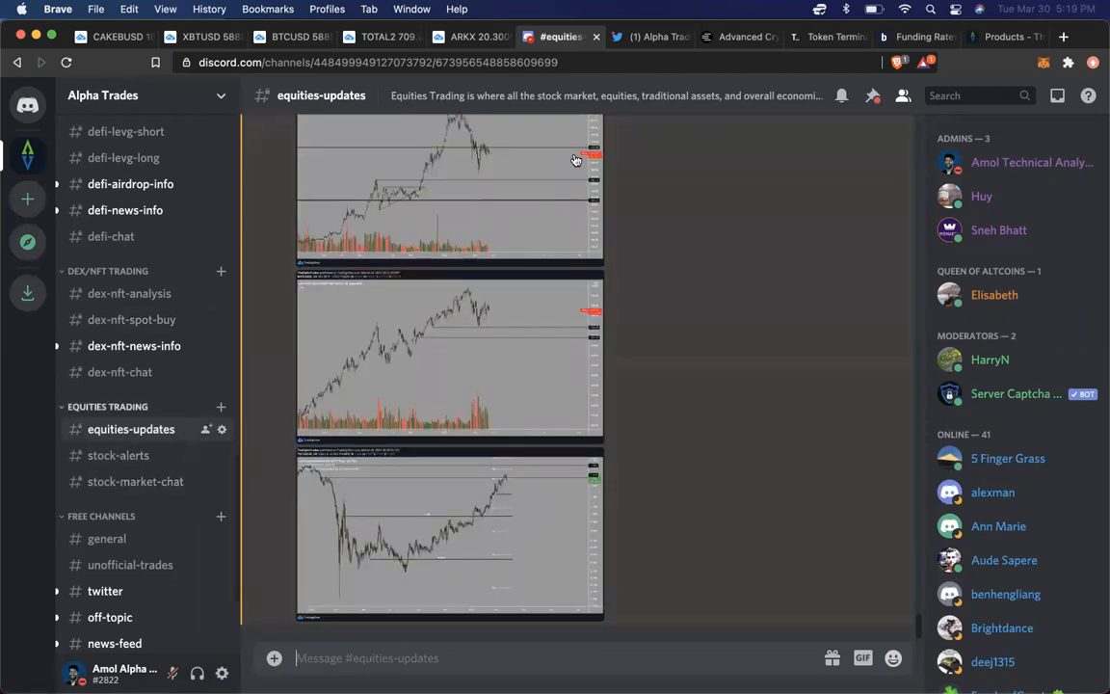
- Check the Products page and Discord briefly, then bring up the BTCUSD daily chart with the rising wedge
click(1002, 37)
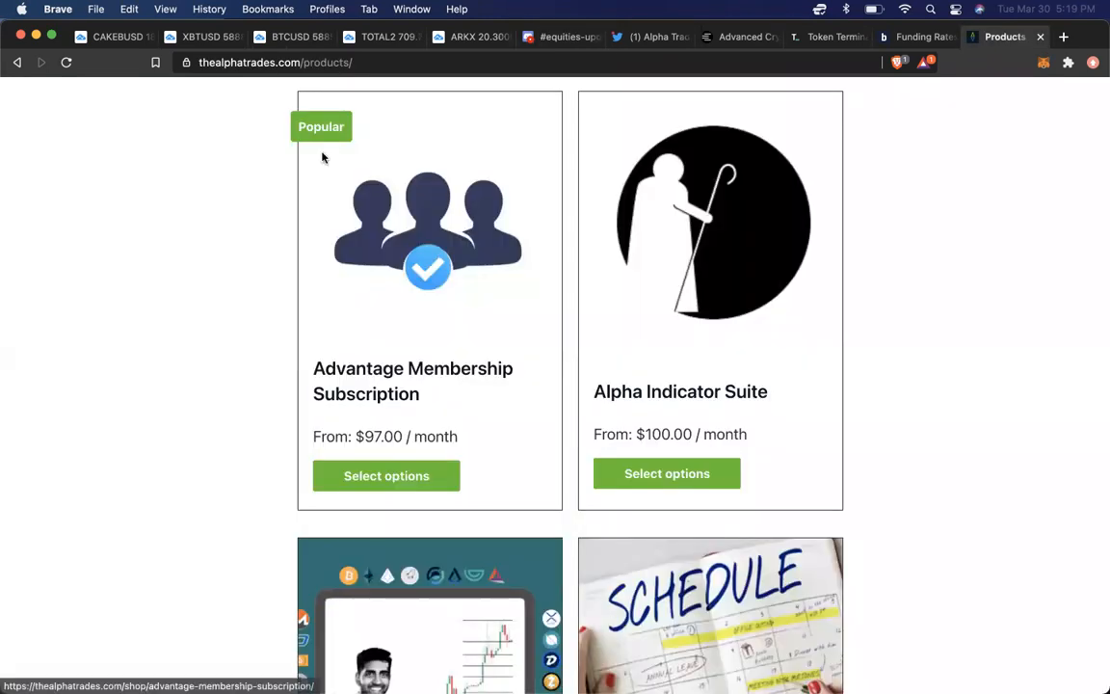
mouse_move(374, 456)
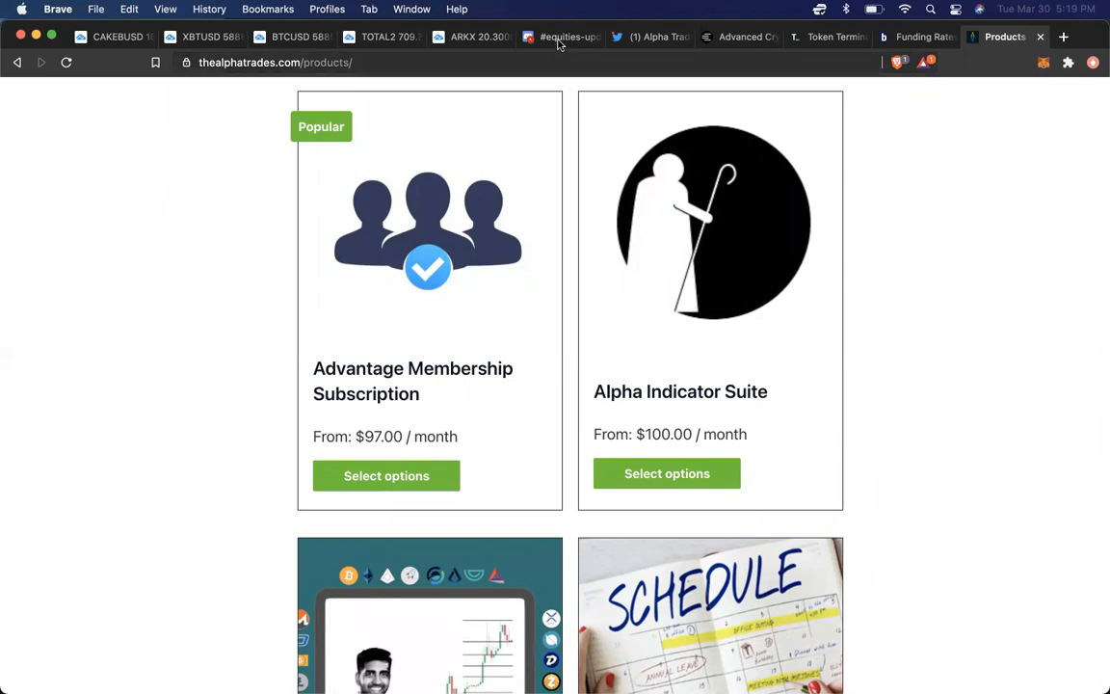
click(561, 37)
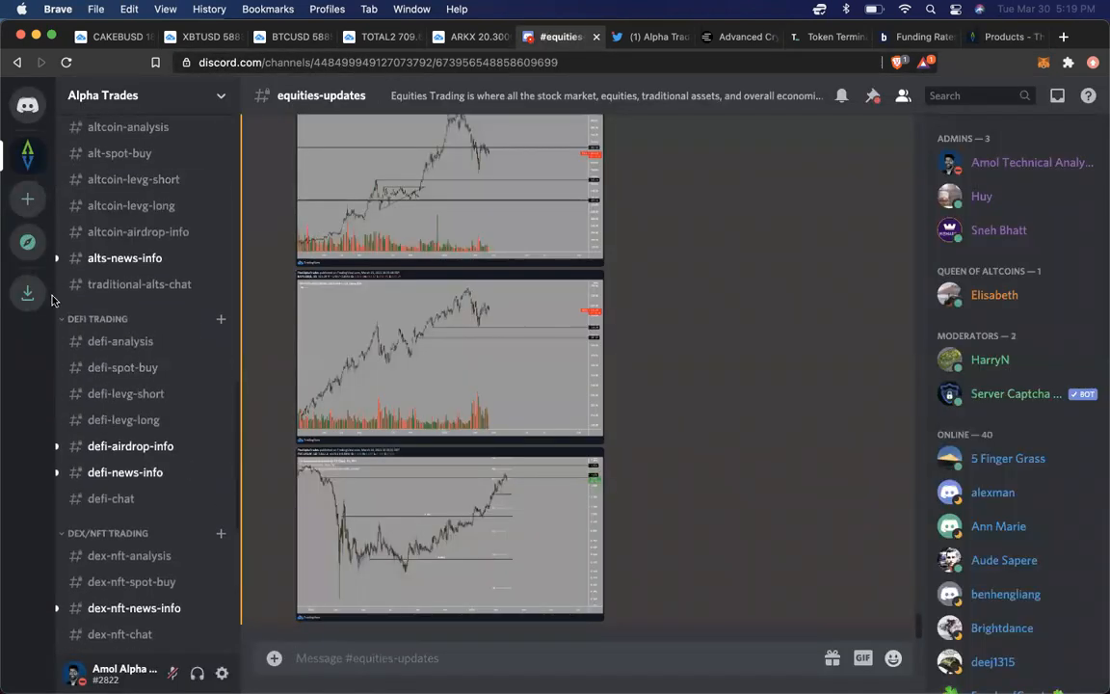
mouse_move(125, 393)
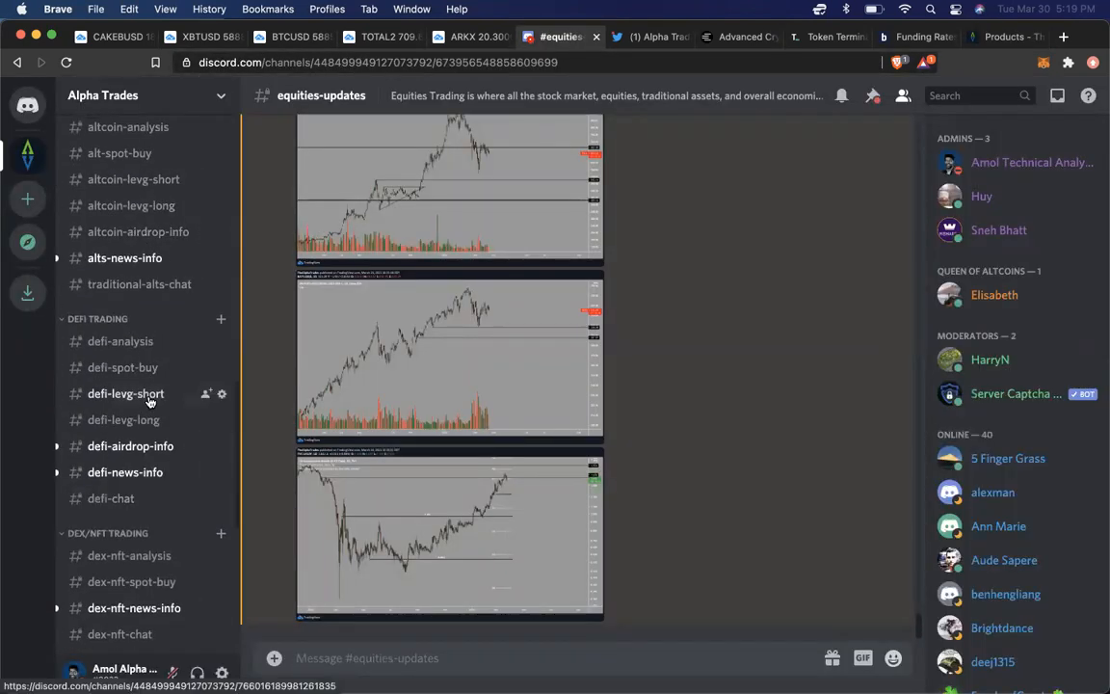
scroll(down, 3)
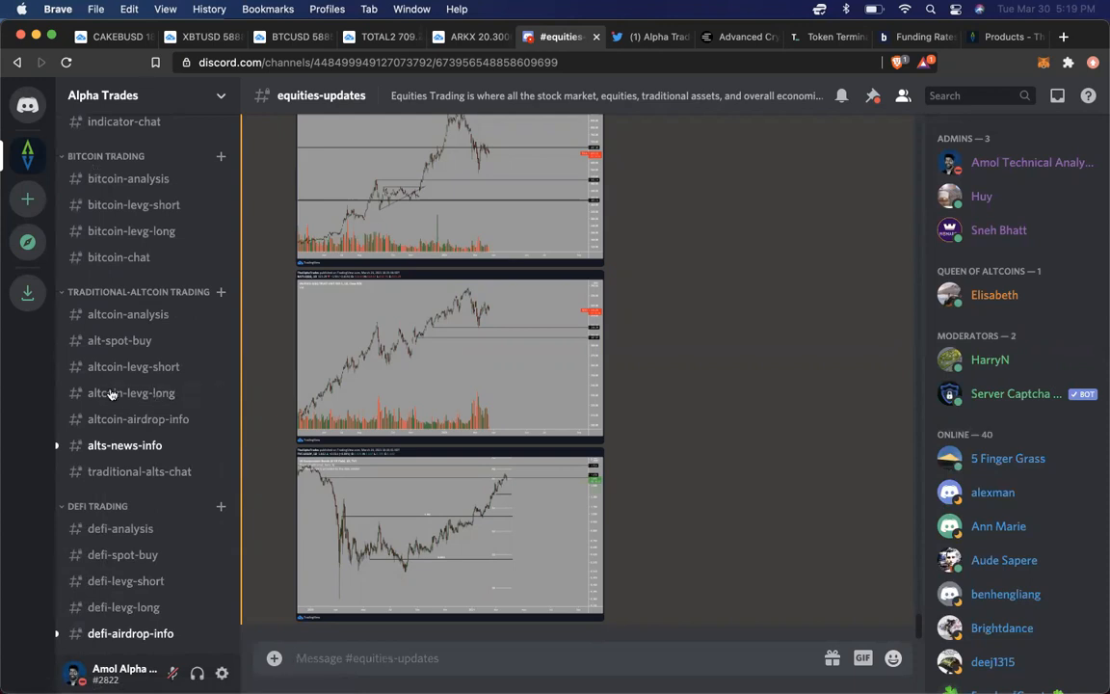
mouse_move(131, 231)
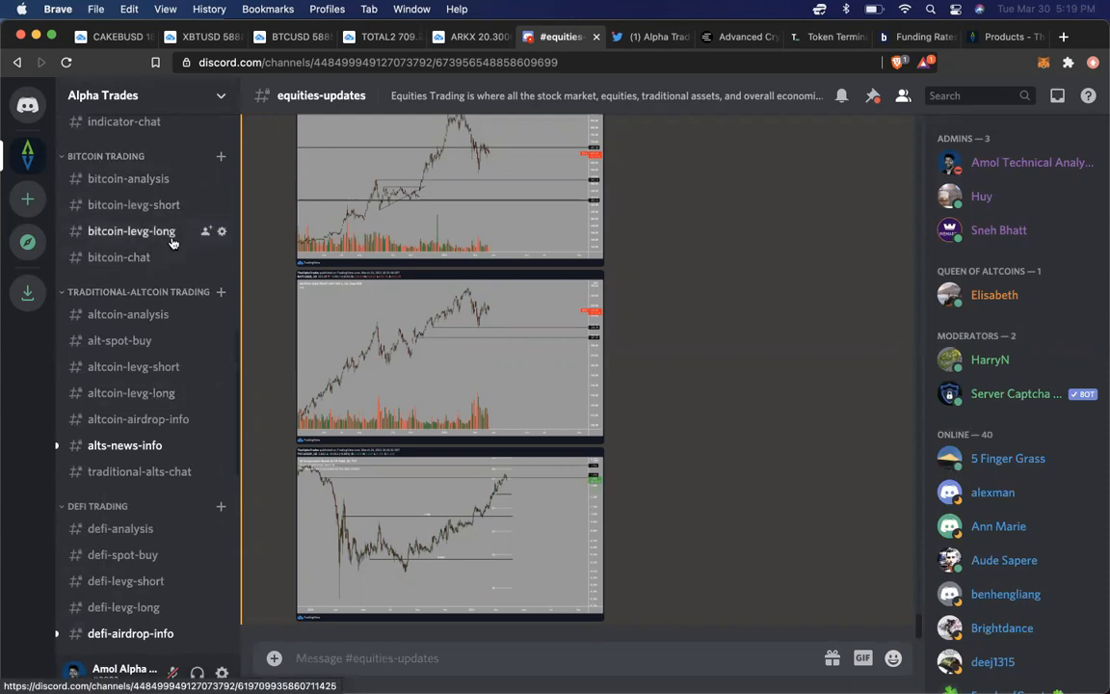
click(289, 37)
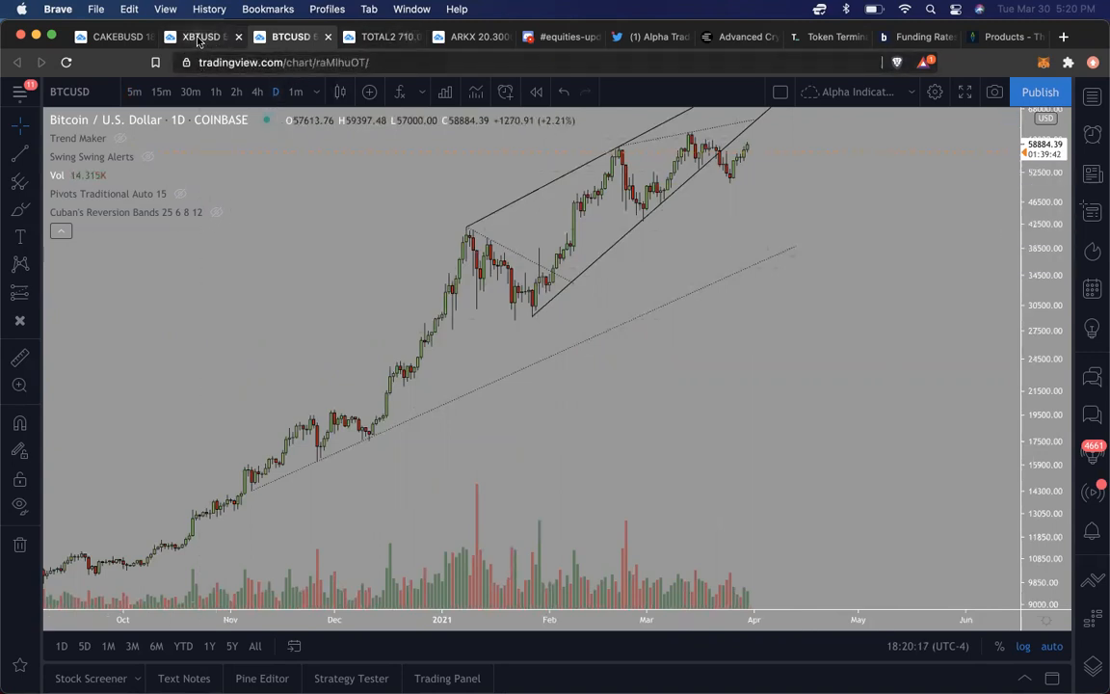
- Flip between the XBTUSD 15-minute and BTCUSD daily charts, then return to Discord's equities-updates channel
click(200, 37)
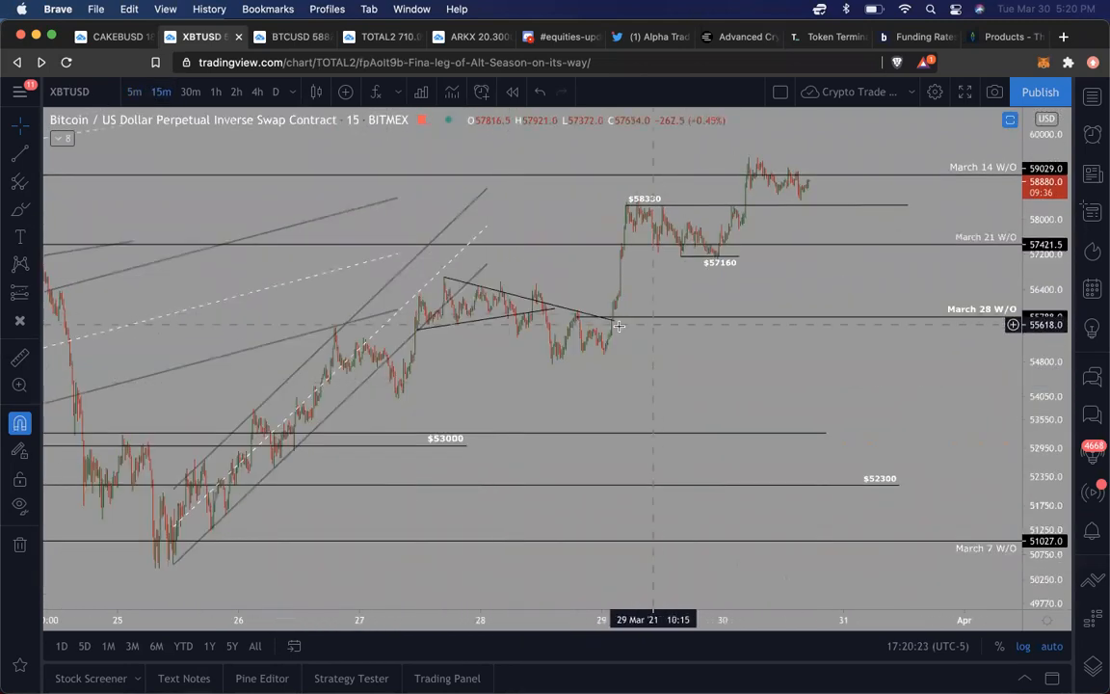
mouse_move(682, 273)
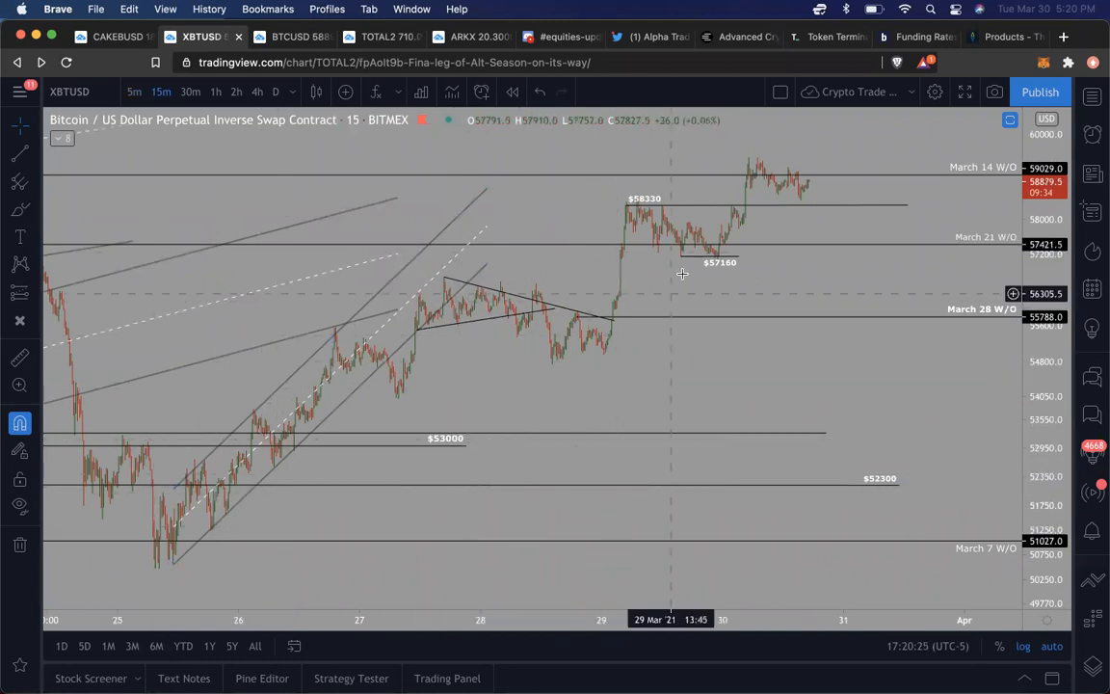
mouse_move(159, 549)
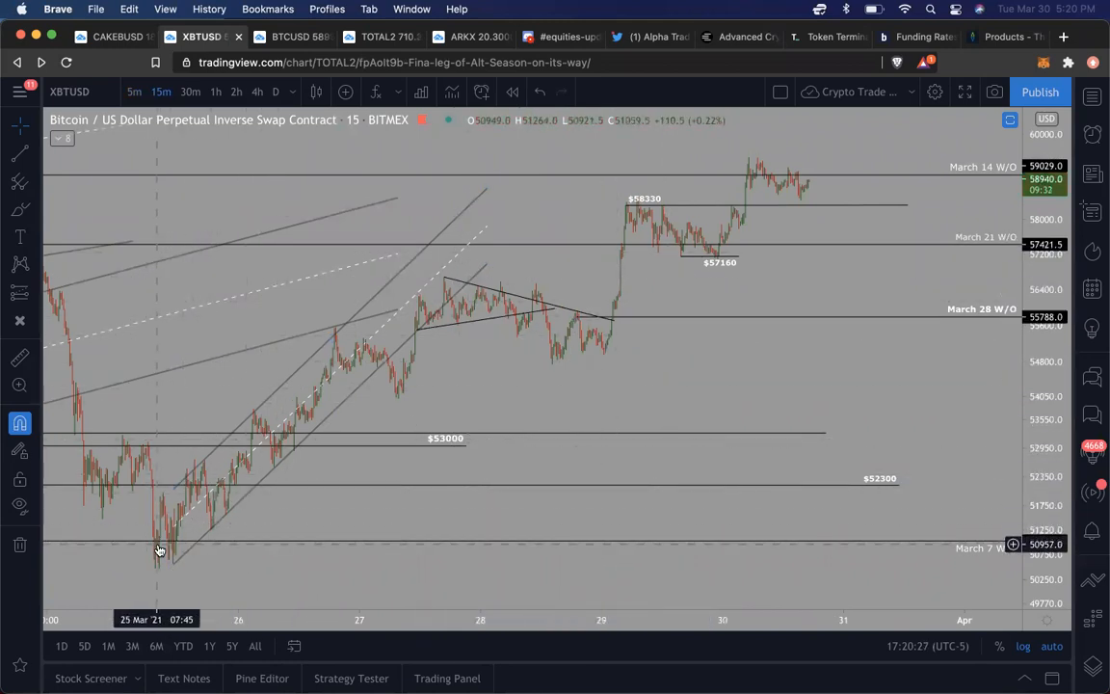
mouse_move(700, 164)
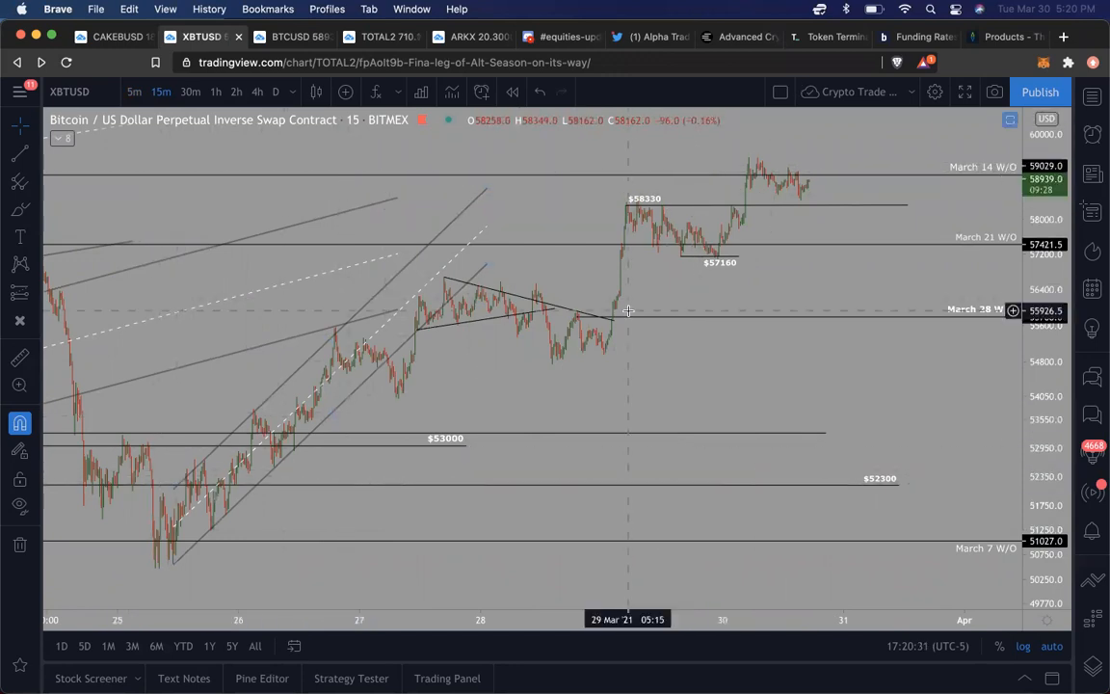
mouse_move(876, 152)
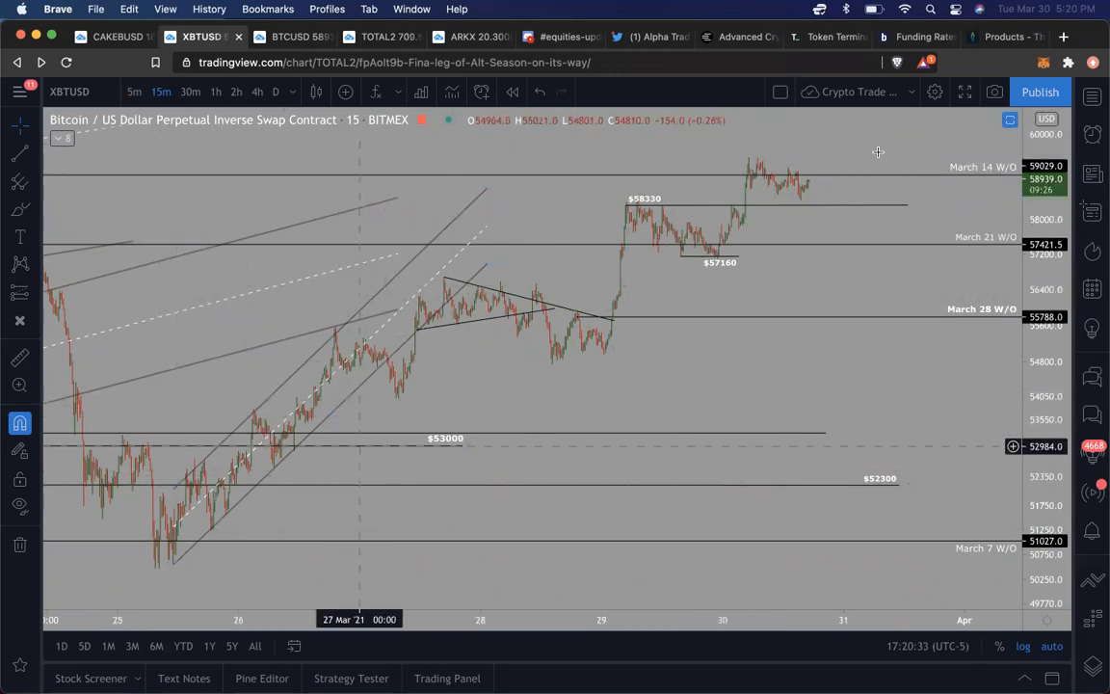
mouse_move(673, 144)
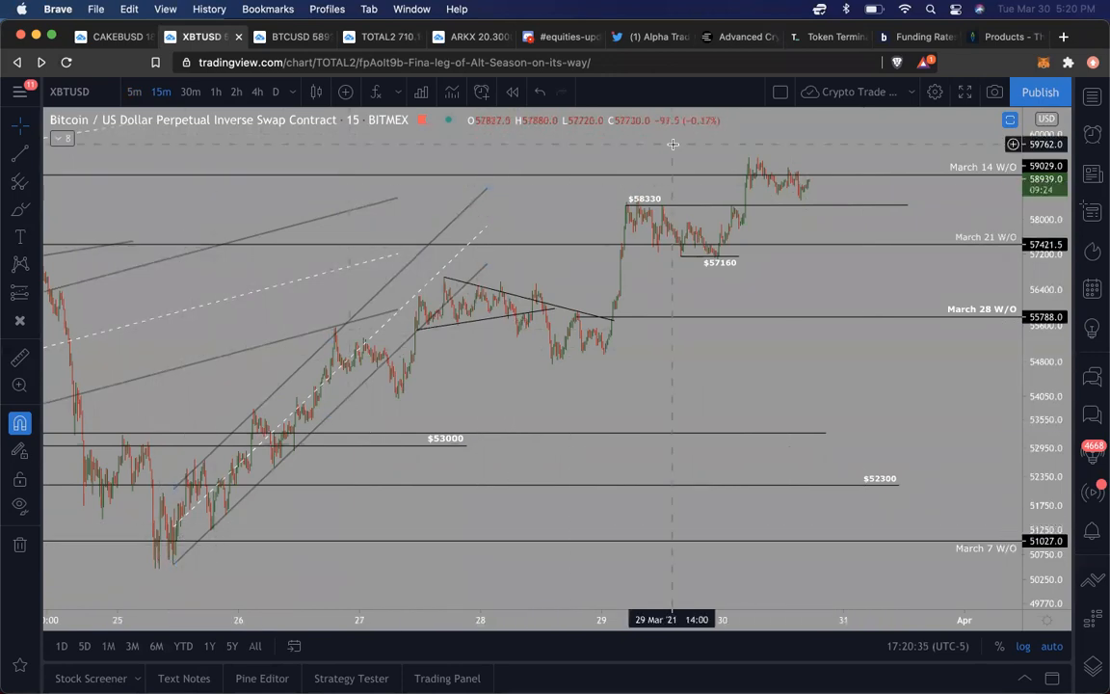
mouse_move(483, 397)
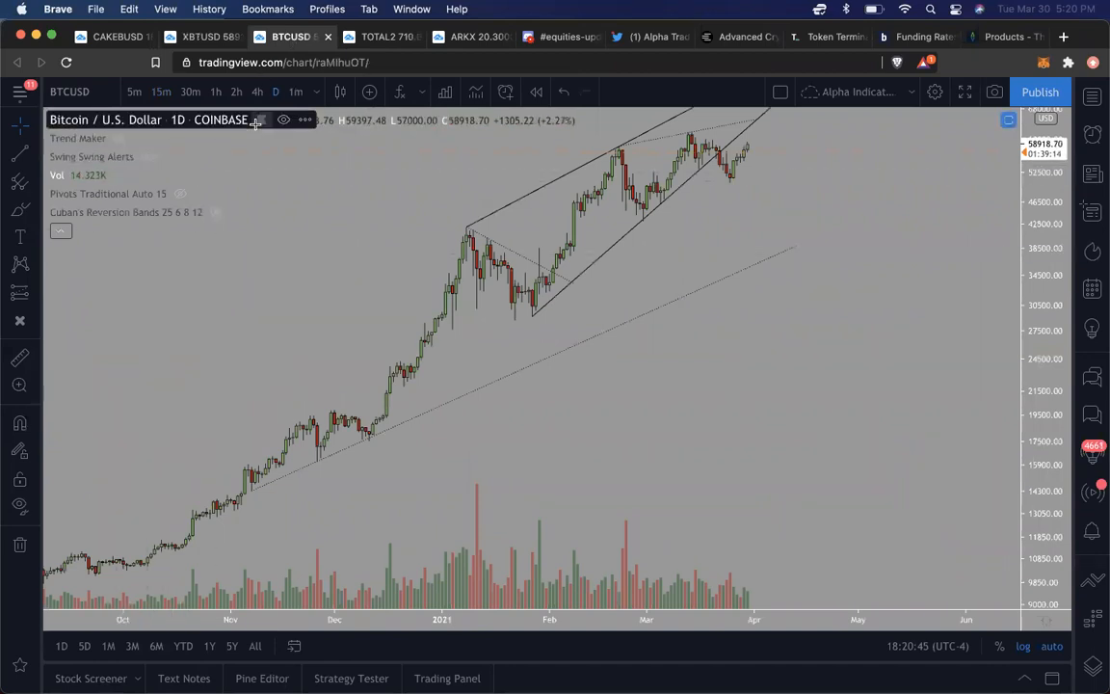
mouse_move(175, 142)
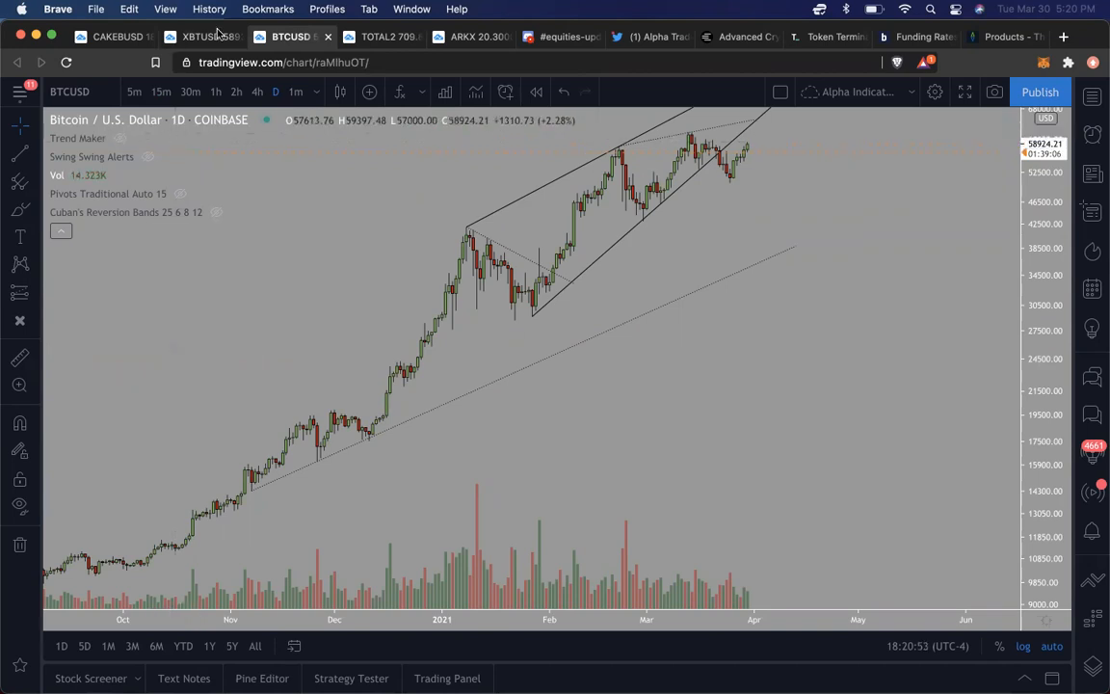
click(201, 37)
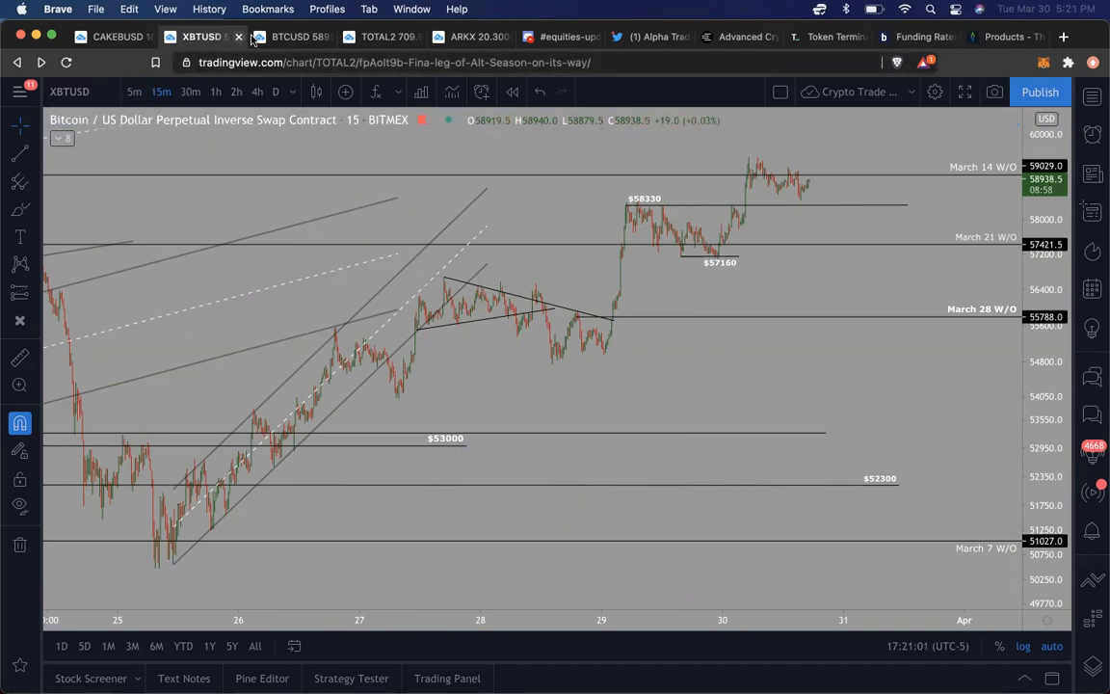
mouse_move(70, 92)
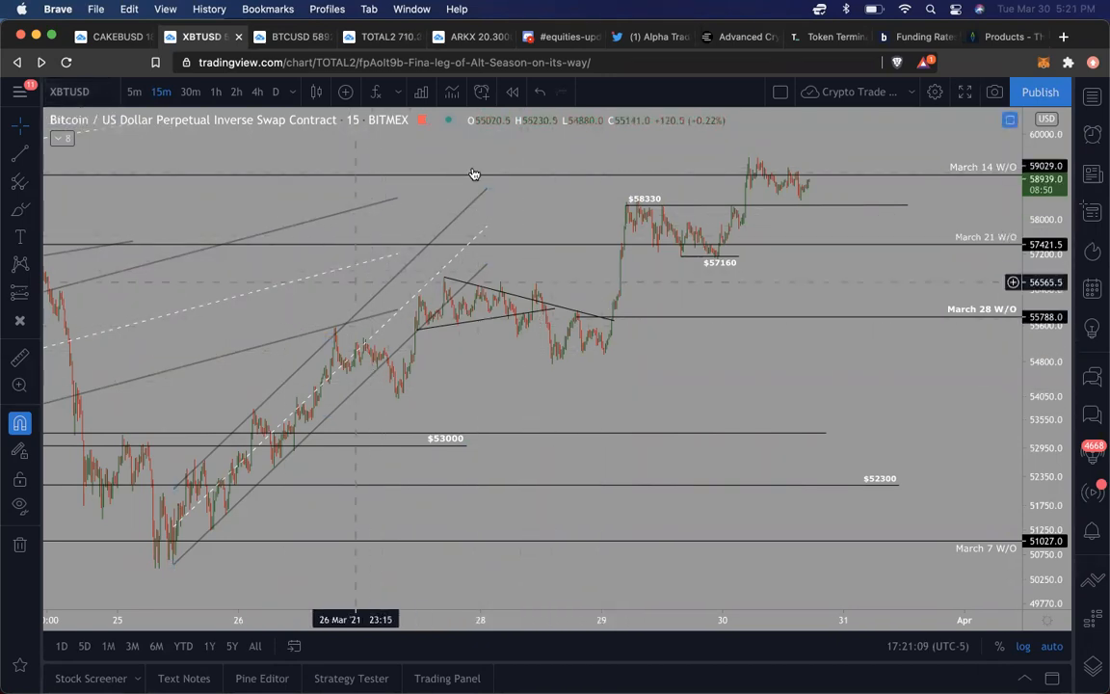
click(292, 37)
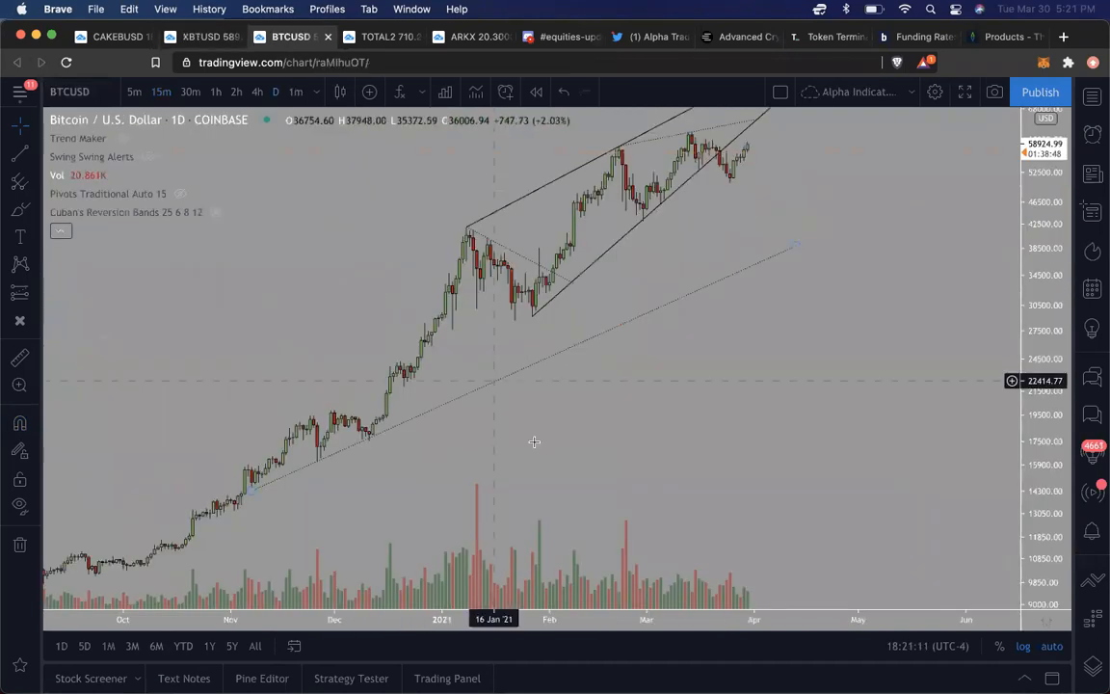
click(199, 37)
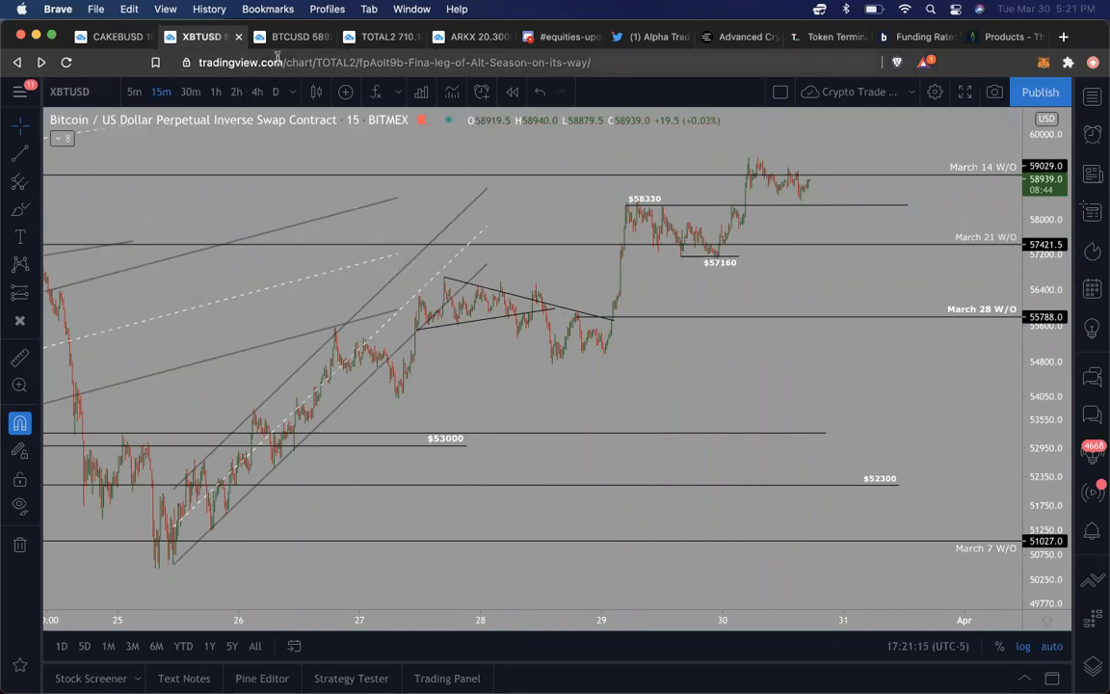
click(289, 37)
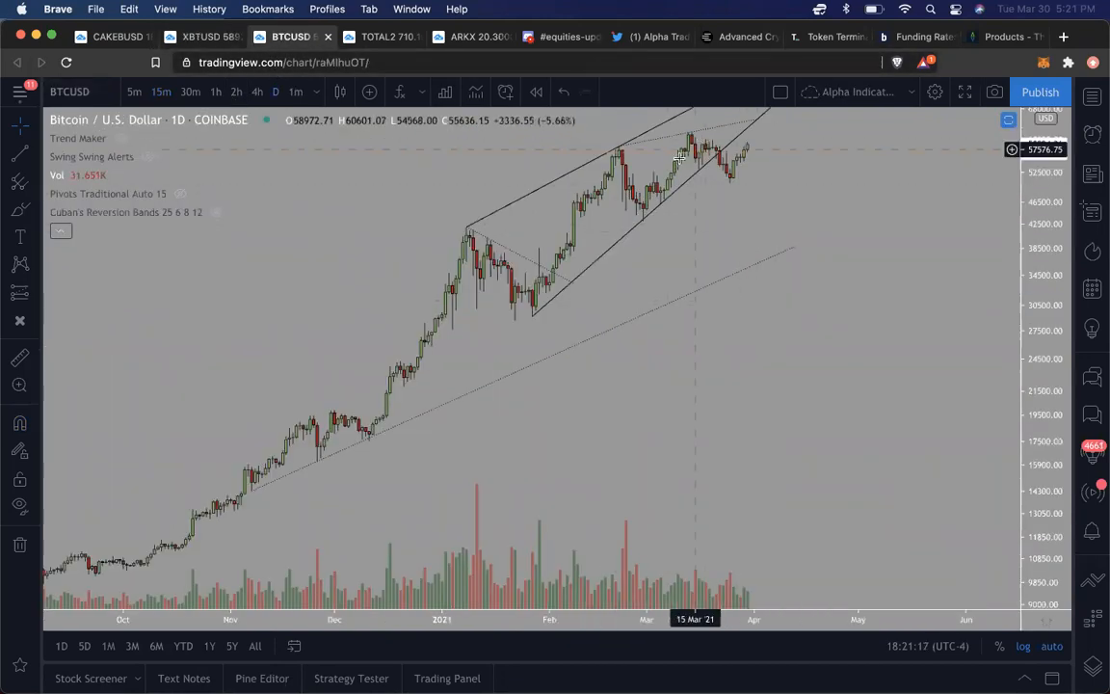
mouse_move(754, 136)
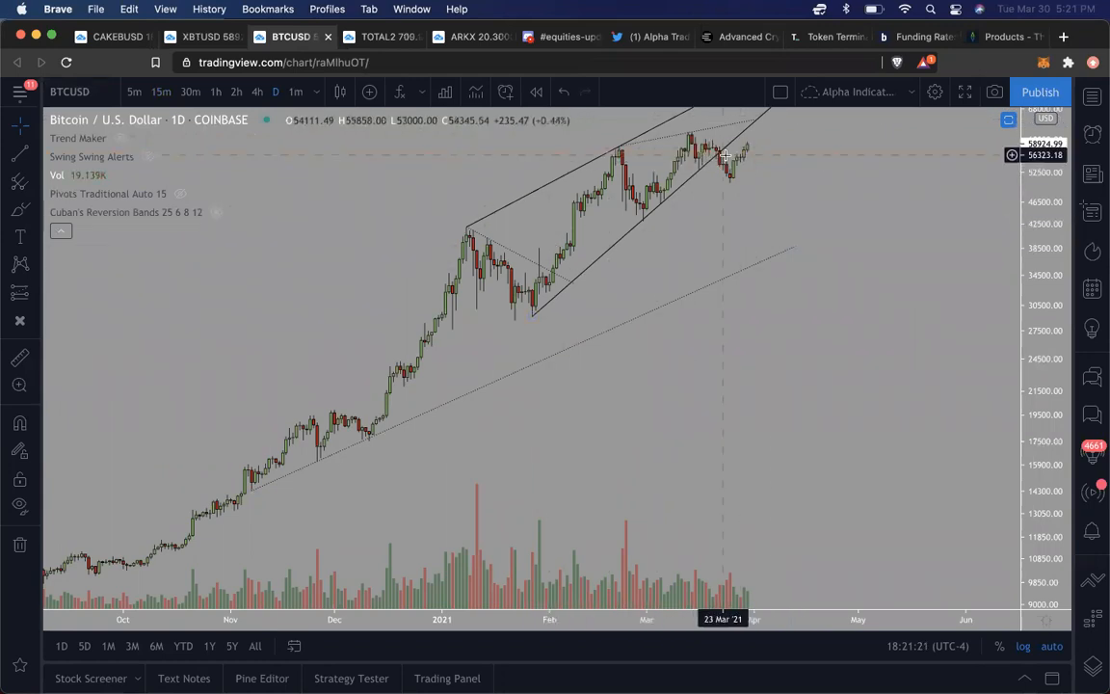
mouse_move(724, 181)
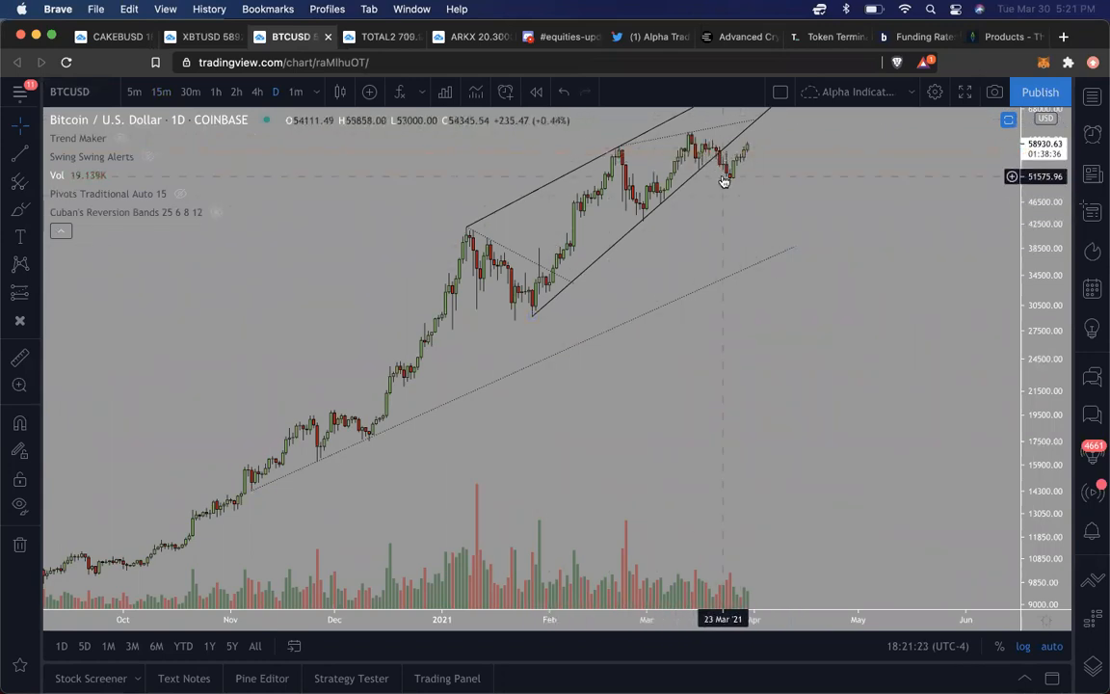
click(561, 37)
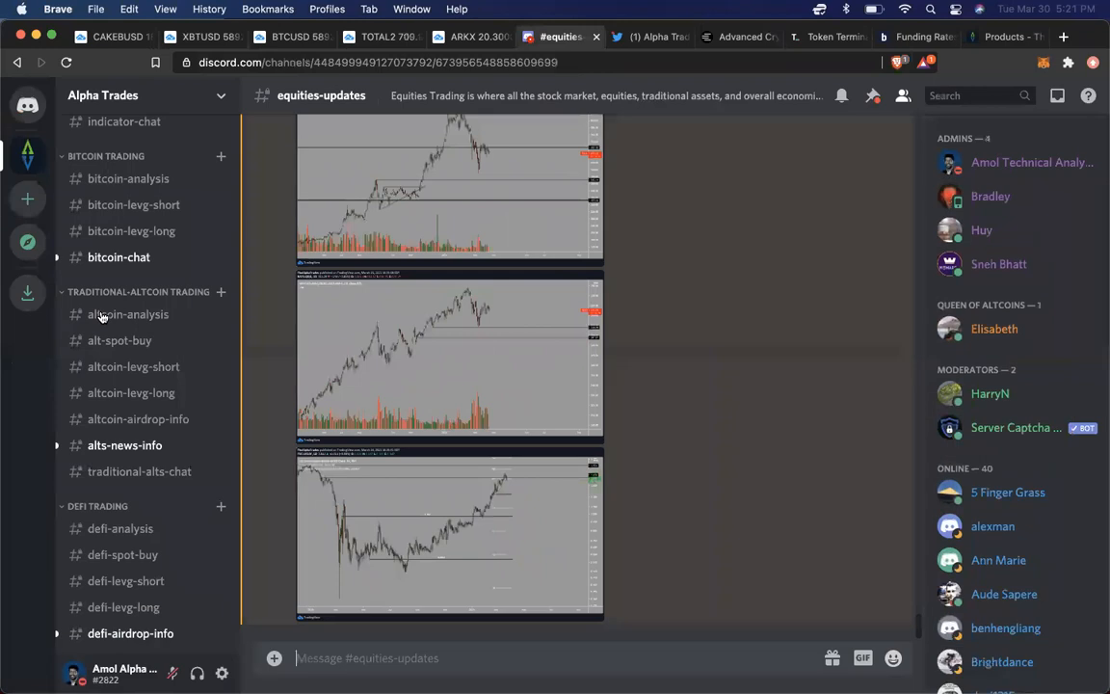
- Show the #bitcoin-chat channel's supply-shock tweets, briefly checking the BTCUSD daily chart in between
click(118, 257)
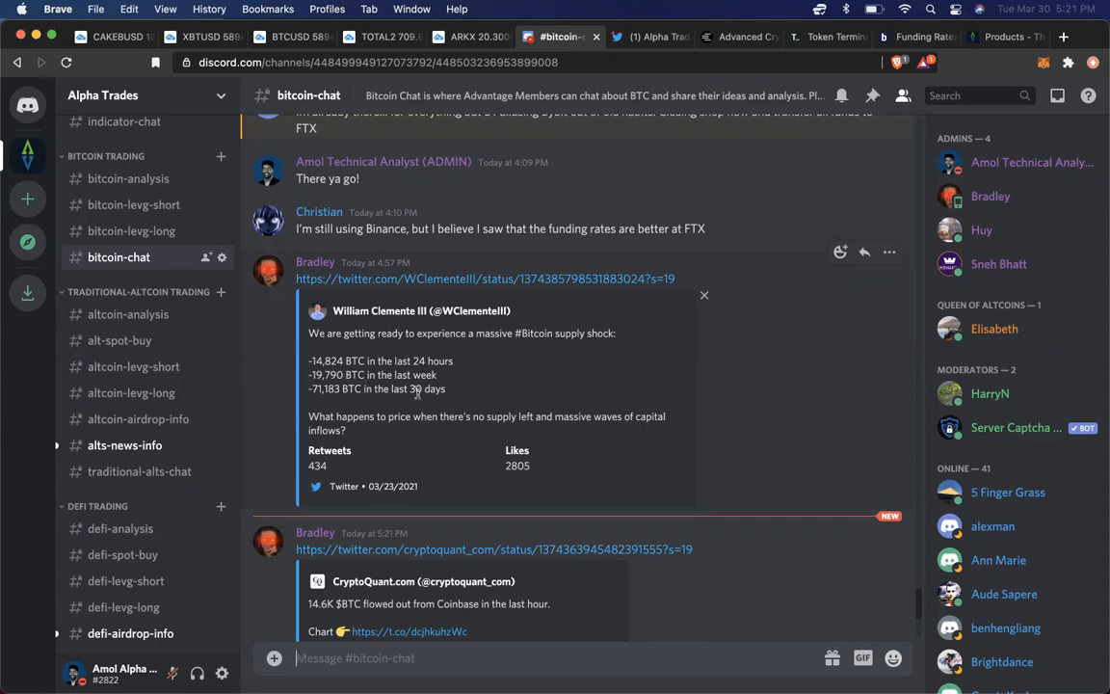
mouse_move(402, 423)
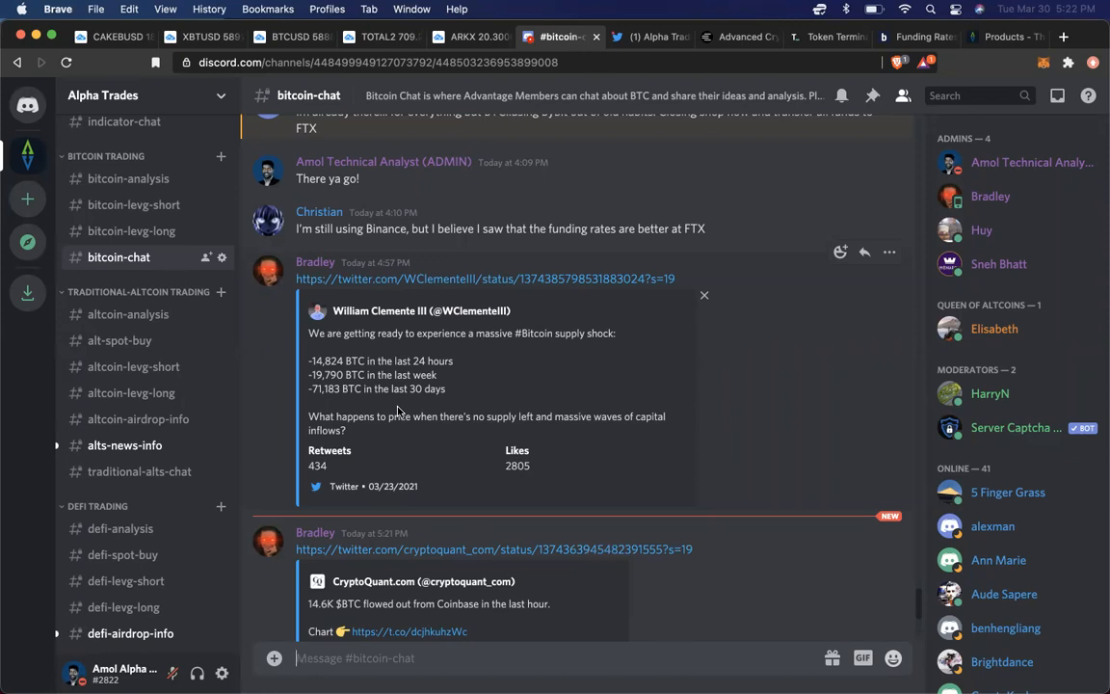
click(284, 36)
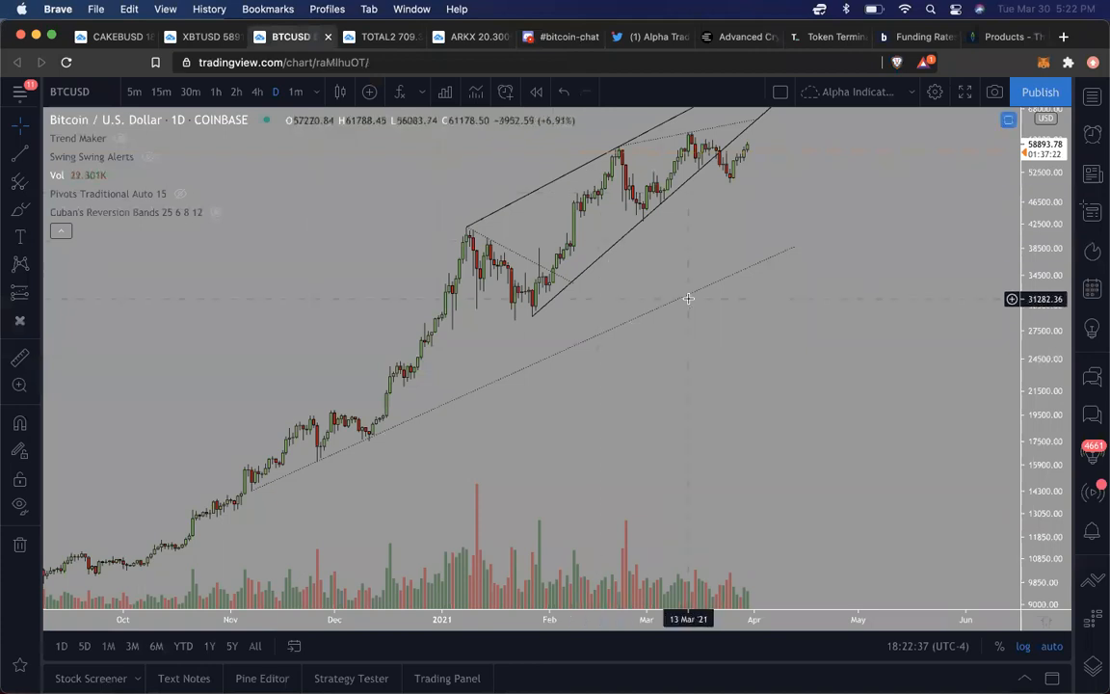
click(557, 37)
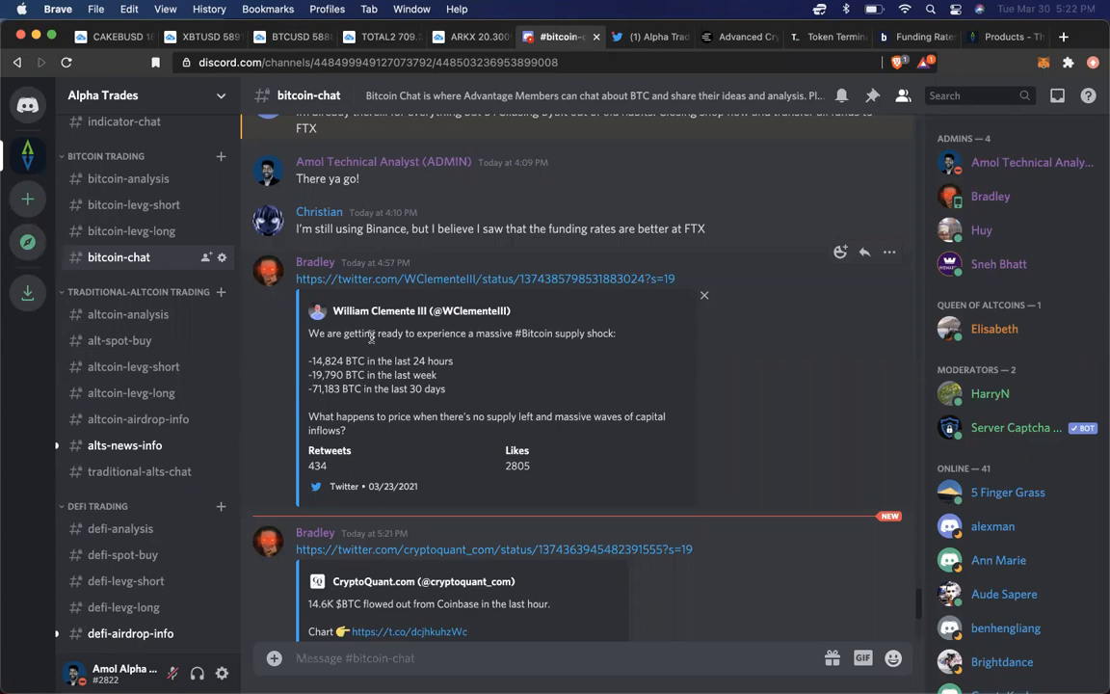
- Sketch a wavy projected path past the last BTCUSD daily candles, then return to XBTUSD 15-minute
click(288, 37)
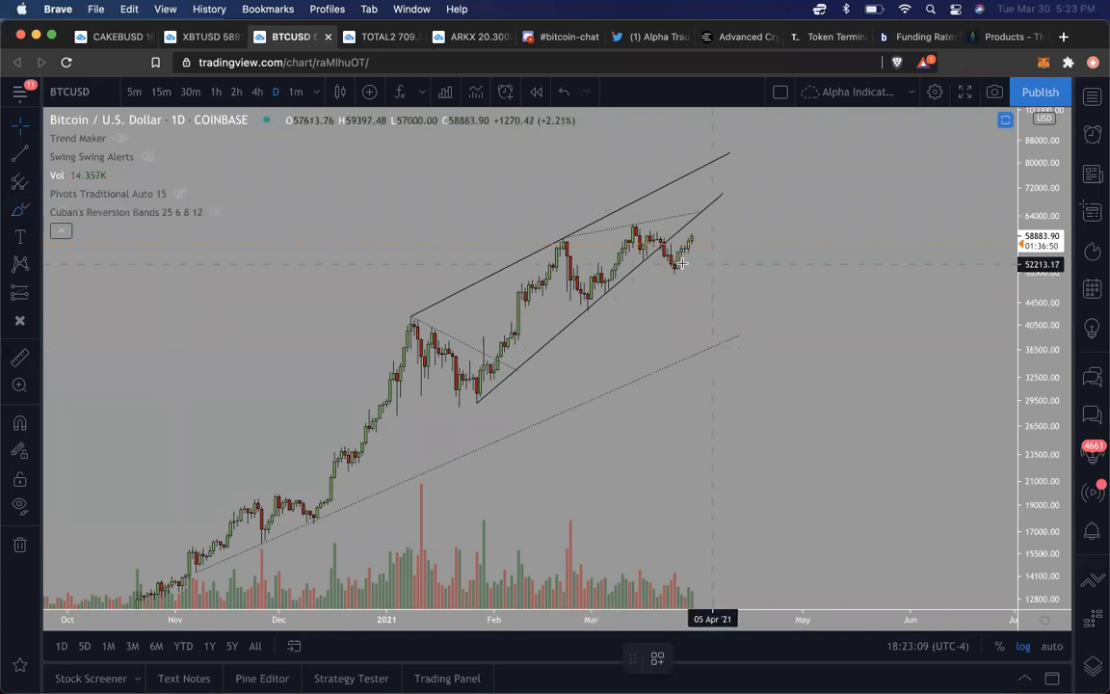
mouse_move(667, 263)
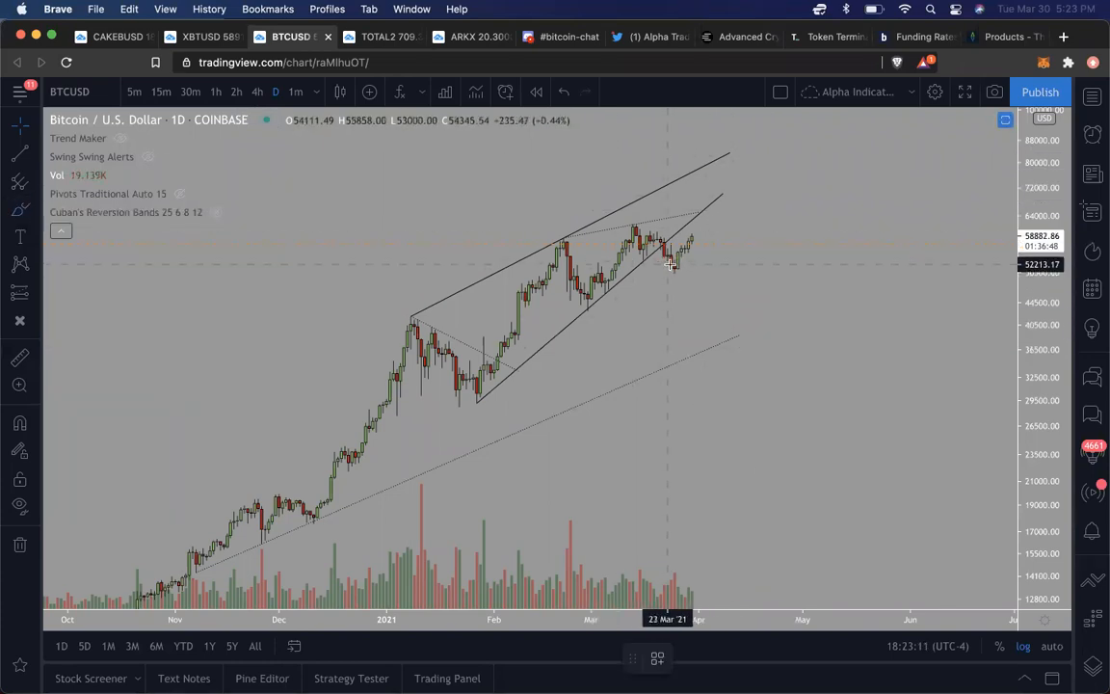
drag(674, 265, 731, 226)
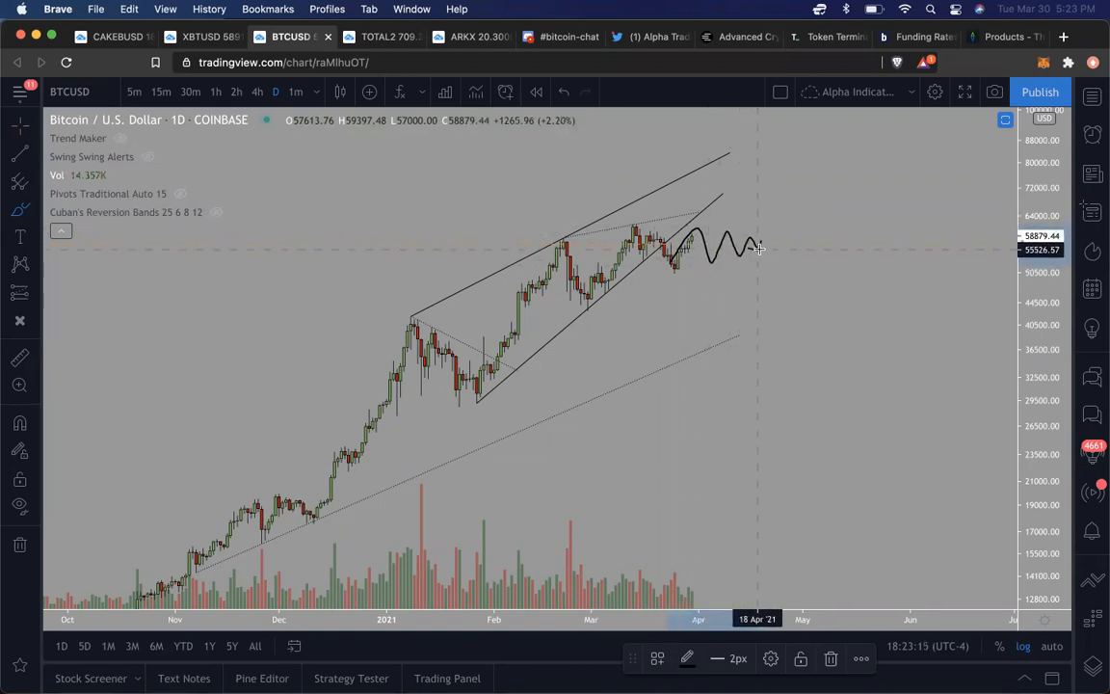
drag(759, 249, 796, 175)
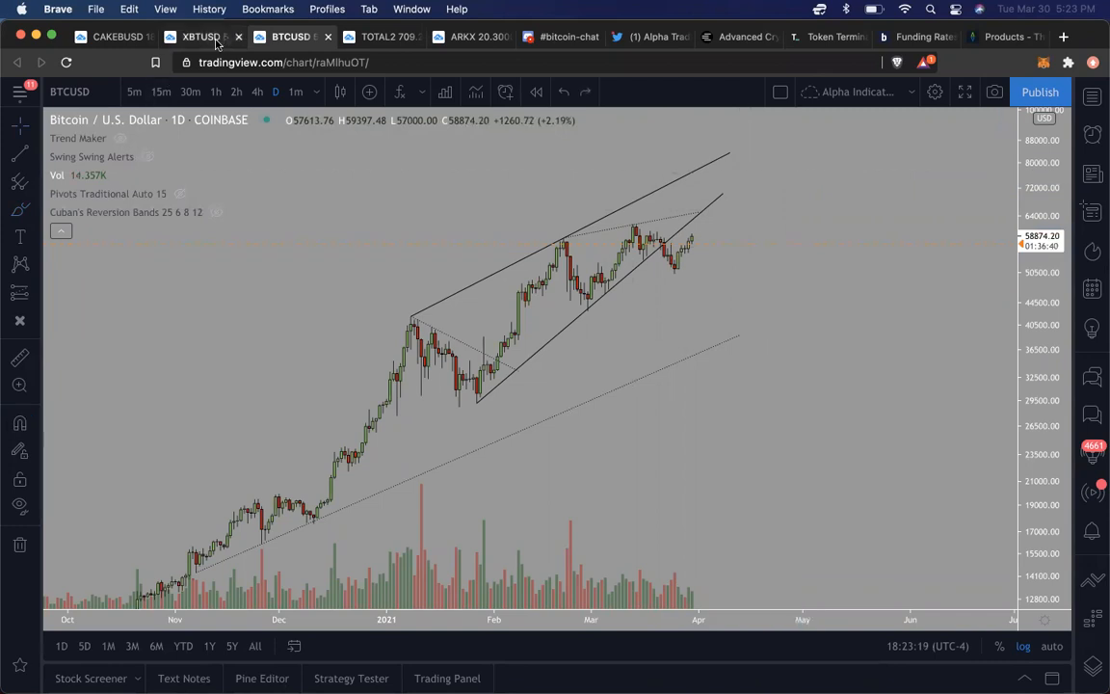
click(200, 36)
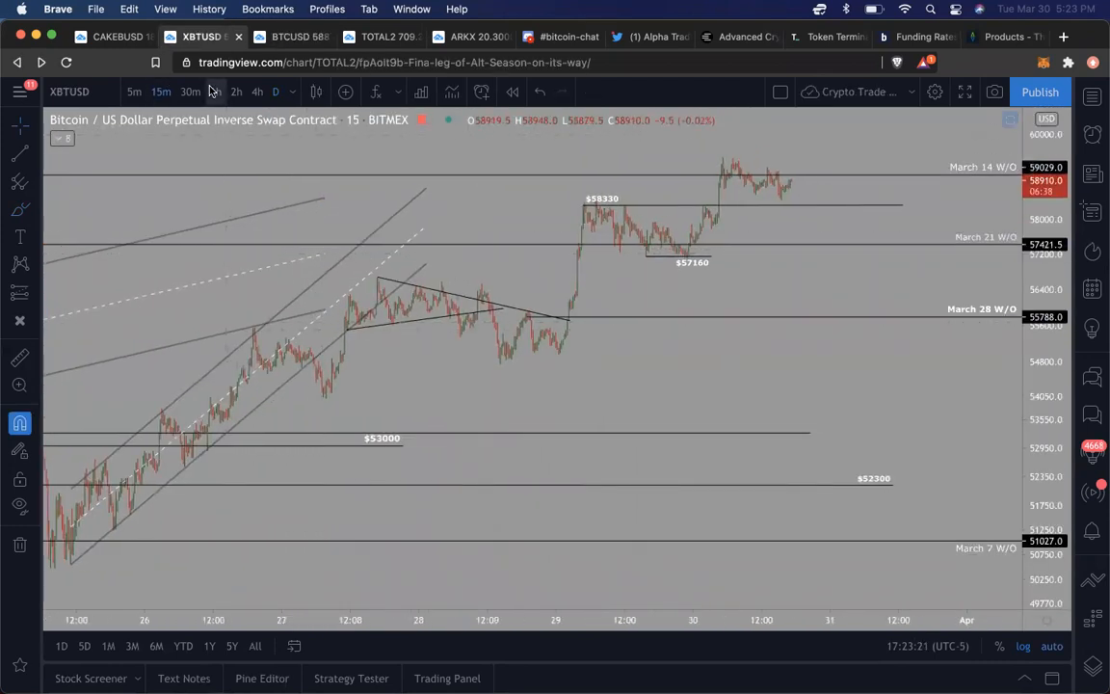
- Switch the XBTUSD chart to 1-hour candles
click(216, 92)
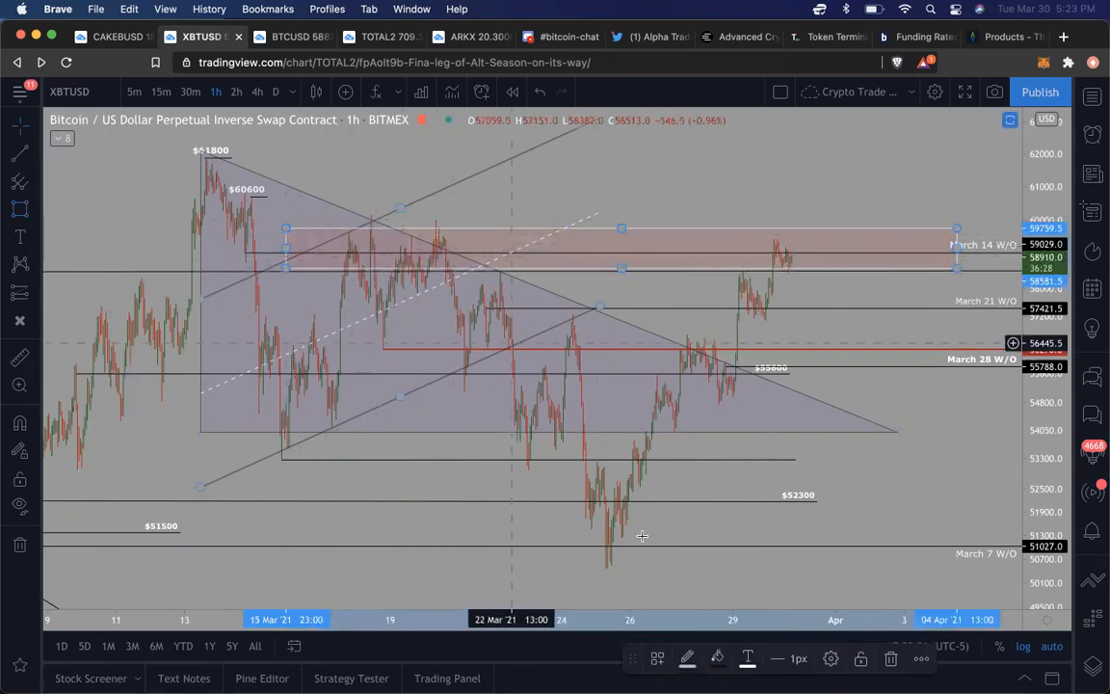
mouse_move(607, 554)
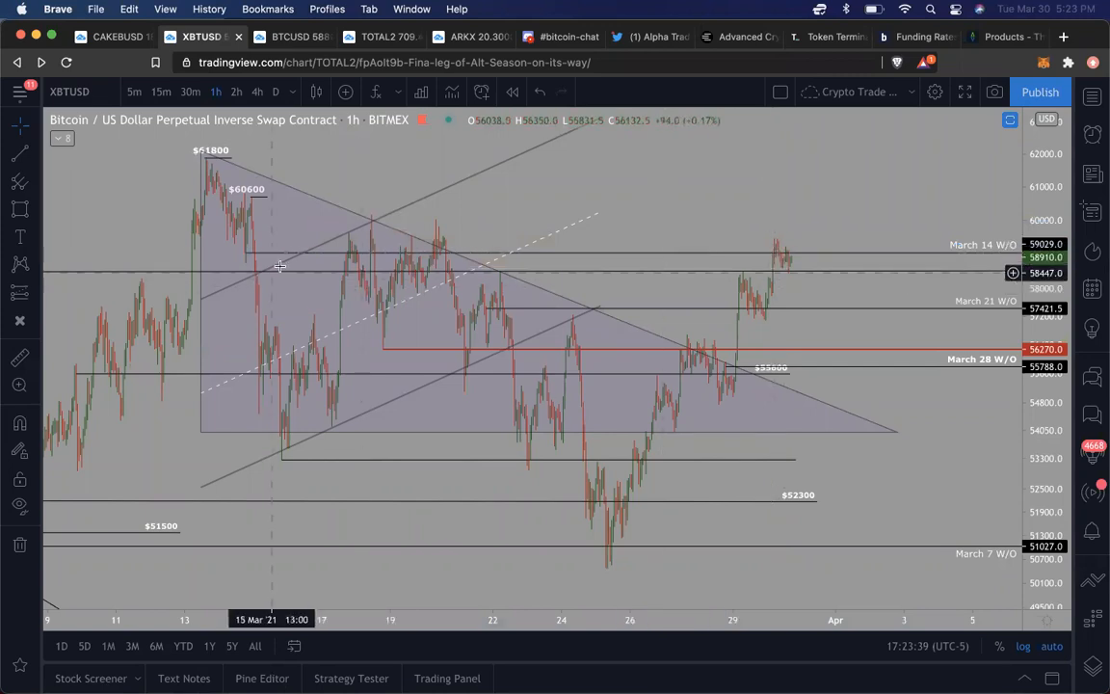
mouse_move(769, 261)
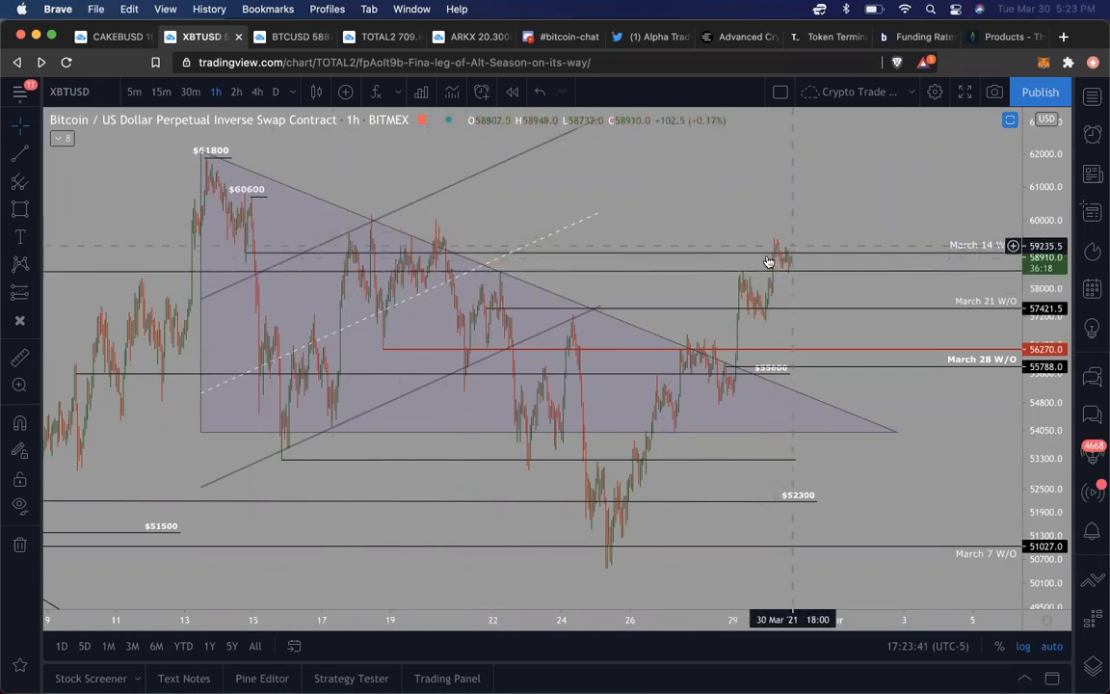
mouse_move(788, 253)
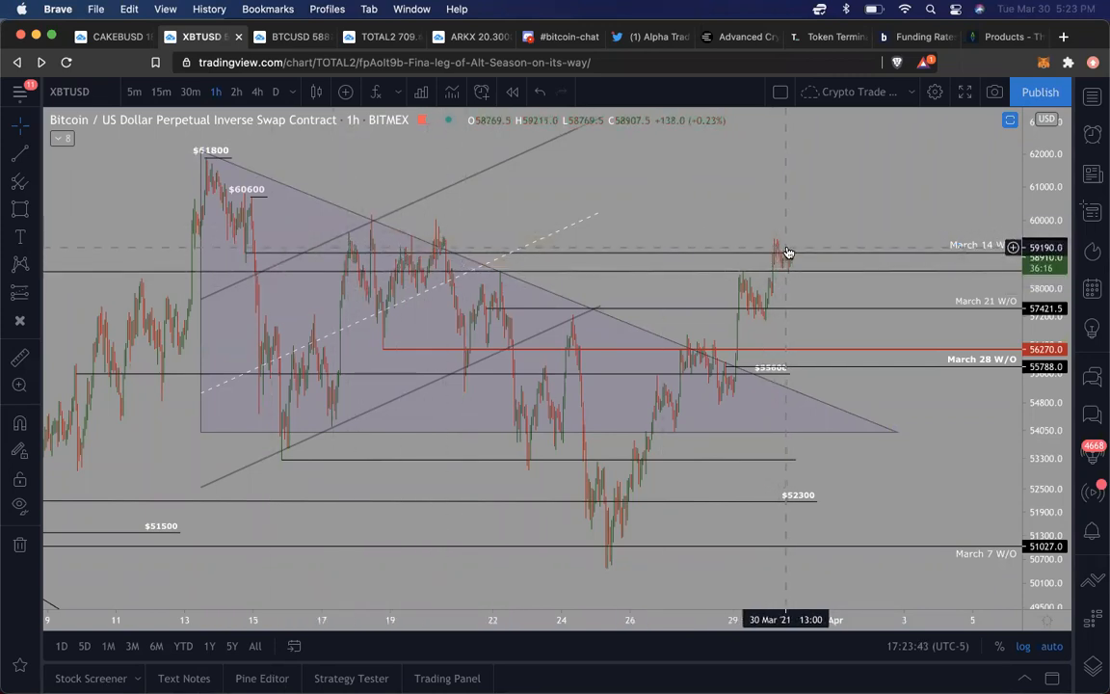
mouse_move(831, 174)
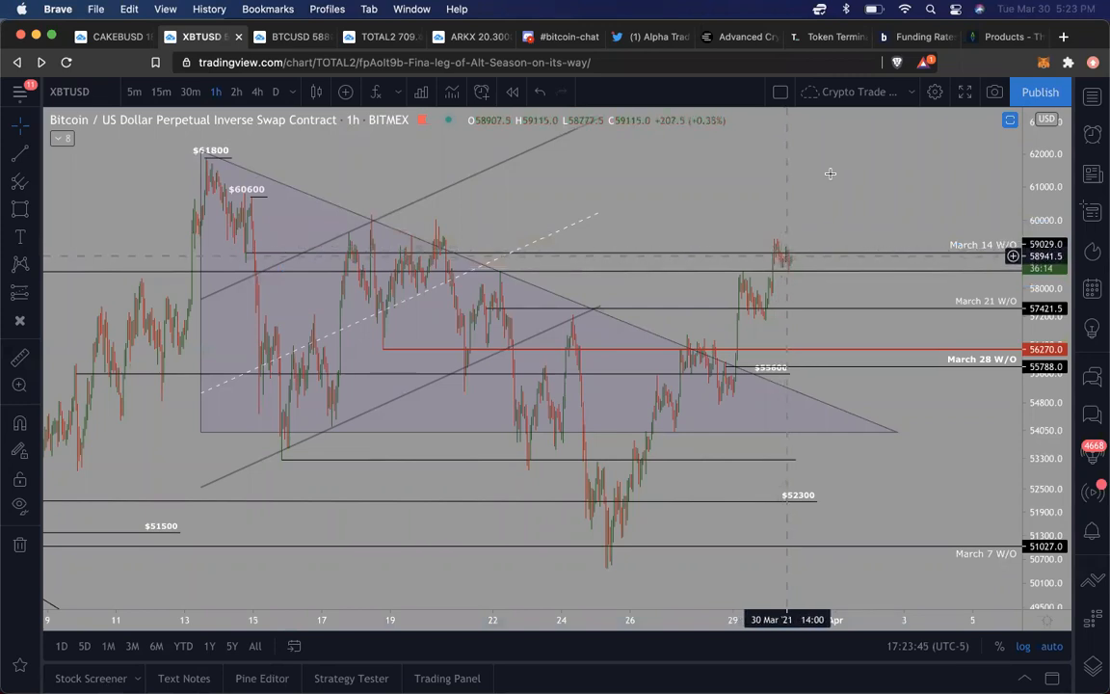
mouse_move(793, 242)
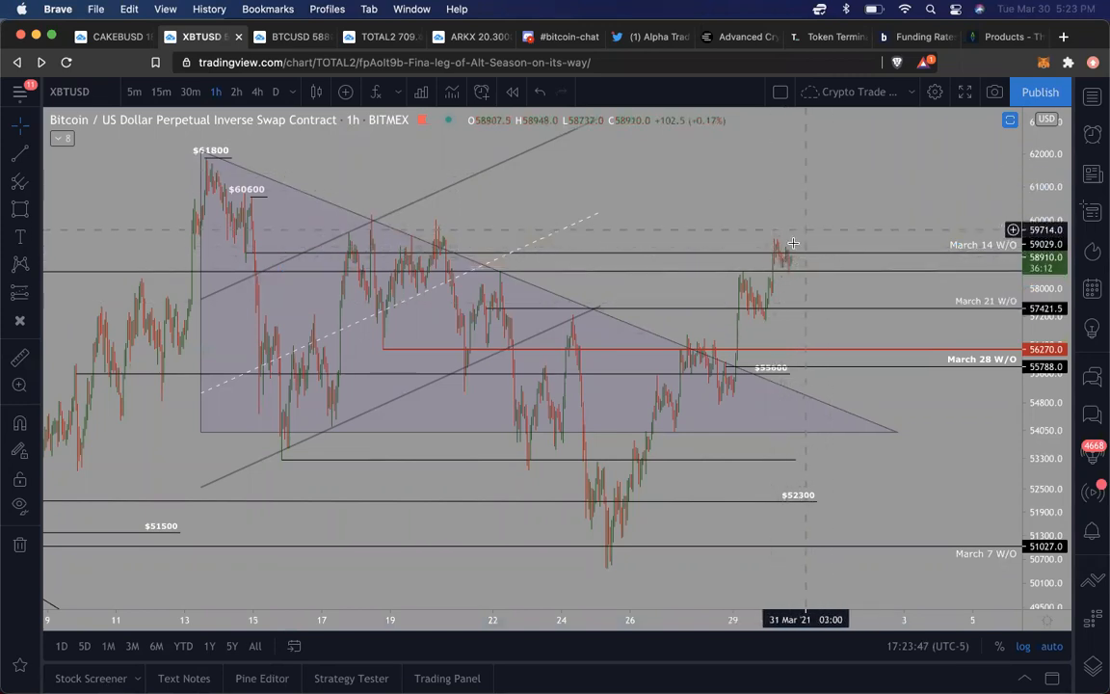
mouse_move(788, 265)
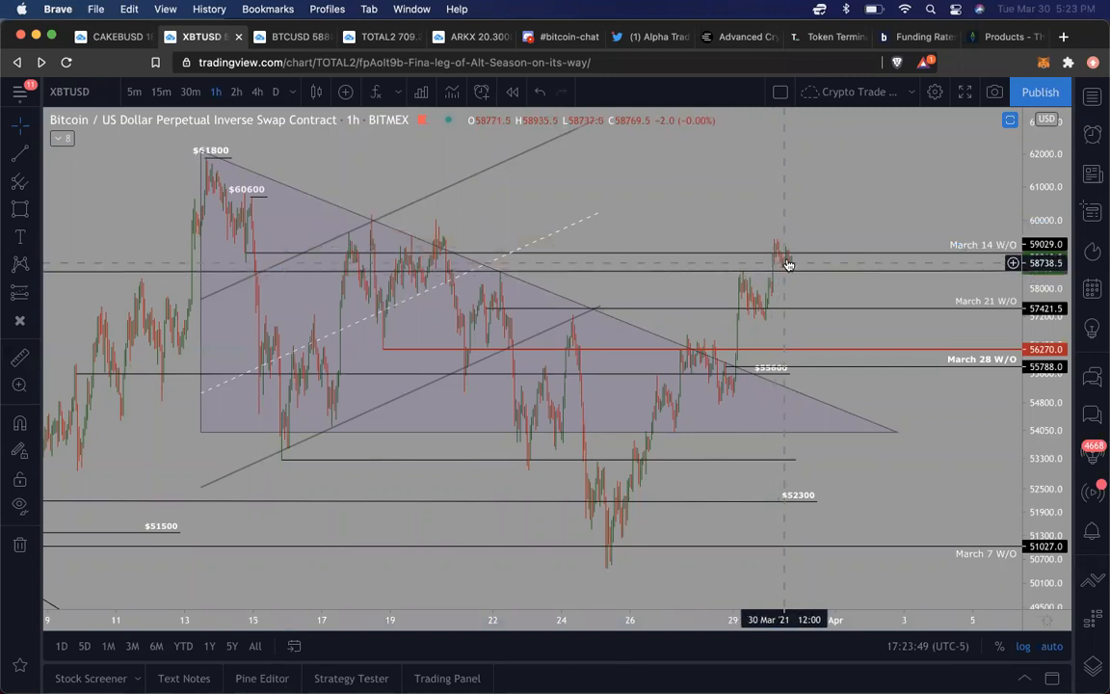
mouse_move(794, 217)
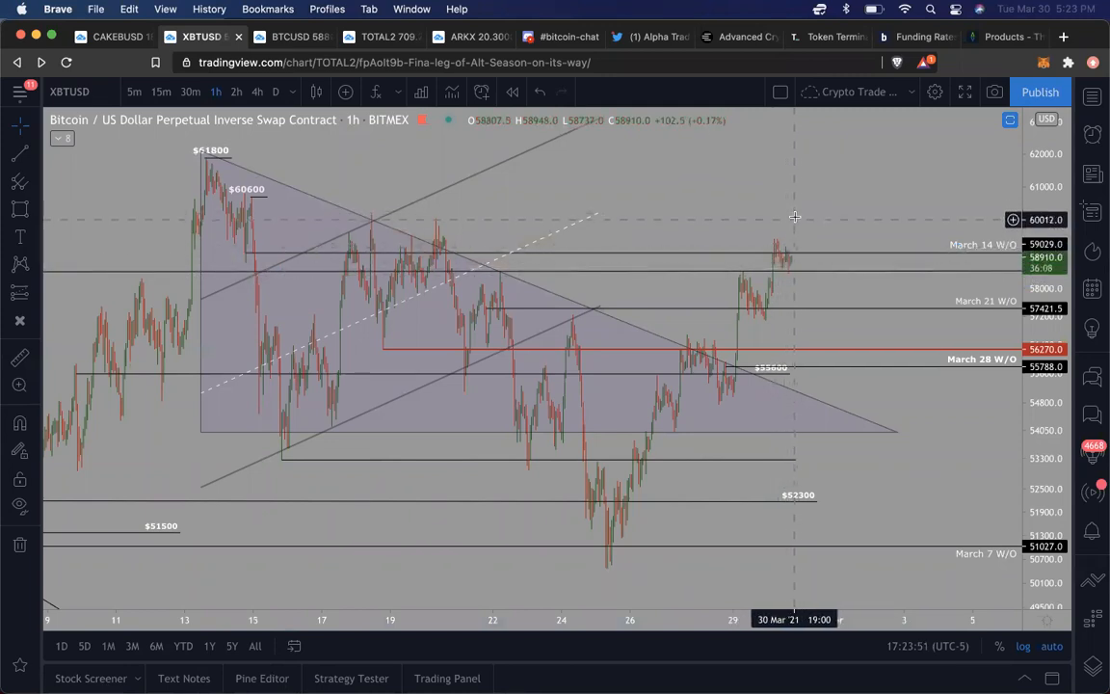
mouse_move(846, 109)
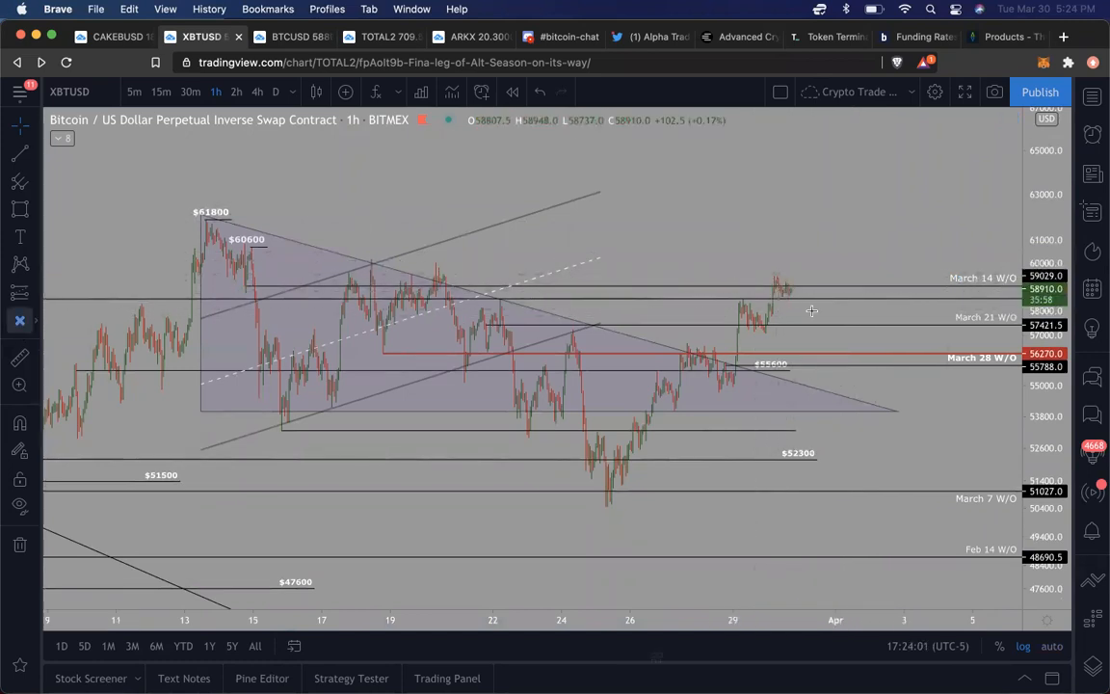
mouse_move(778, 330)
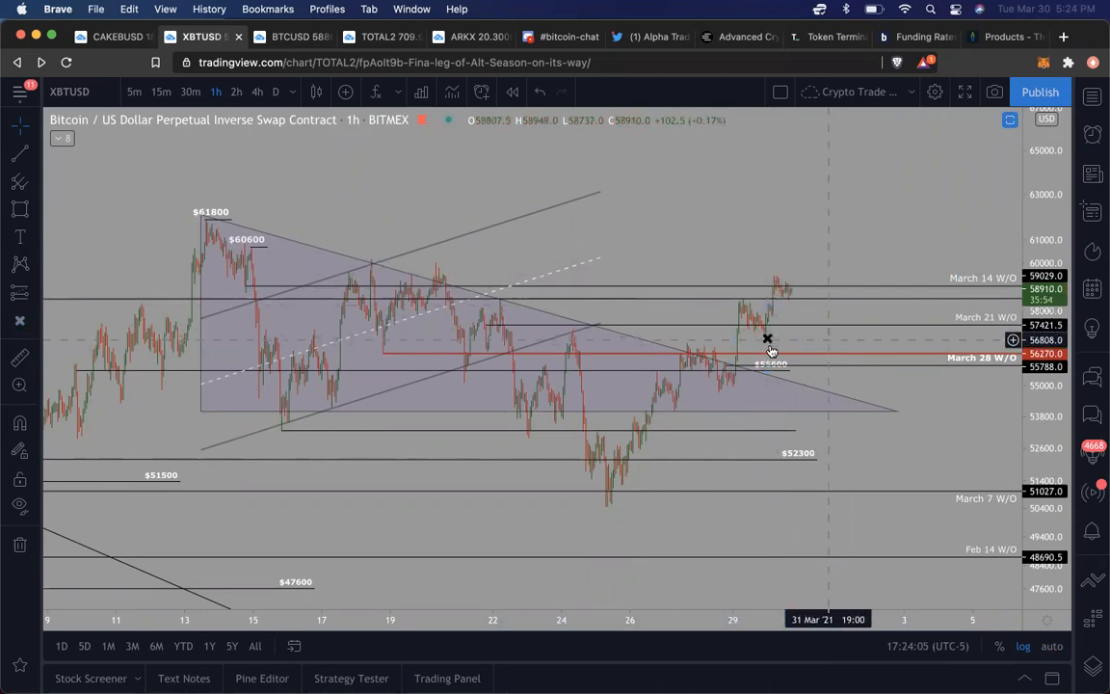
mouse_move(766, 338)
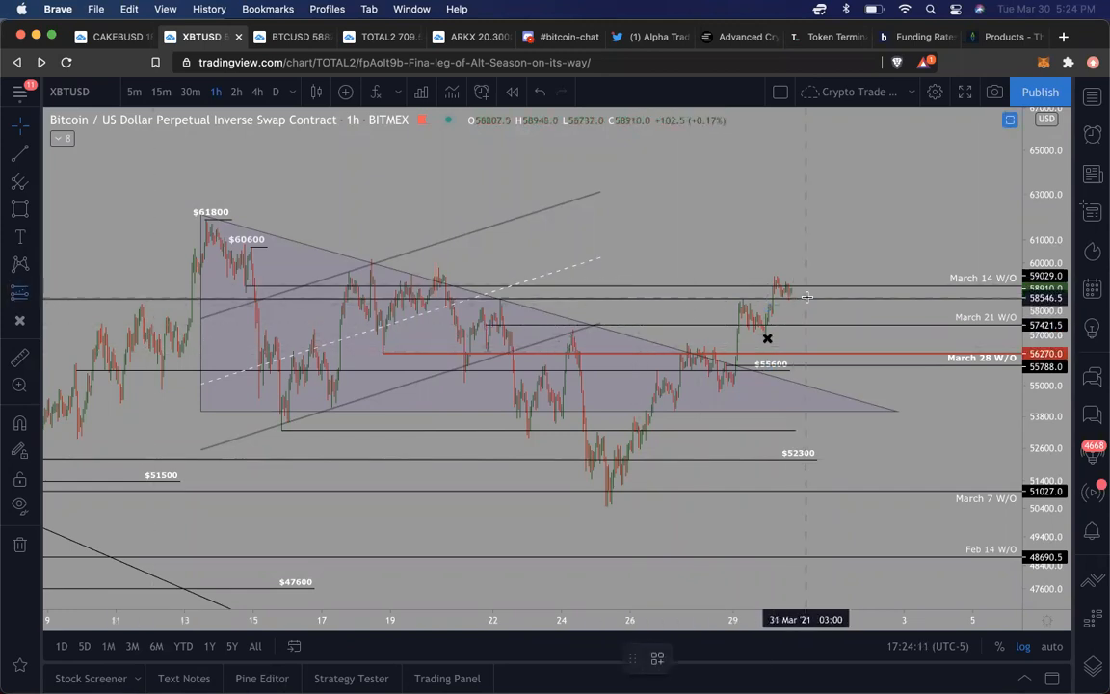
- Place a Long Position projection near the current XBTUSD price and raise its profit target
click(822, 289)
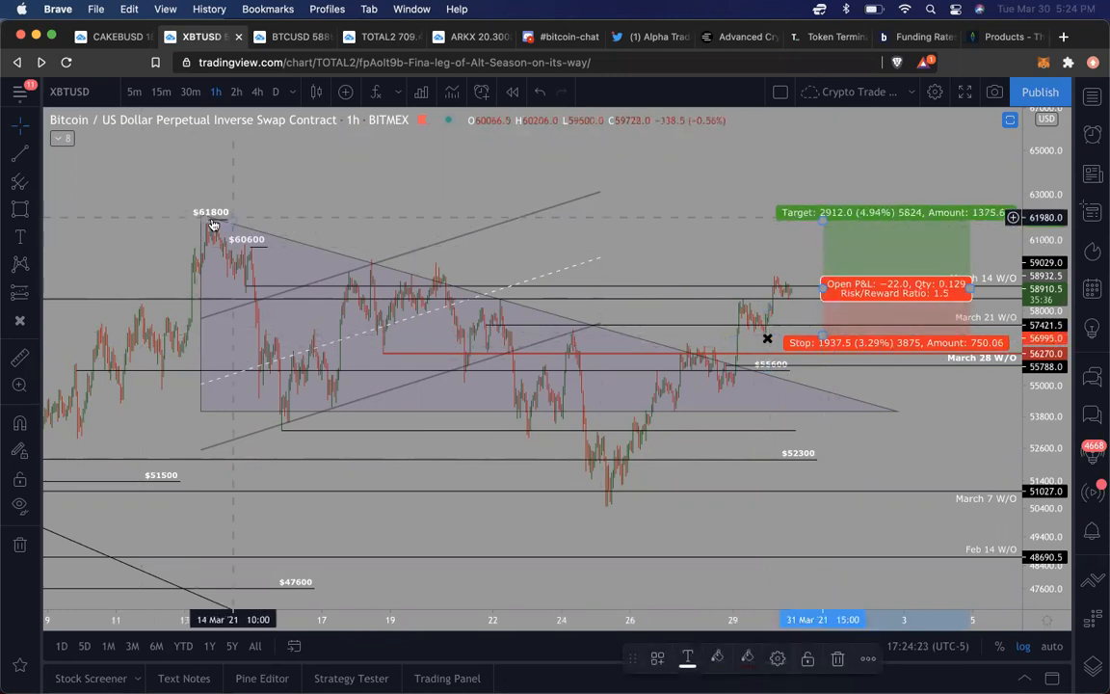
mouse_move(206, 225)
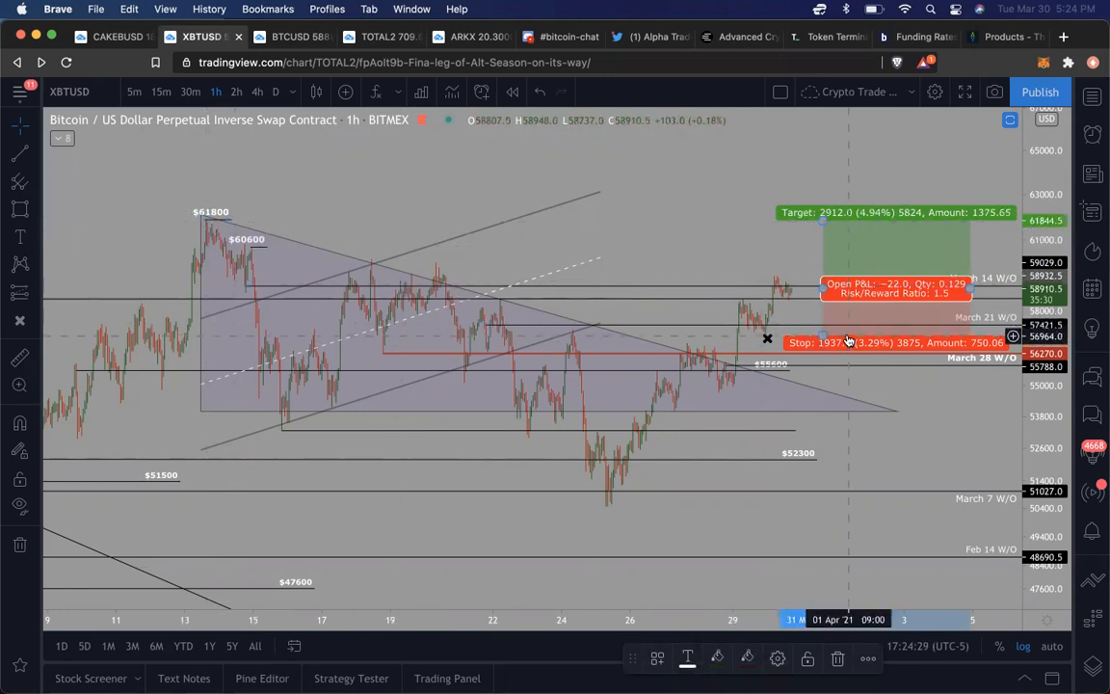
mouse_move(609, 289)
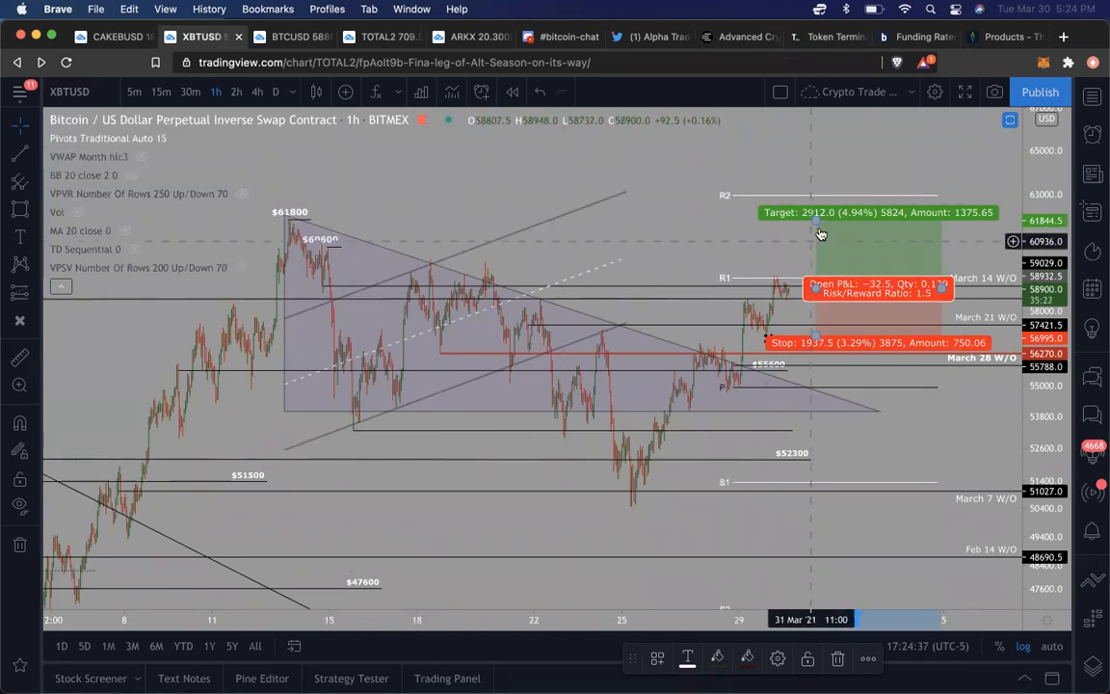
drag(819, 235, 819, 193)
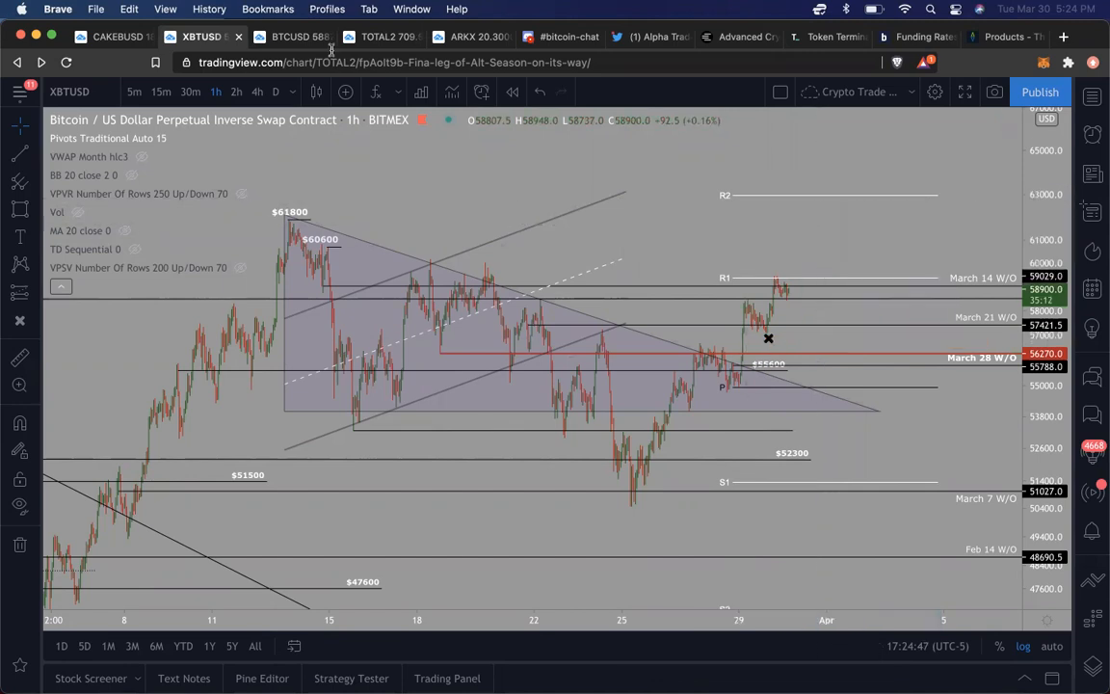
- Bring the BTCUSD daily Coinbase chart with its rising wedge lines back into view
click(289, 37)
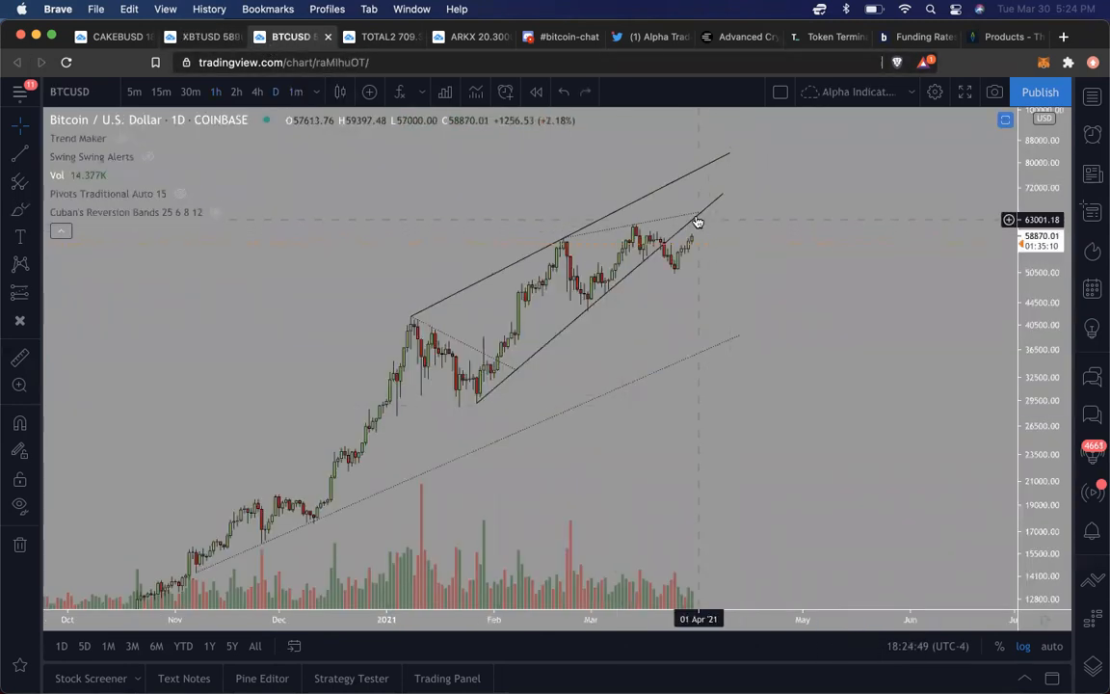
mouse_move(767, 201)
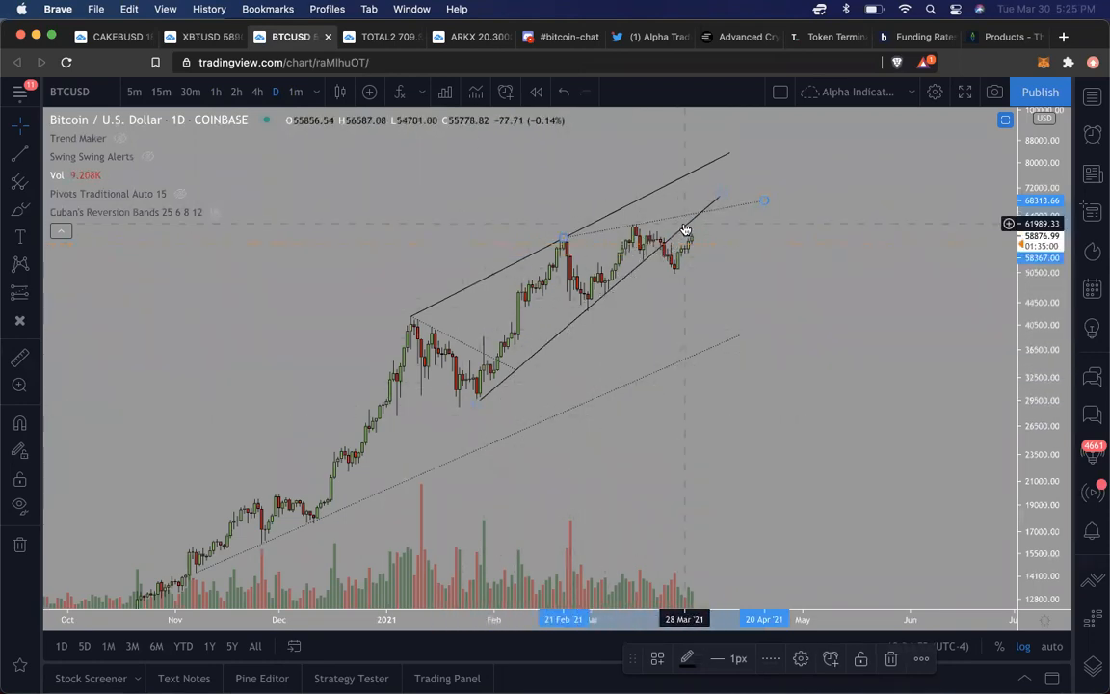
mouse_move(691, 228)
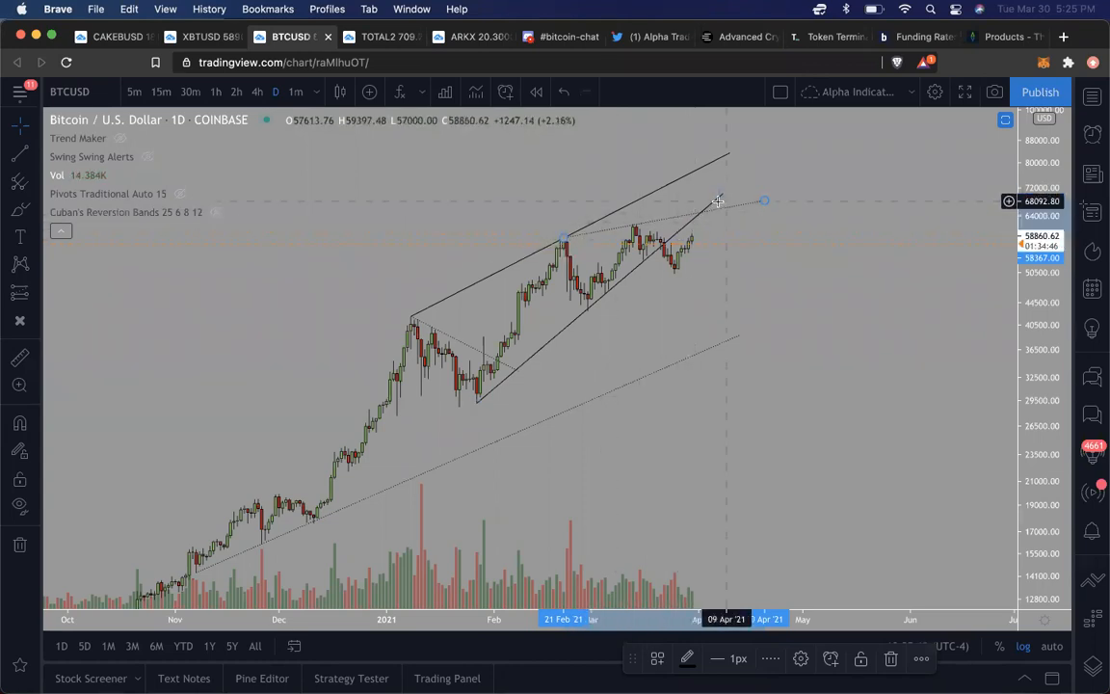
mouse_move(706, 213)
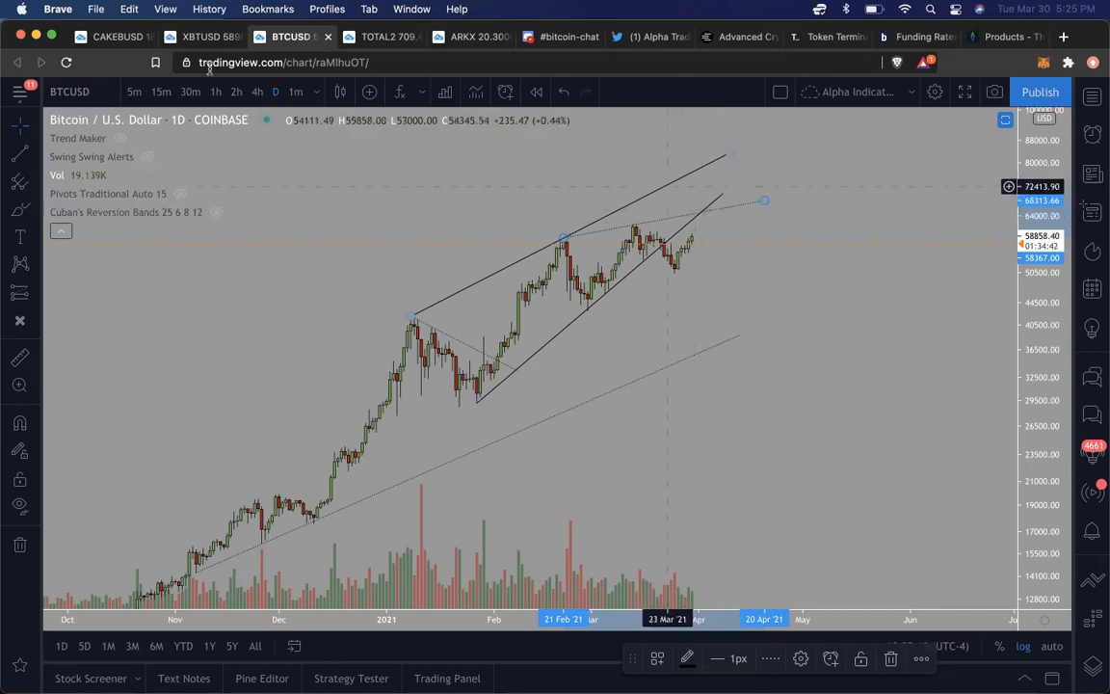
click(202, 37)
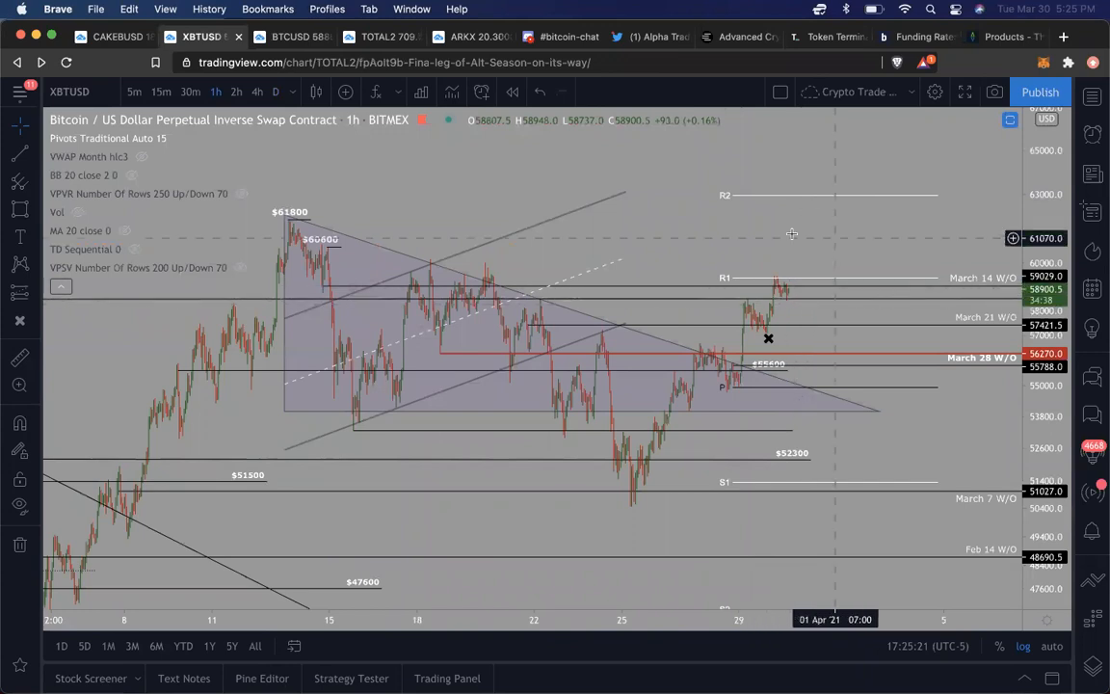
mouse_move(801, 218)
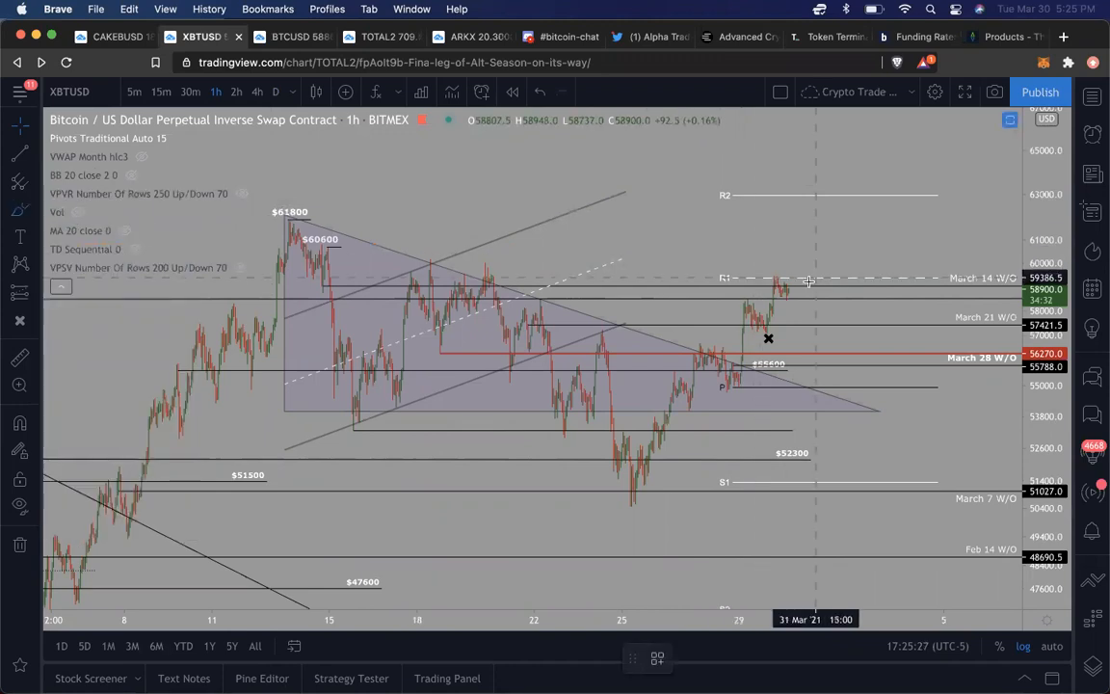
mouse_move(790, 287)
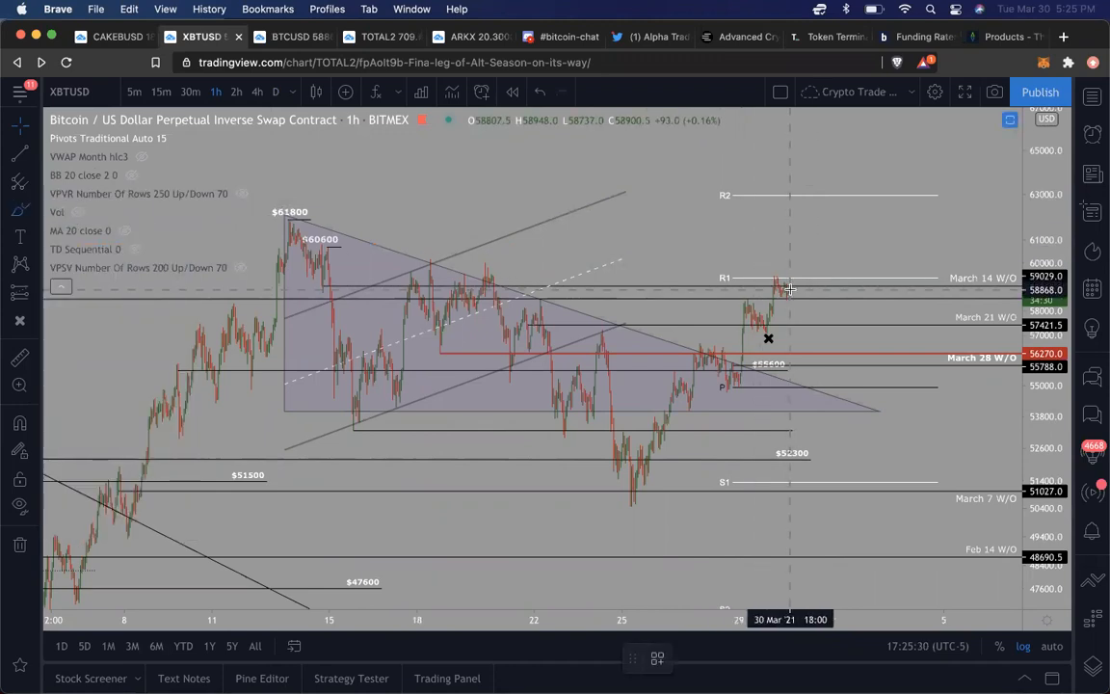
drag(790, 289, 809, 197)
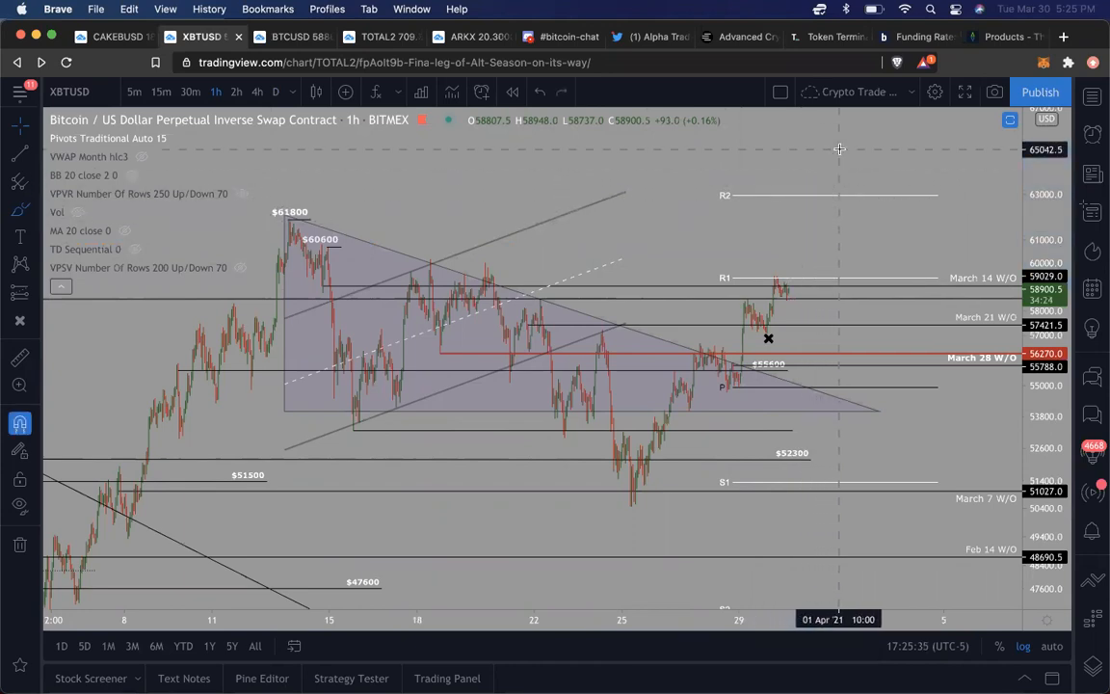
mouse_move(888, 207)
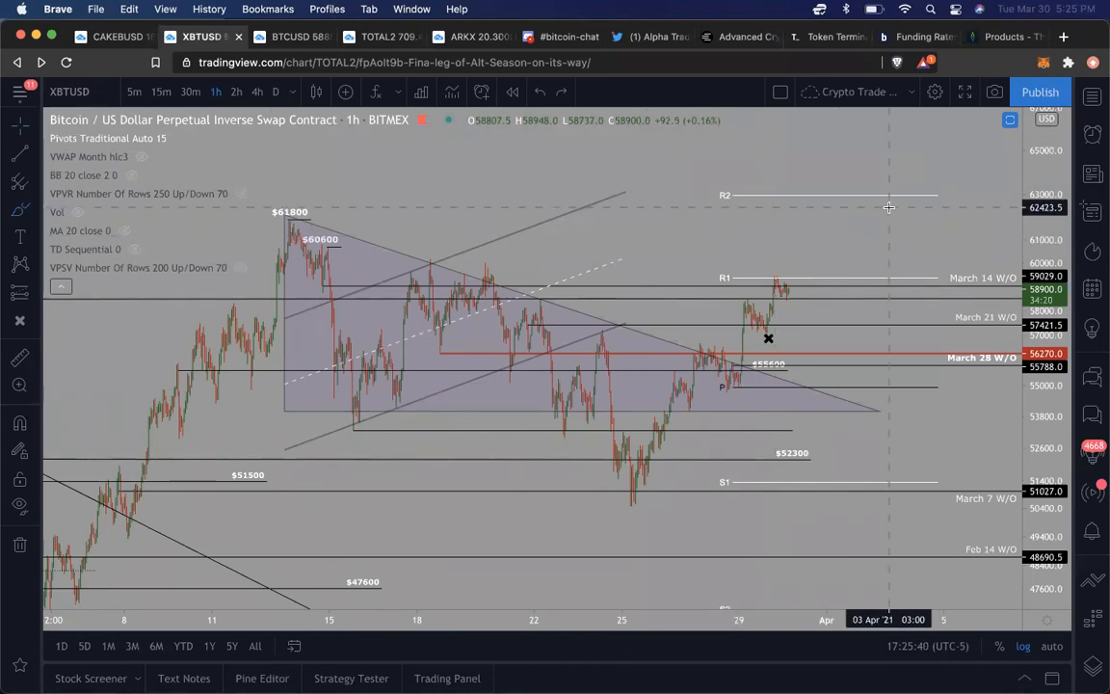
click(291, 36)
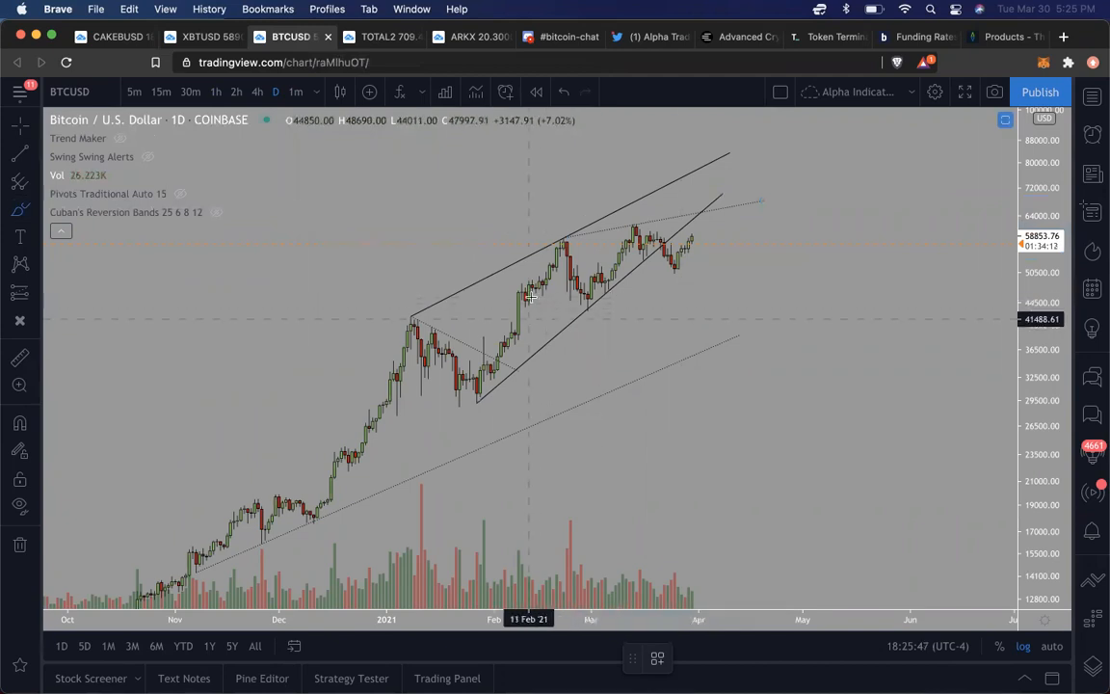
- Adjust the BTCUSD daily chart view, then switch to bybt's funding rates page
drag(530, 299, 778, 118)
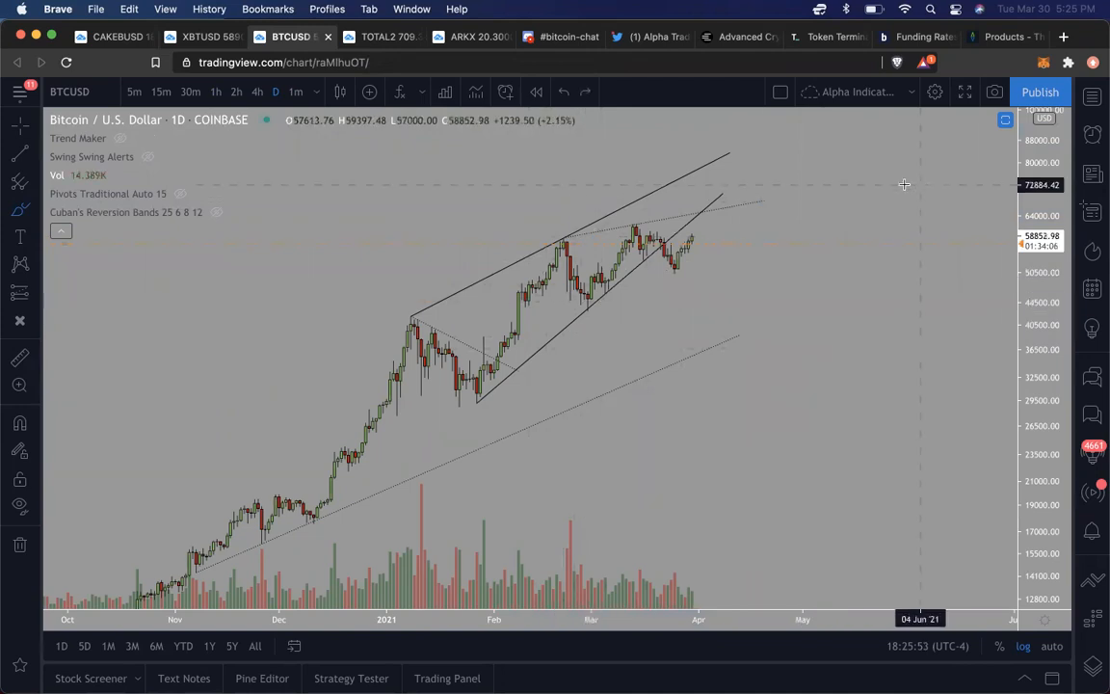
mouse_move(592, 326)
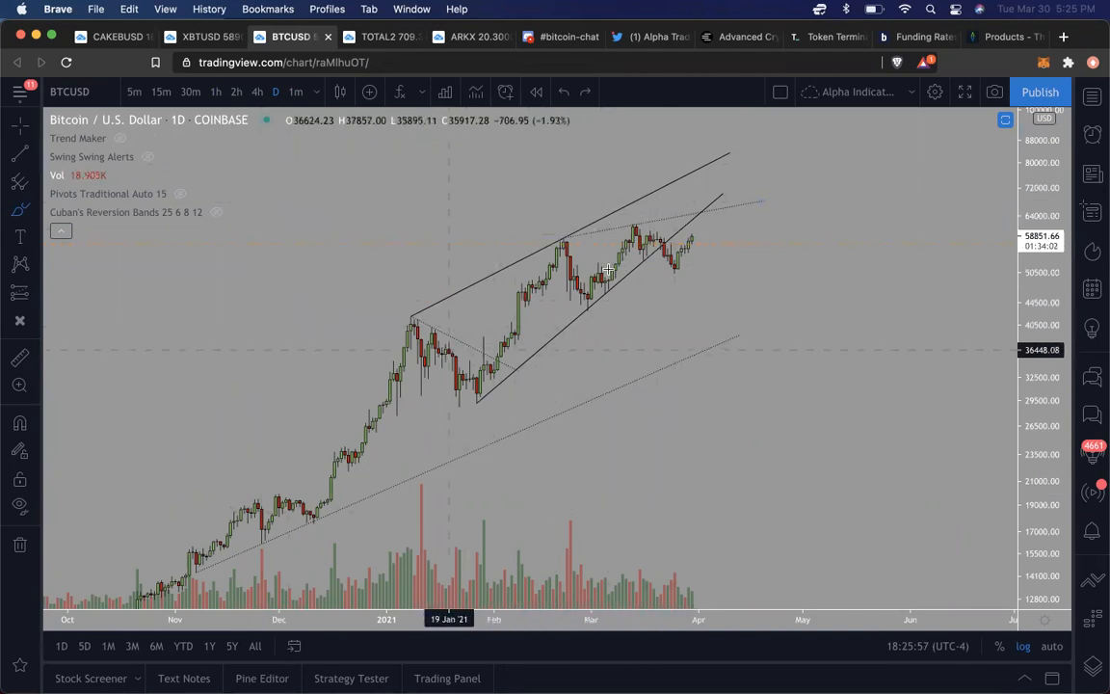
mouse_move(692, 184)
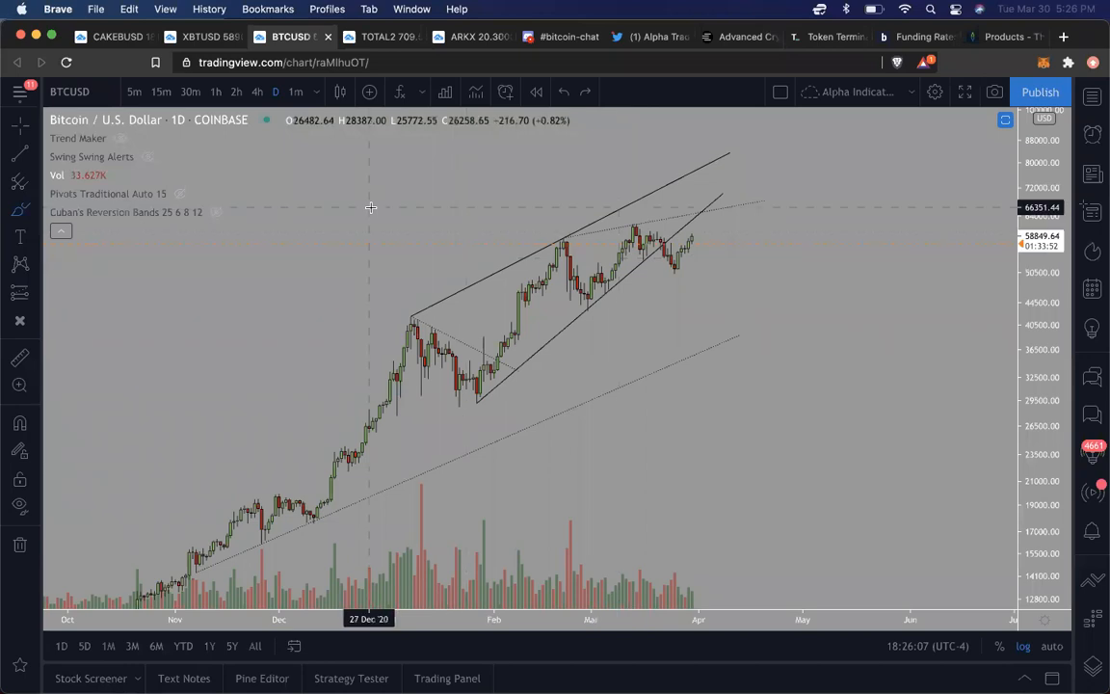
mouse_move(629, 270)
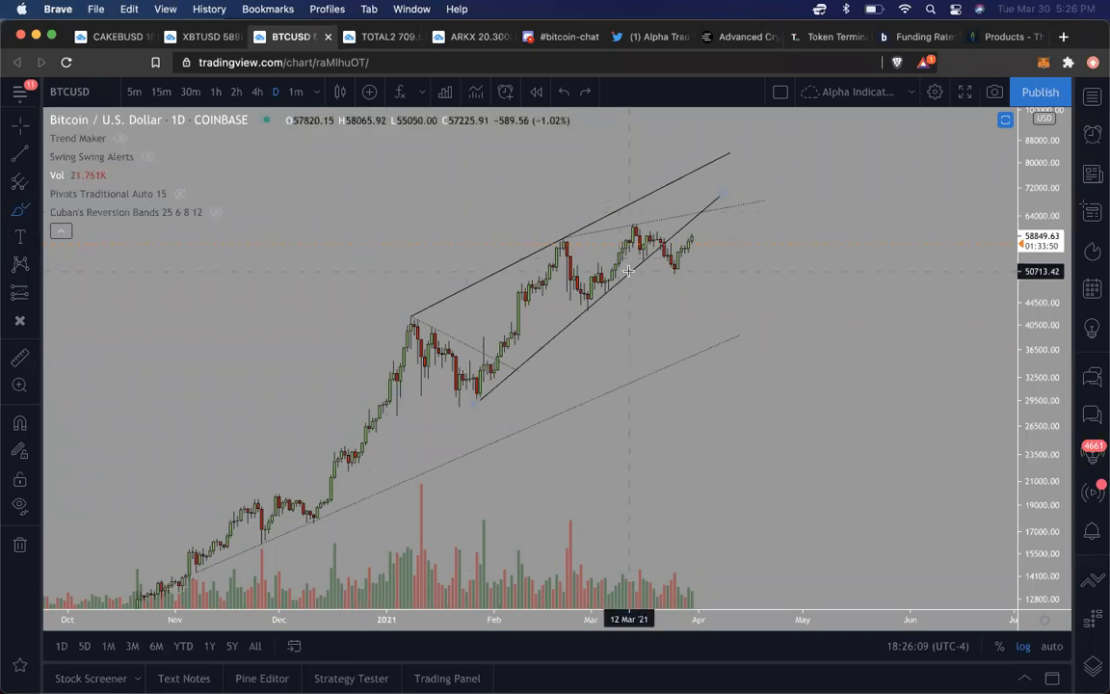
click(910, 37)
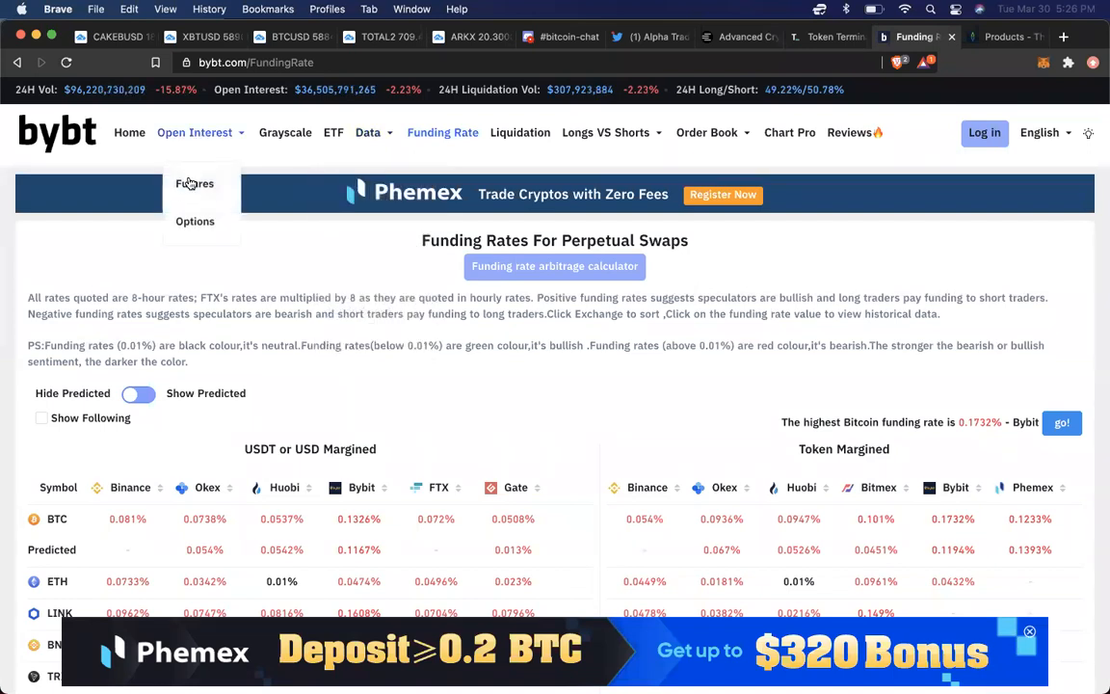
- Show bybt's Total BTC Futures Open Interest table by exchange, checking the BTCUSD chart in between
click(195, 183)
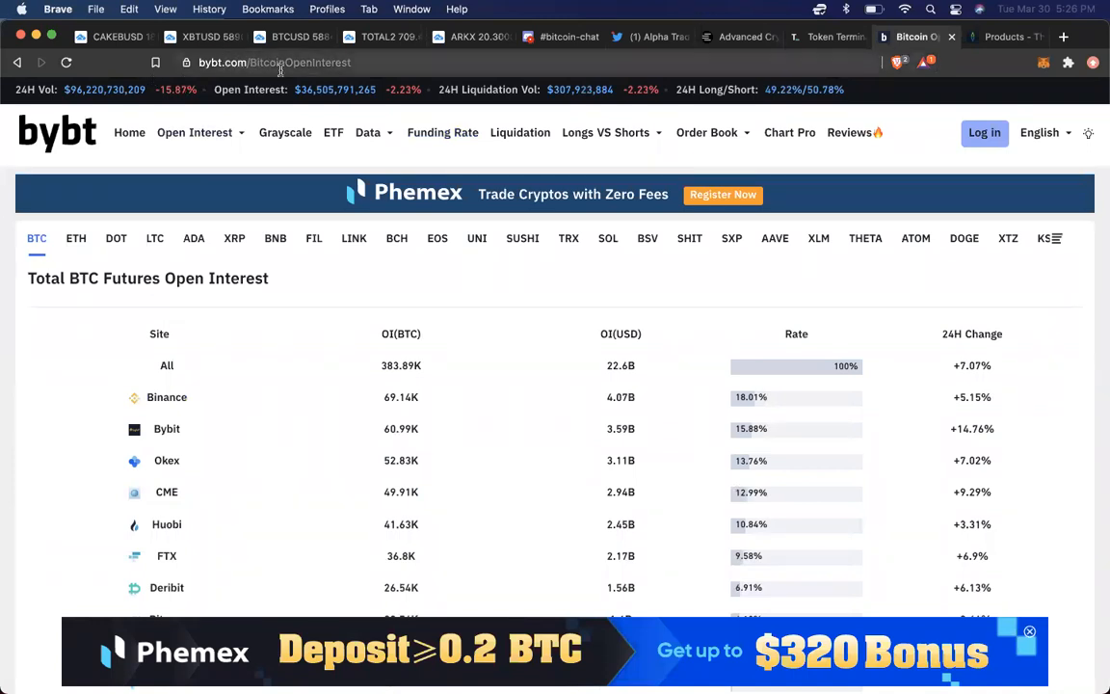
click(194, 132)
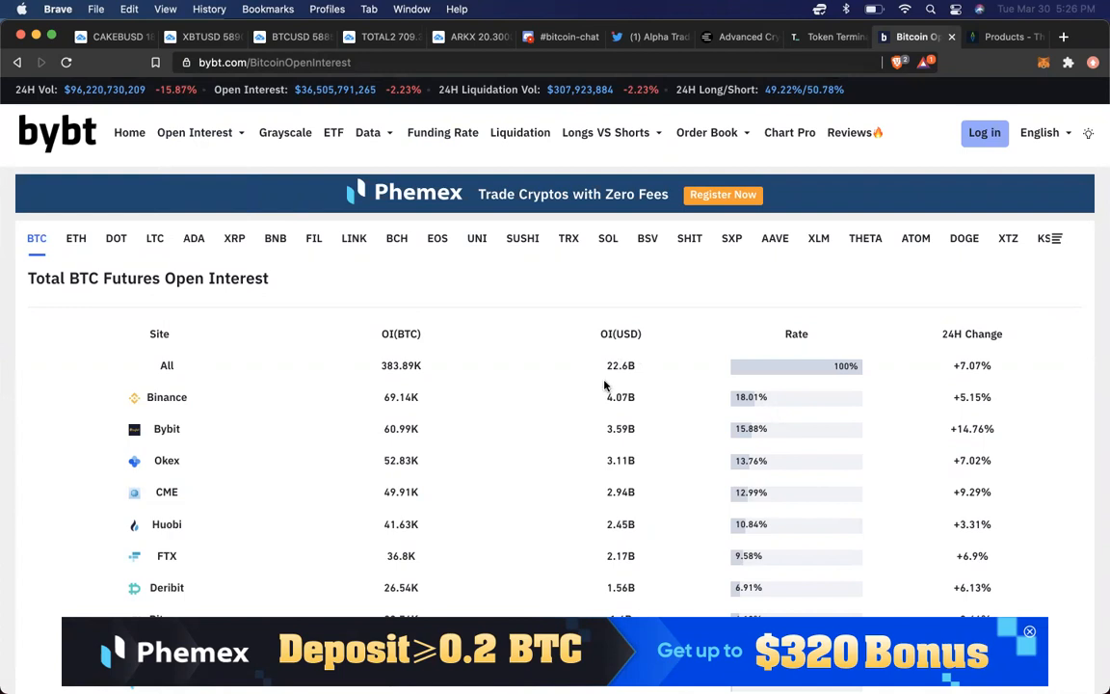
mouse_move(633, 388)
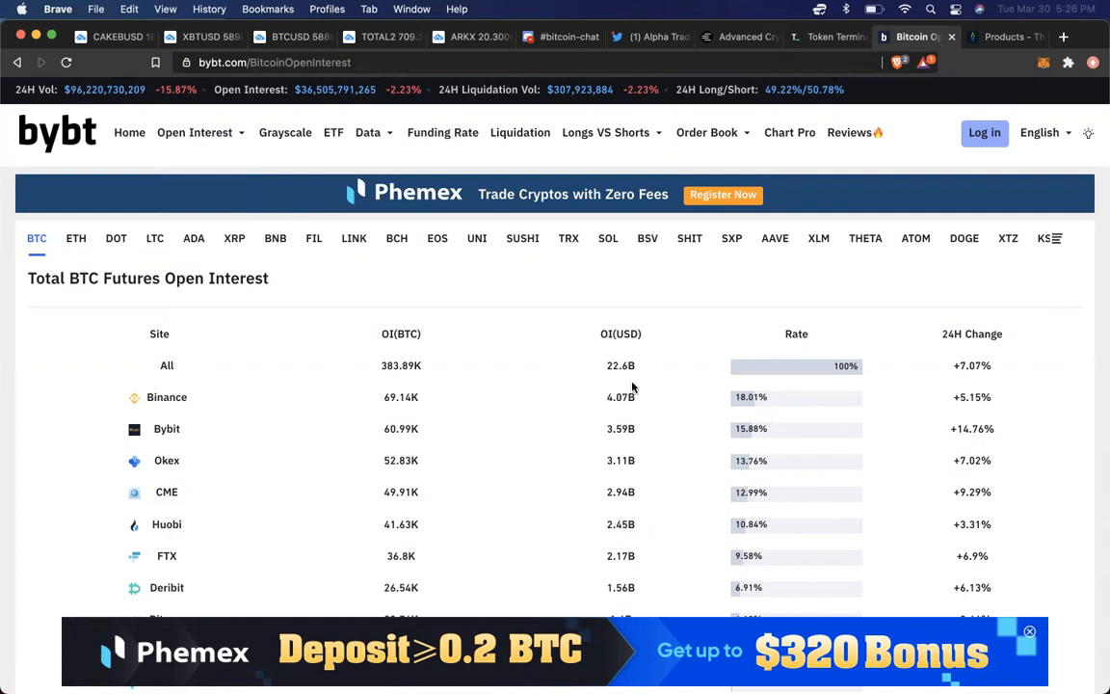
mouse_move(632, 385)
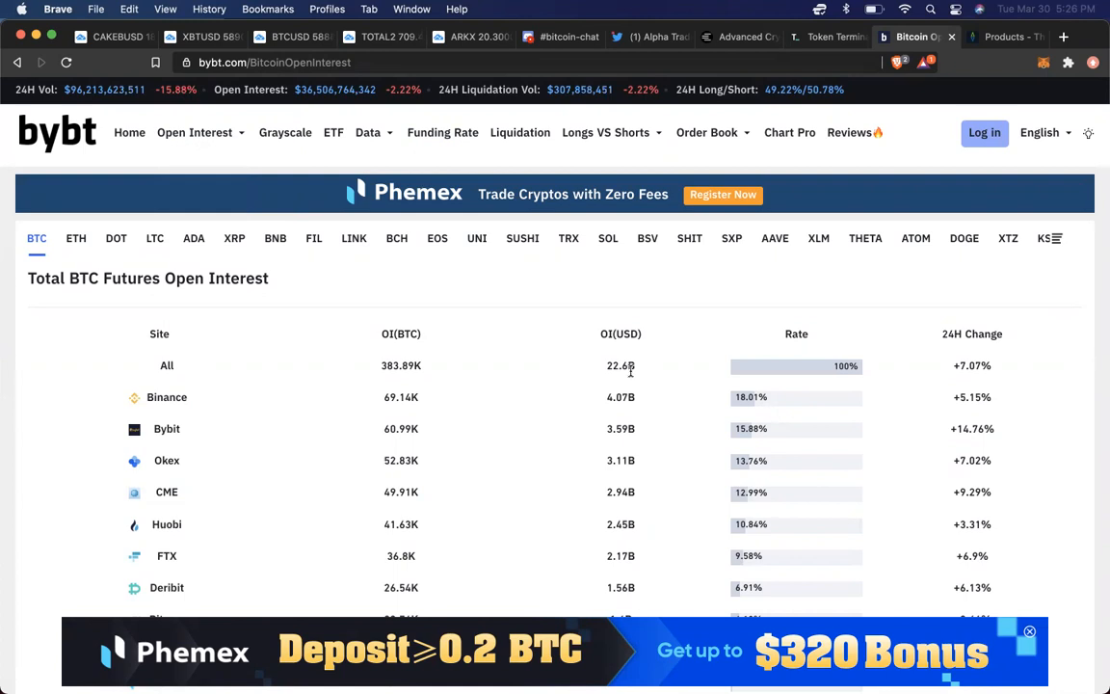
mouse_move(641, 392)
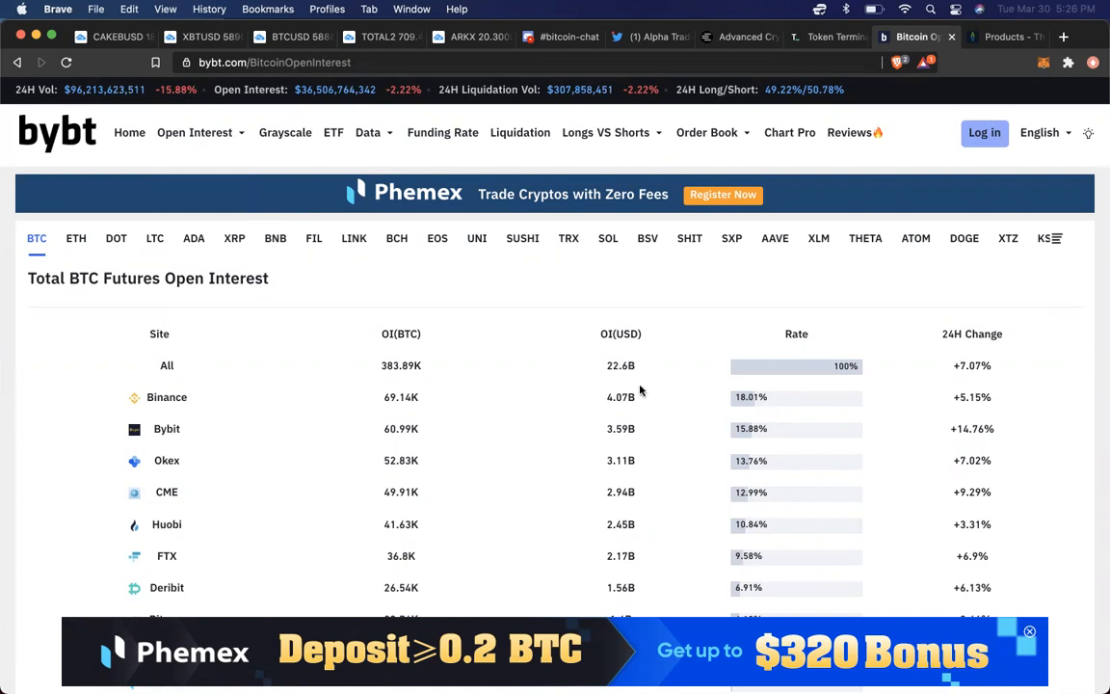
mouse_move(605, 368)
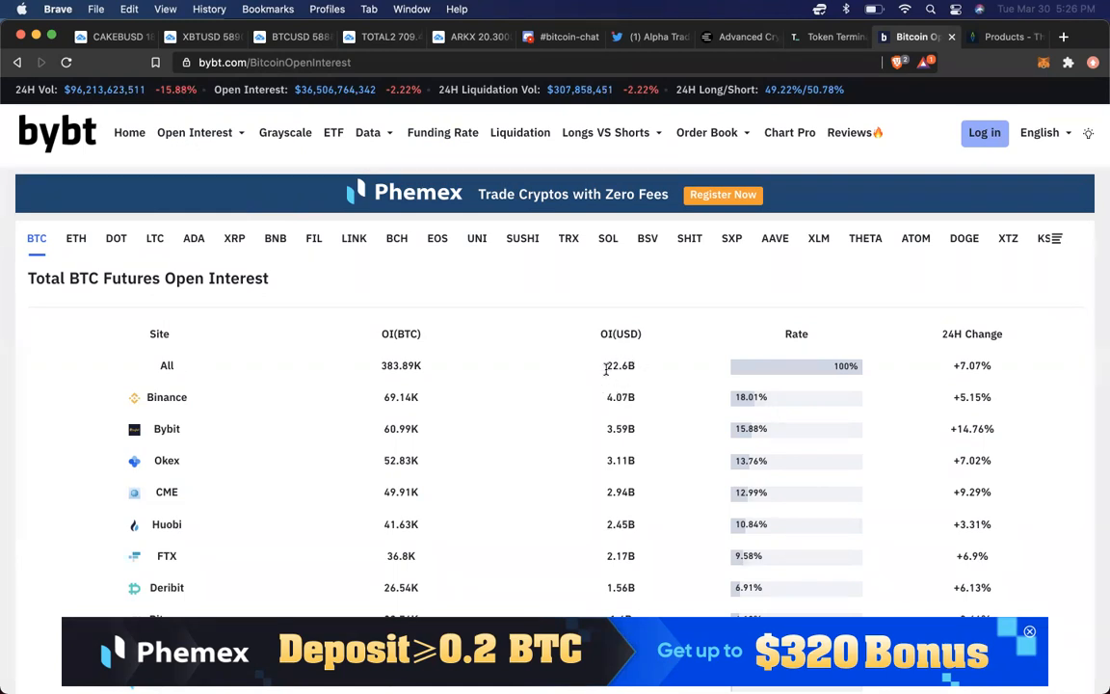
mouse_move(662, 368)
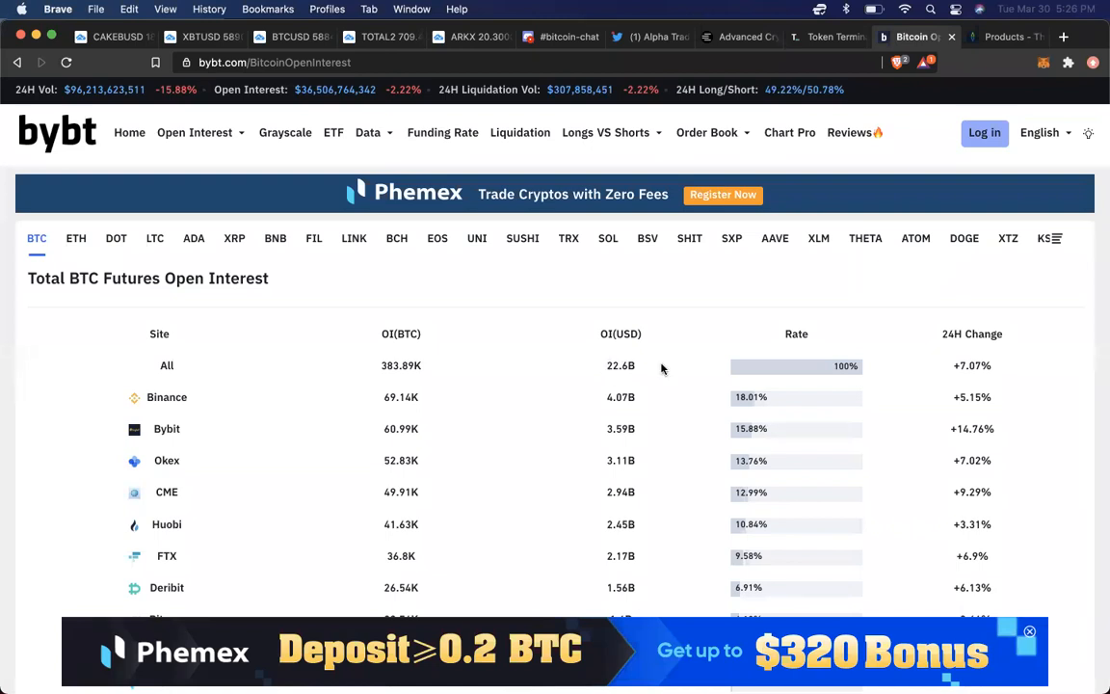
mouse_move(617, 388)
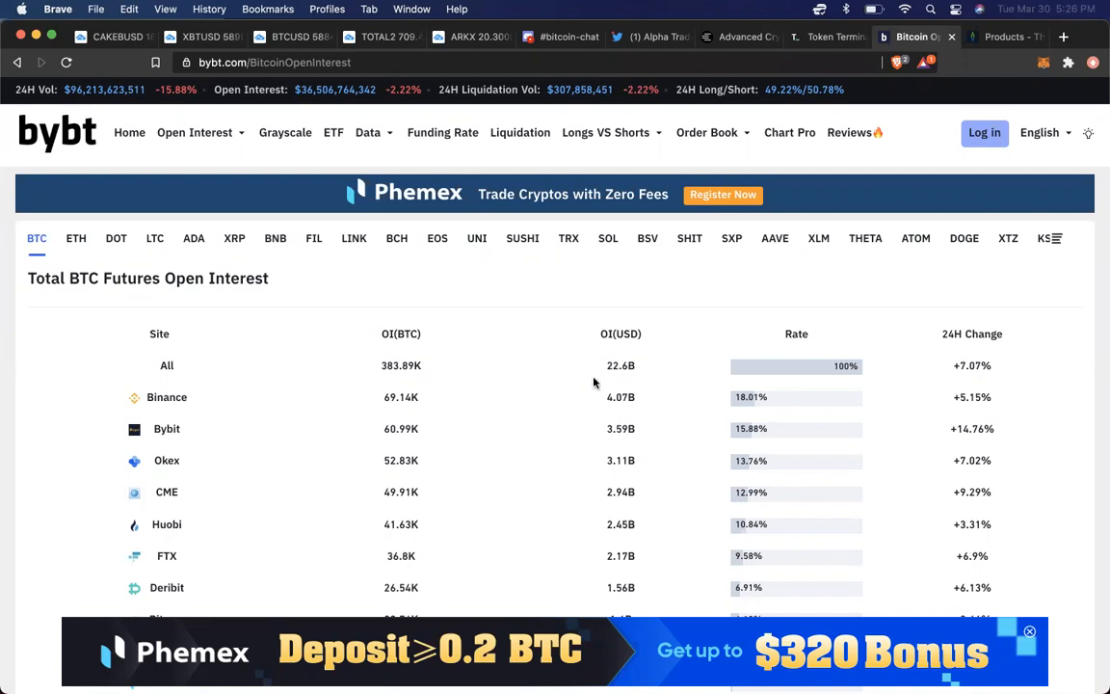
click(289, 37)
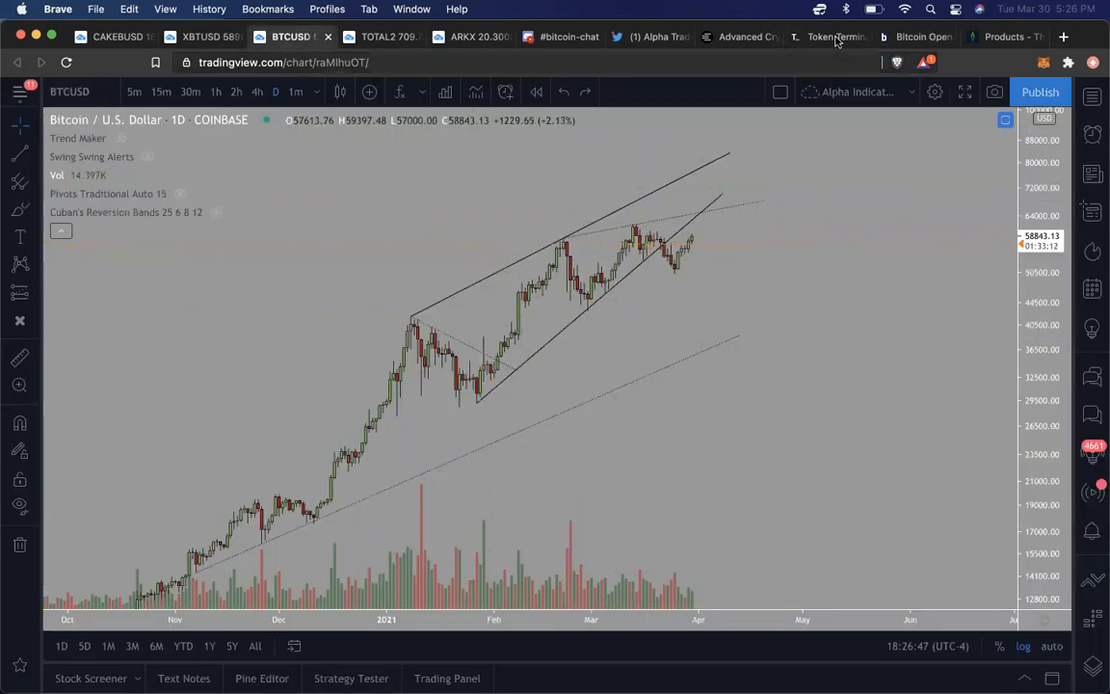
click(910, 36)
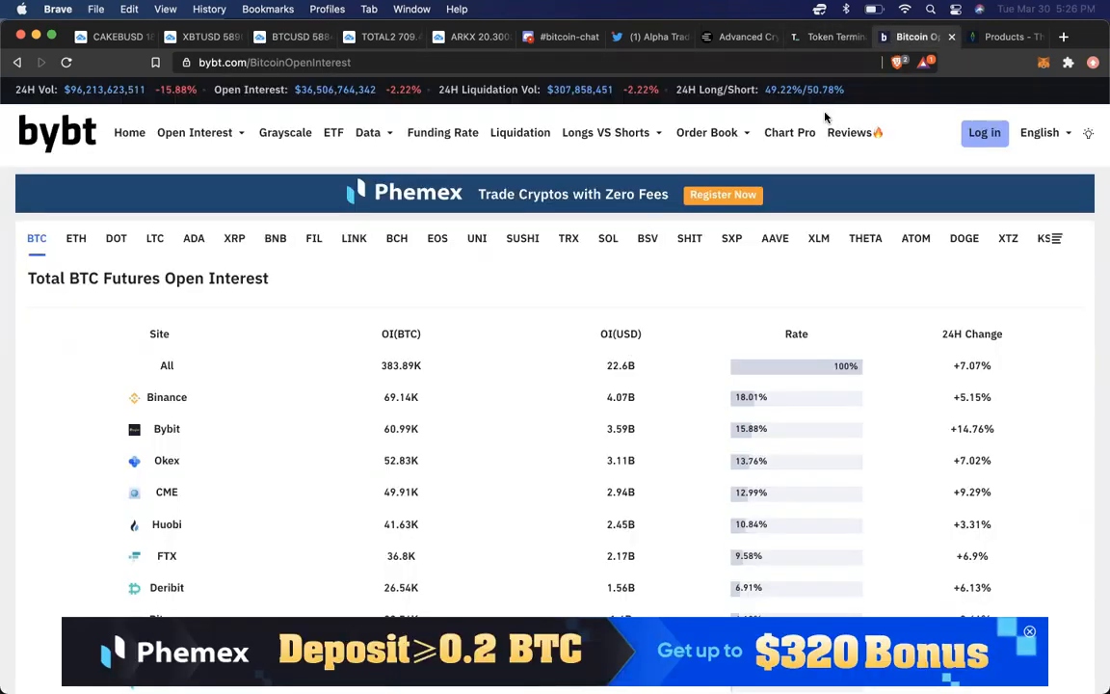
mouse_move(663, 428)
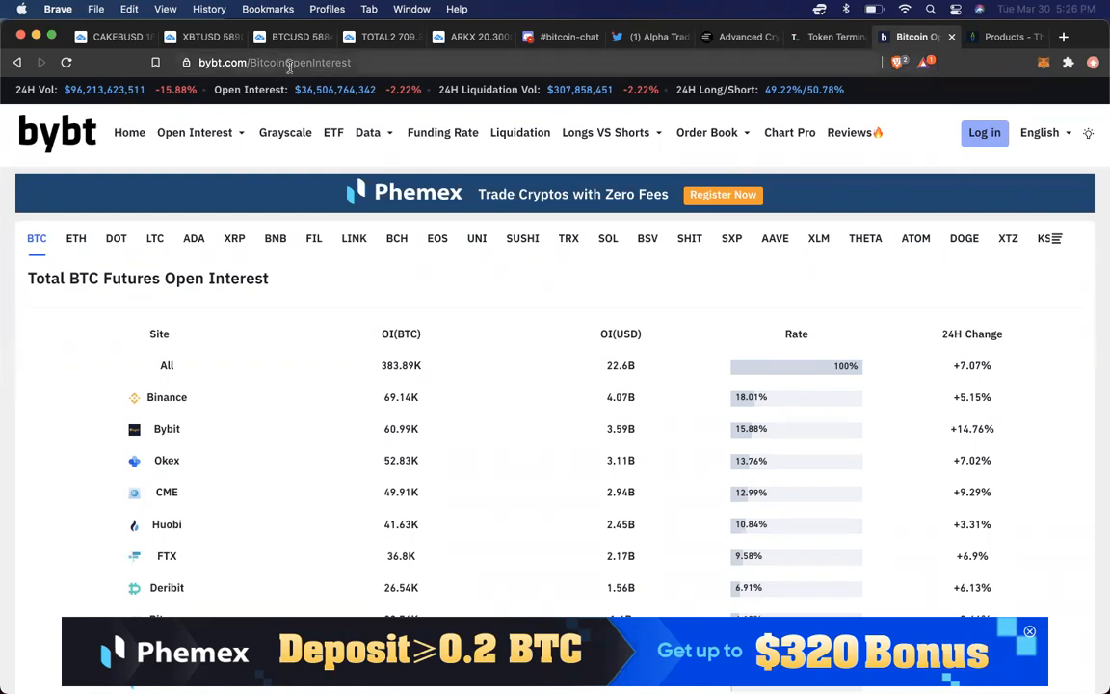
- Return to the BTCUSD daily chart with its wedge trendlines
click(289, 37)
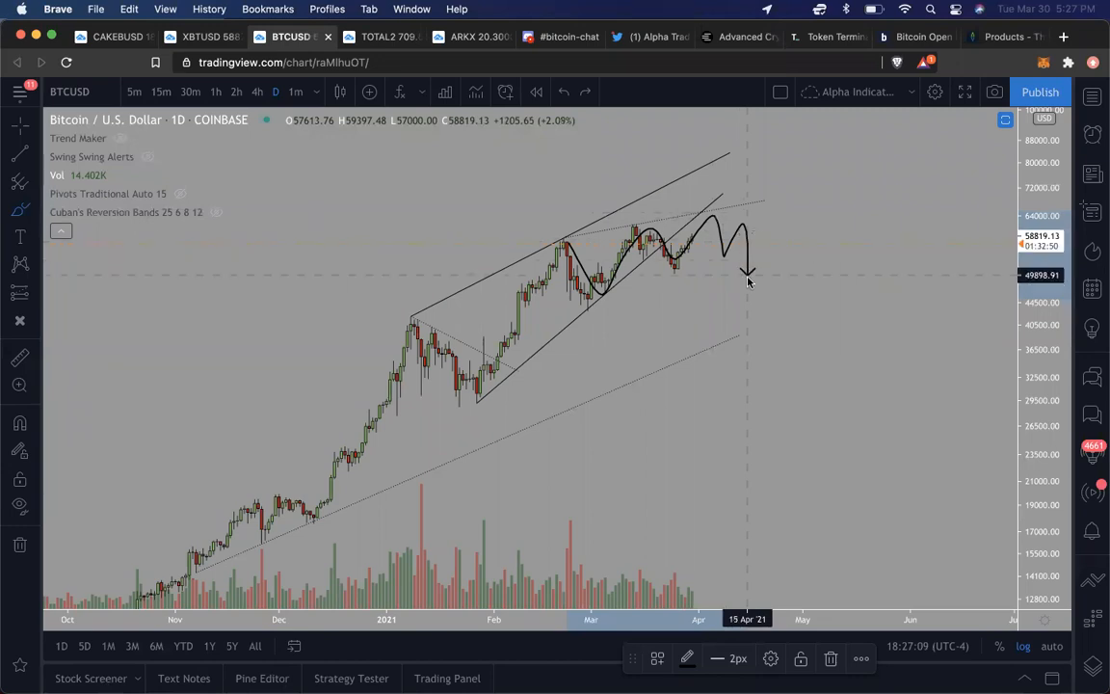
mouse_move(778, 231)
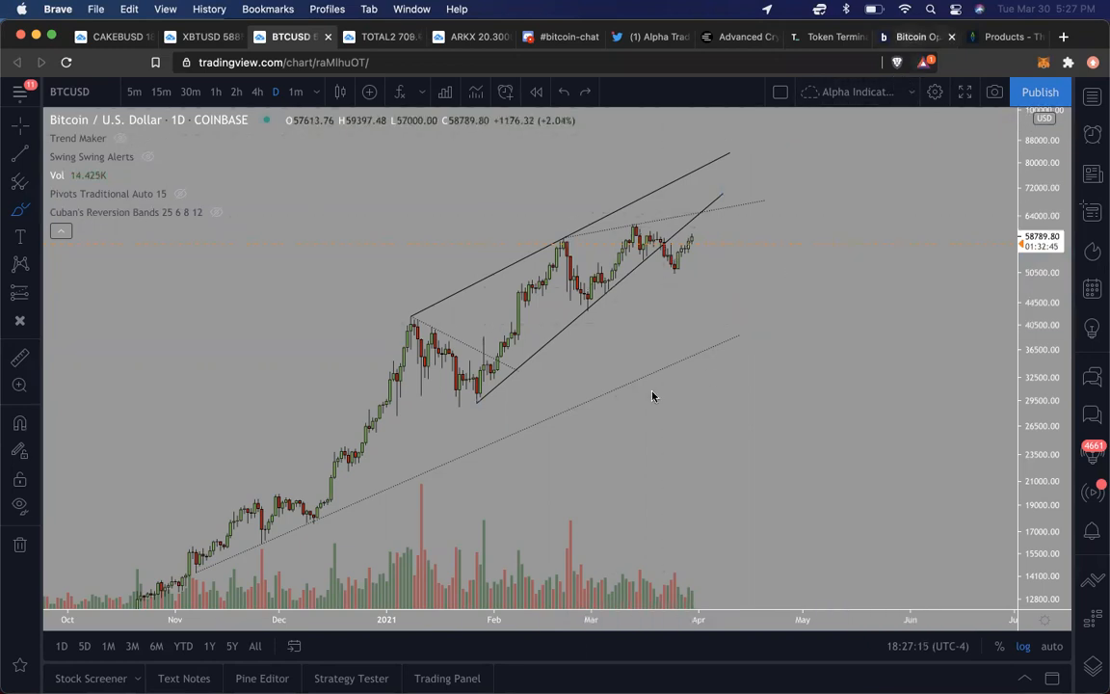
- Switch back to bybt's Total BTC Futures Open Interest page
click(910, 37)
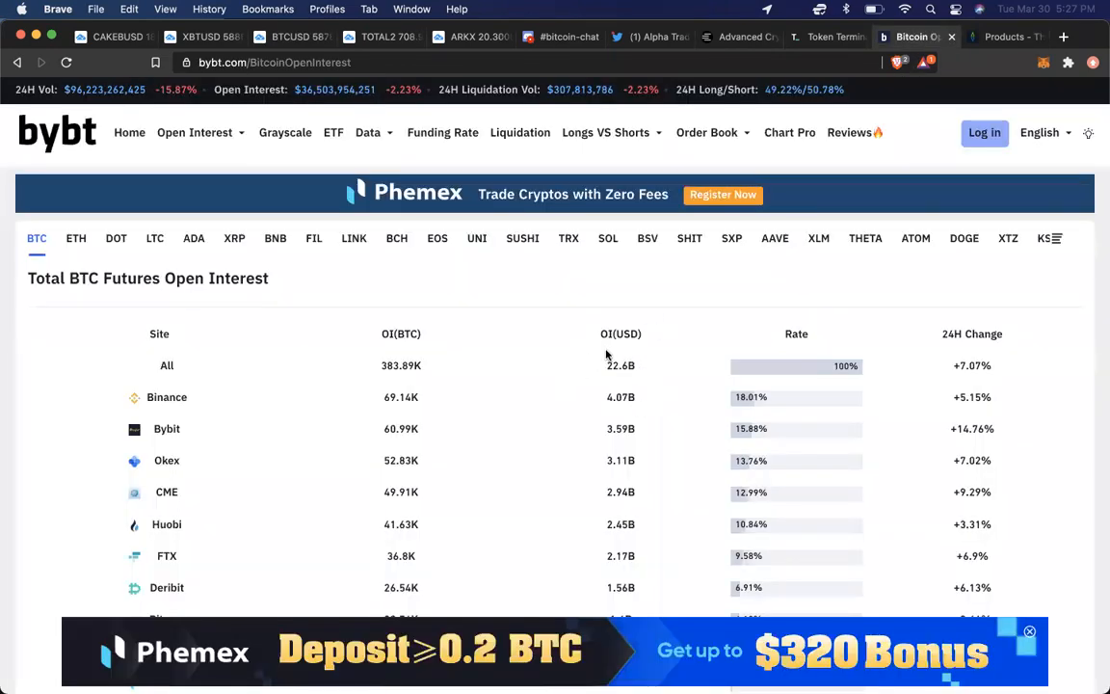
mouse_move(631, 441)
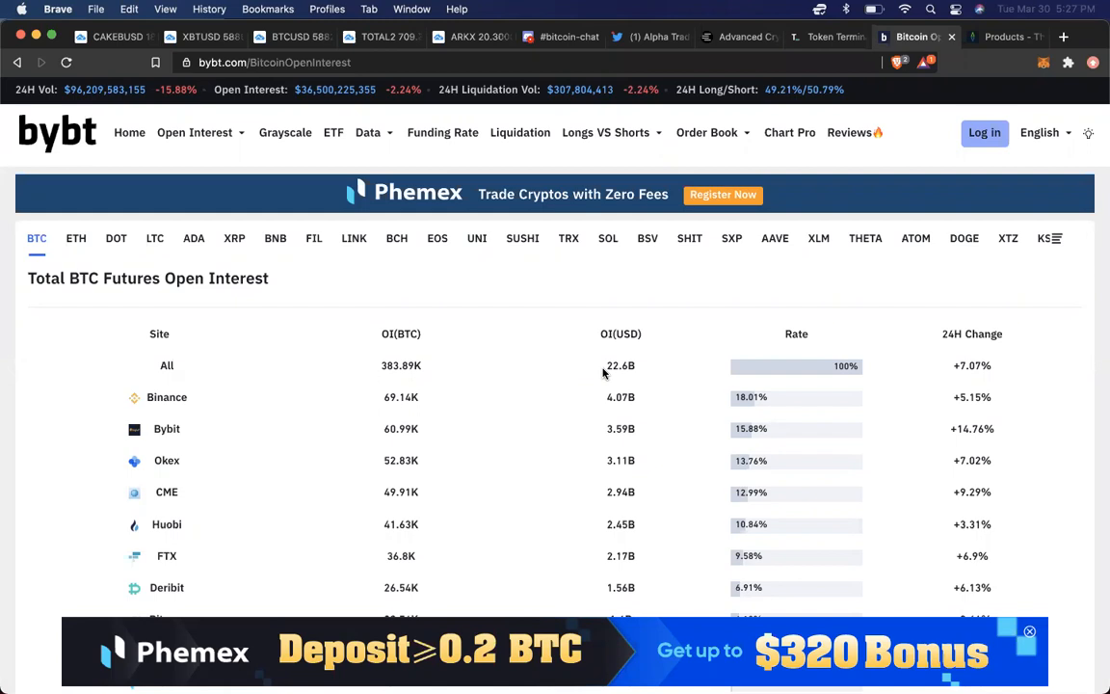
mouse_move(267, 357)
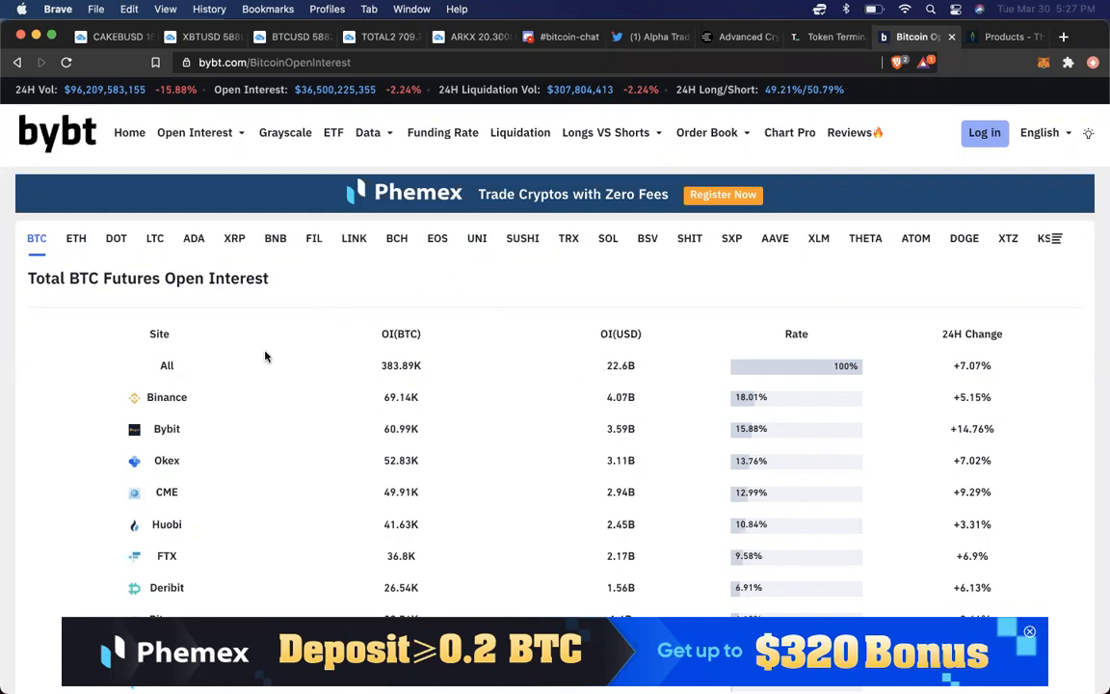
mouse_move(408, 186)
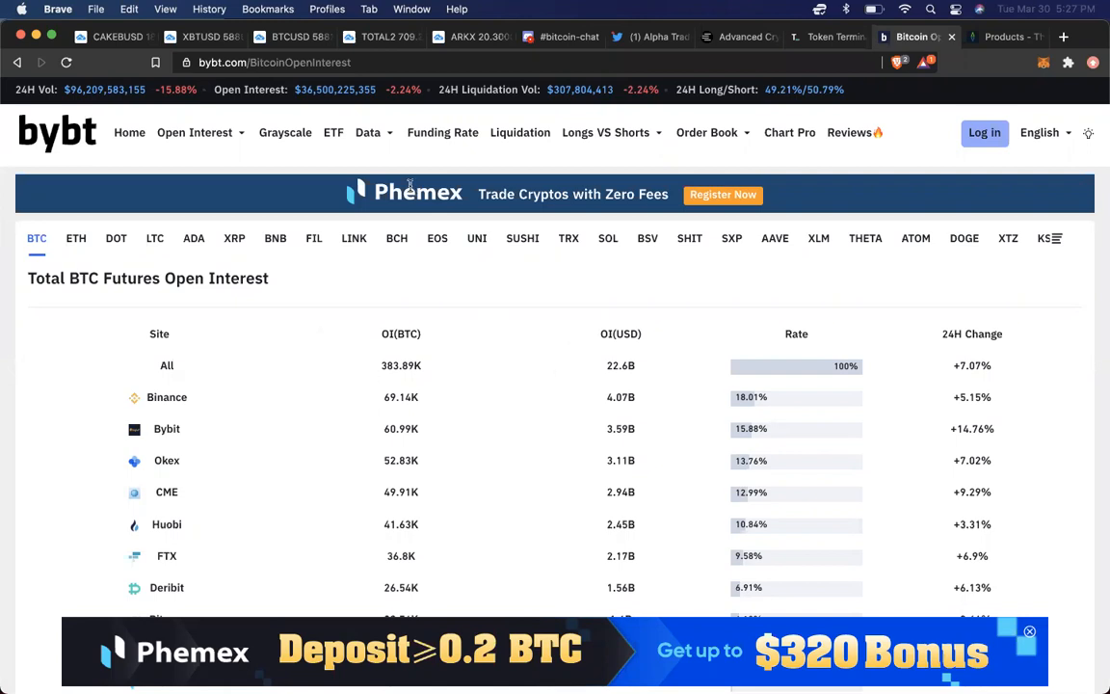
- Return to the BTCUSD daily chart showing the rising wedge lines
click(286, 37)
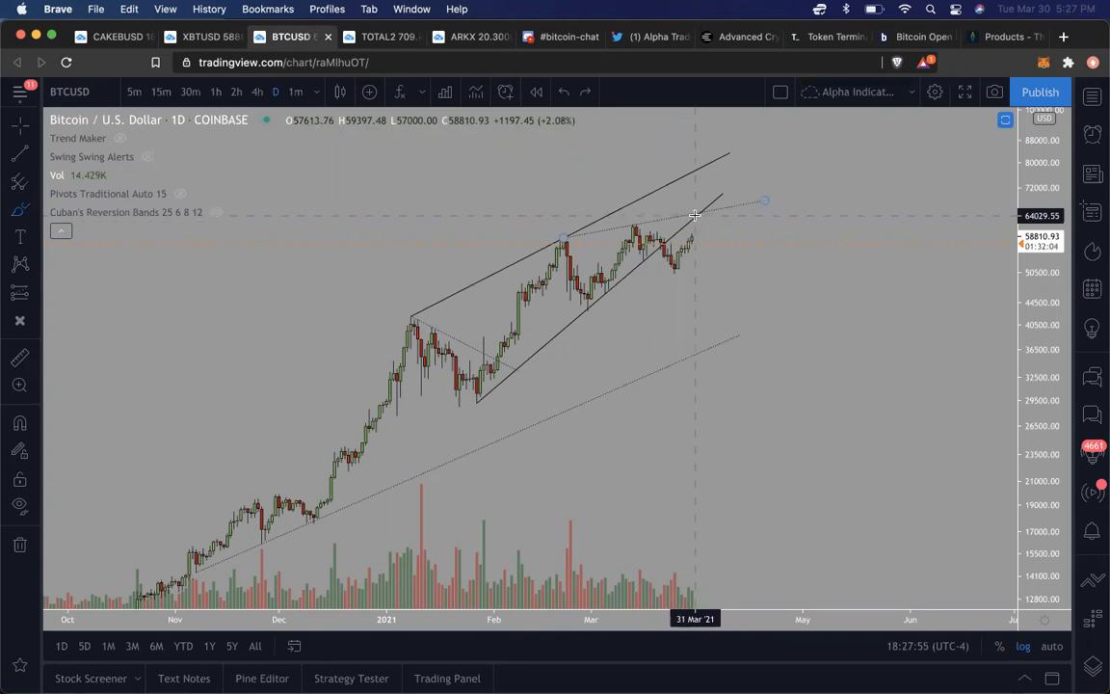
mouse_move(546, 294)
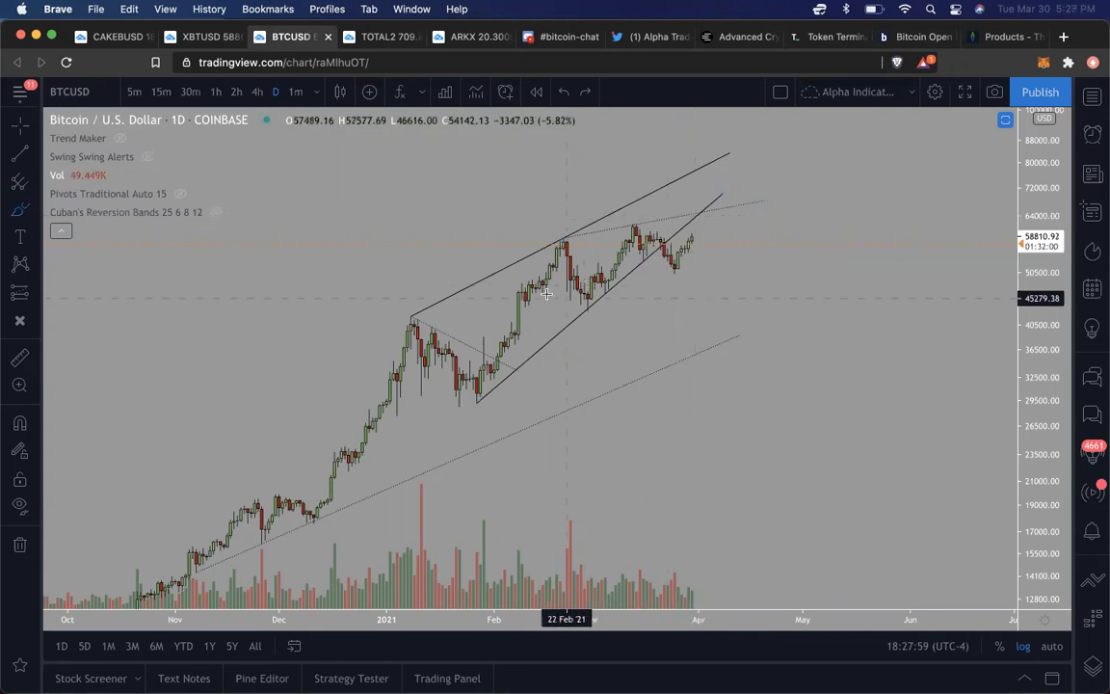
mouse_move(707, 183)
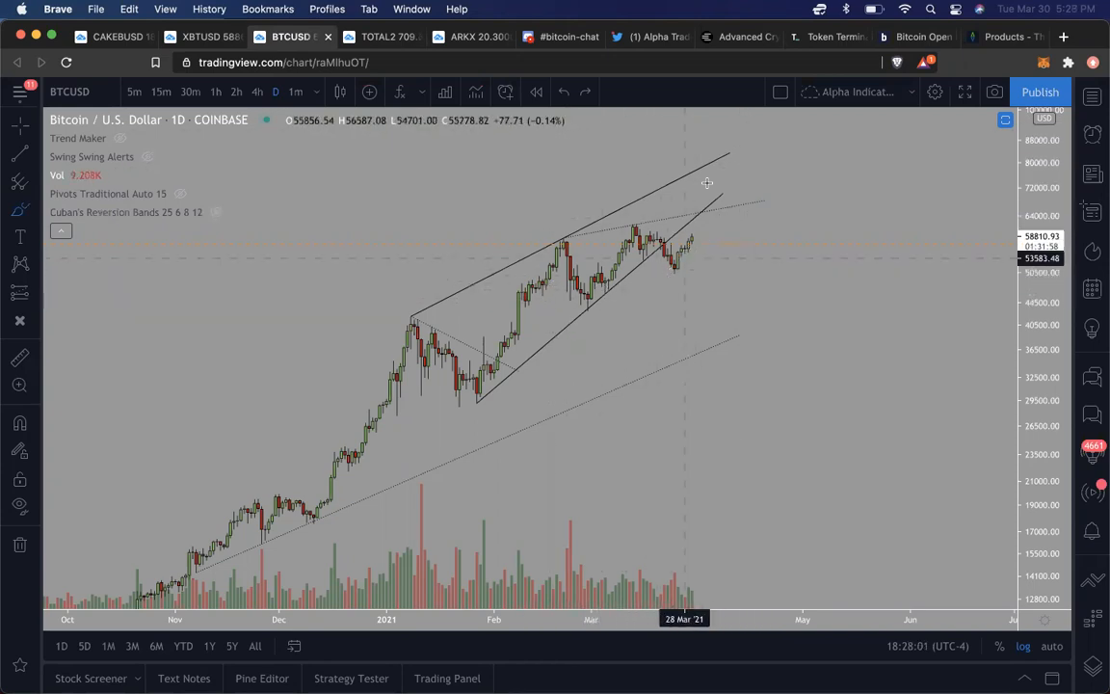
mouse_move(662, 267)
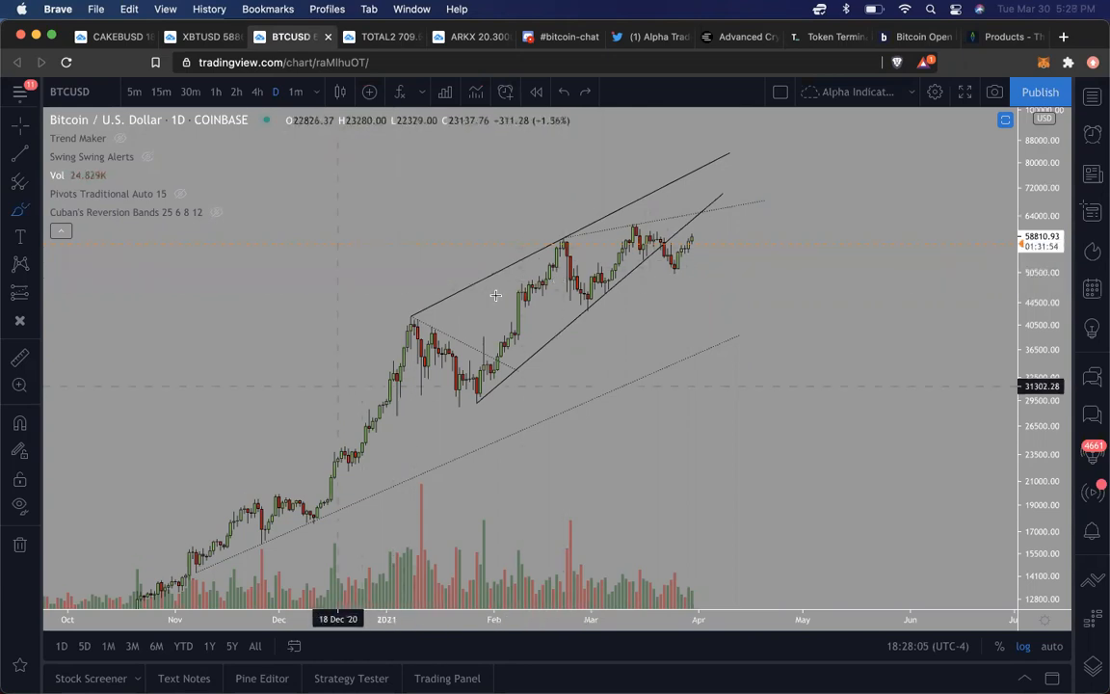
mouse_move(628, 299)
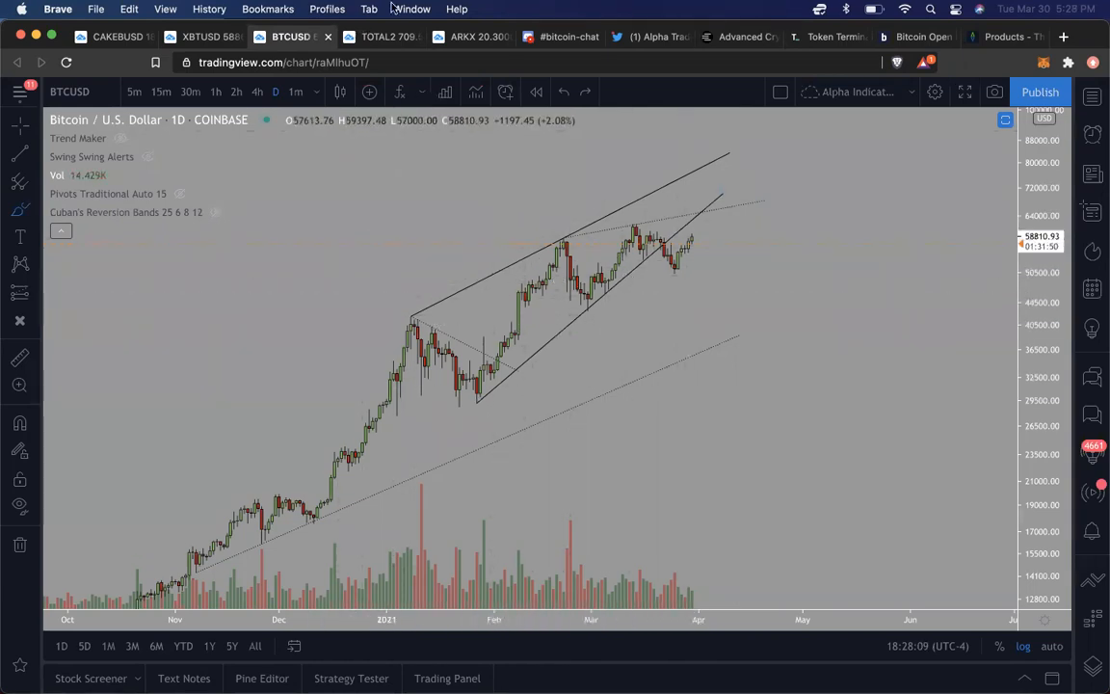
- Load the BTCUSD Coinbase daily chart with its rising wedge trendlines
click(378, 36)
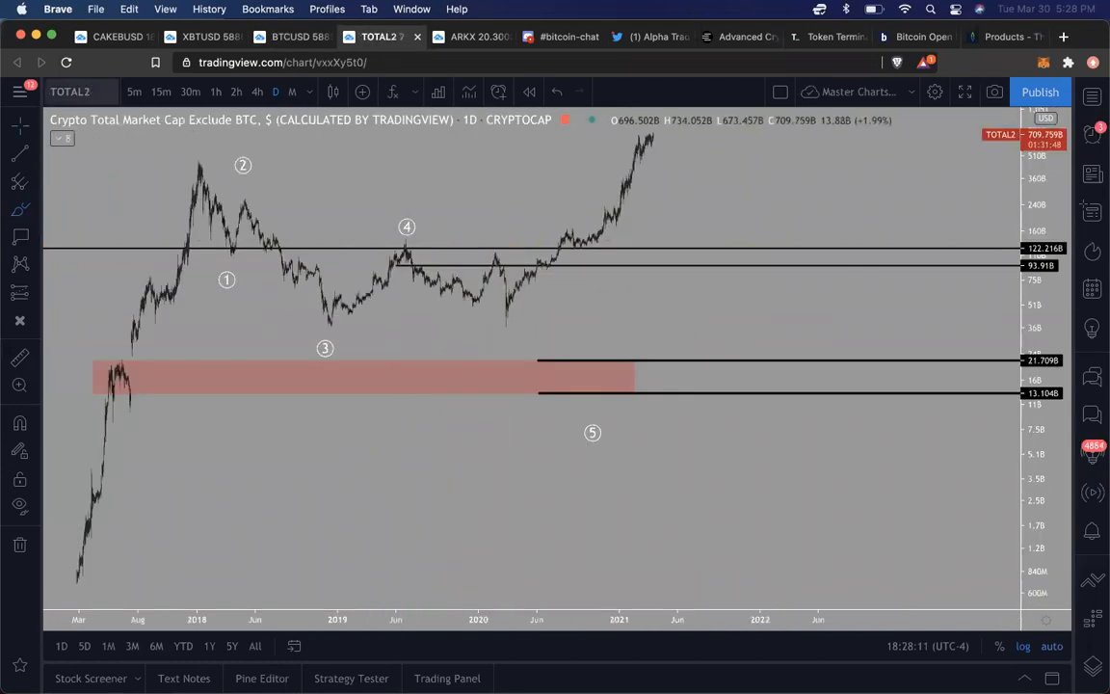
text(BTCUSD)
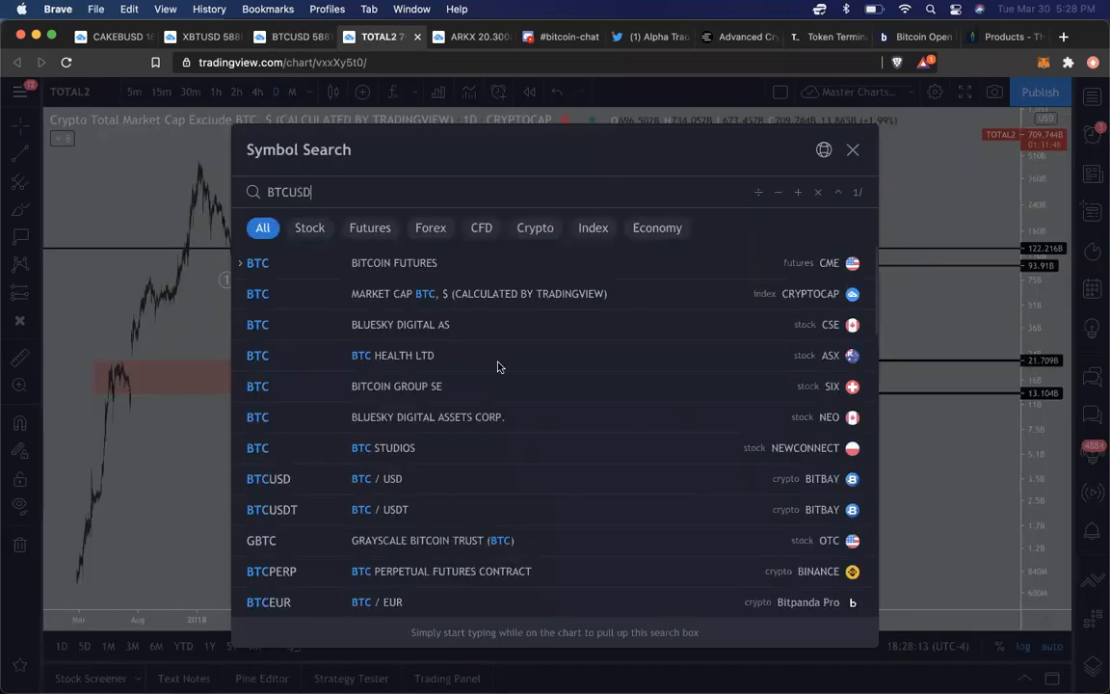
click(267, 478)
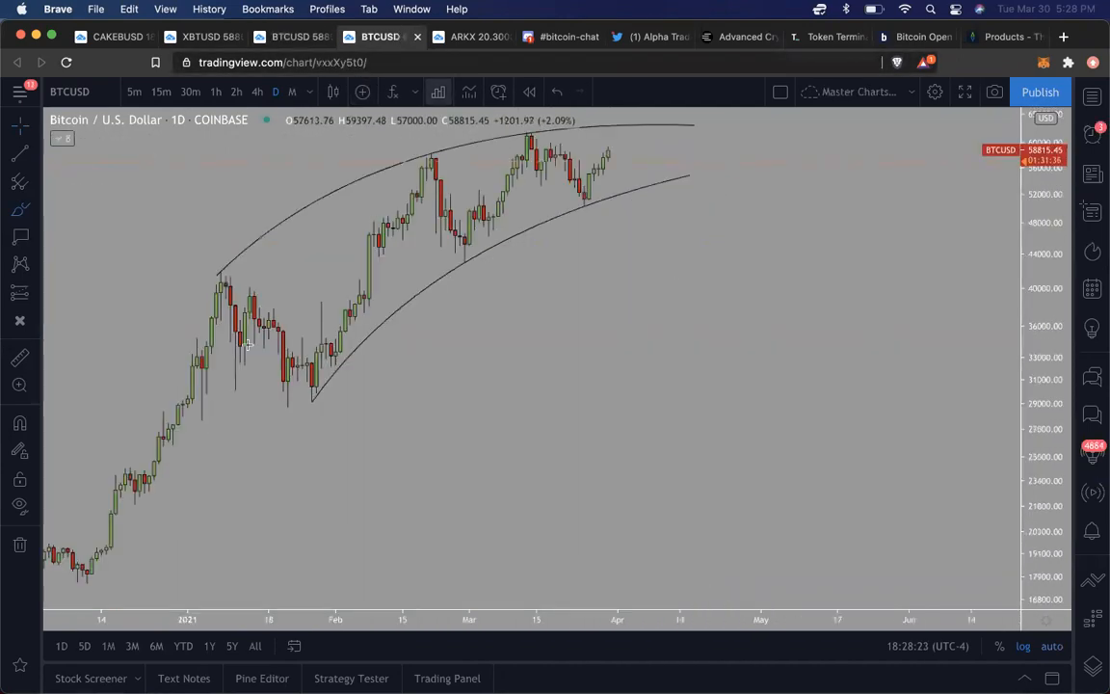
mouse_move(761, 176)
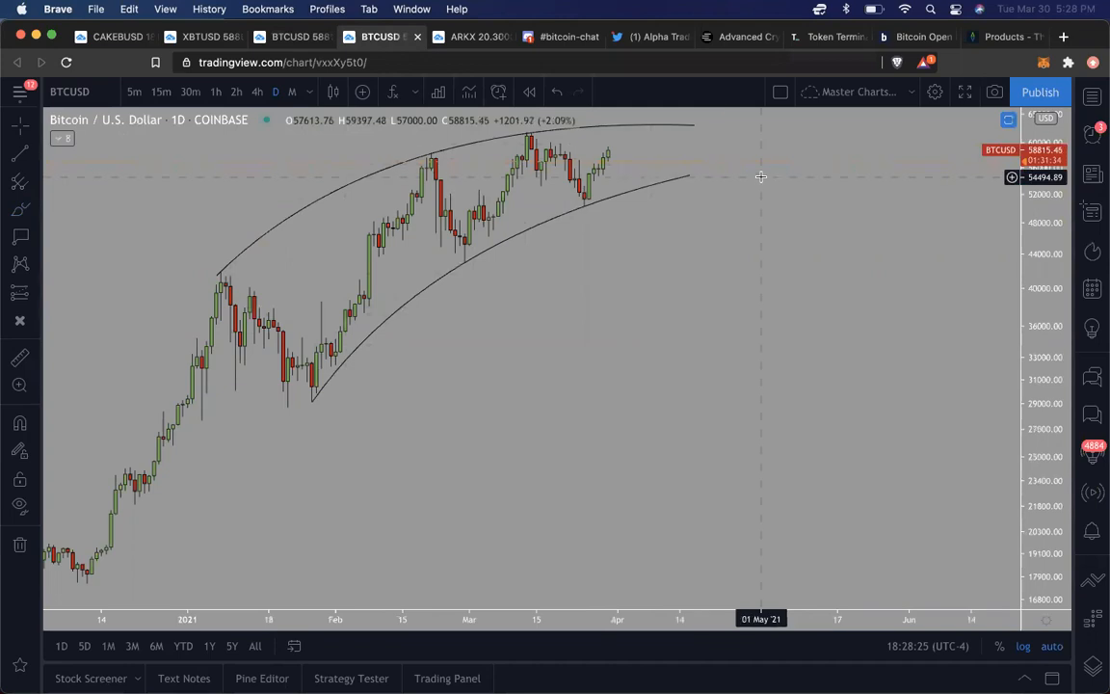
mouse_move(294, 306)
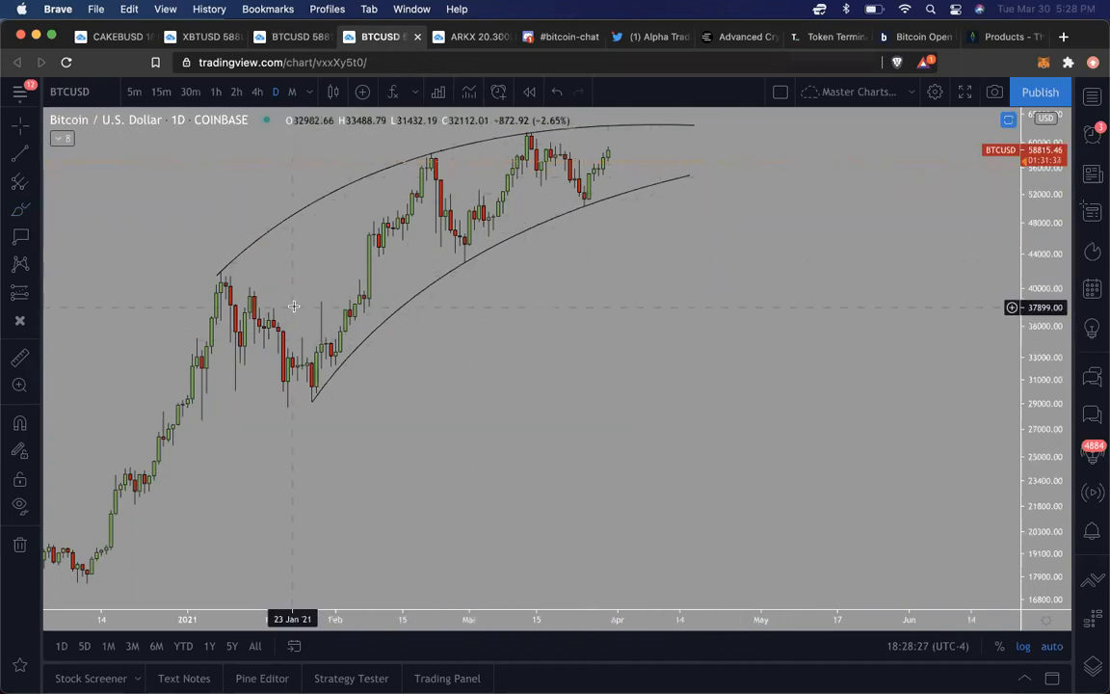
mouse_move(581, 152)
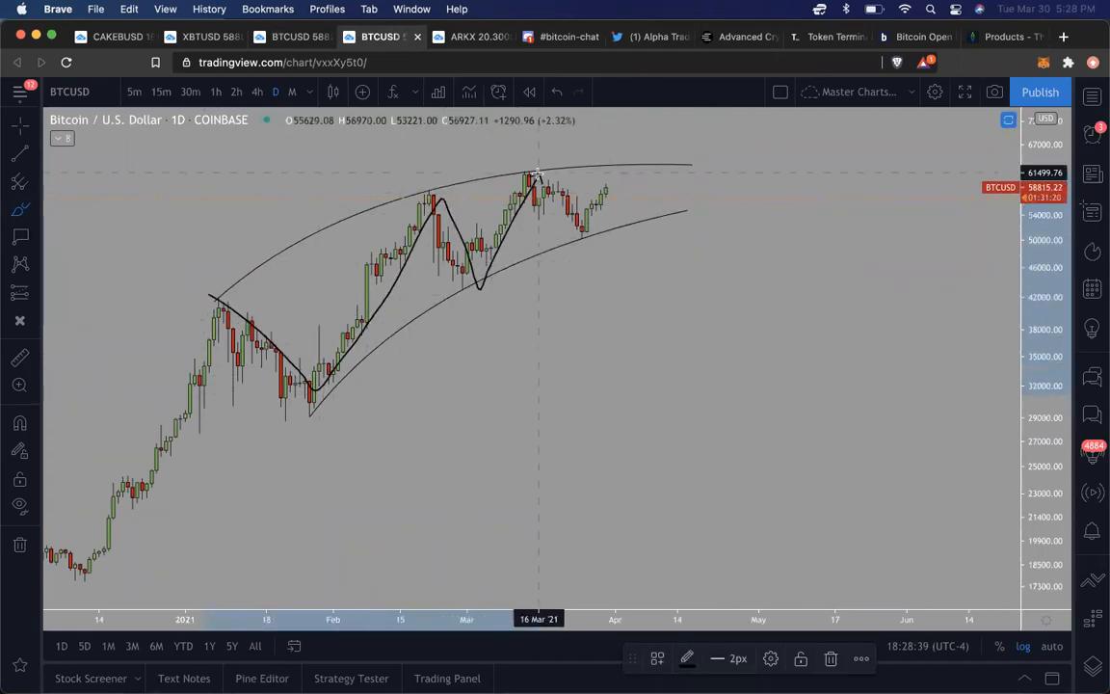
- Sketch a zigzag price path inside the wedge and a downward arrow breaking below the lower line
drag(534, 178, 662, 212)
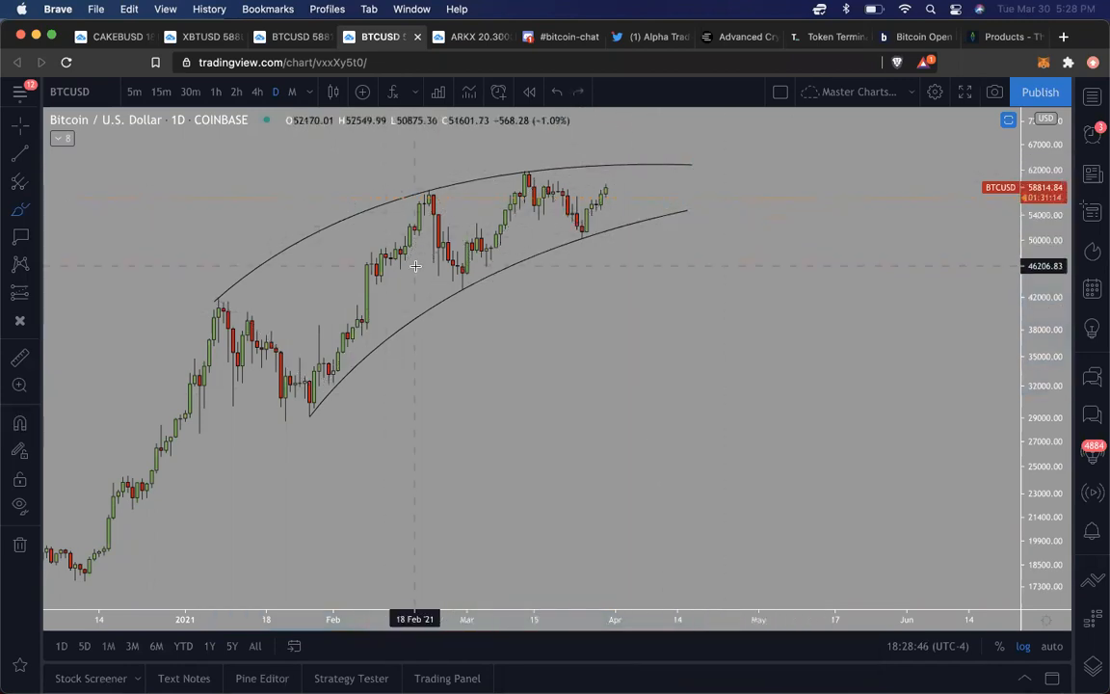
drag(395, 192, 515, 161)
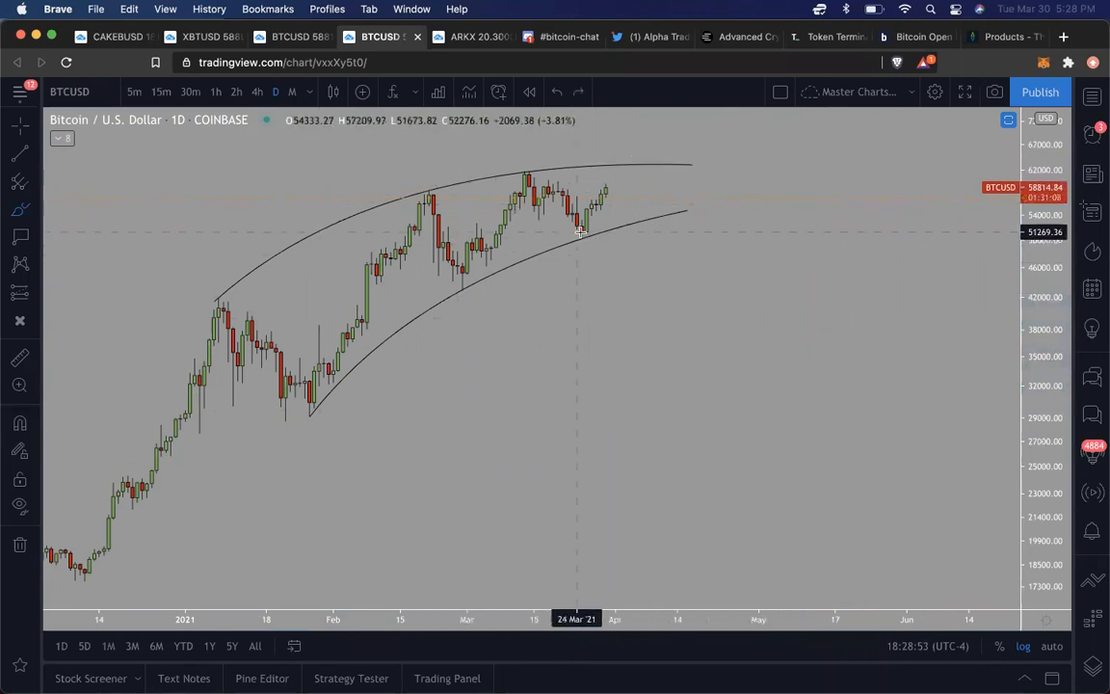
mouse_move(554, 260)
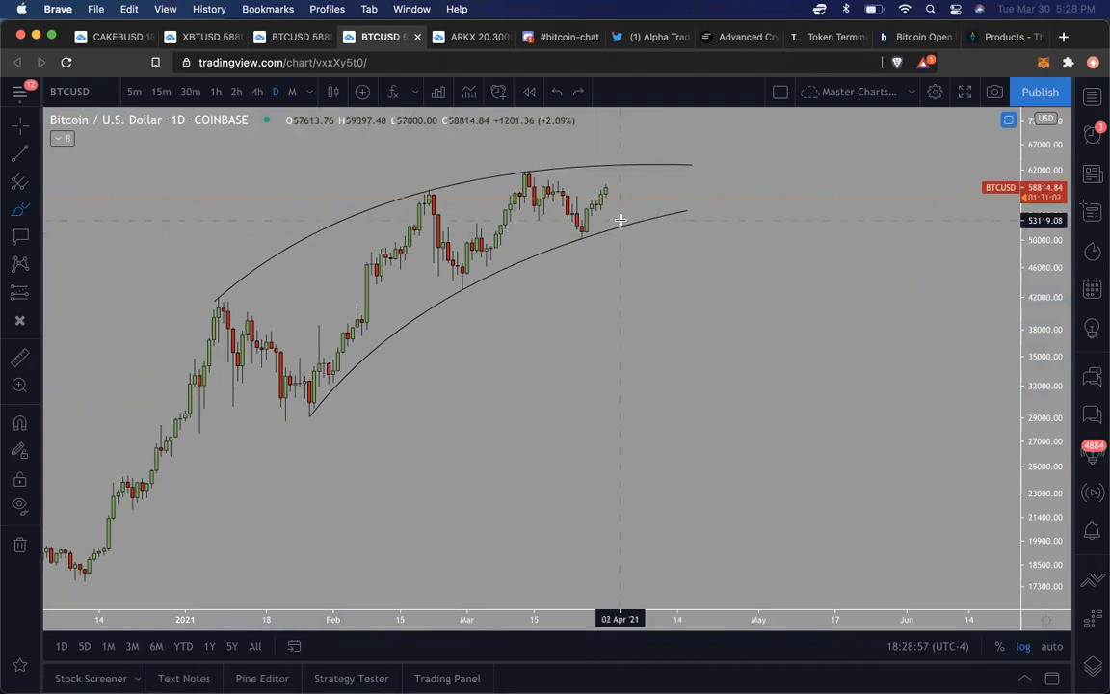
mouse_move(605, 190)
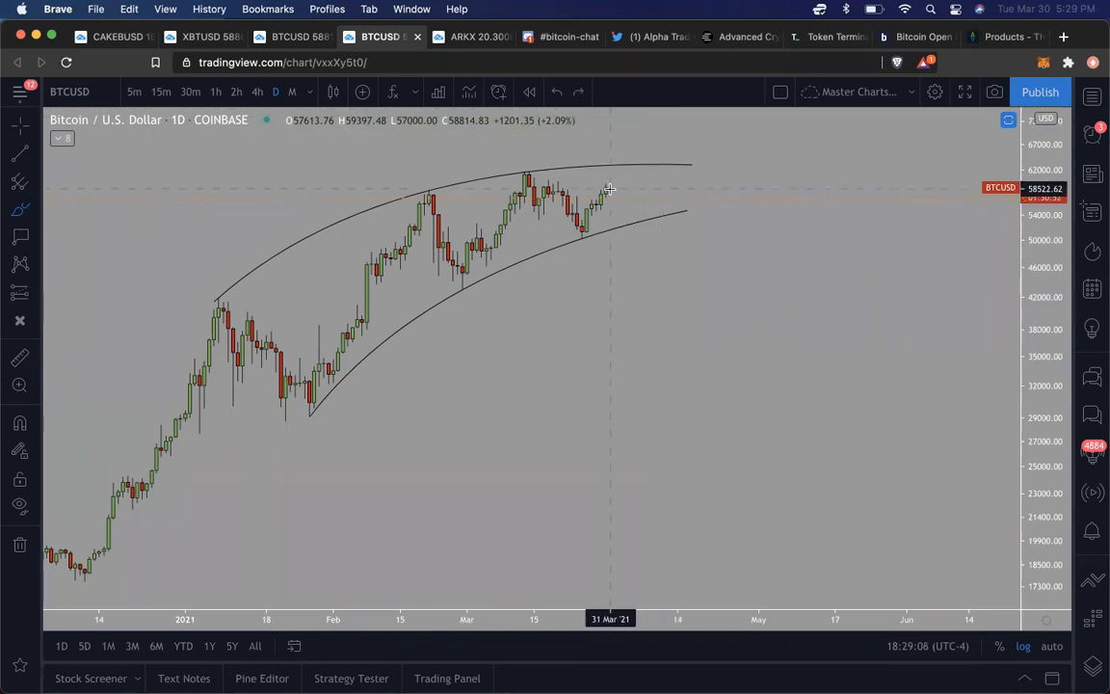
drag(610, 187, 672, 249)
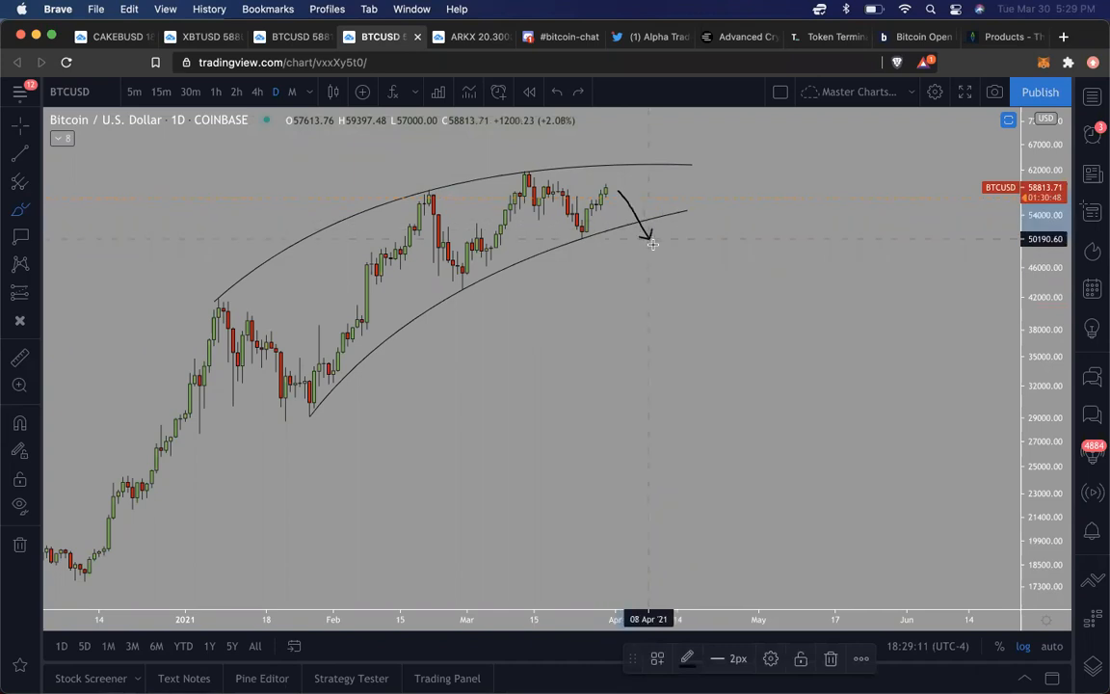
mouse_move(654, 244)
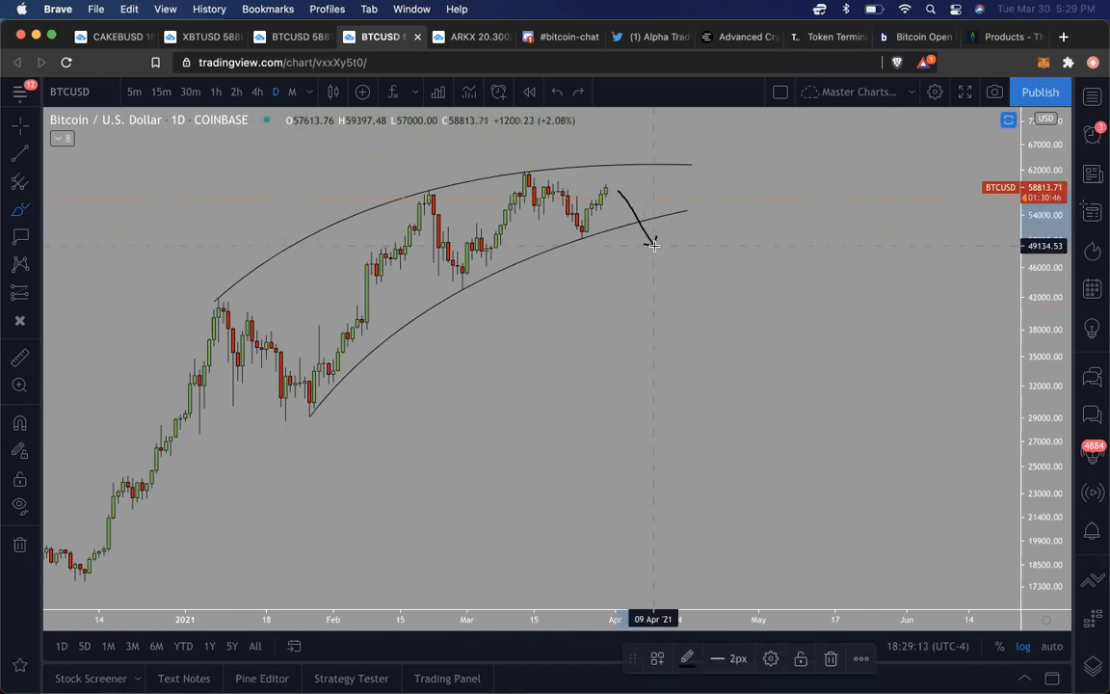
mouse_move(658, 256)
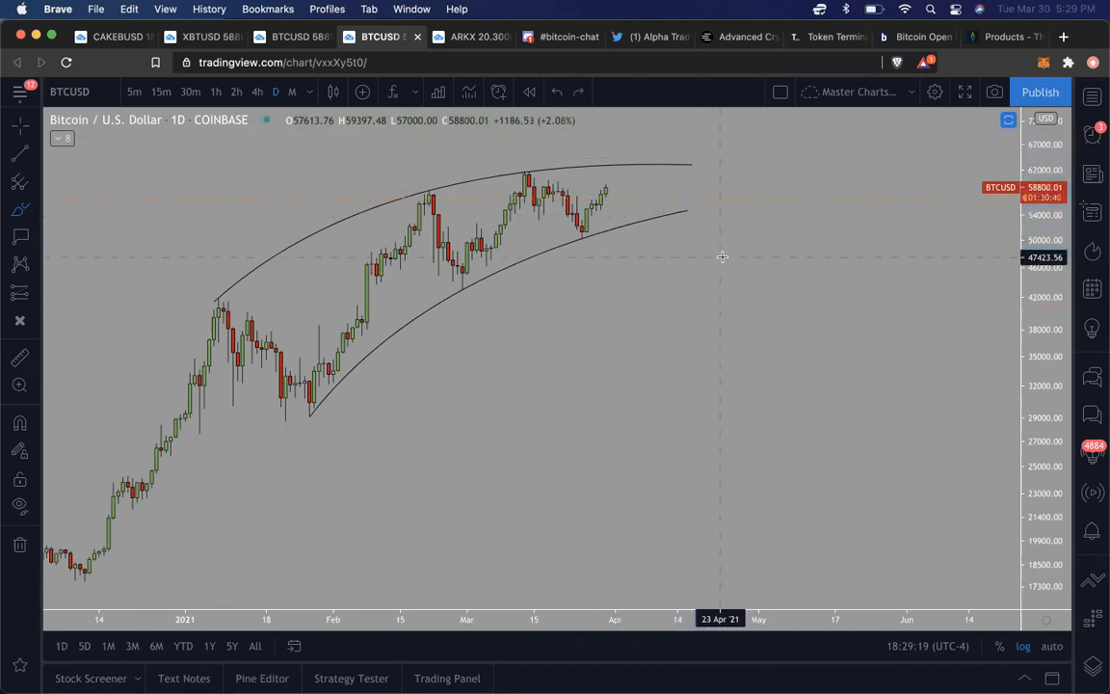
mouse_move(504, 159)
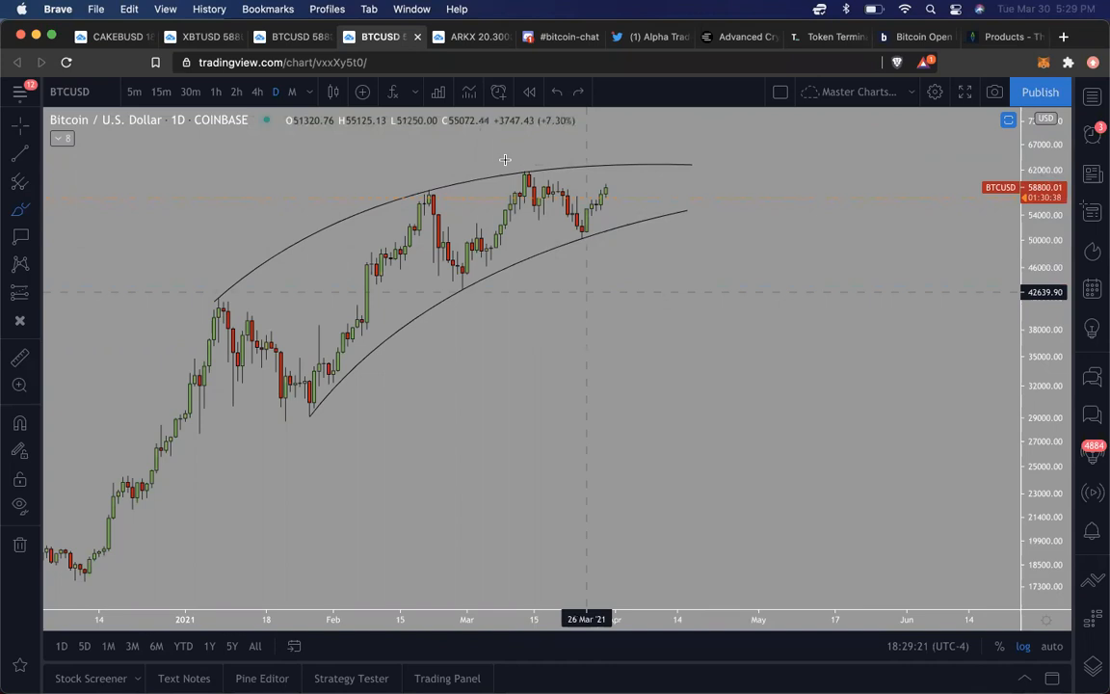
mouse_move(566, 326)
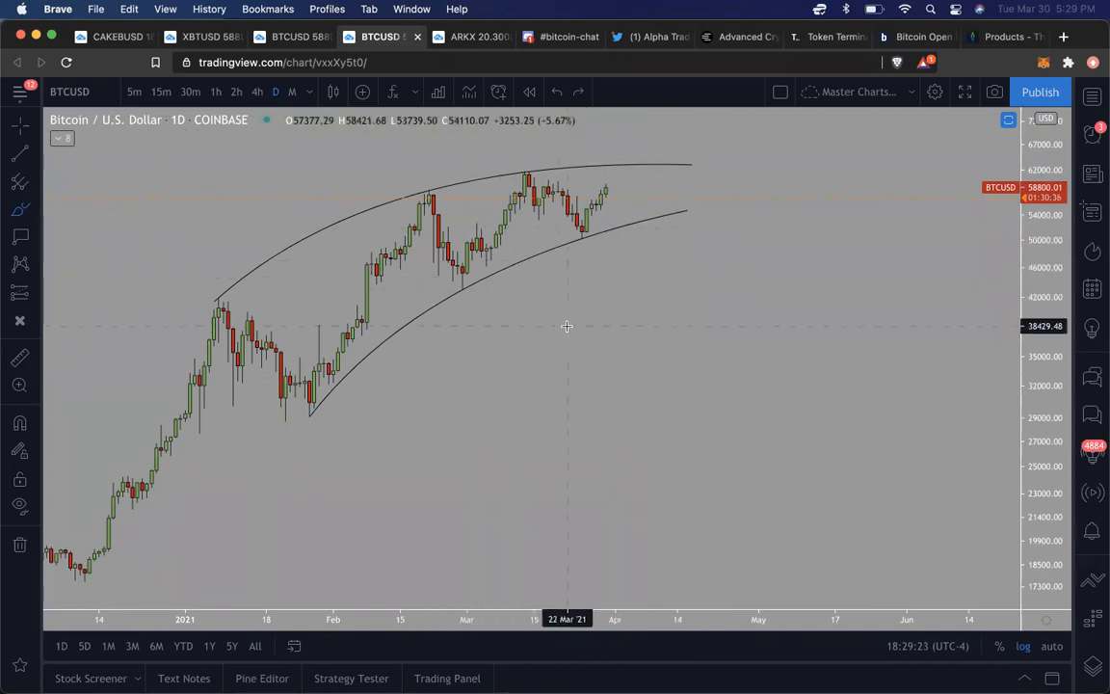
mouse_move(617, 202)
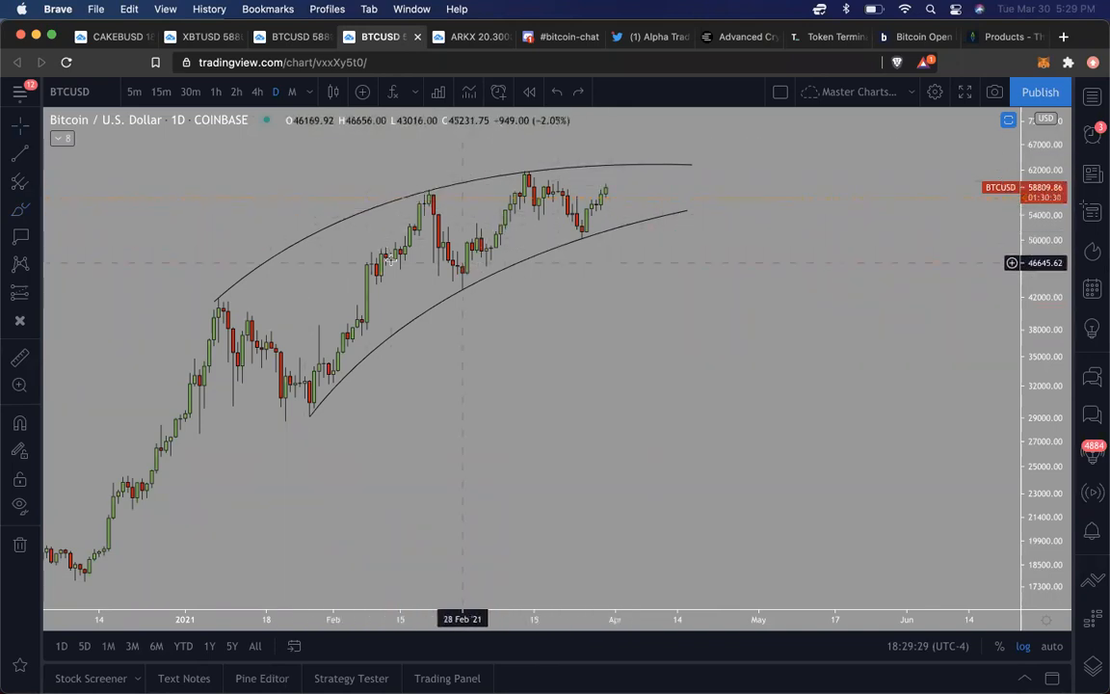
mouse_move(439, 237)
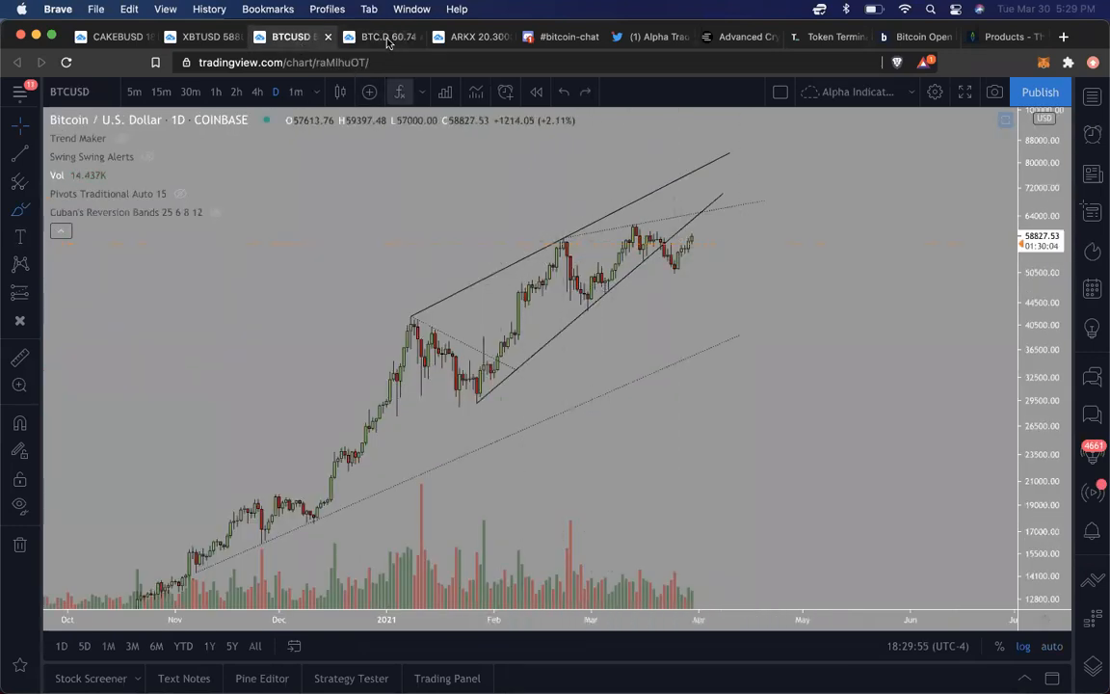
- Flip between the BTC dominance and BTCUSD charts, then land on the CAKE / BUSD daily chart
click(381, 37)
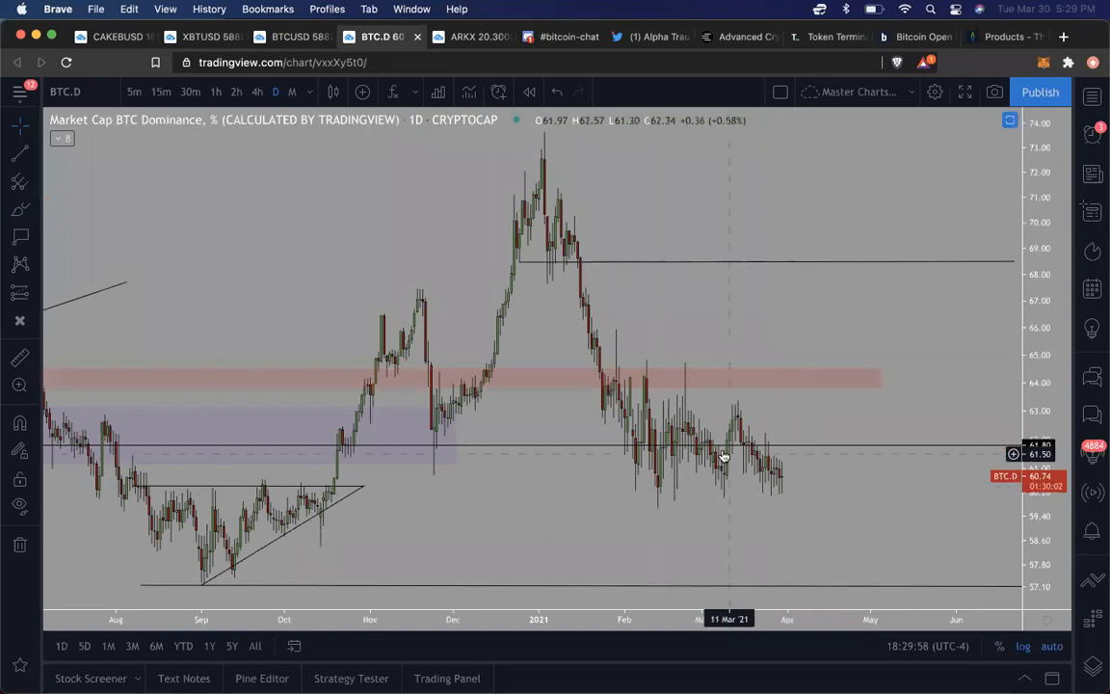
mouse_move(787, 446)
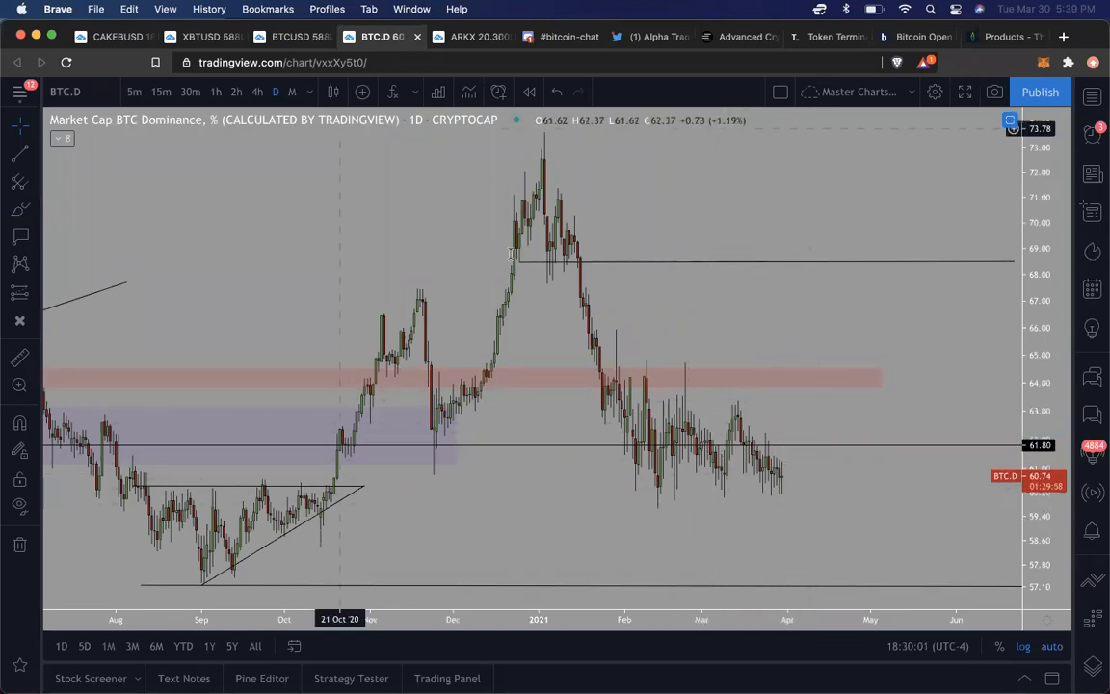
click(289, 36)
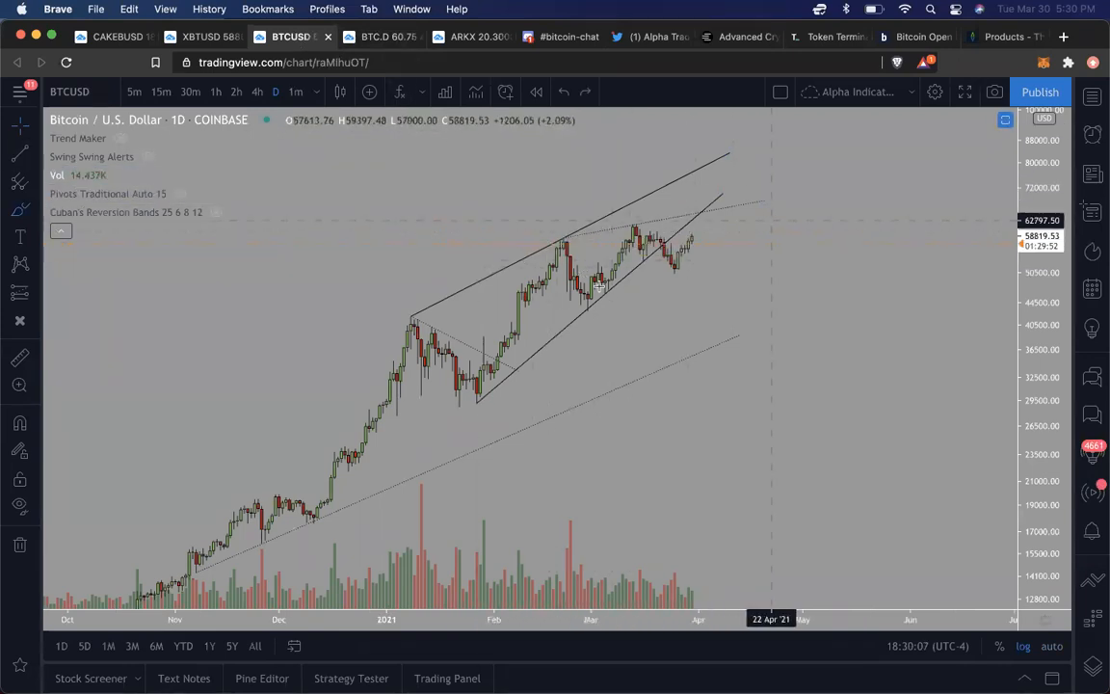
click(376, 37)
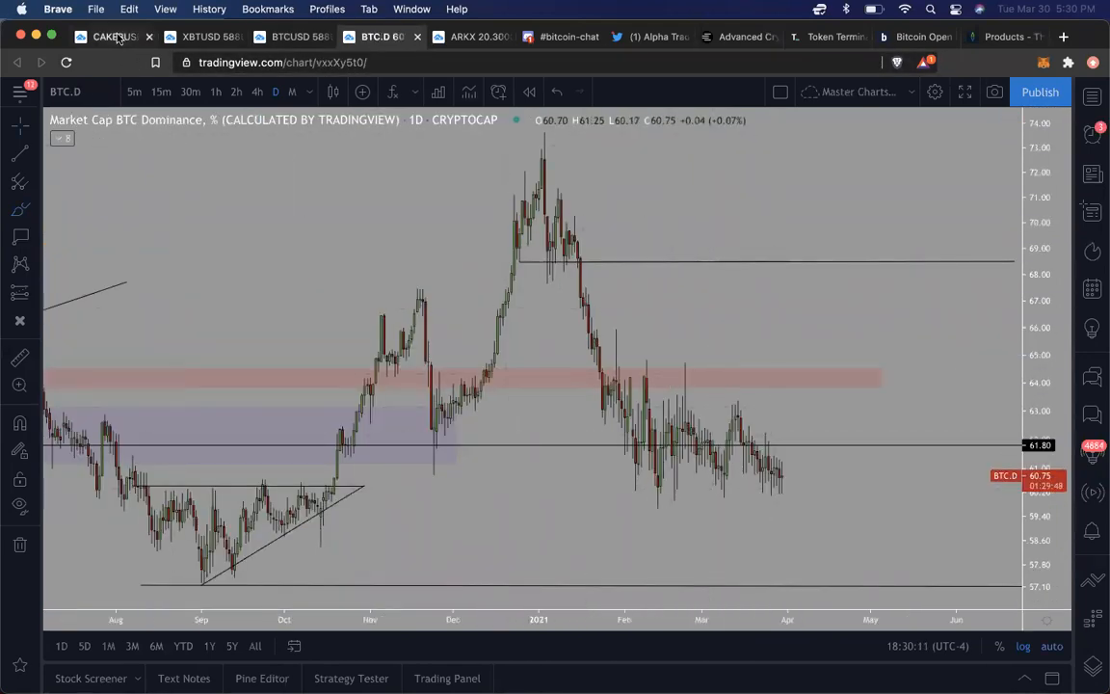
click(109, 37)
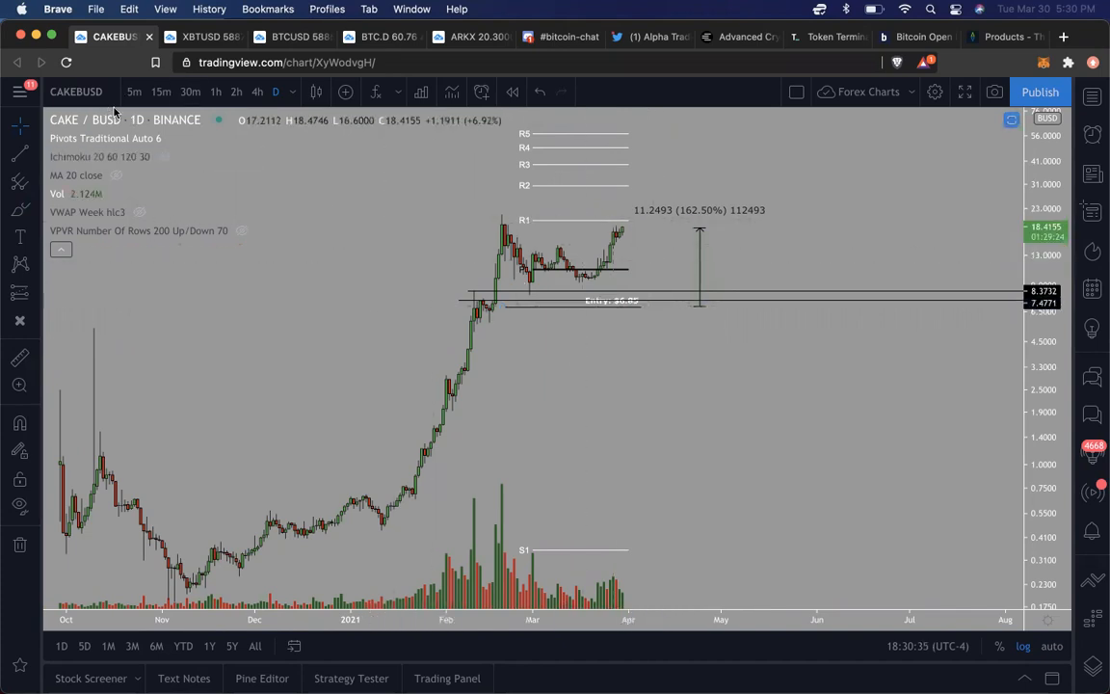
- Load the FTX SUSHI/USD daily chart, then move over to the Token Terminal site
text(SUSHIUSD)
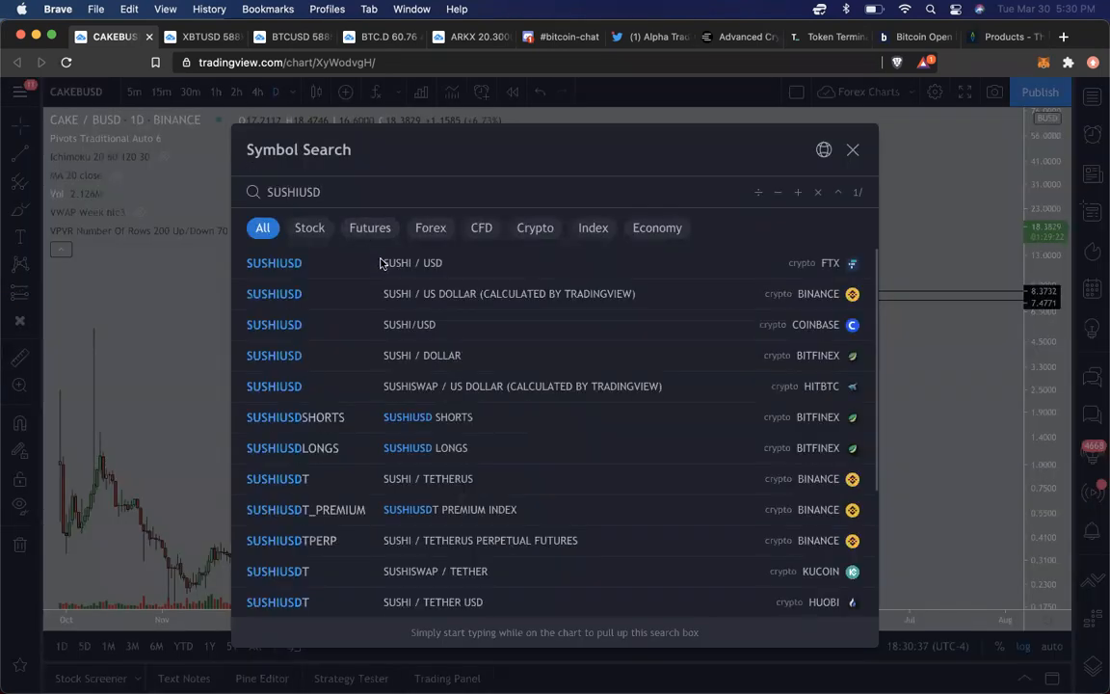
click(274, 262)
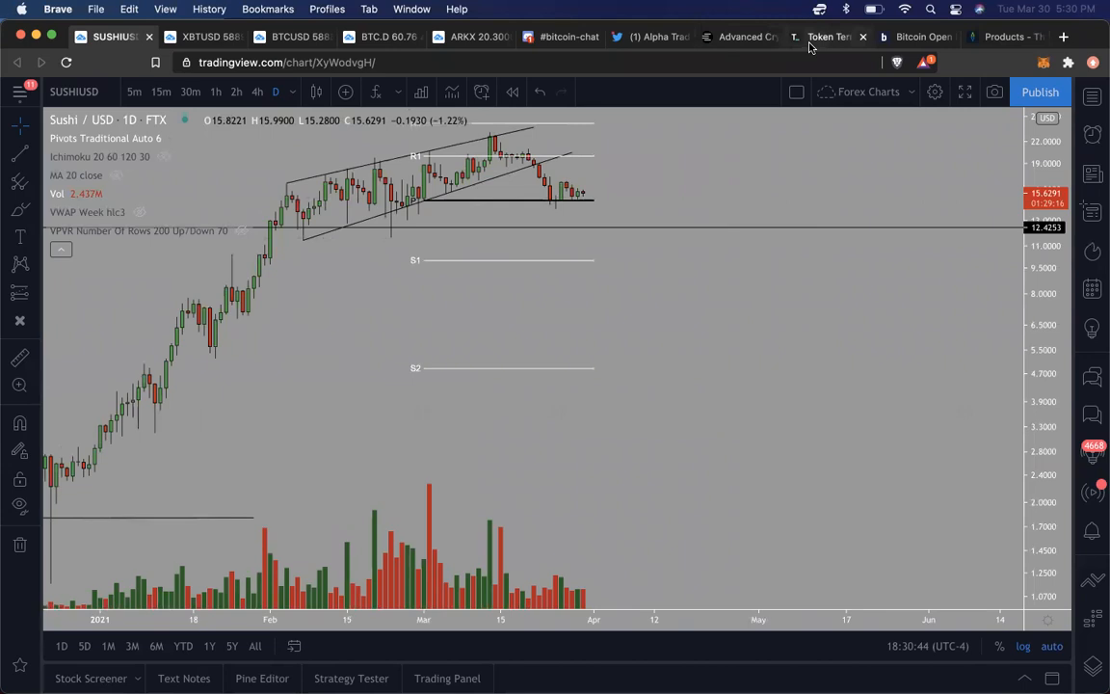
mouse_move(828, 36)
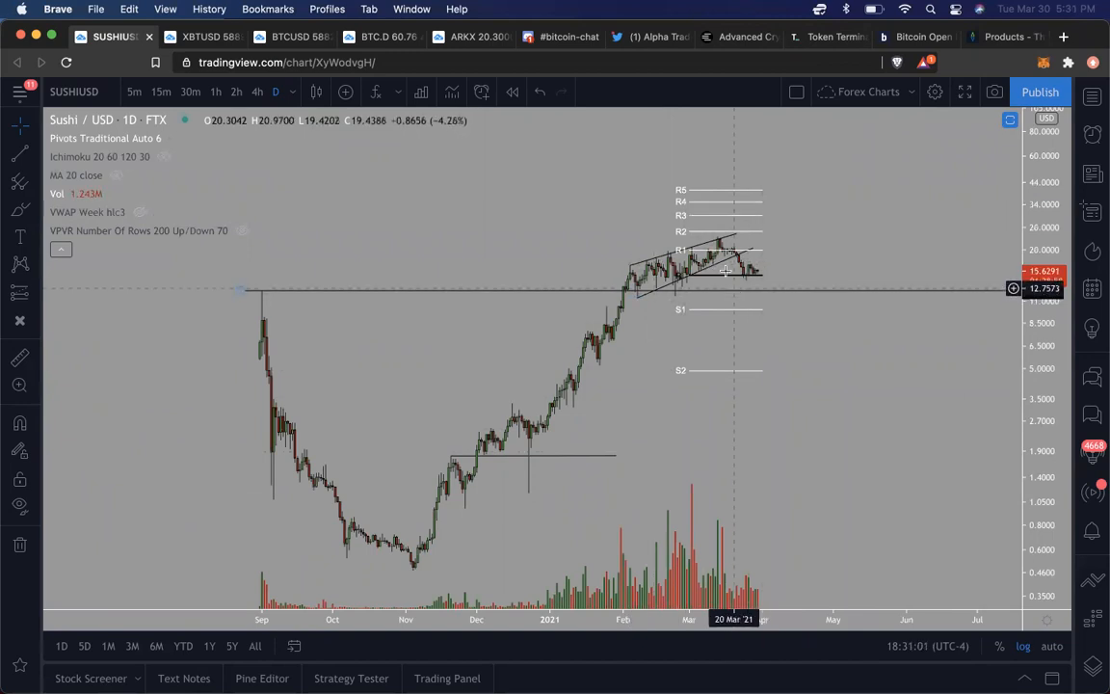
mouse_move(754, 288)
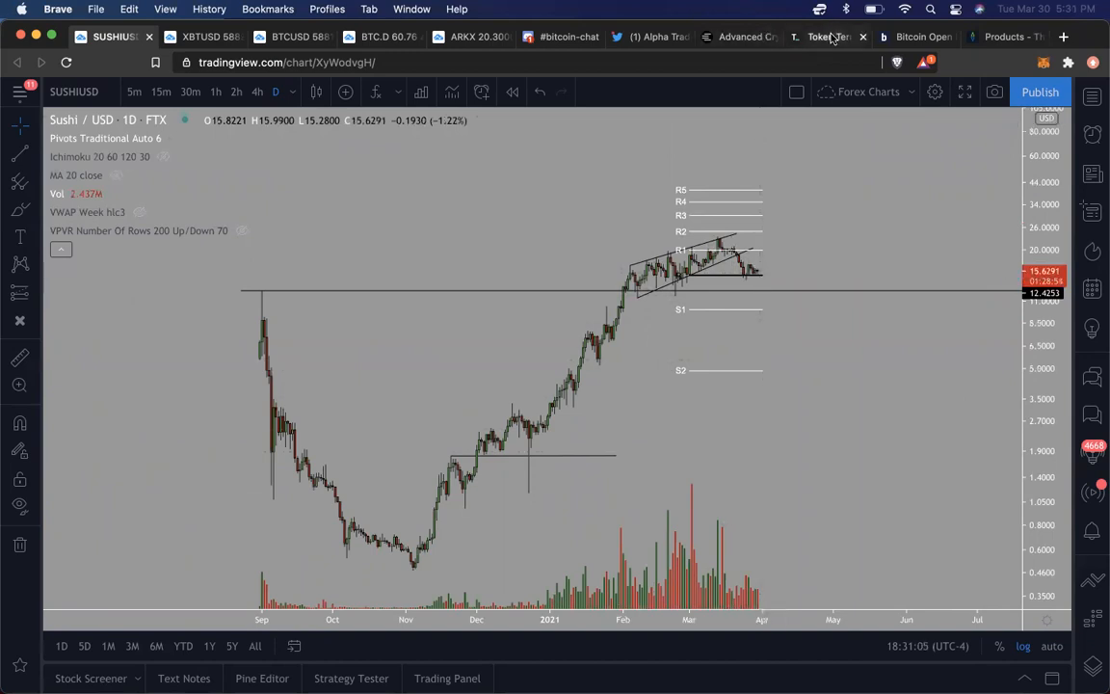
click(827, 37)
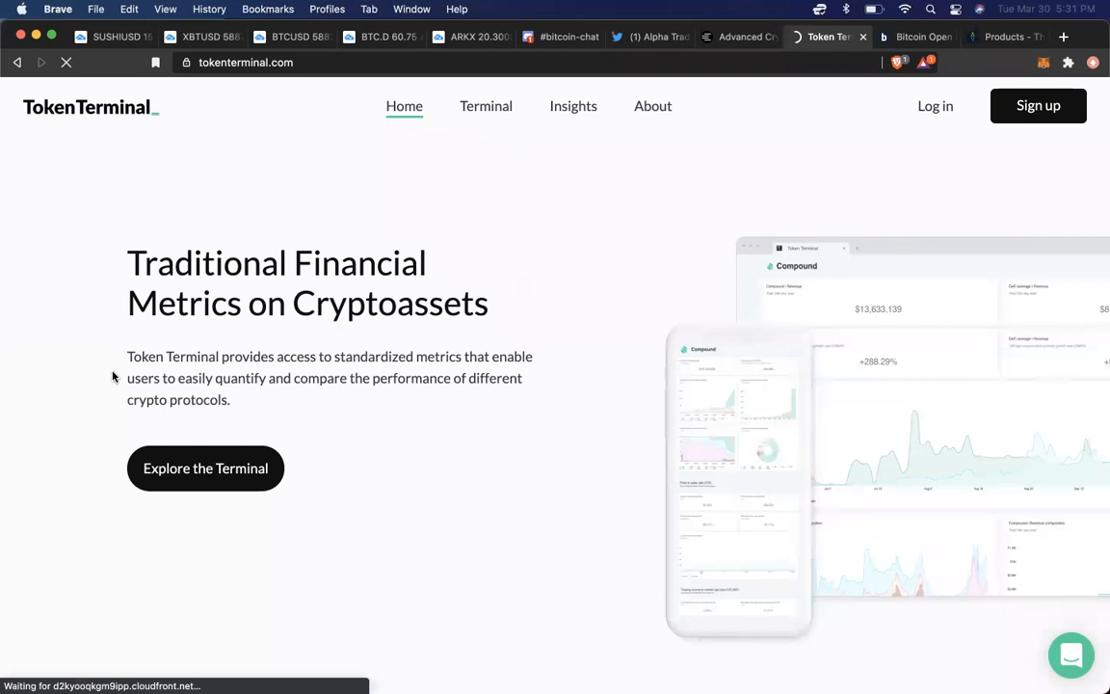
- Open Token Terminal's Revenue (total fees paid) dashboard and scroll its chart and project table
click(205, 468)
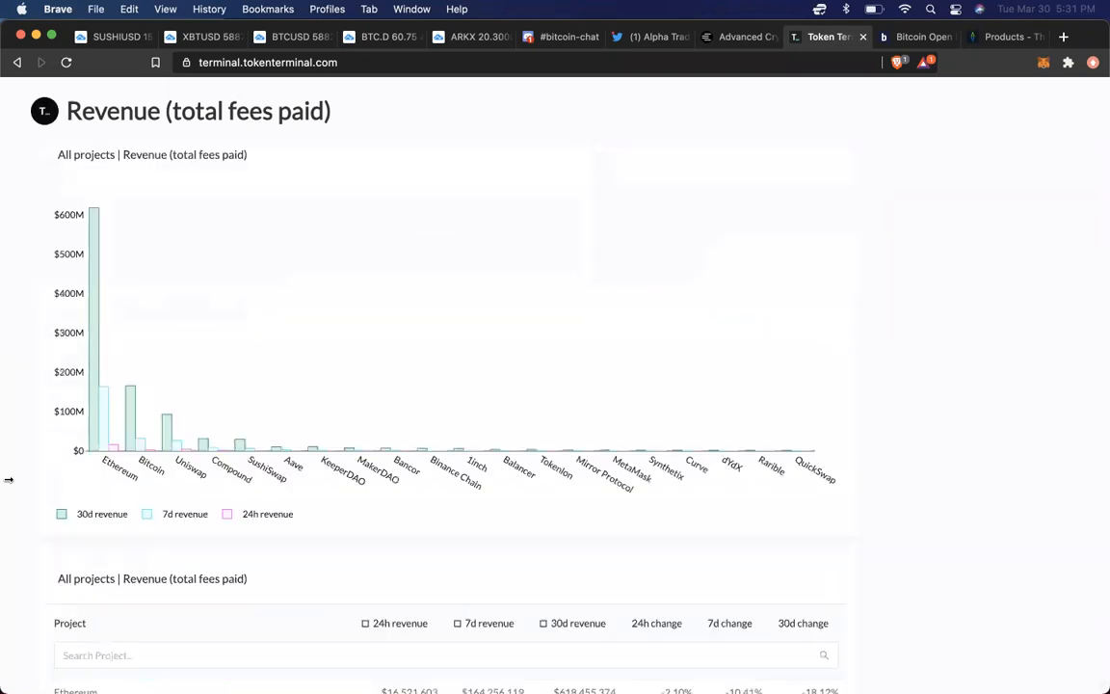
scroll(down, 3)
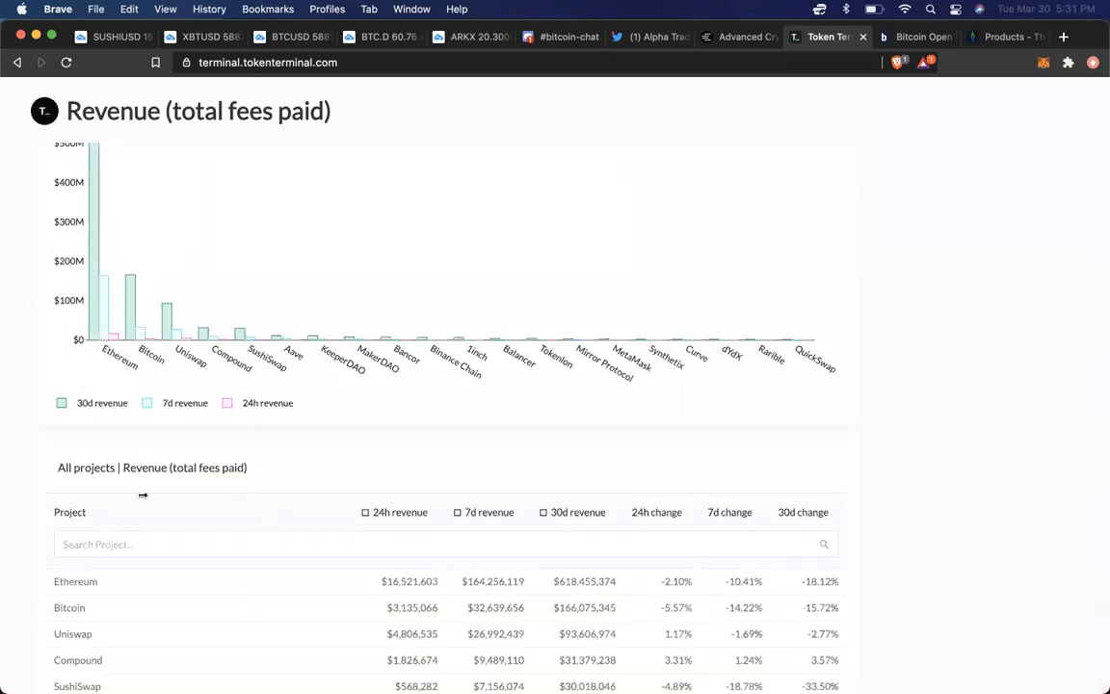
scroll(down, 3)
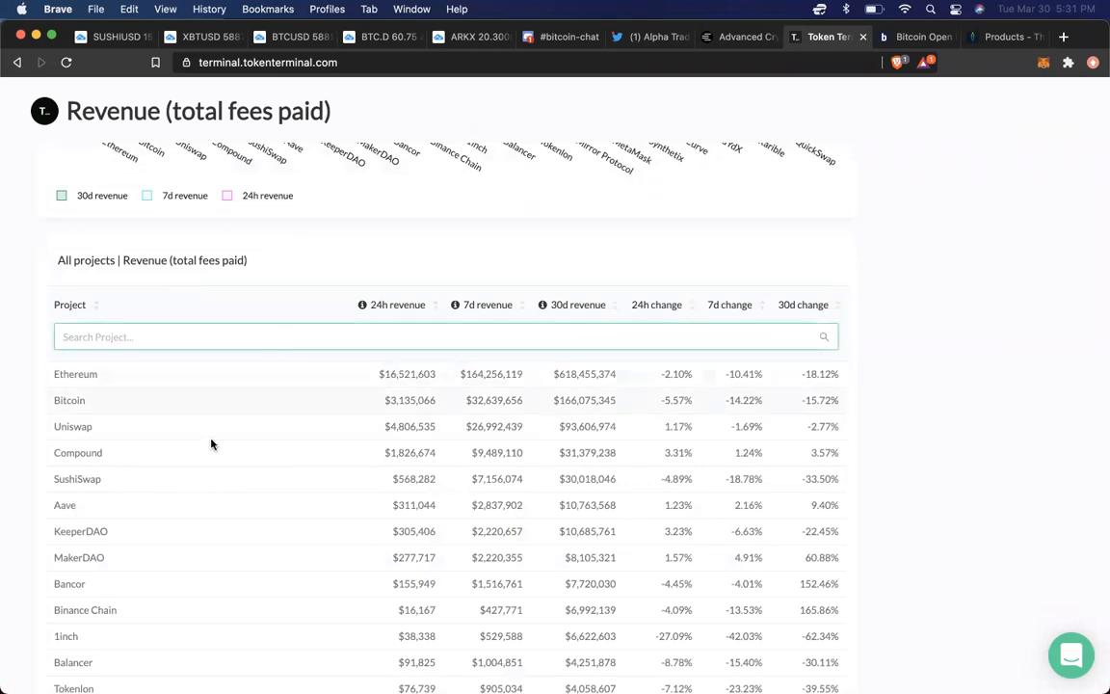
mouse_move(347, 485)
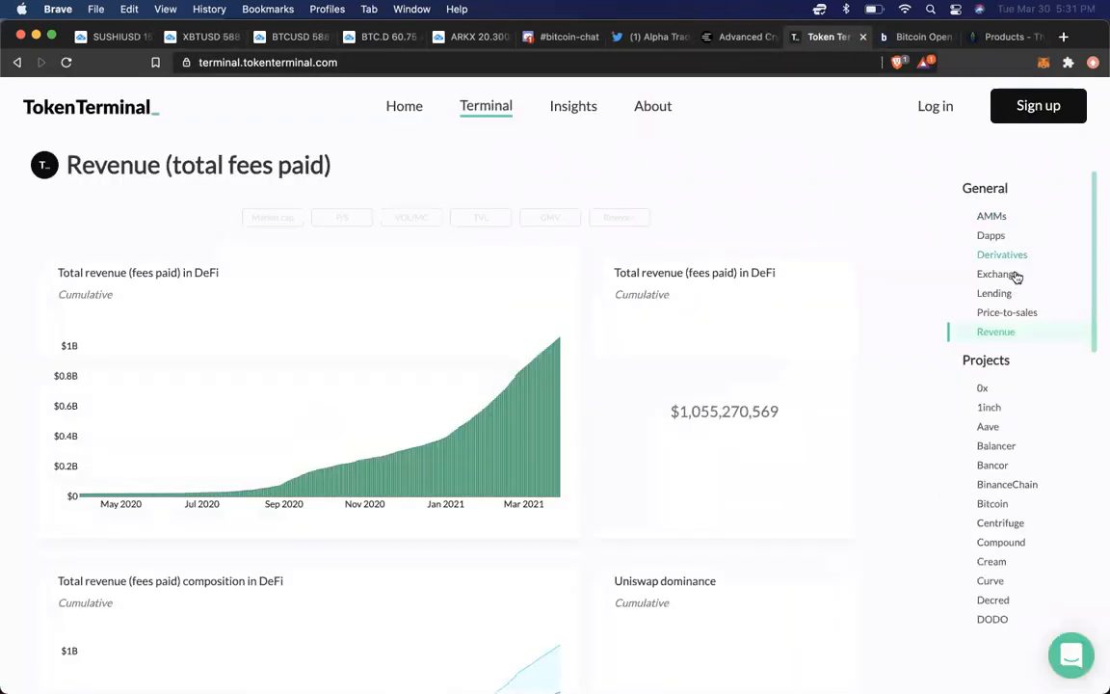
mouse_move(993, 293)
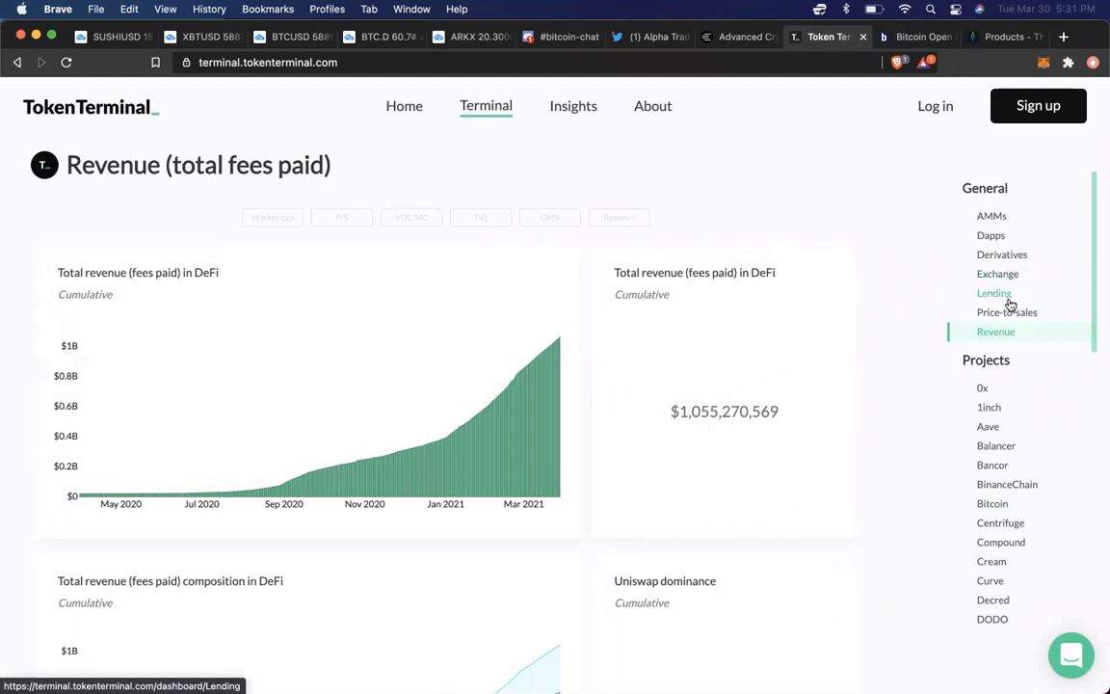
- Open the price-to-sales ratio dashboard and scroll down through its chart
click(1006, 312)
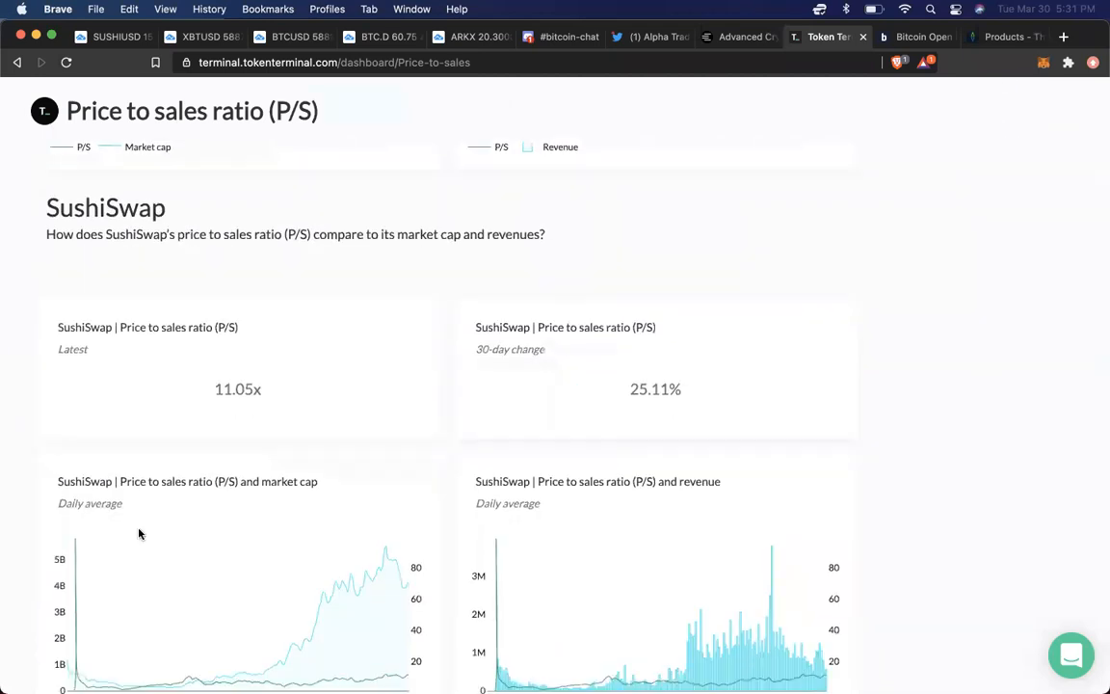
mouse_move(277, 293)
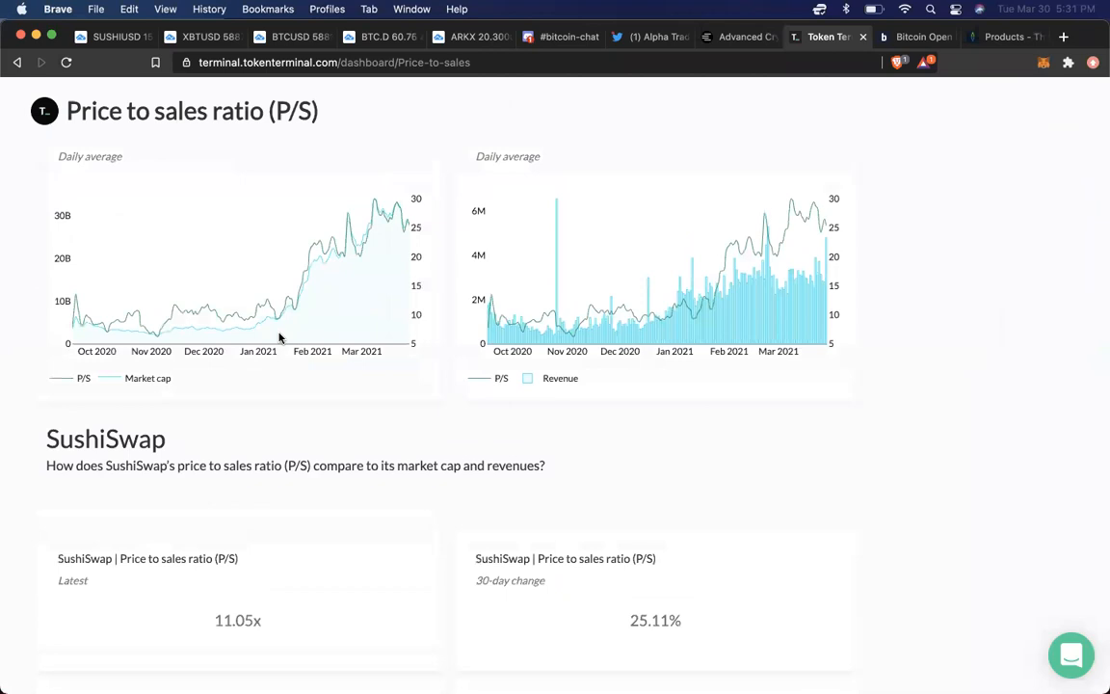
scroll(down, 3)
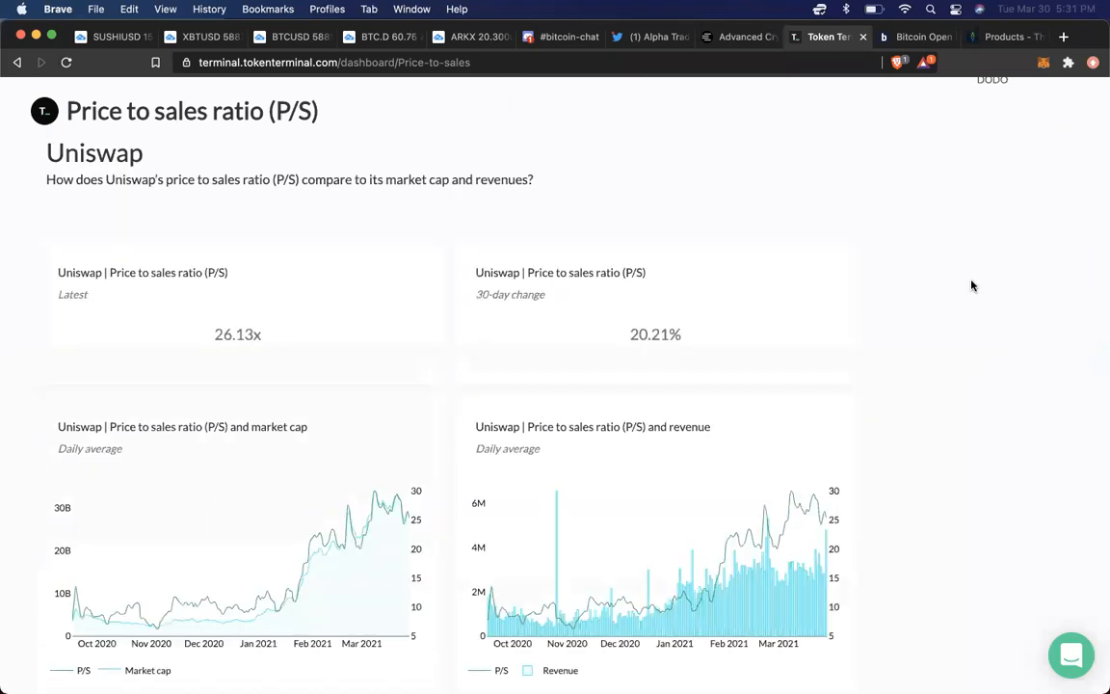
scroll(down, 3)
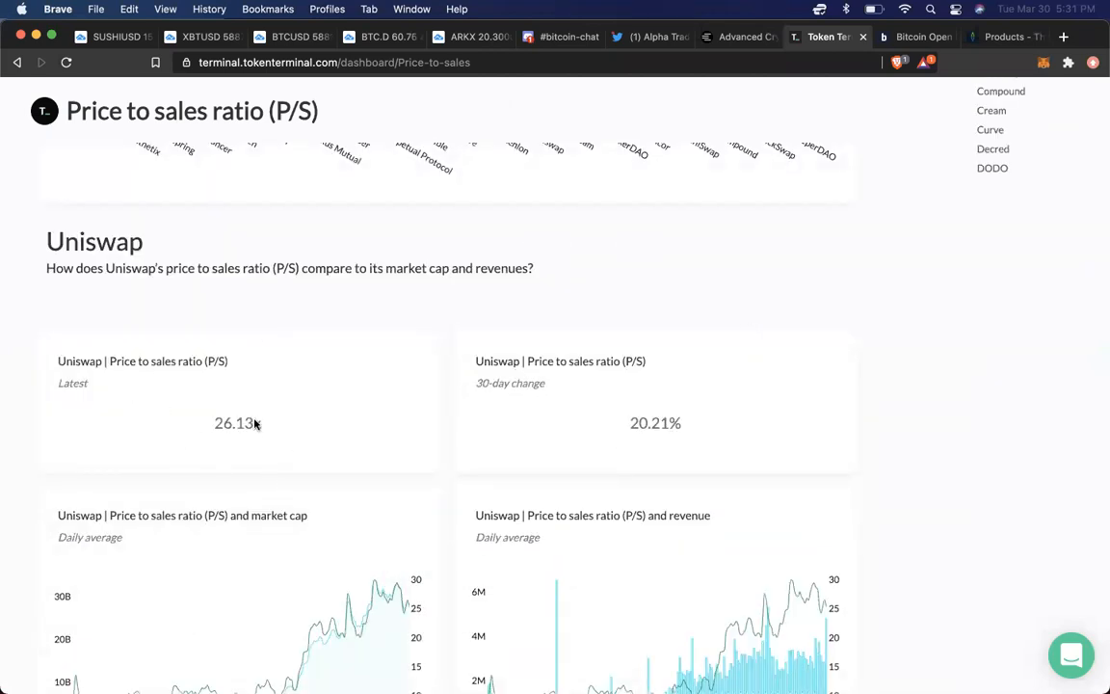
scroll(down, 3)
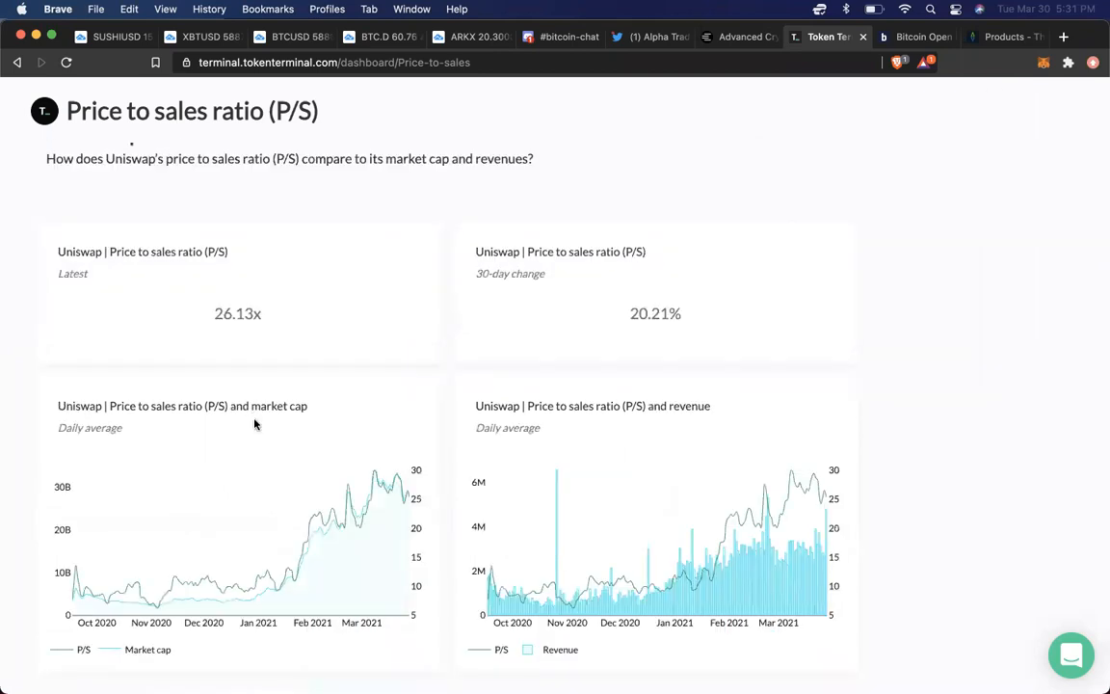
scroll(down, 3)
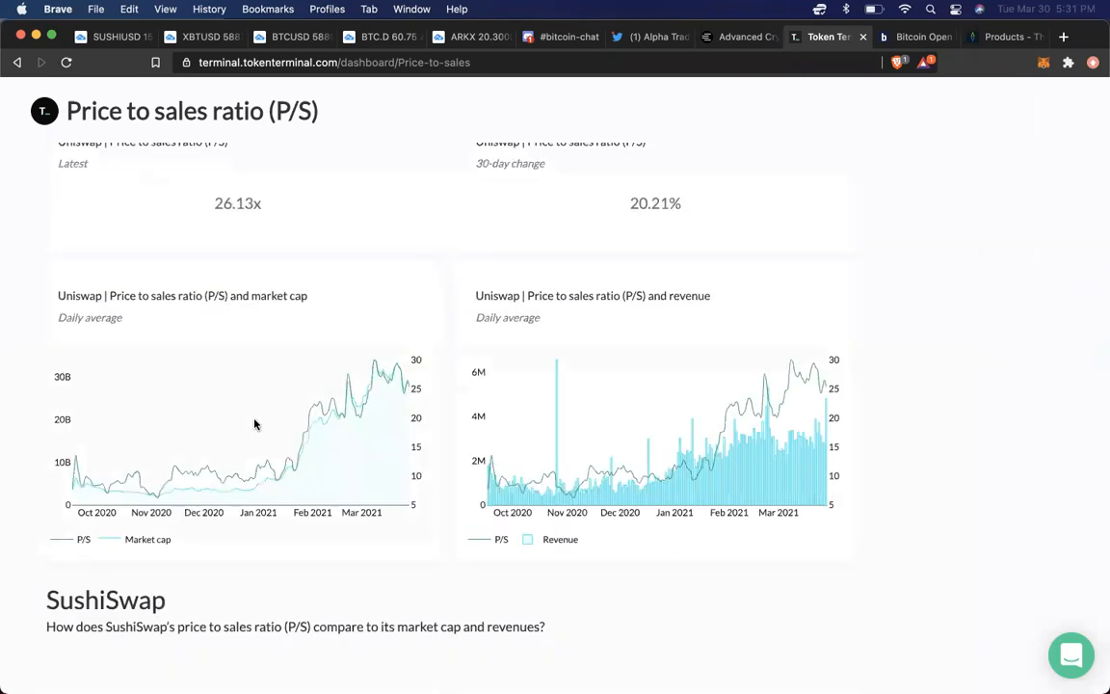
scroll(down, 3)
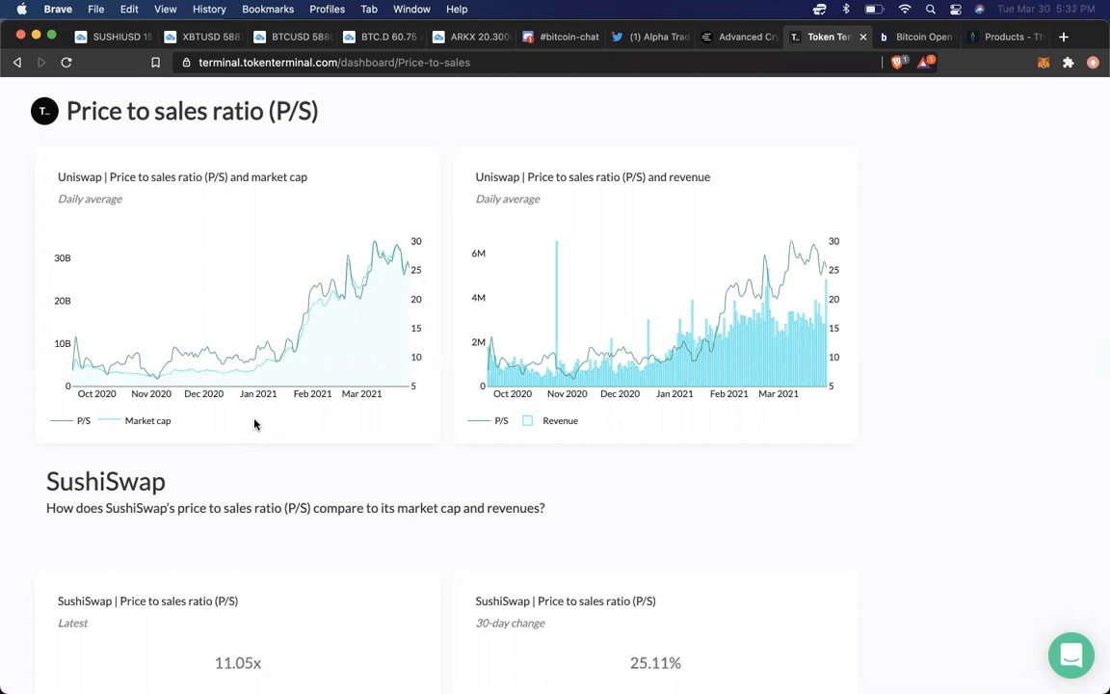
scroll(down, 3)
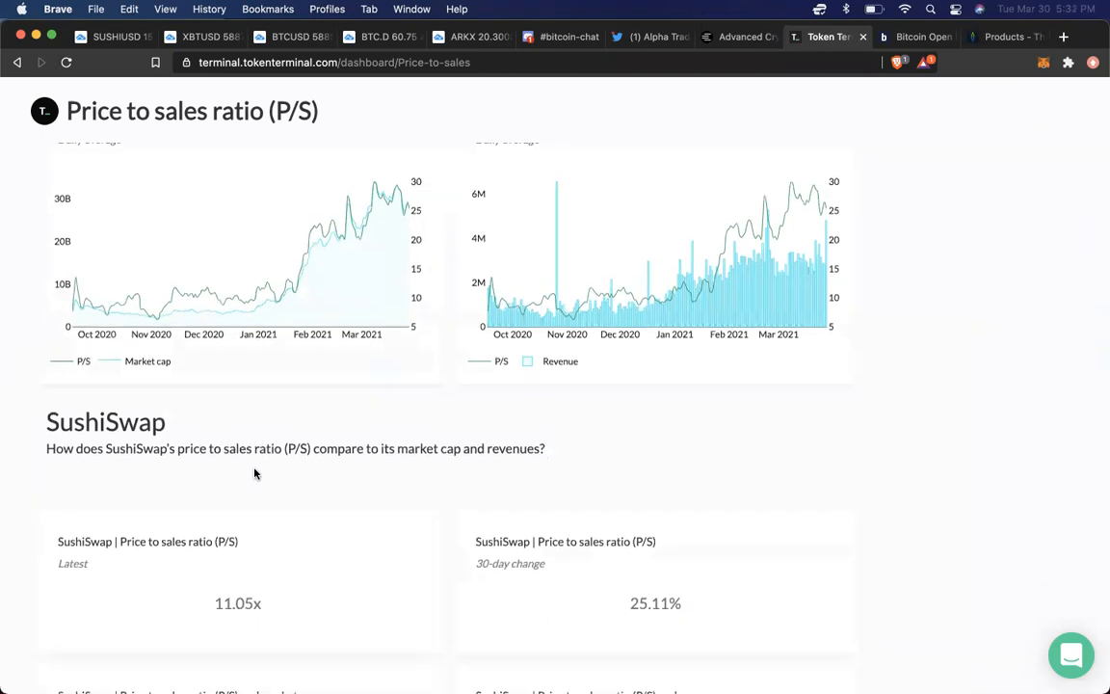
scroll(down, 3)
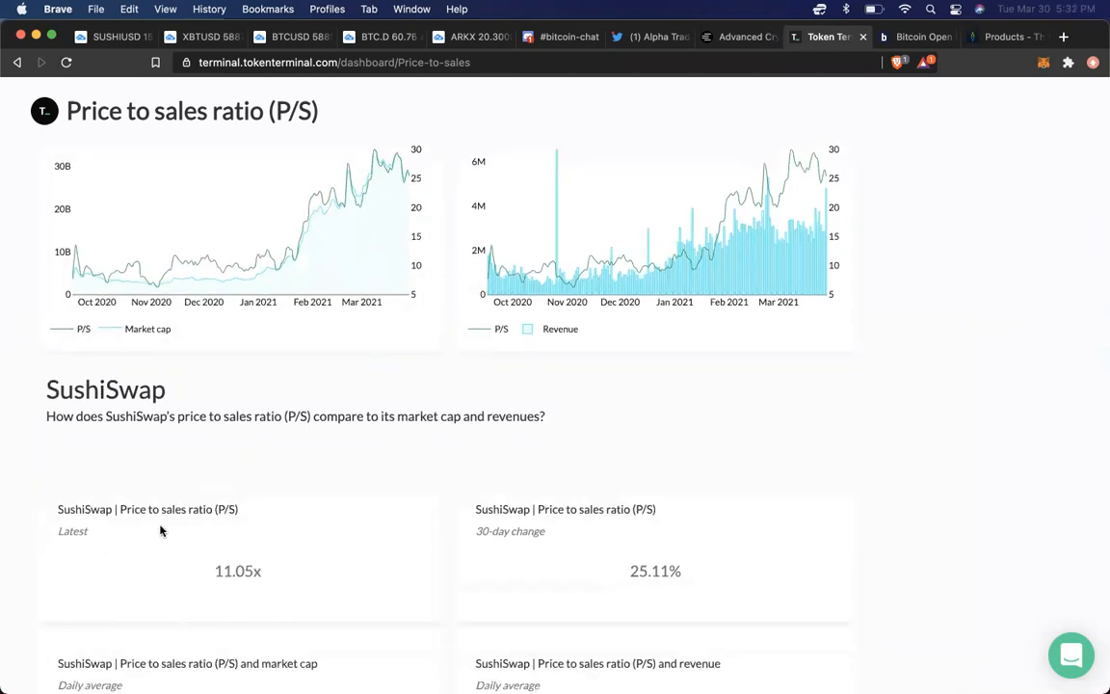
mouse_move(180, 434)
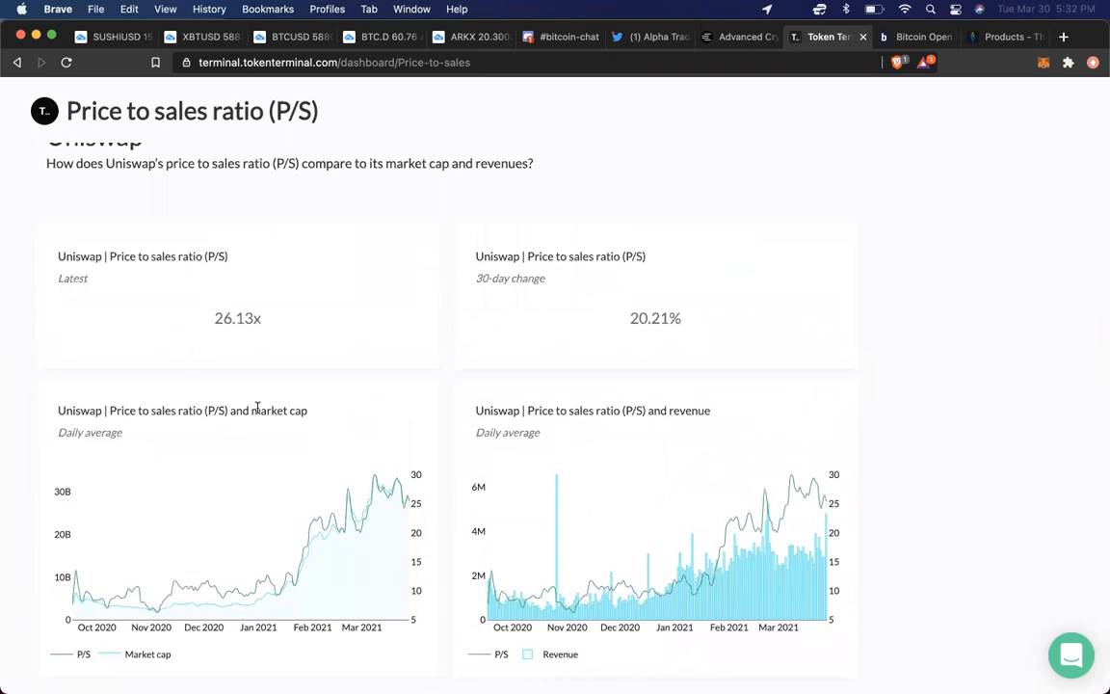
- Read down to SushiSwap's 11.05x P/S ratio, then return to the SUSHI/USD chart
scroll(down, 3)
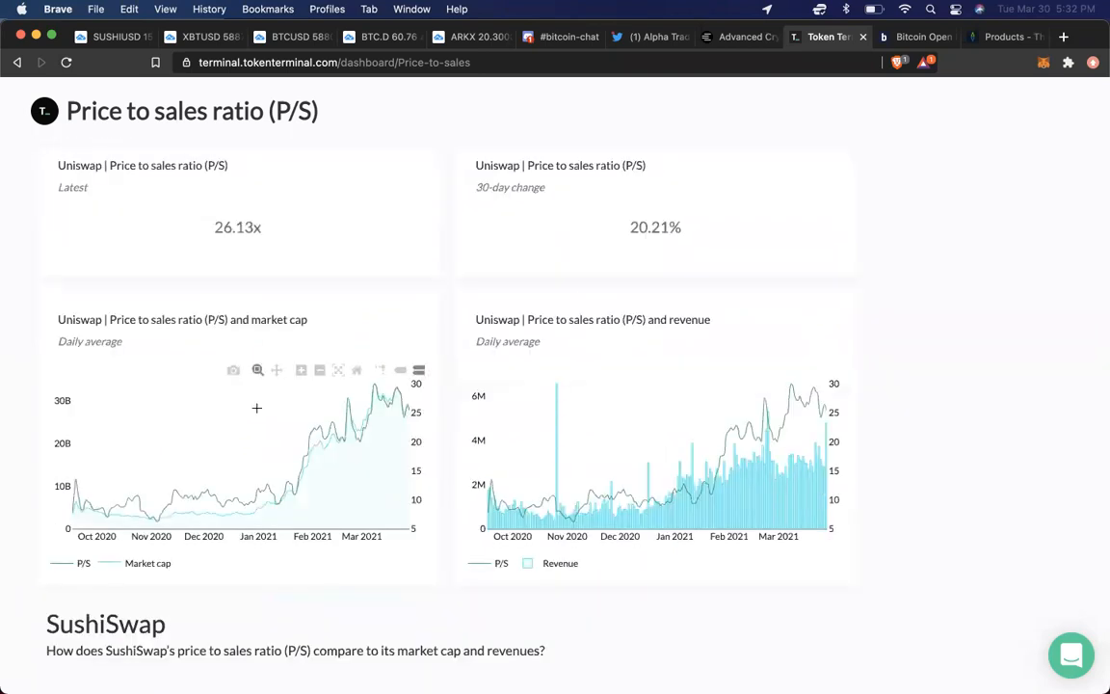
scroll(down, 3)
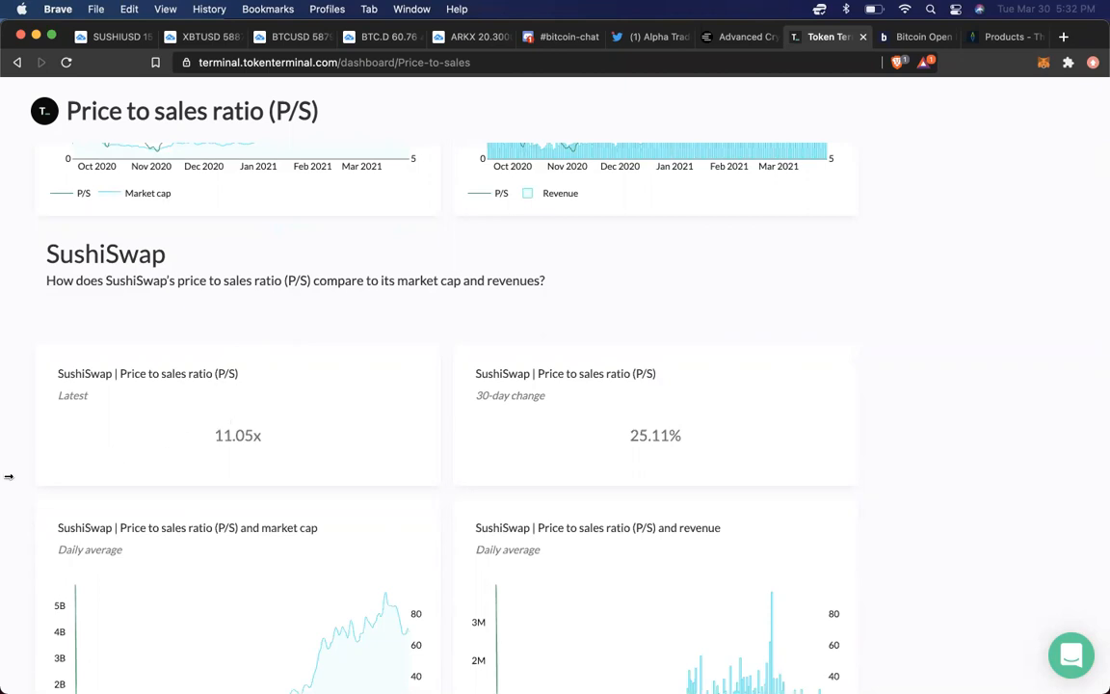
scroll(down, 3)
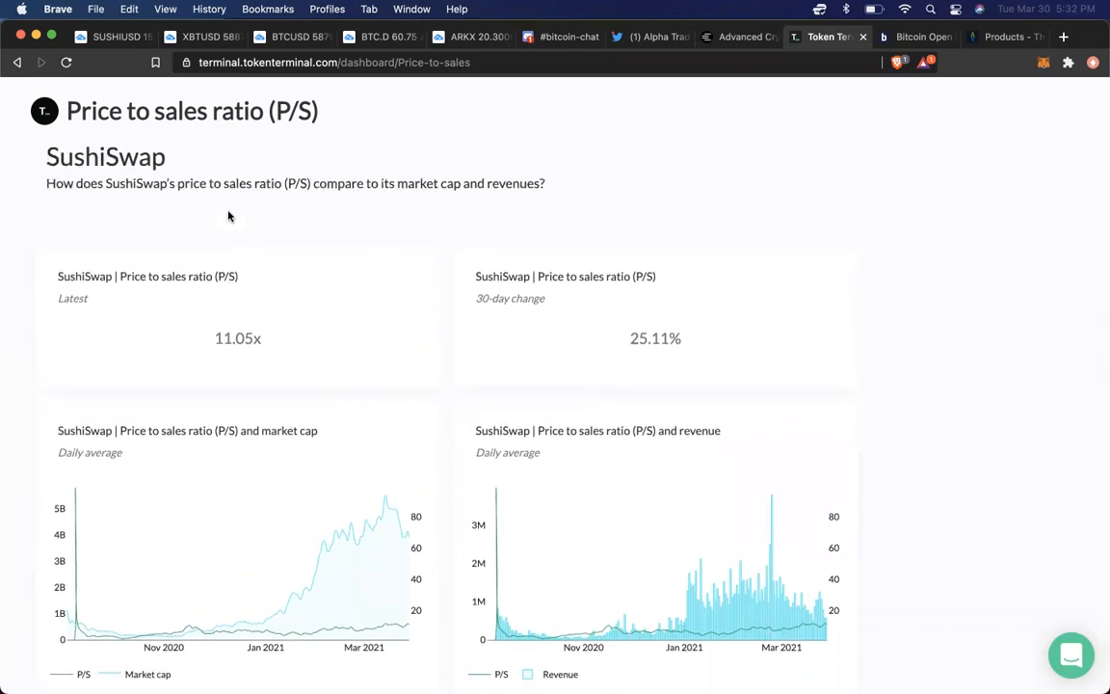
scroll(down, 3)
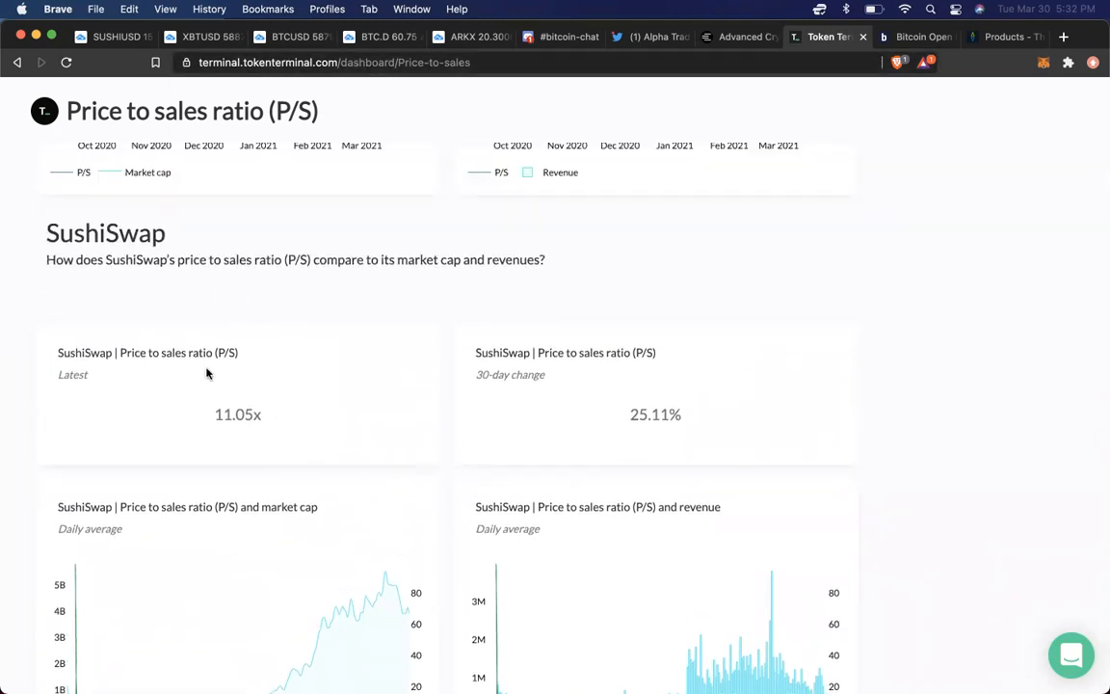
scroll(down, 3)
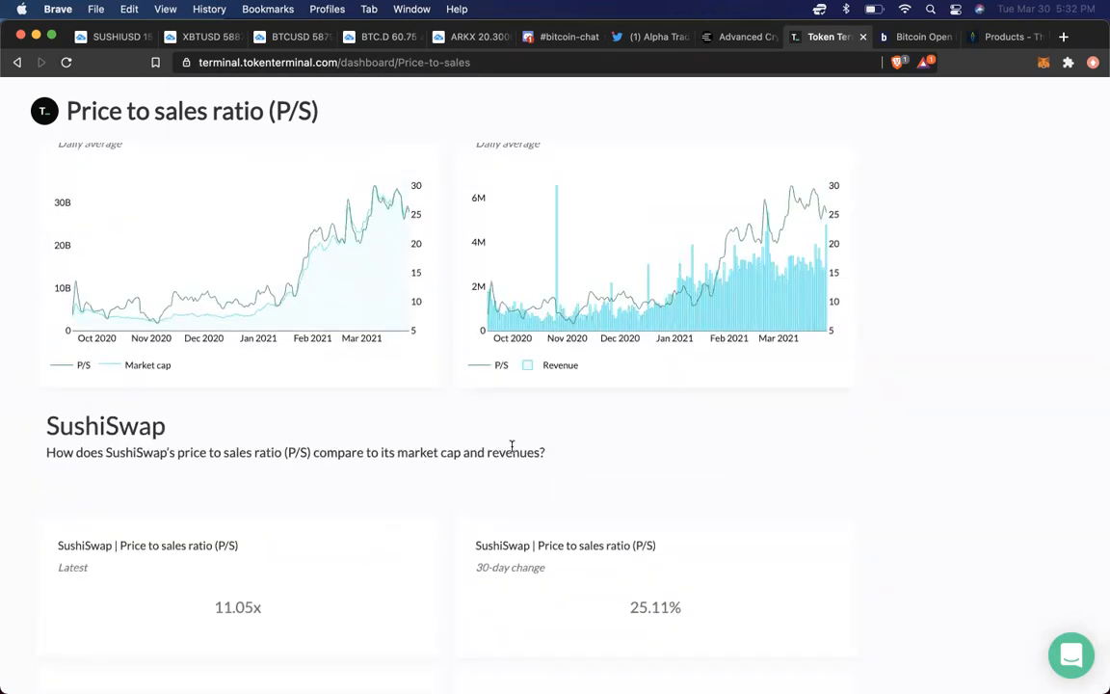
mouse_move(93, 537)
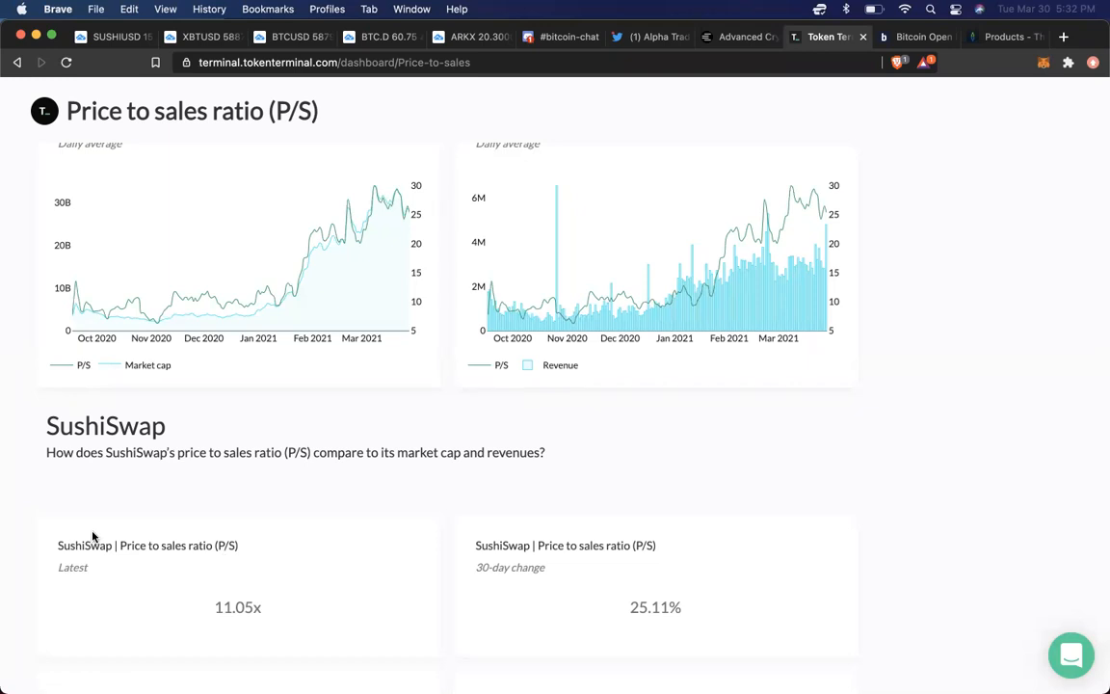
mouse_move(173, 312)
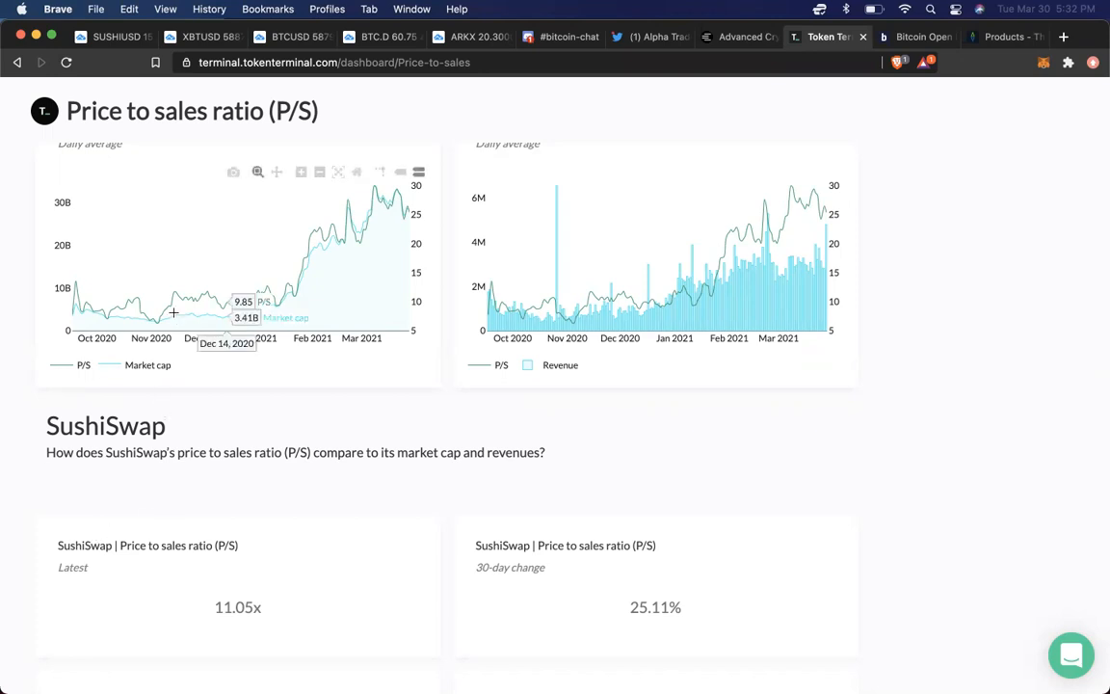
click(114, 36)
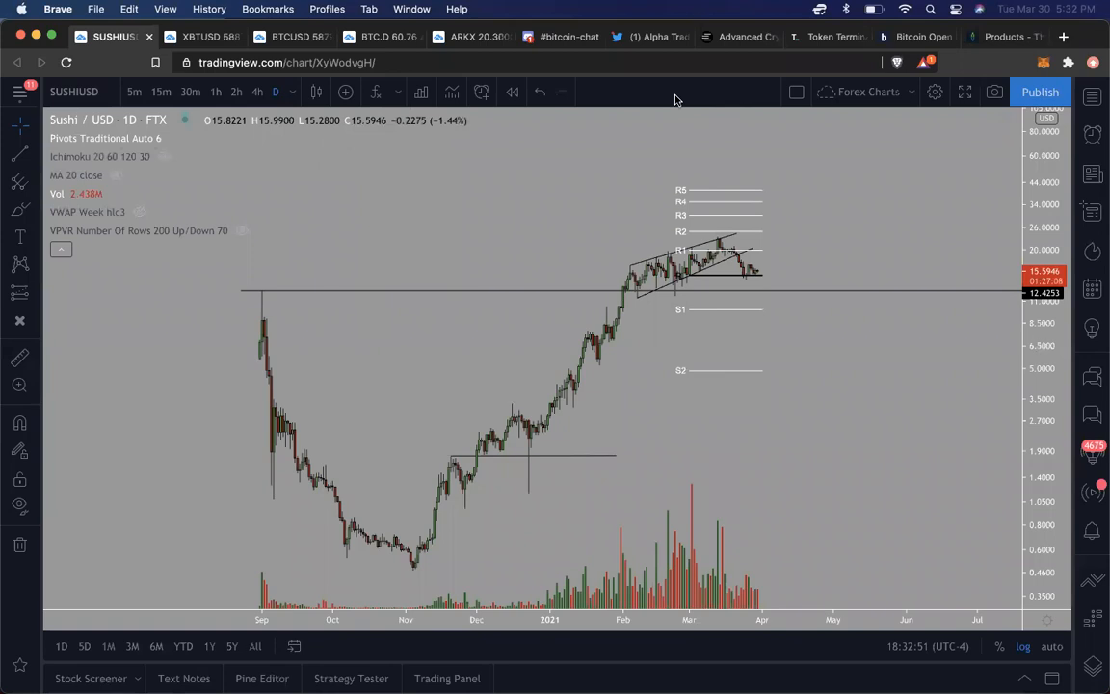
- Switch the chart to ETHUSD, the Ethereum / U.S. Dollar daily Coinbase chart
text(ETHUSD)
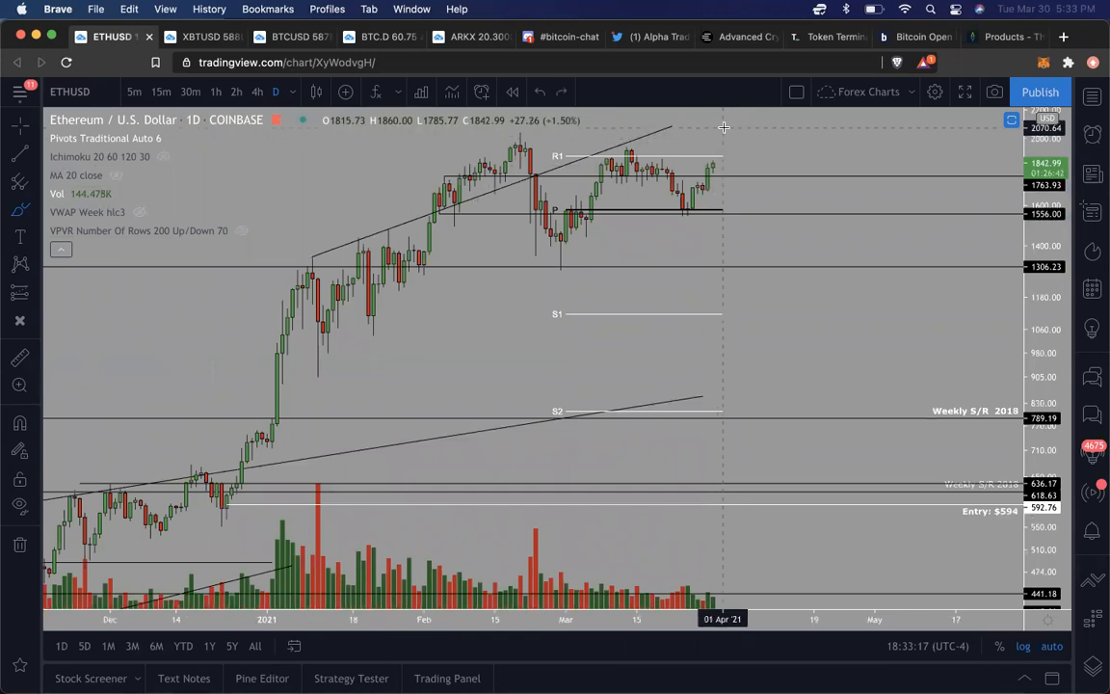
mouse_move(796, 189)
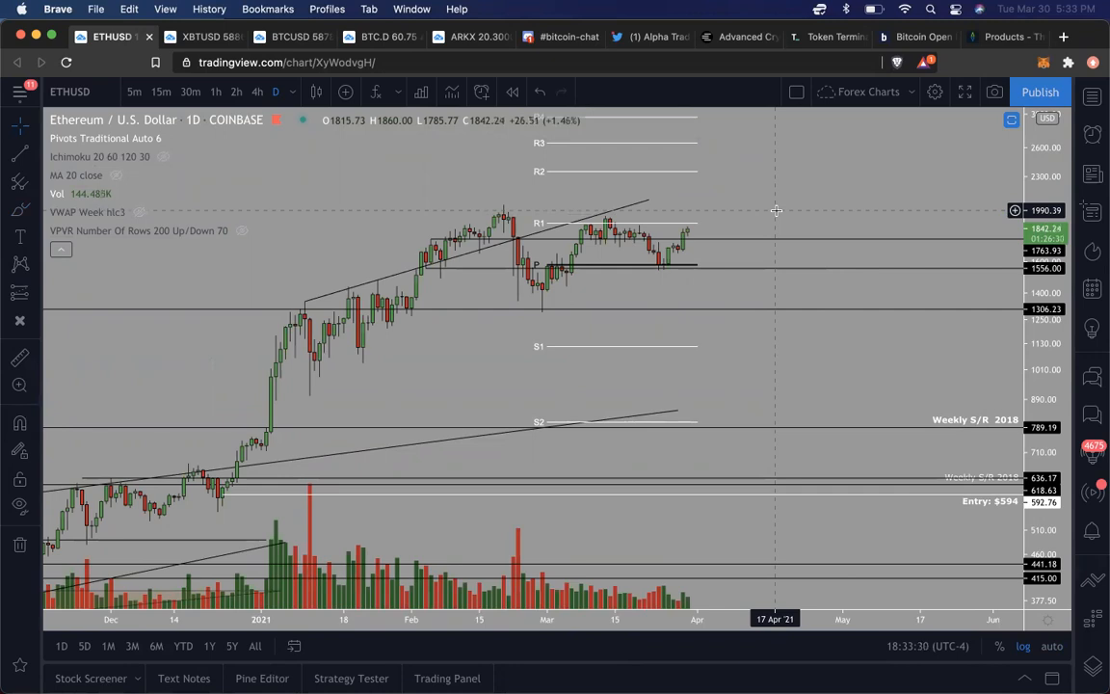
mouse_move(758, 197)
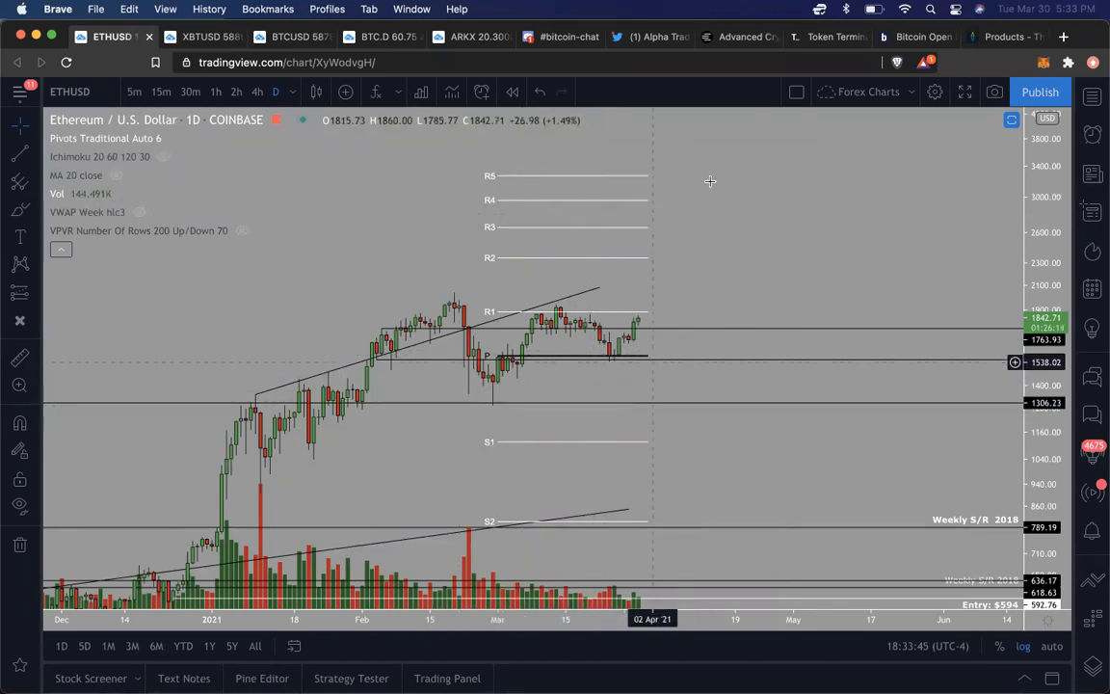
mouse_move(676, 222)
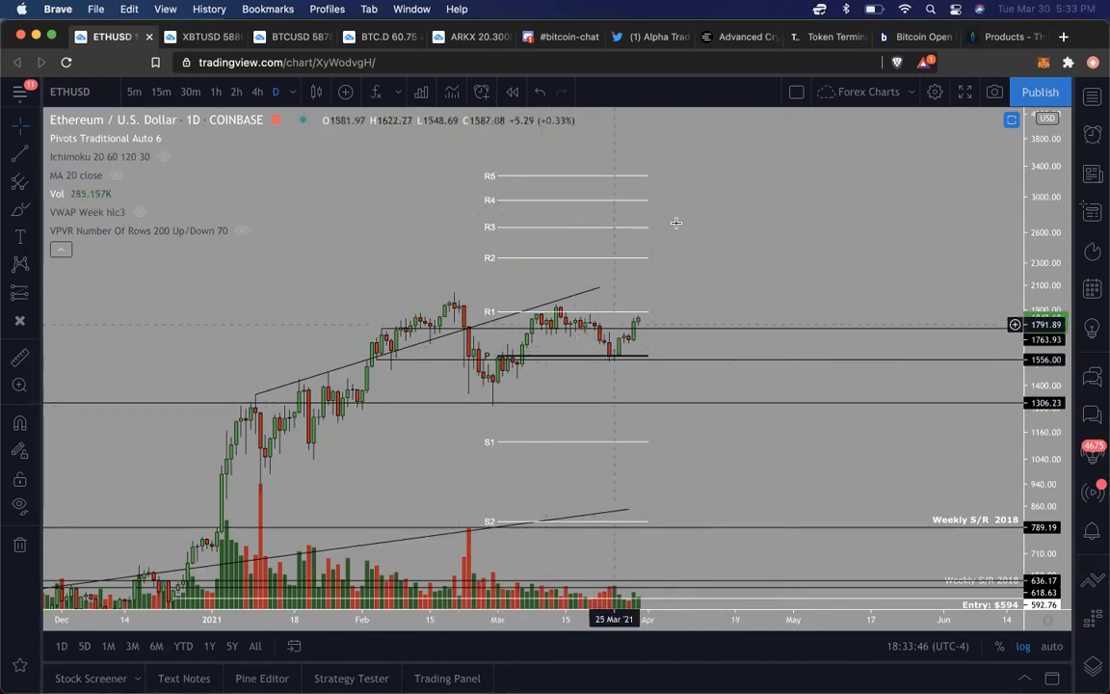
mouse_move(624, 325)
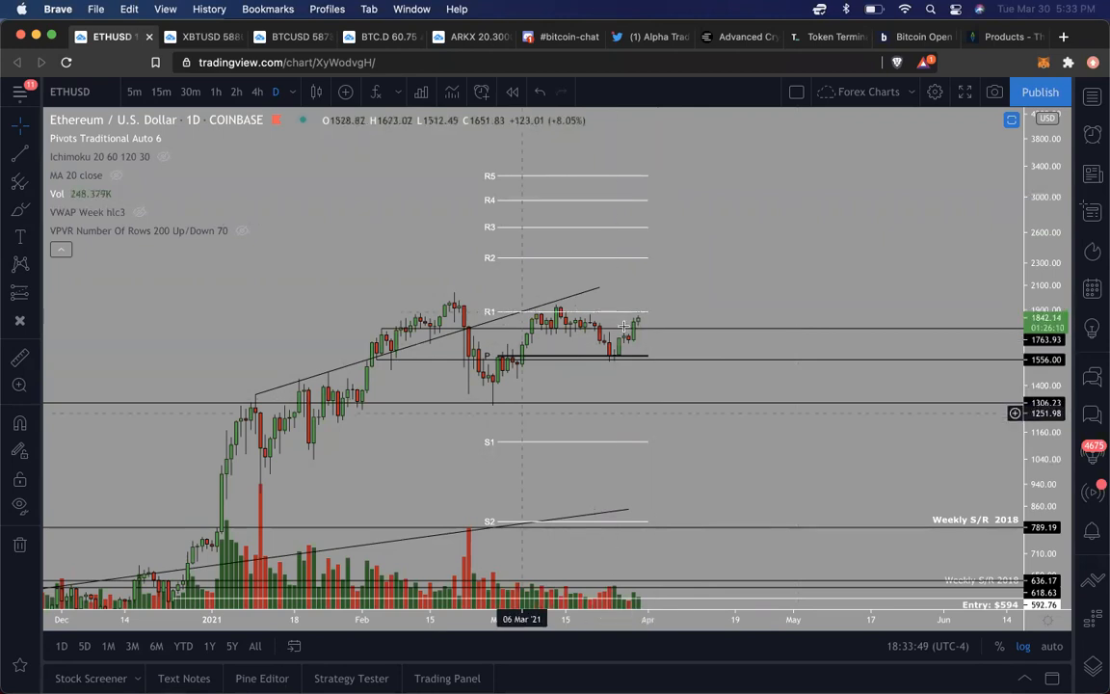
mouse_move(674, 294)
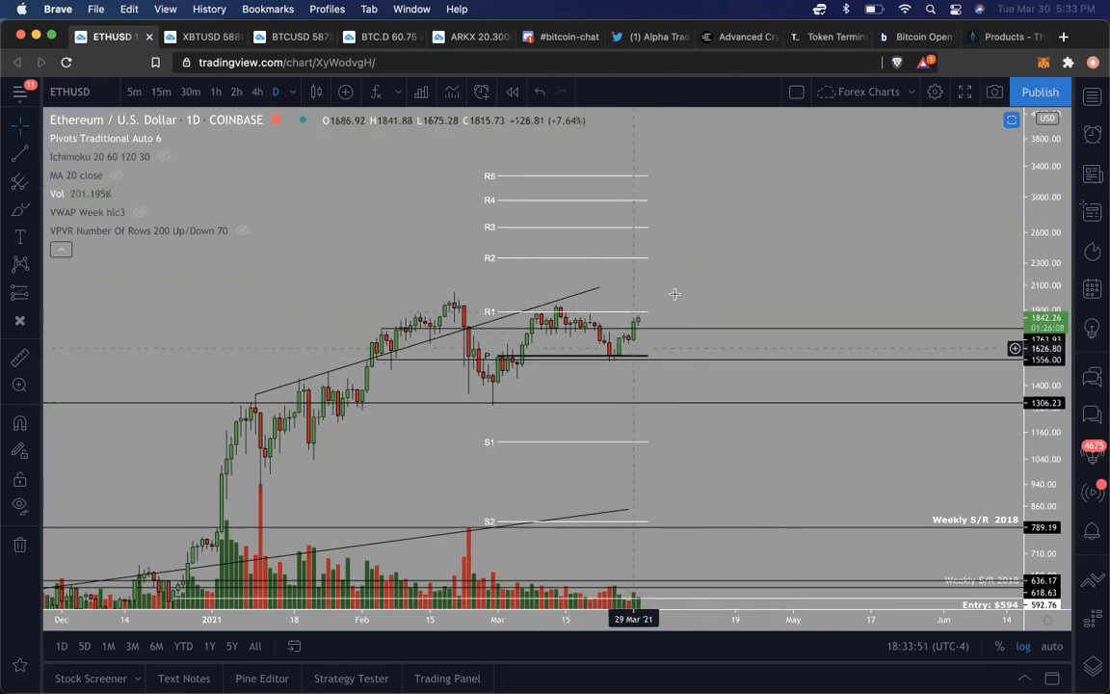
mouse_move(676, 215)
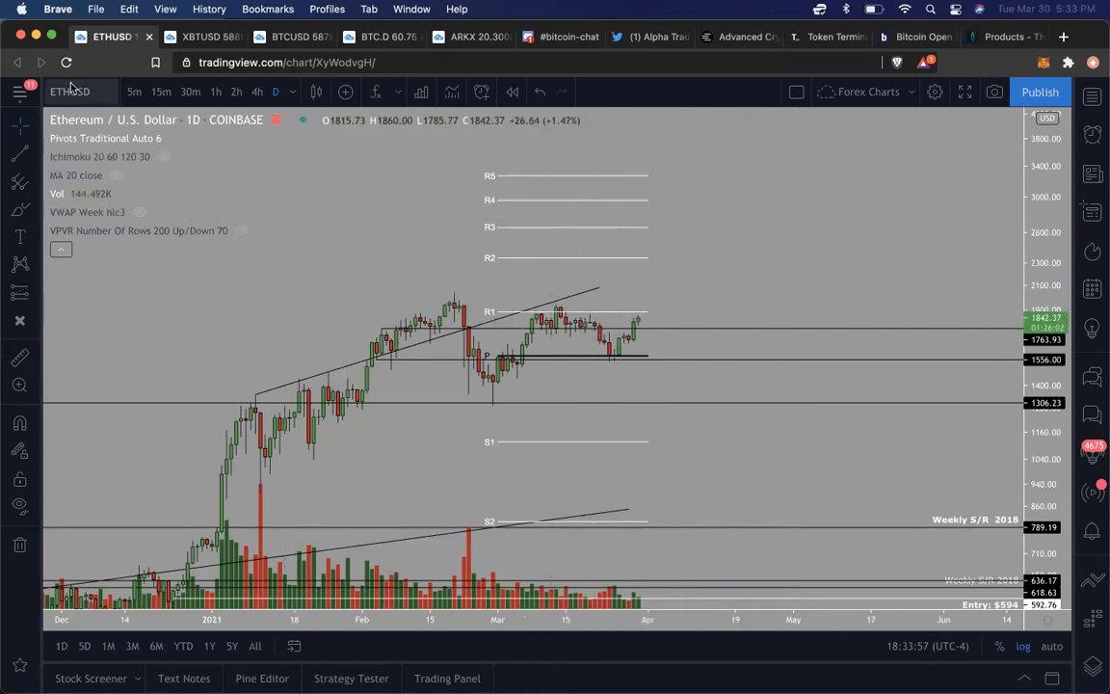
- Replace Ethereum with the Solana / USD daily chart from FTX via Symbol Search
click(69, 91)
text(SOLUSD)
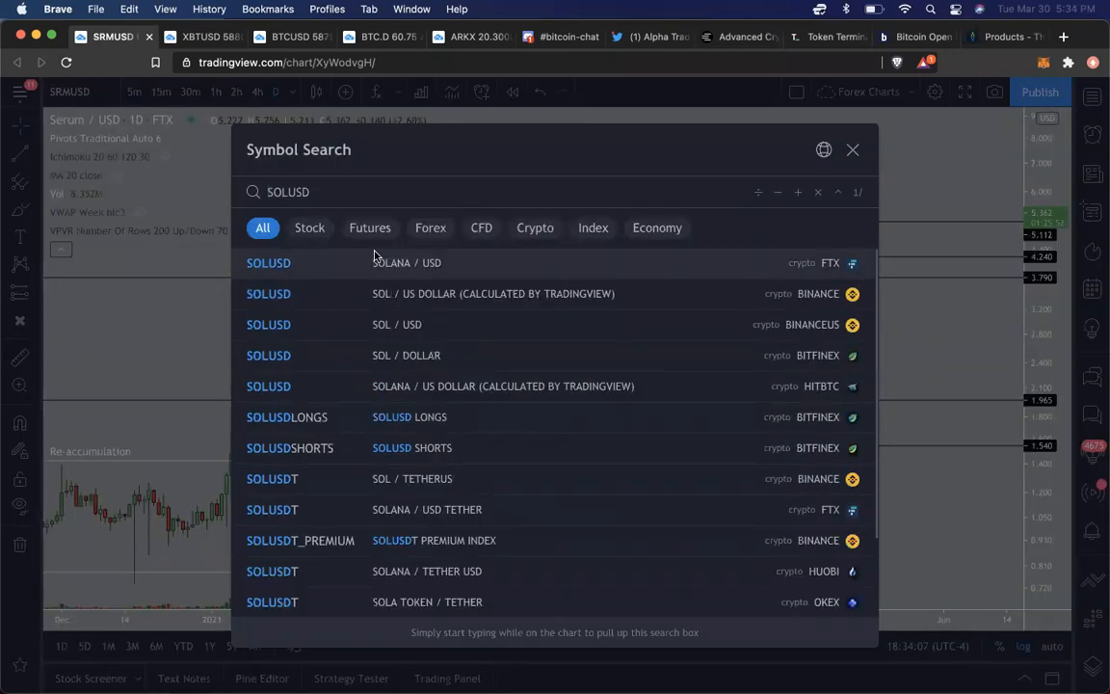
click(268, 262)
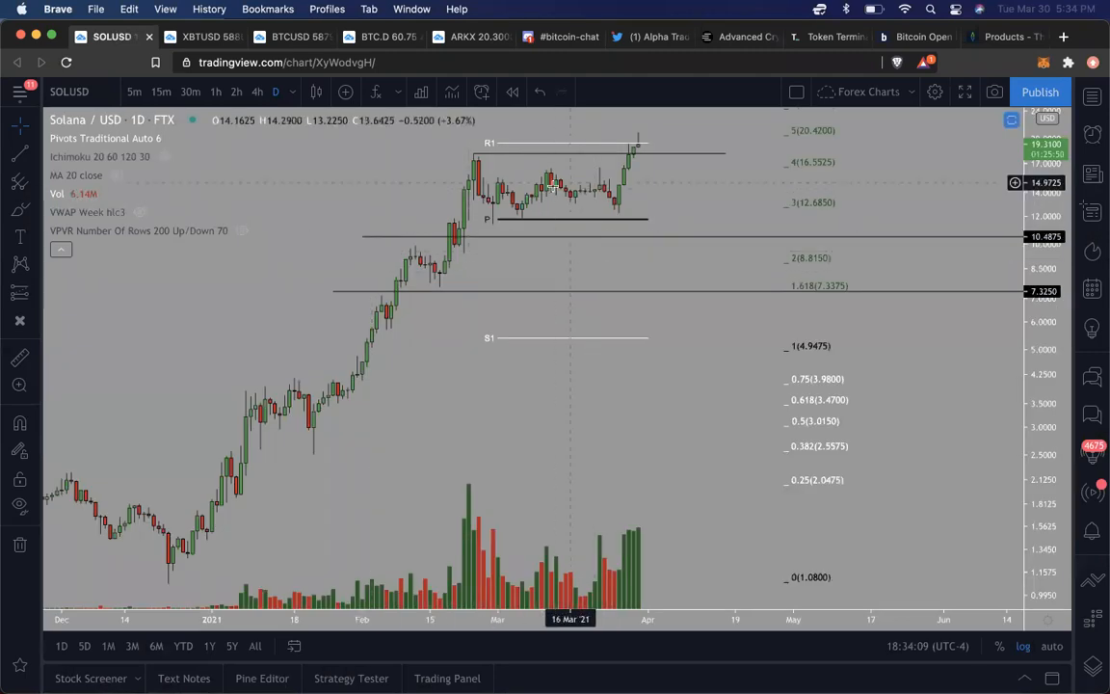
mouse_move(570, 183)
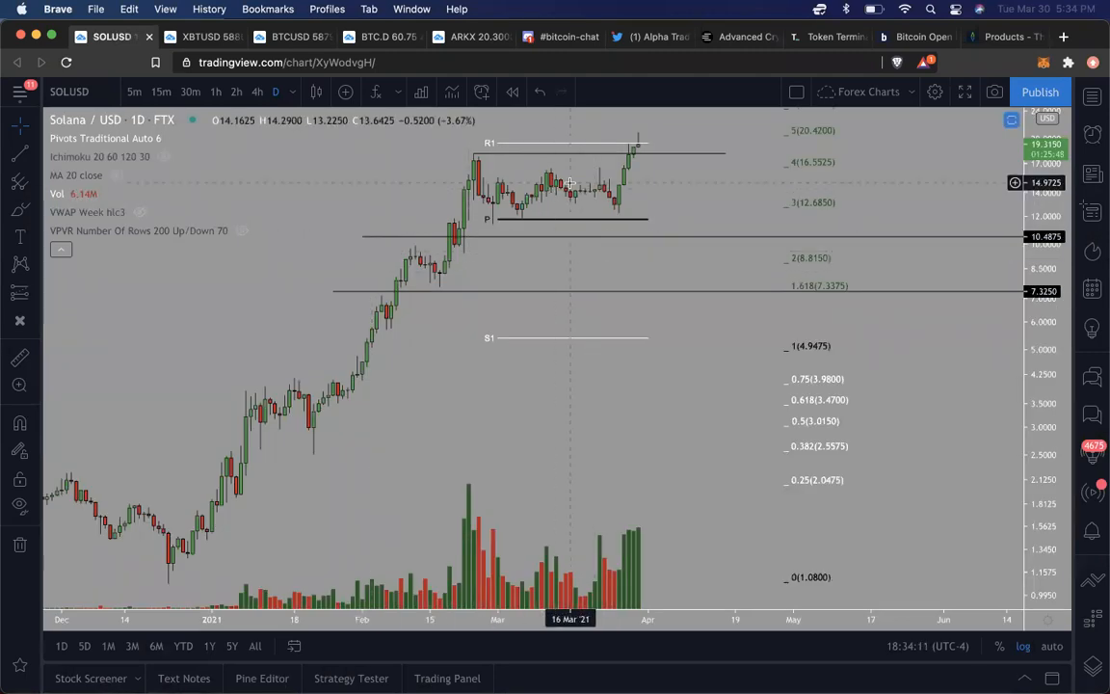
mouse_move(633, 183)
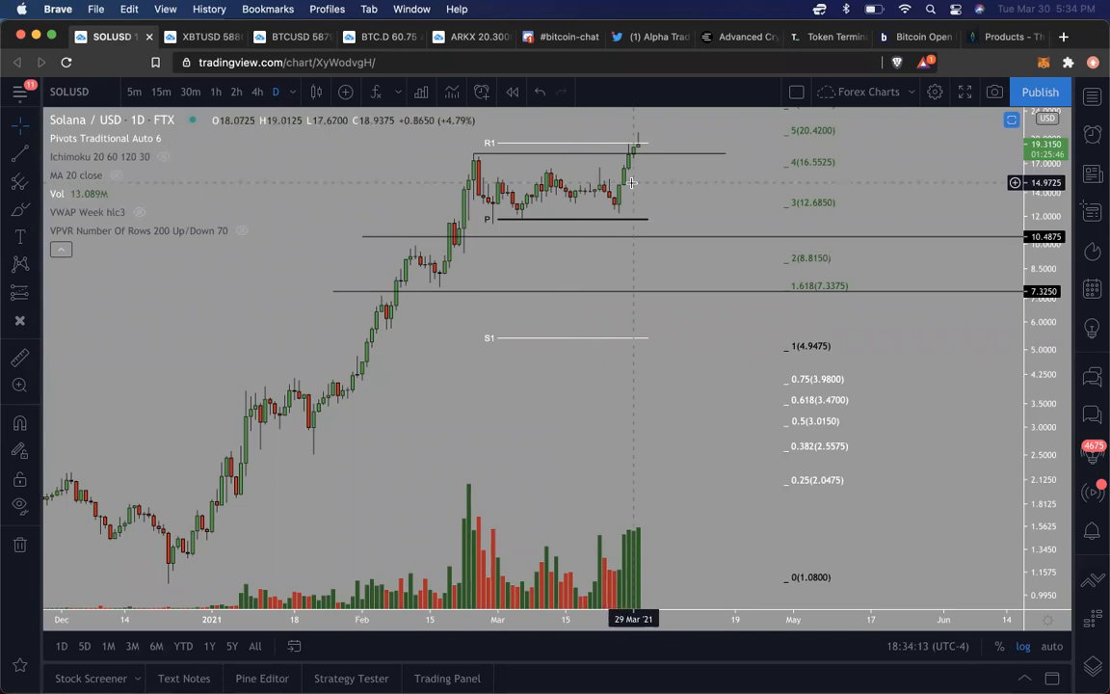
mouse_move(570, 202)
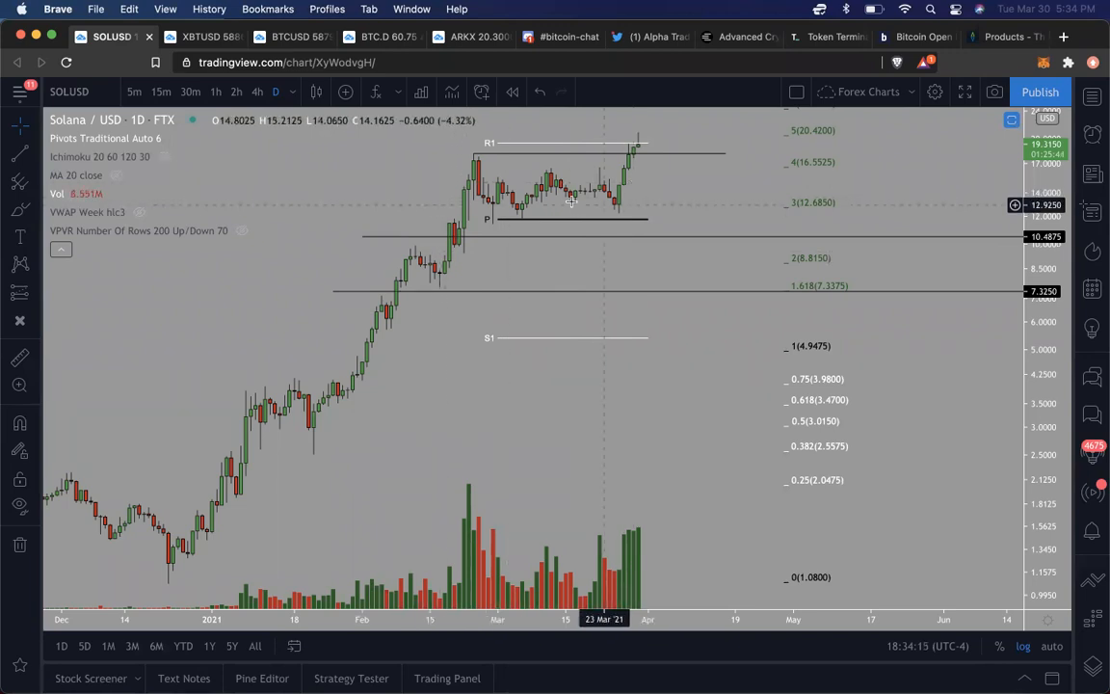
mouse_move(573, 191)
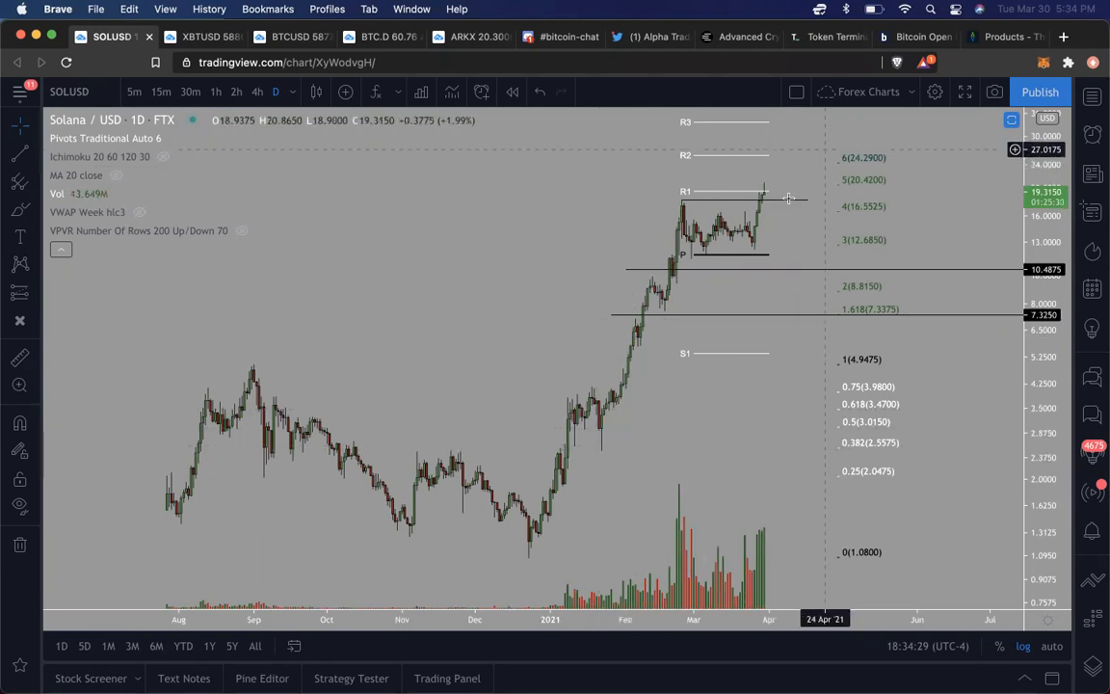
mouse_move(552, 497)
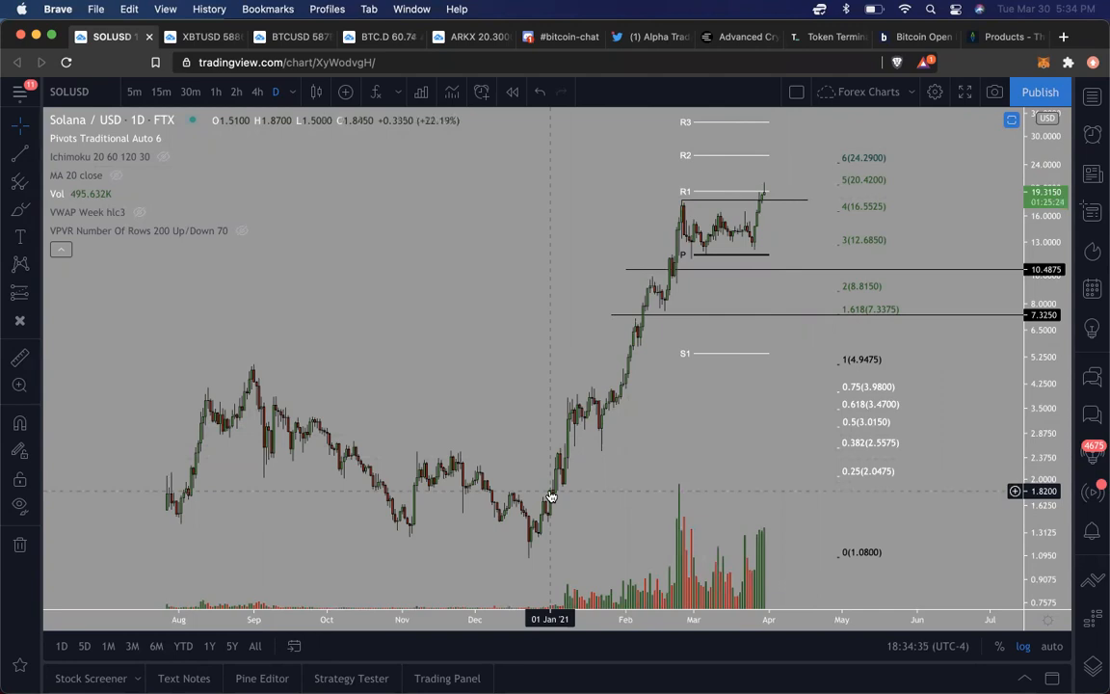
mouse_move(551, 494)
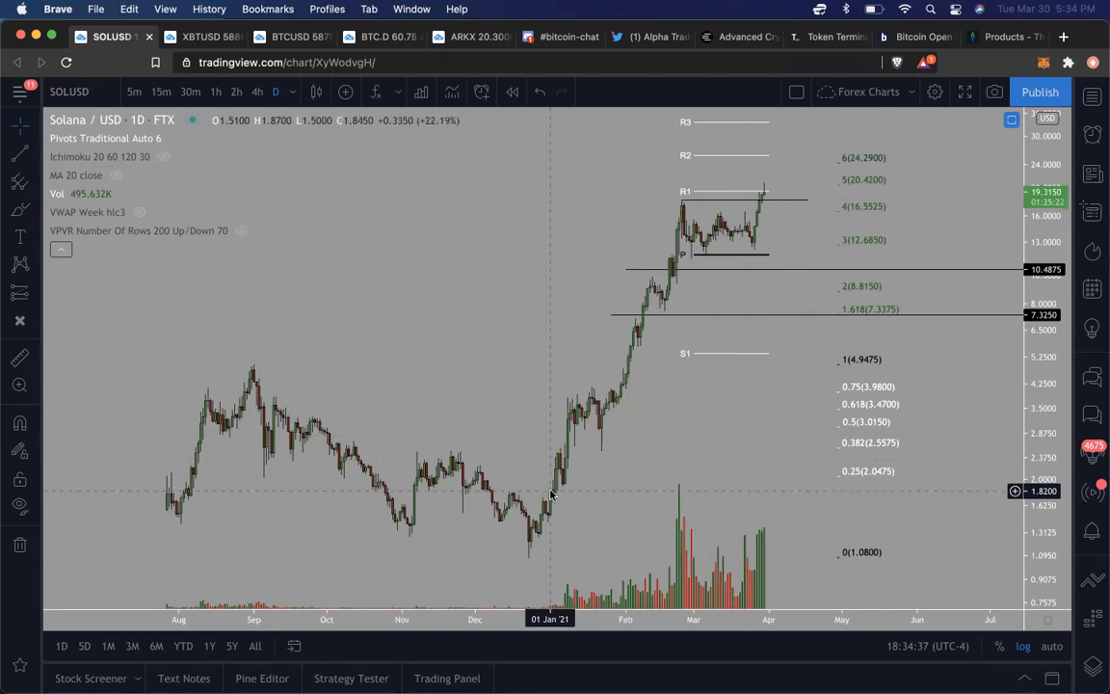
- Switch the chart to FTT / USD daily, showing the 723.47% rise from $5.05
text(FTT)
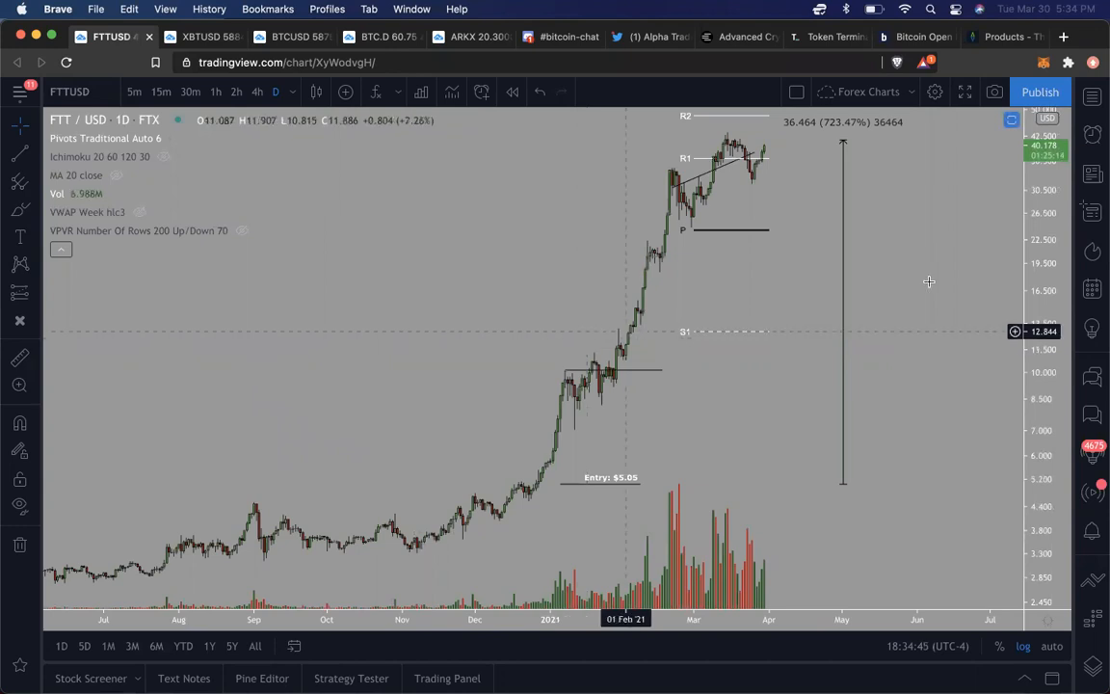
mouse_move(801, 302)
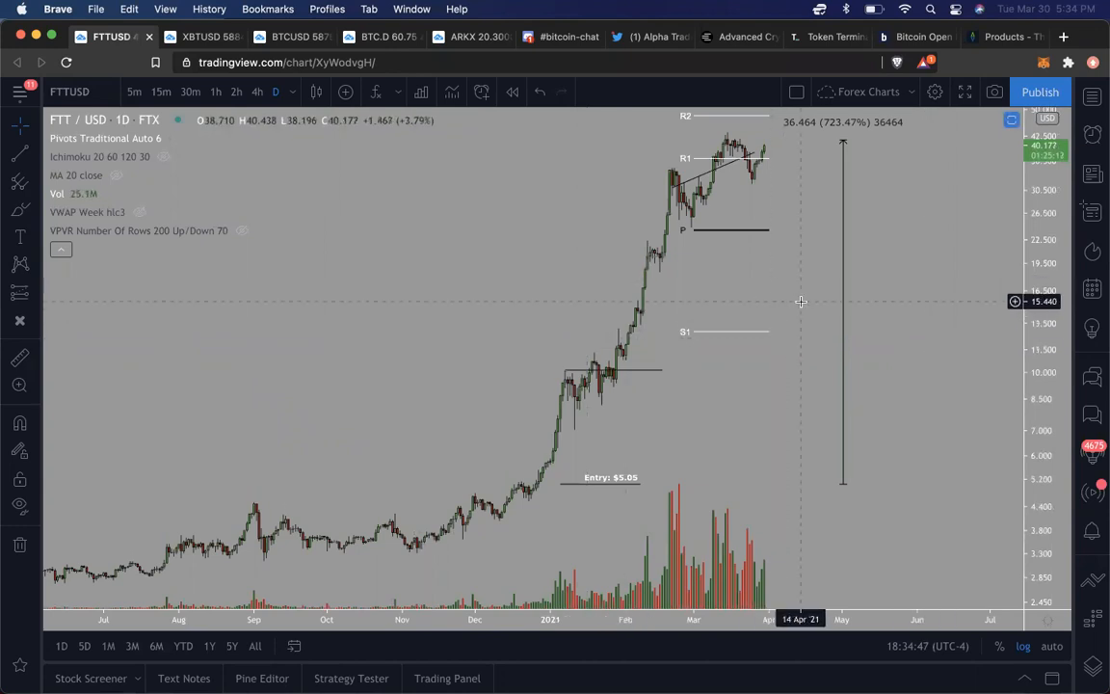
mouse_move(665, 332)
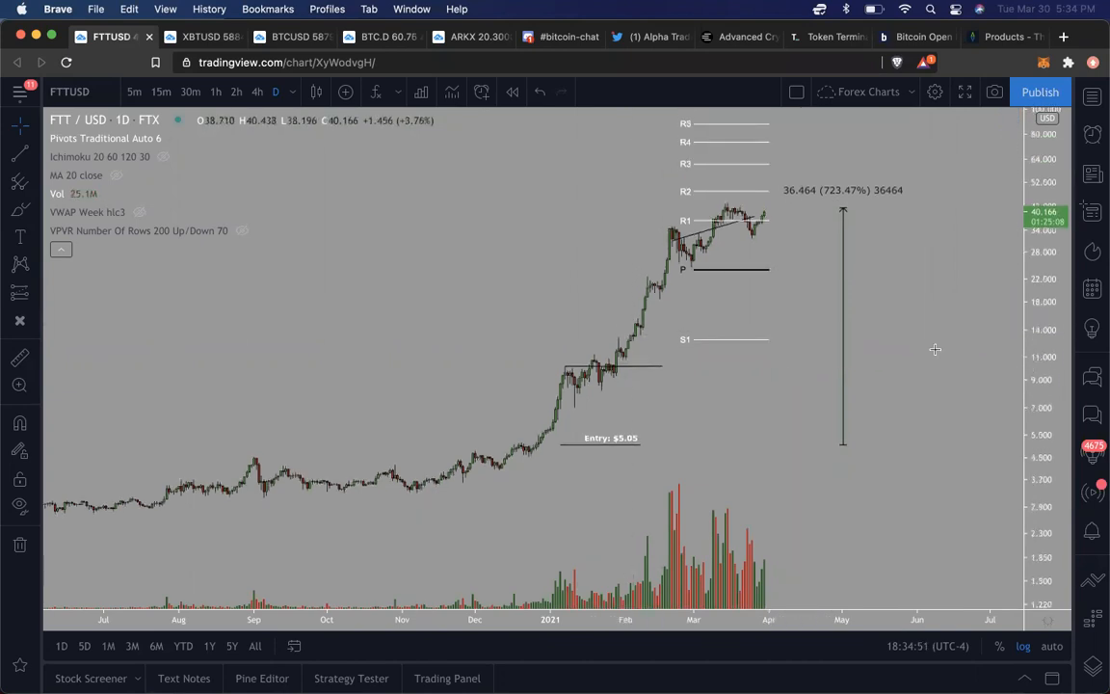
mouse_move(628, 330)
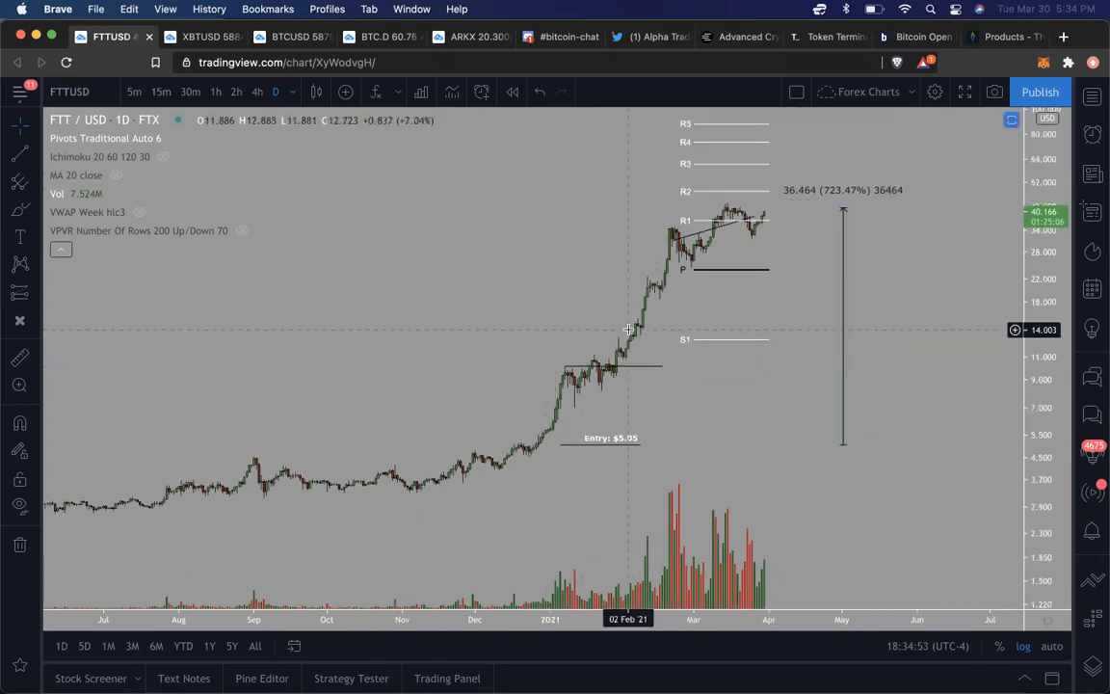
mouse_move(738, 272)
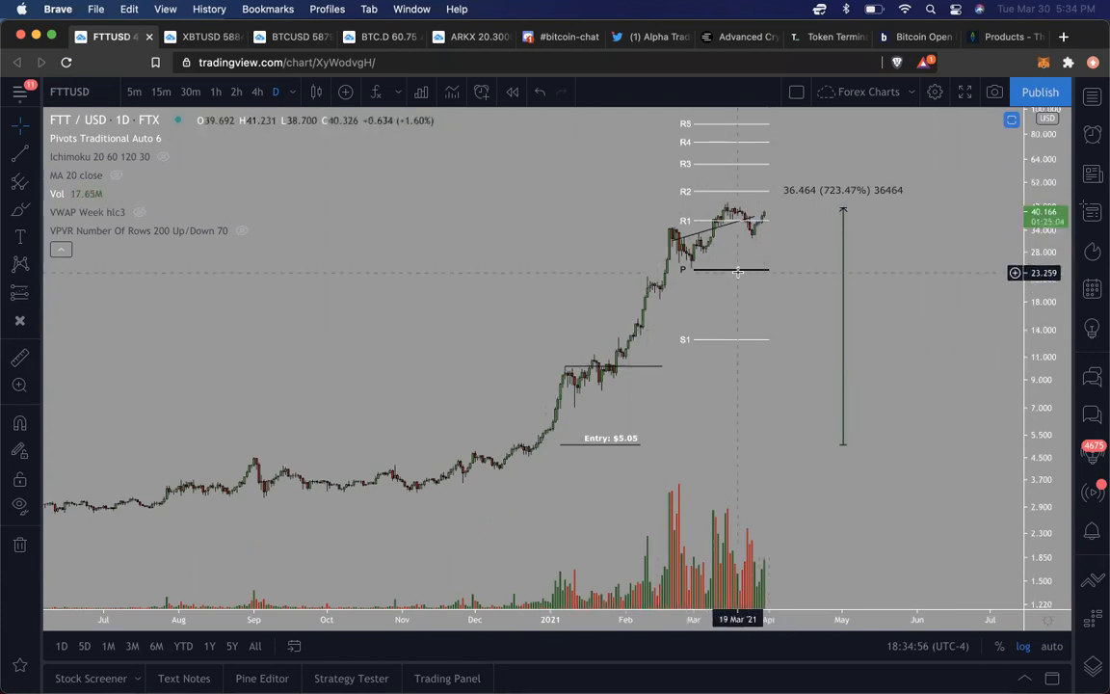
mouse_move(600, 332)
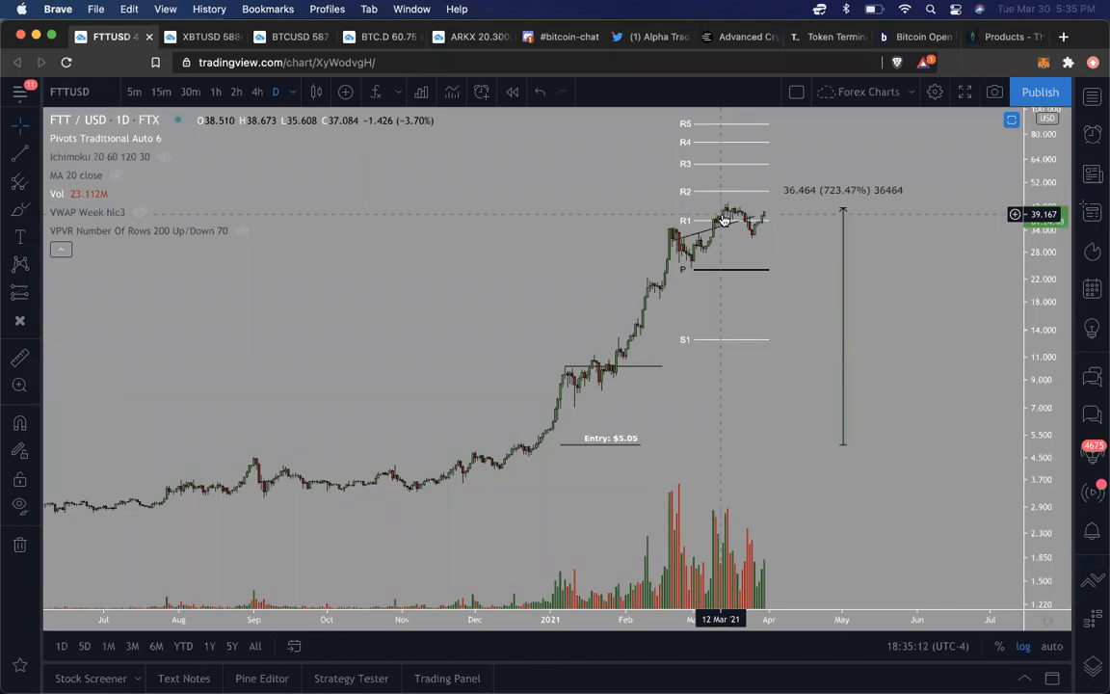
mouse_move(694, 258)
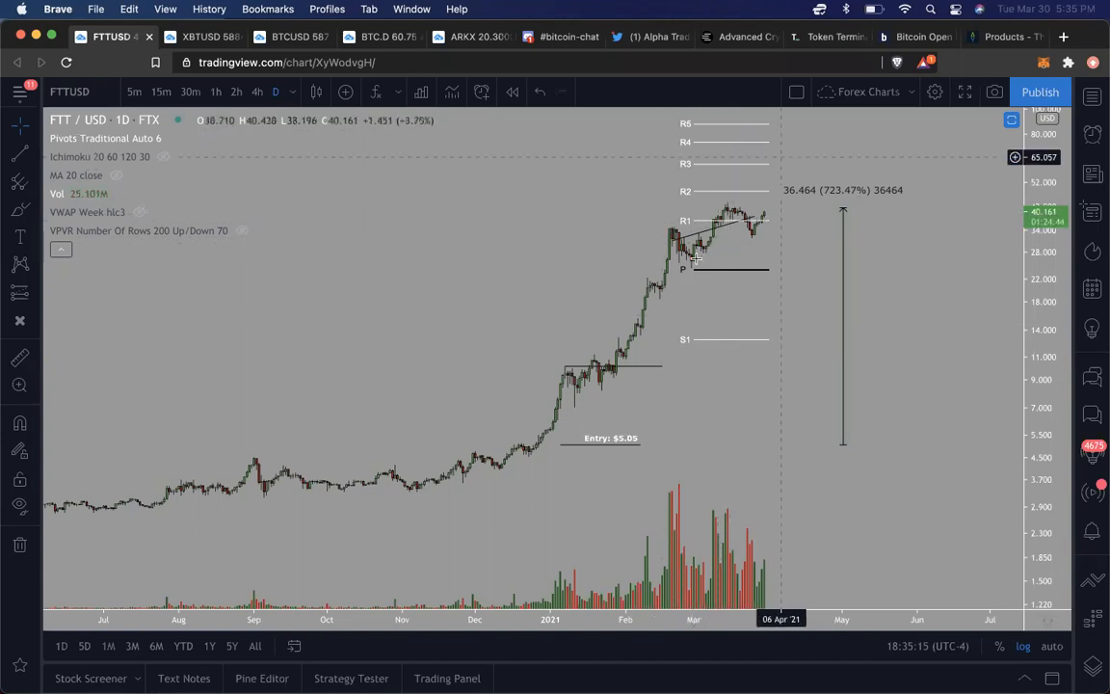
mouse_move(742, 251)
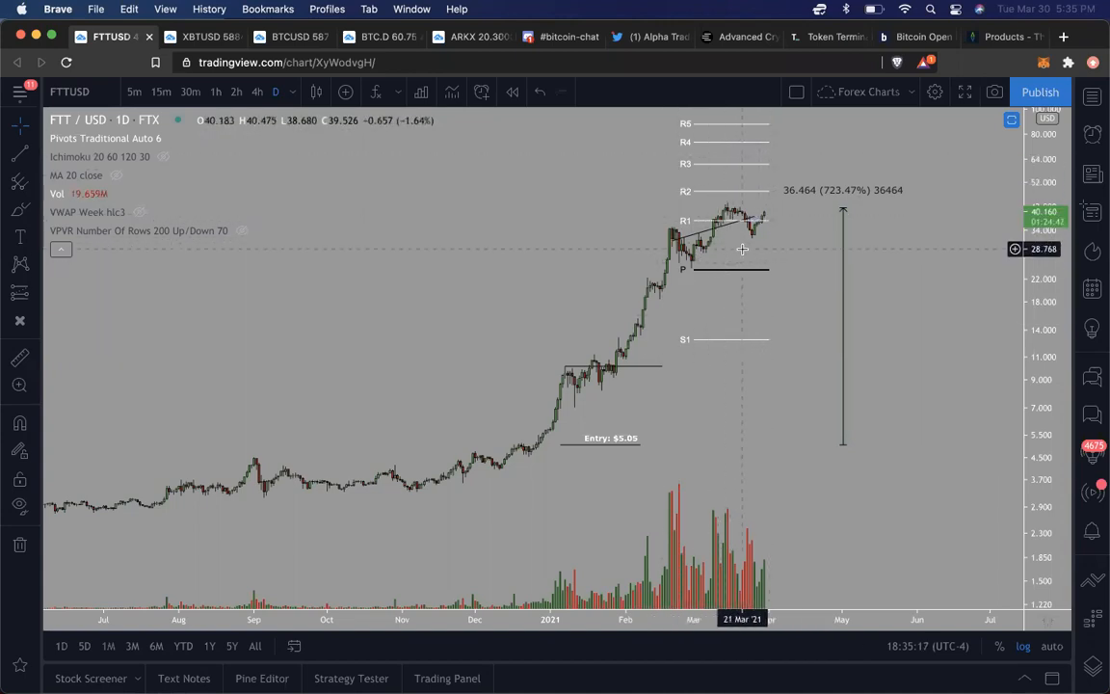
mouse_move(764, 226)
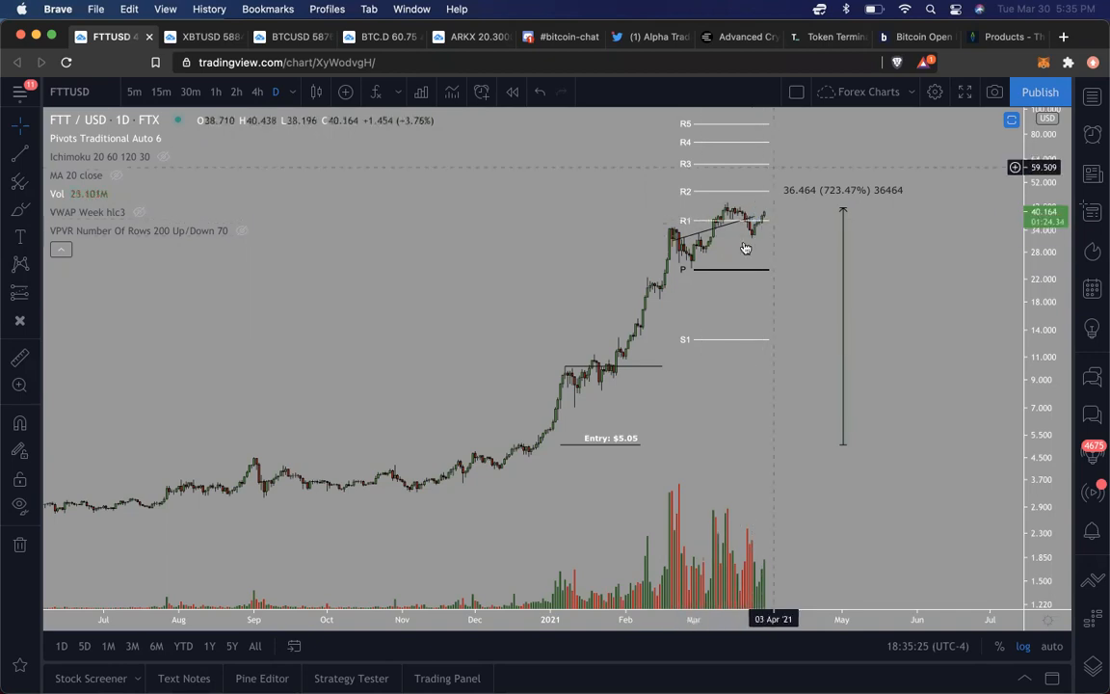
mouse_move(740, 217)
text(BNBUSDT)
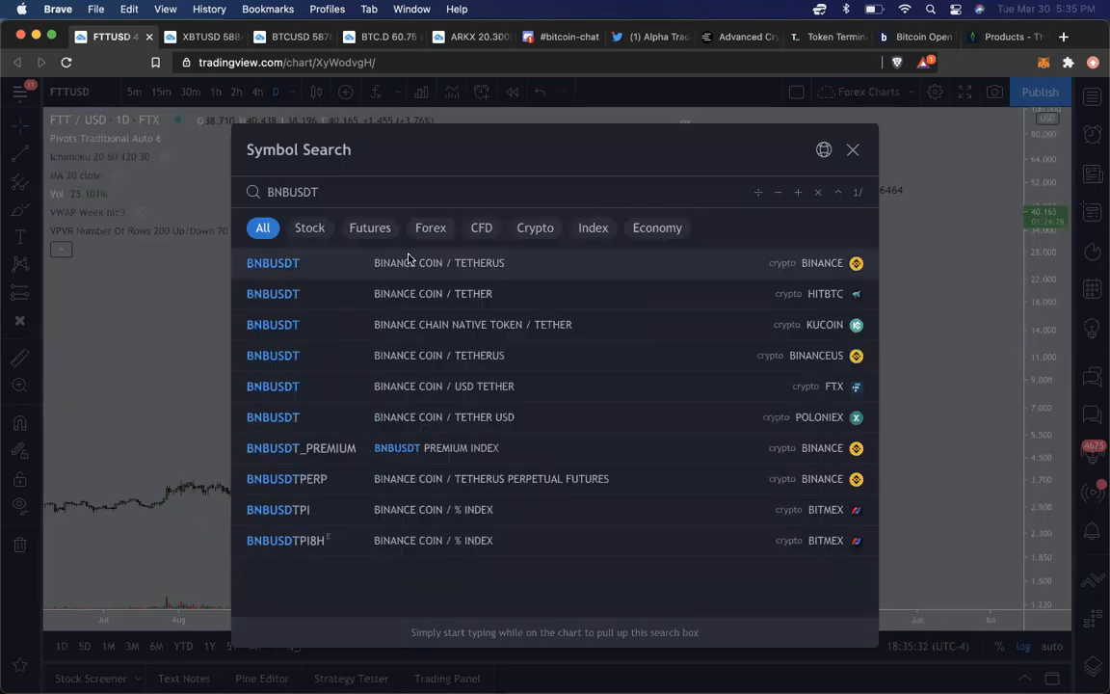
- Load the Binance Coin / TetherUS daily chart from Binance
click(272, 262)
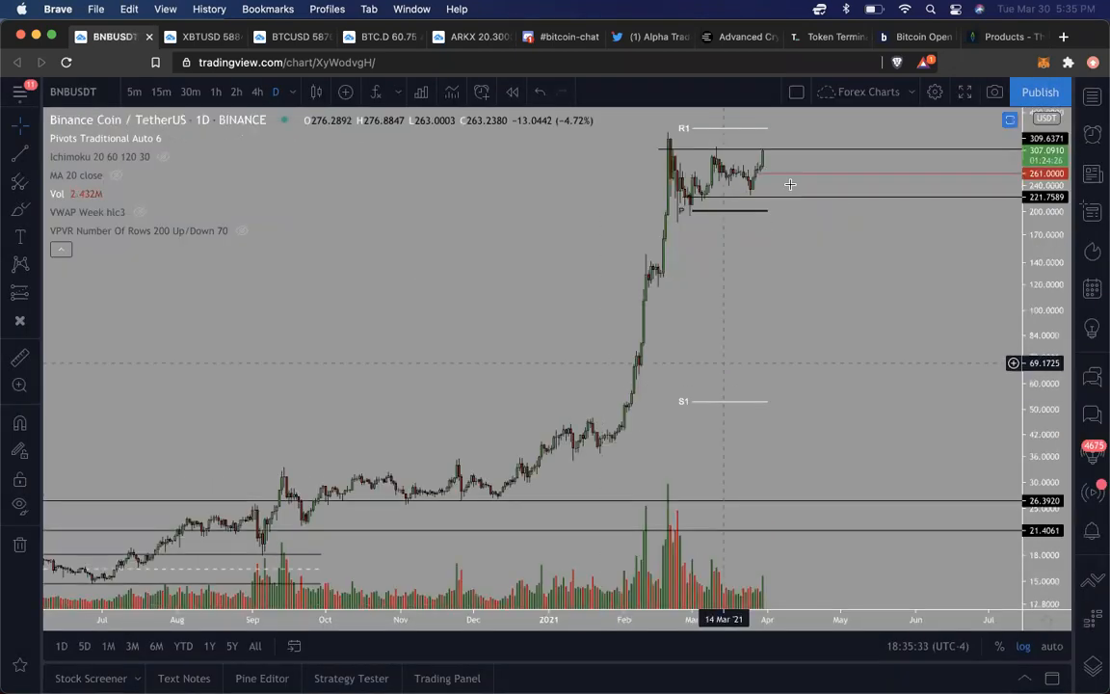
mouse_move(775, 179)
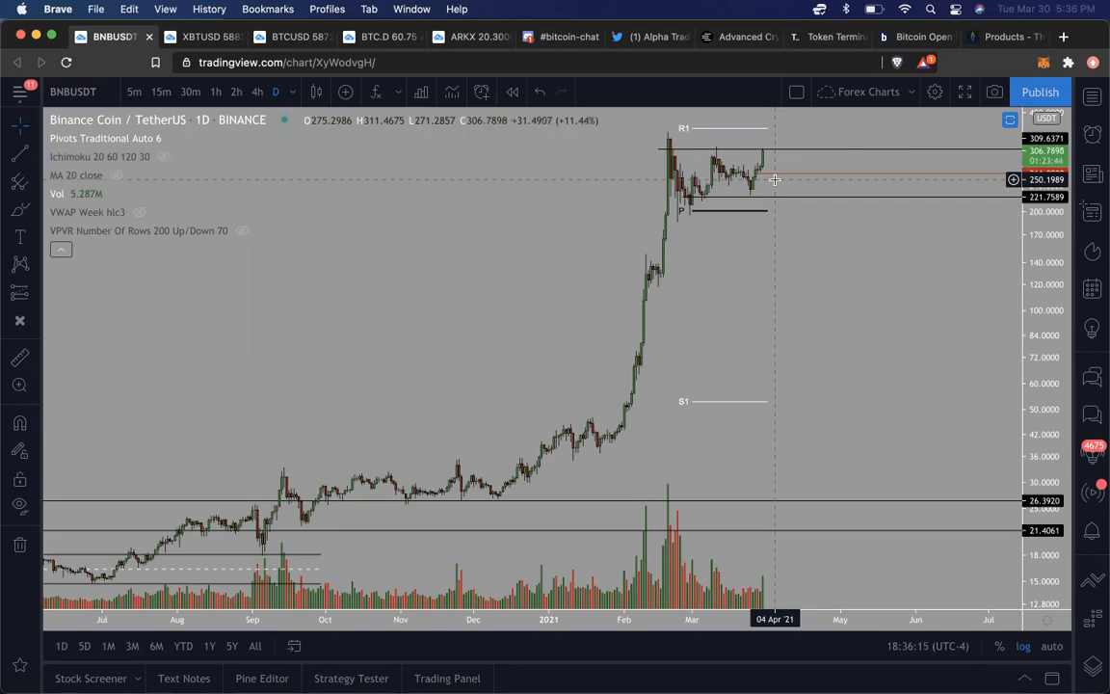
- Switch to the XBTUSD Bitcoin perpetual chart and set it to monthly candles
click(202, 37)
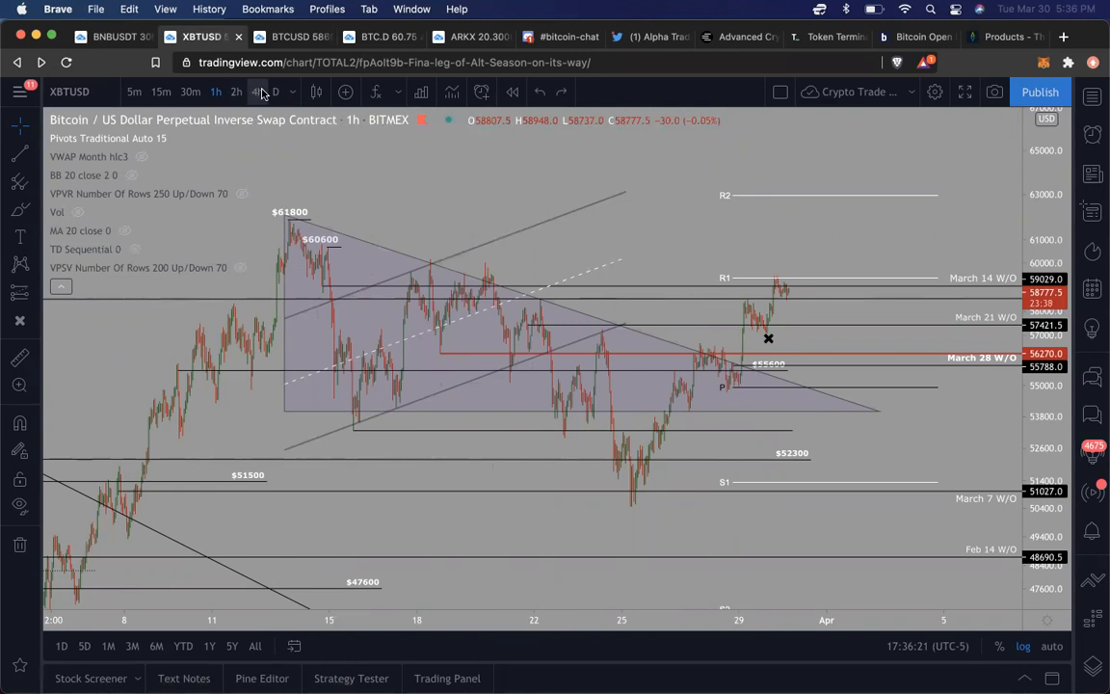
click(257, 92)
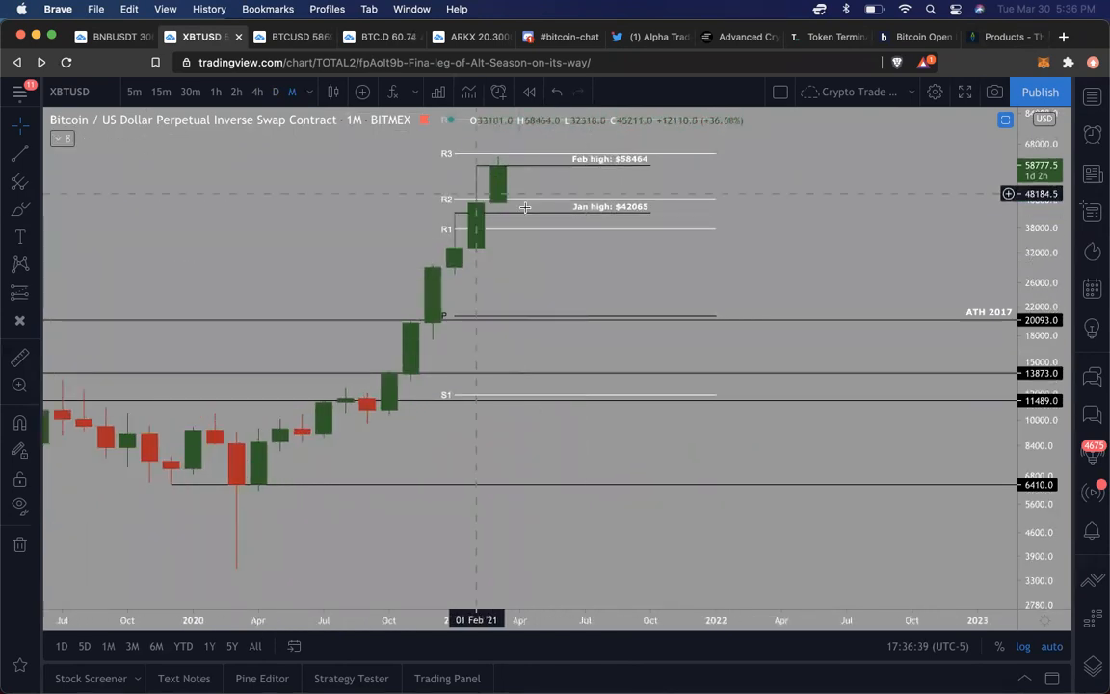
mouse_move(501, 187)
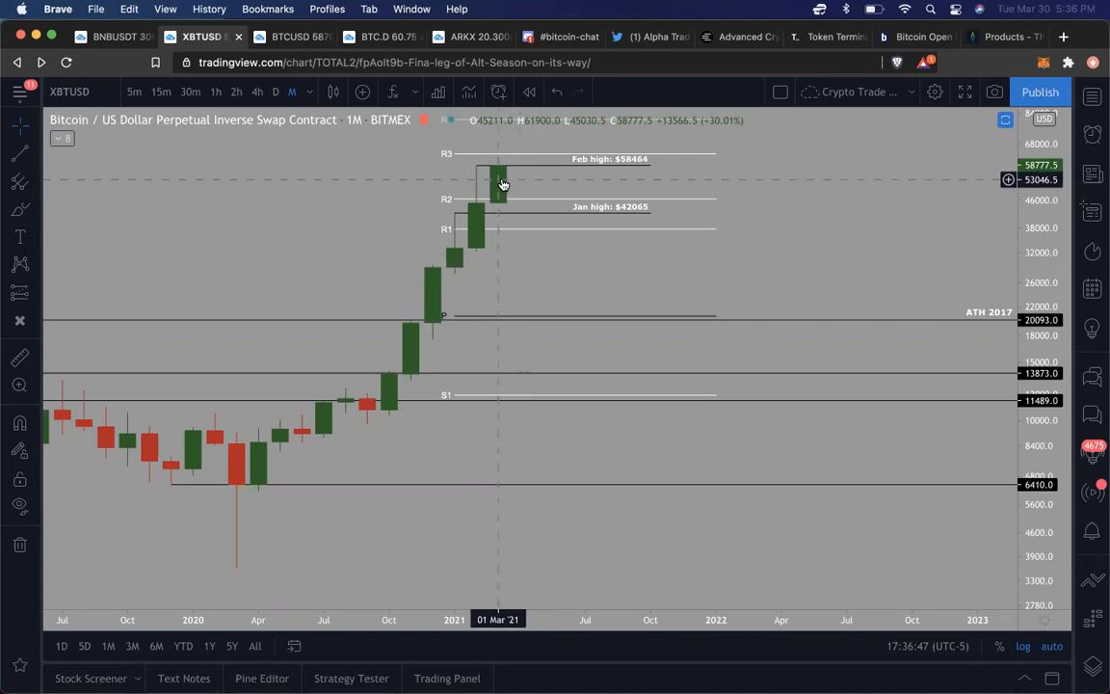
mouse_move(476, 168)
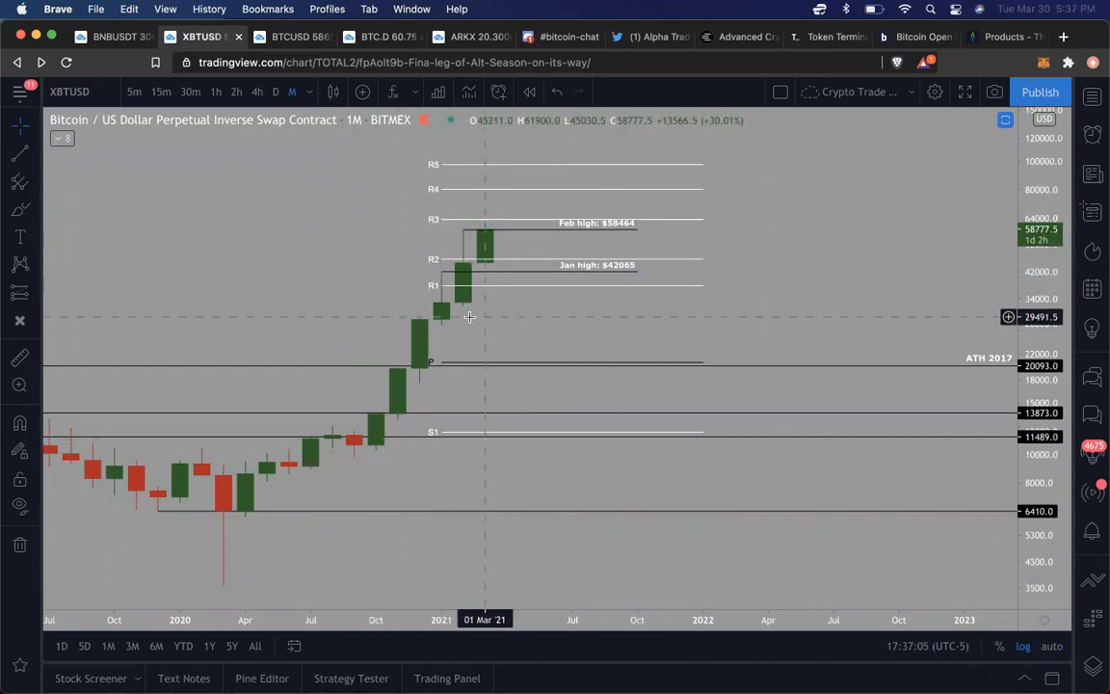
mouse_move(429, 265)
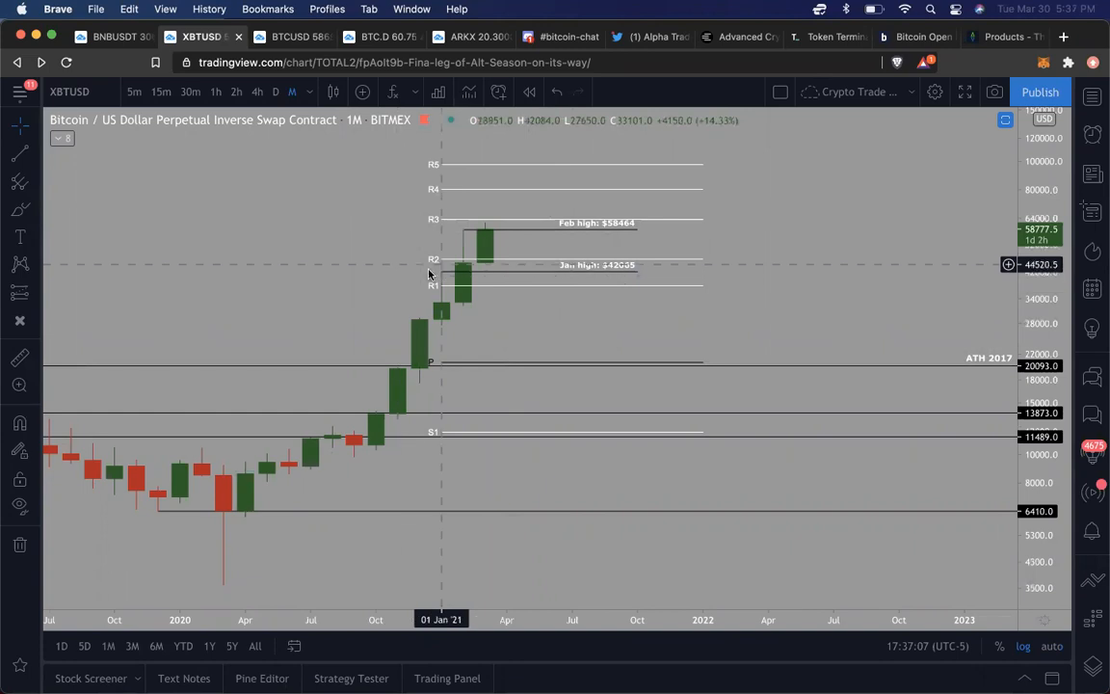
mouse_move(506, 265)
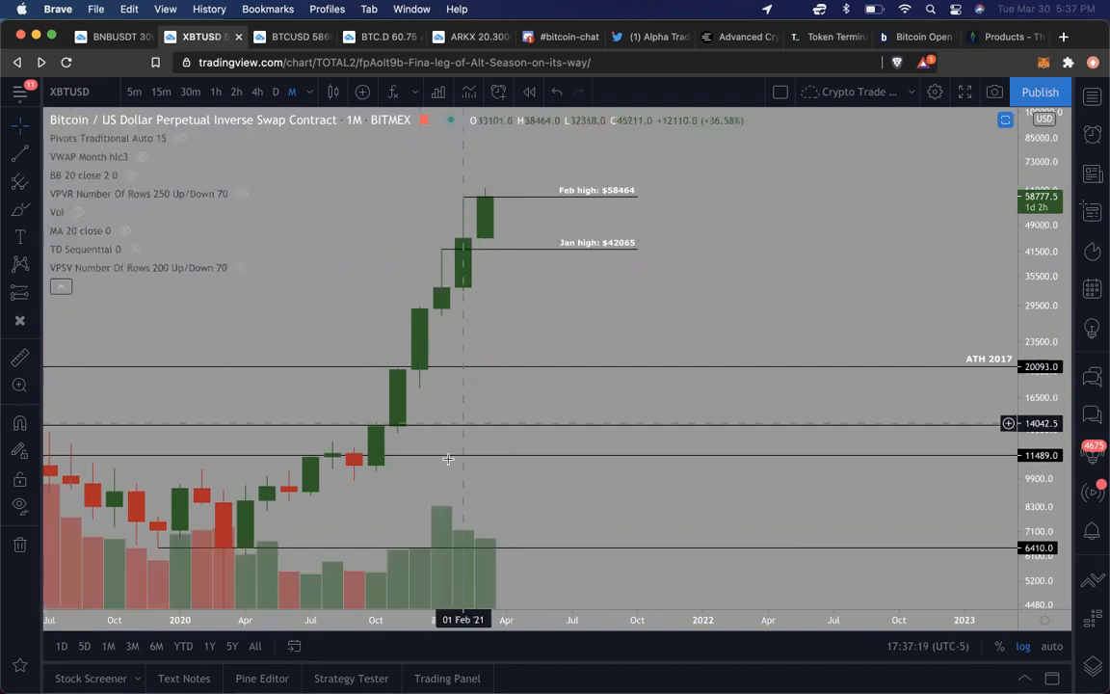
mouse_move(460, 305)
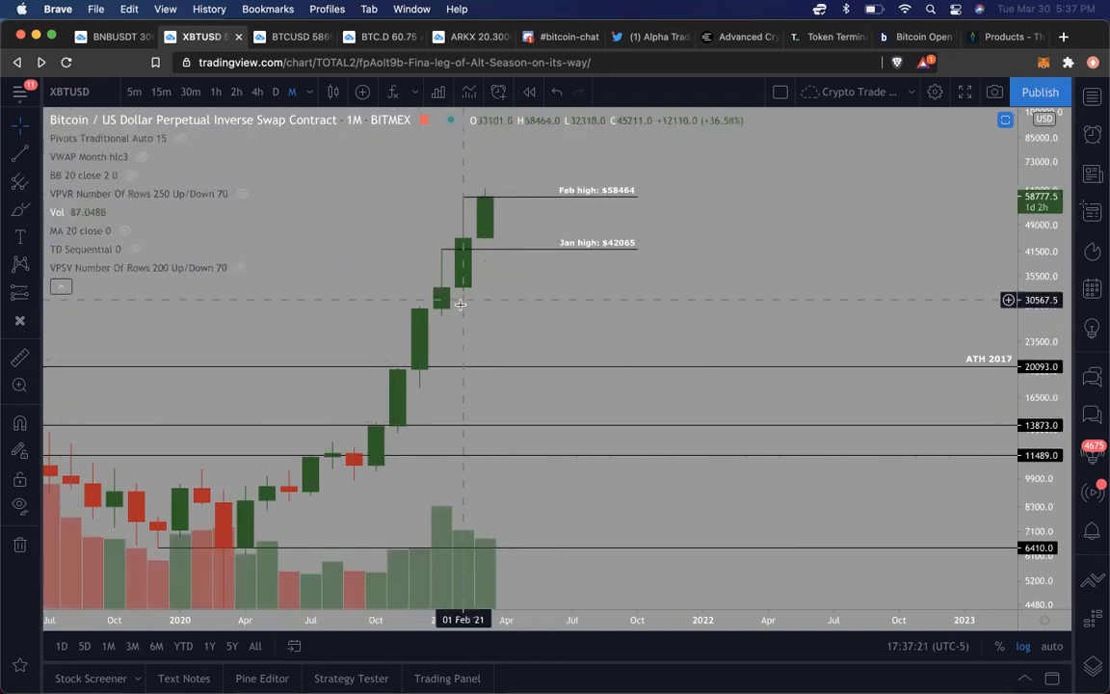
mouse_move(464, 258)
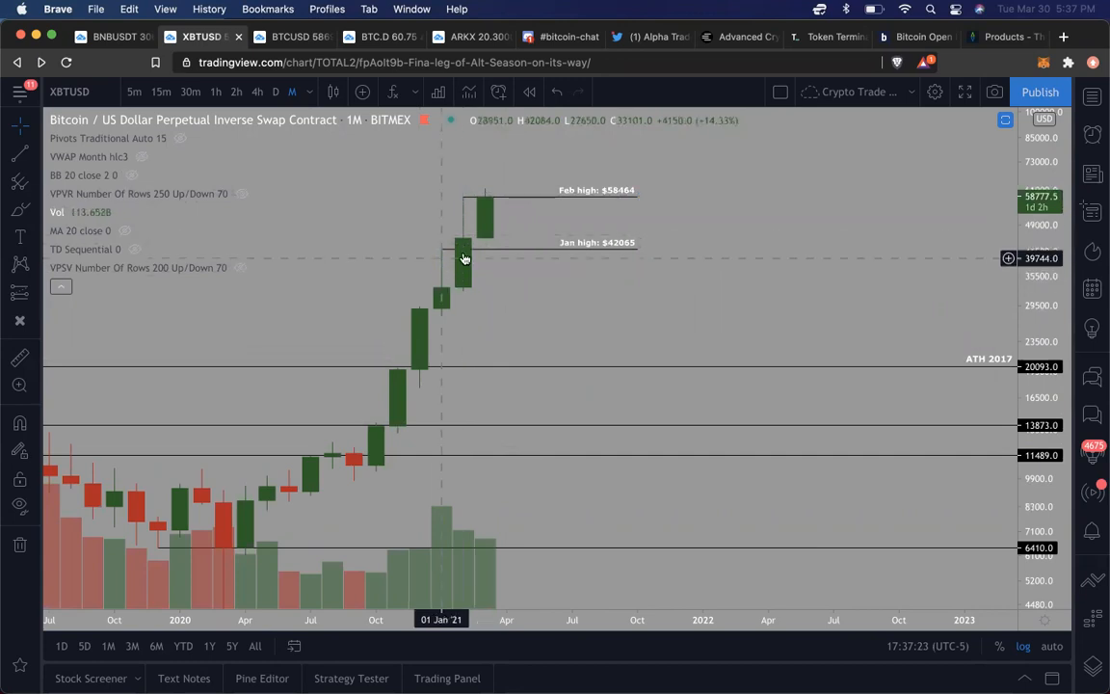
mouse_move(509, 221)
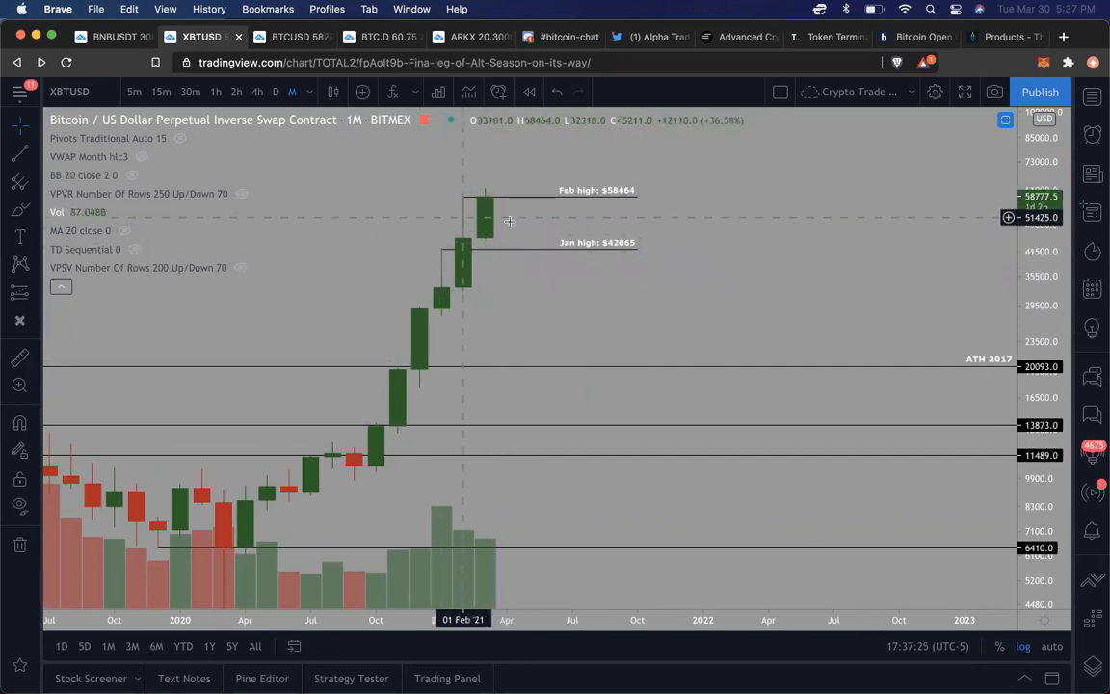
mouse_move(447, 202)
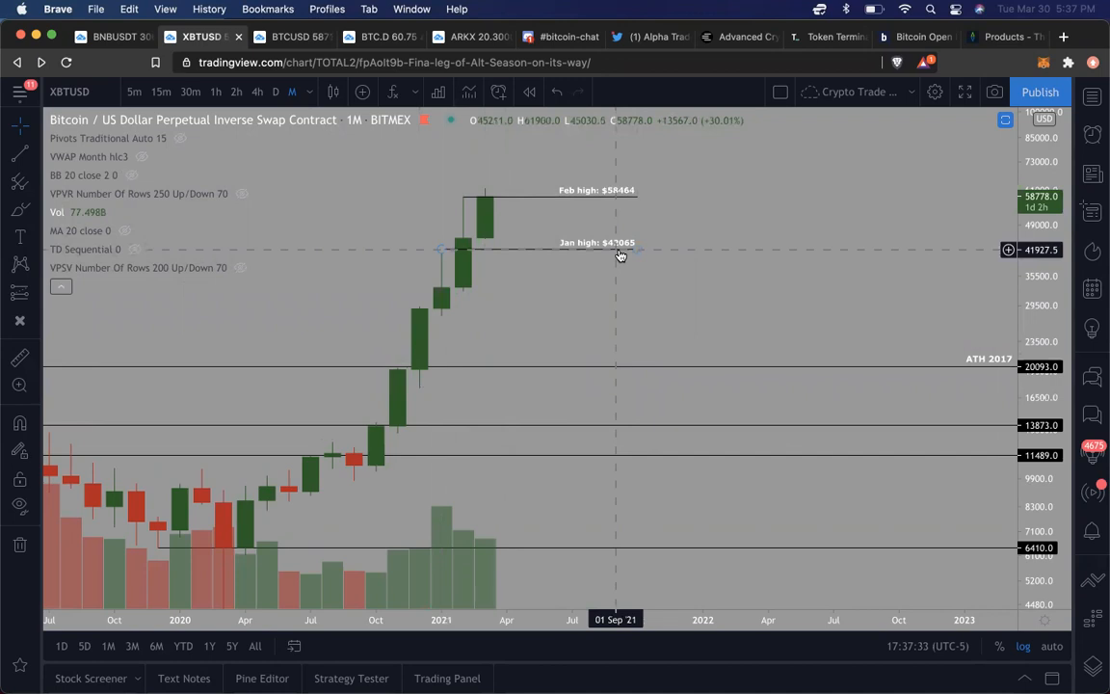
mouse_move(497, 461)
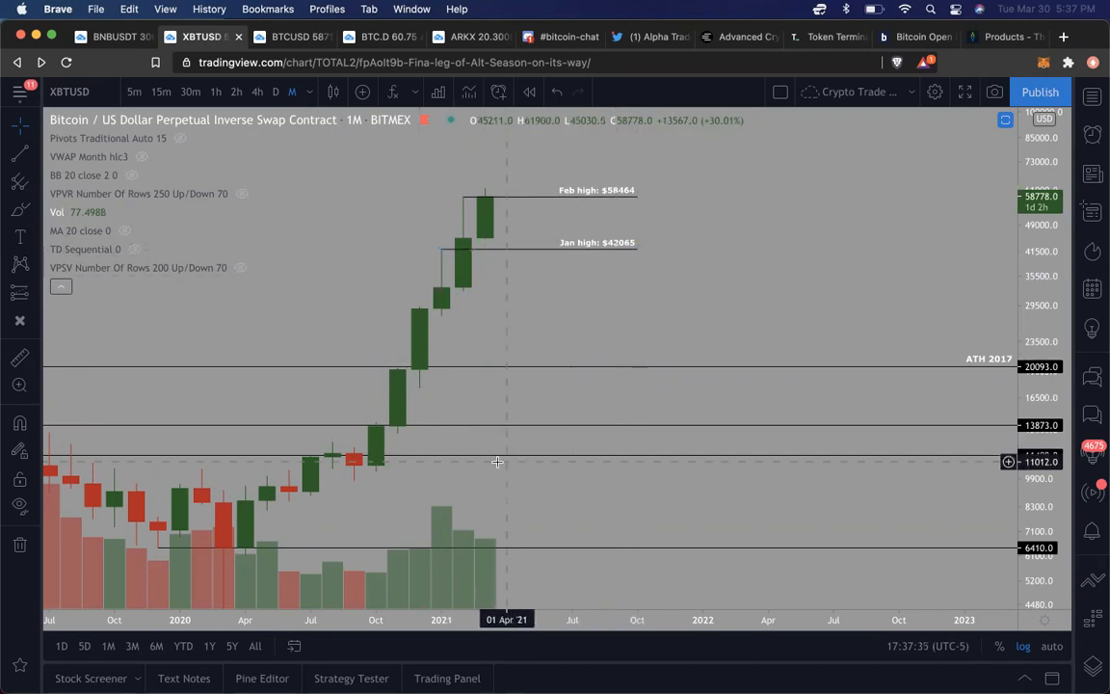
mouse_move(465, 267)
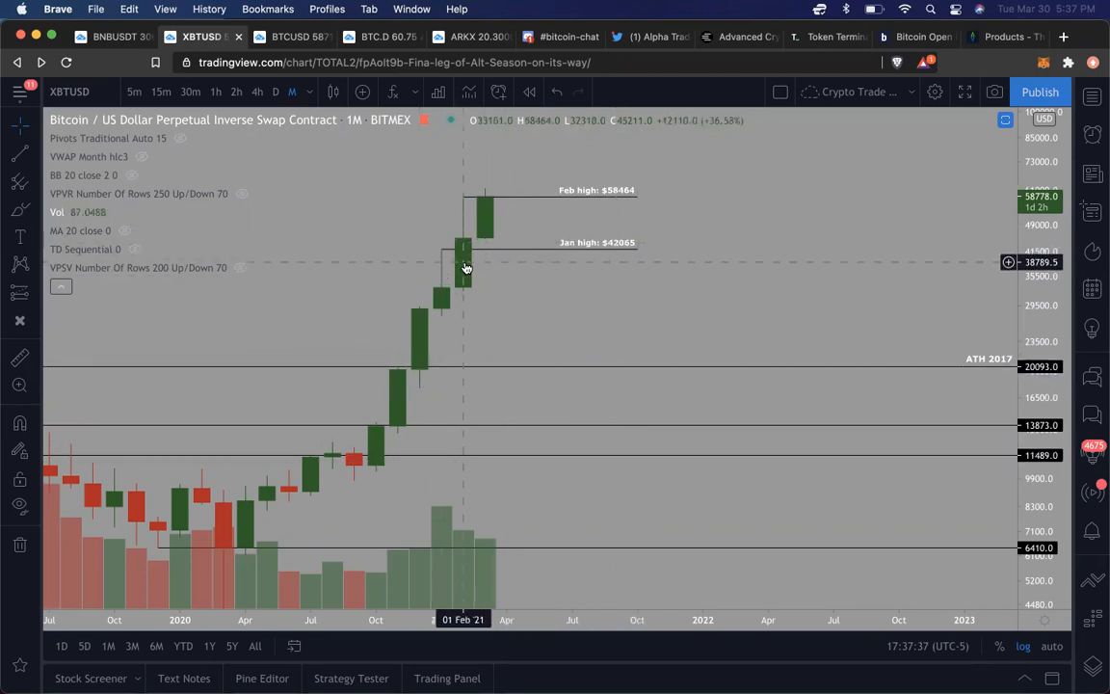
mouse_move(444, 251)
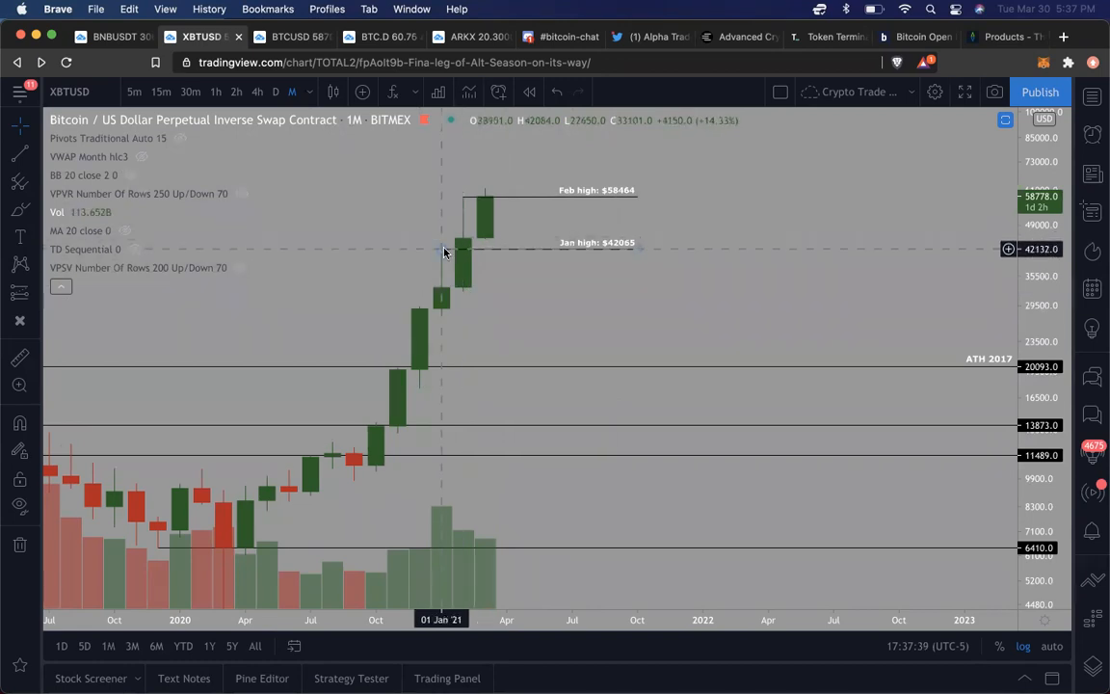
mouse_move(462, 241)
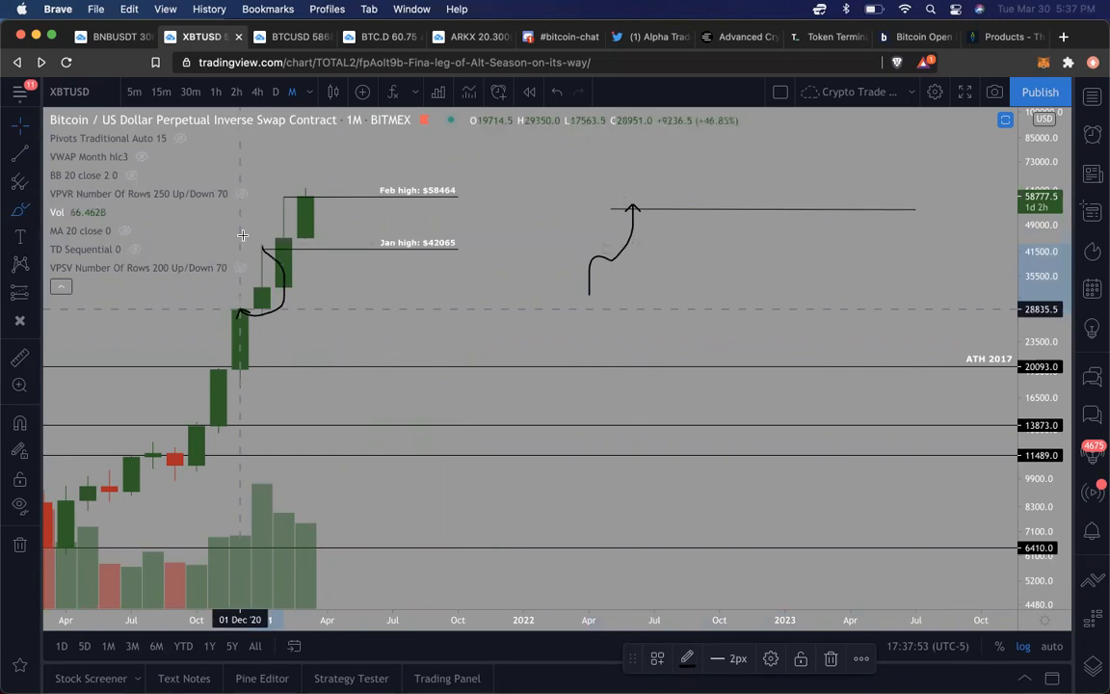
mouse_move(634, 215)
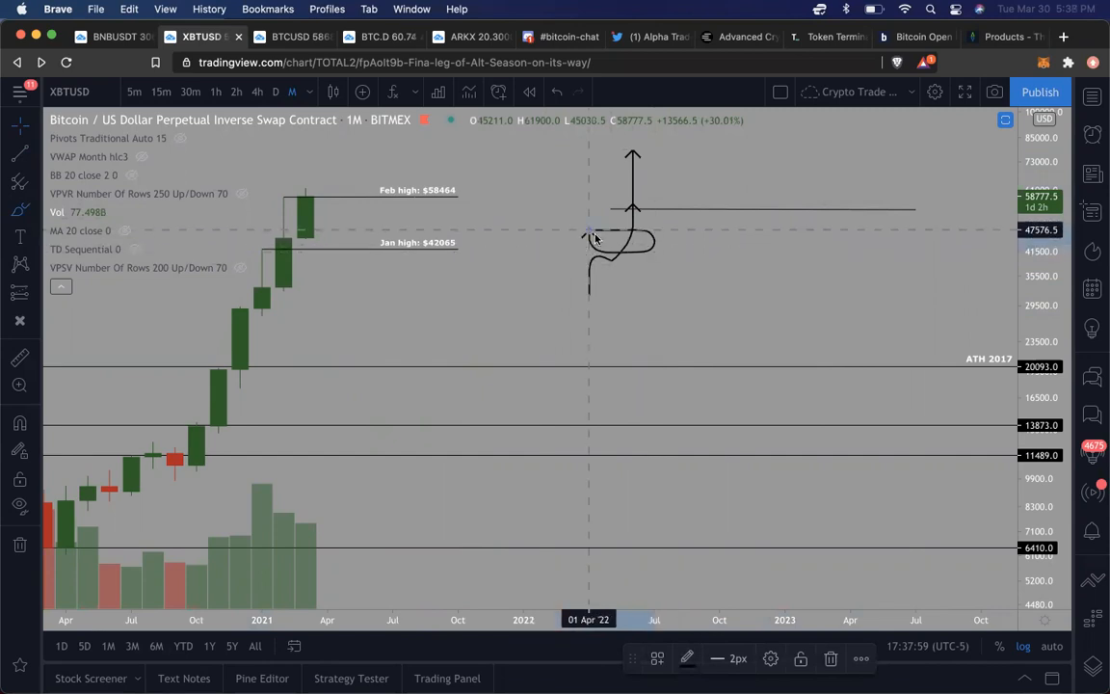
mouse_move(628, 250)
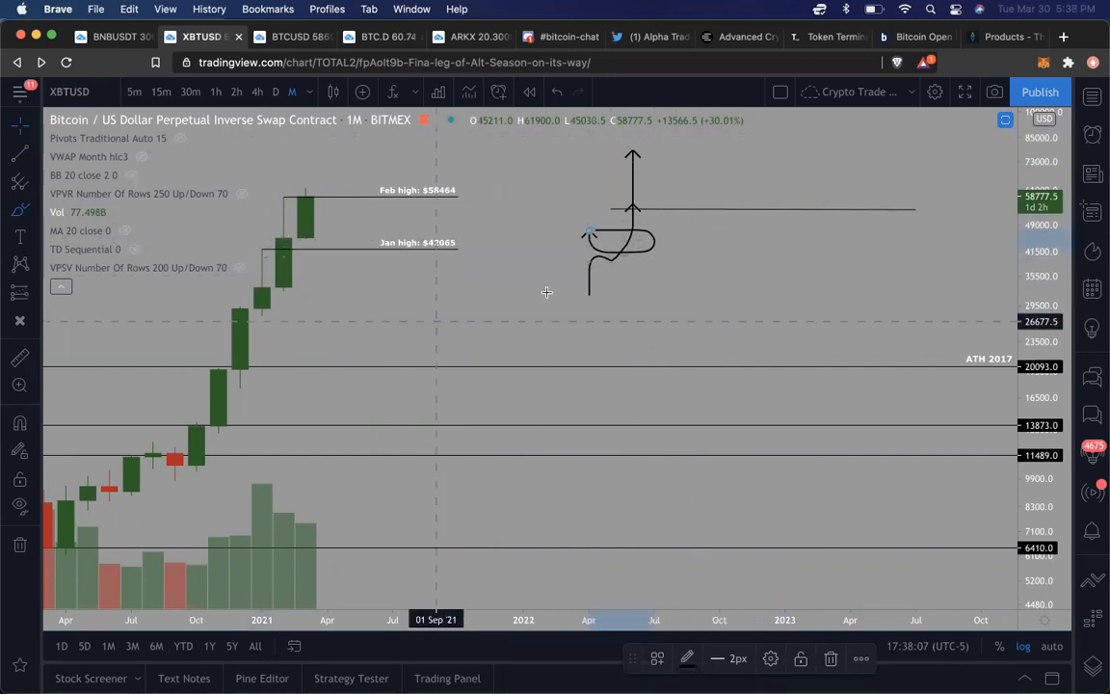
mouse_move(691, 269)
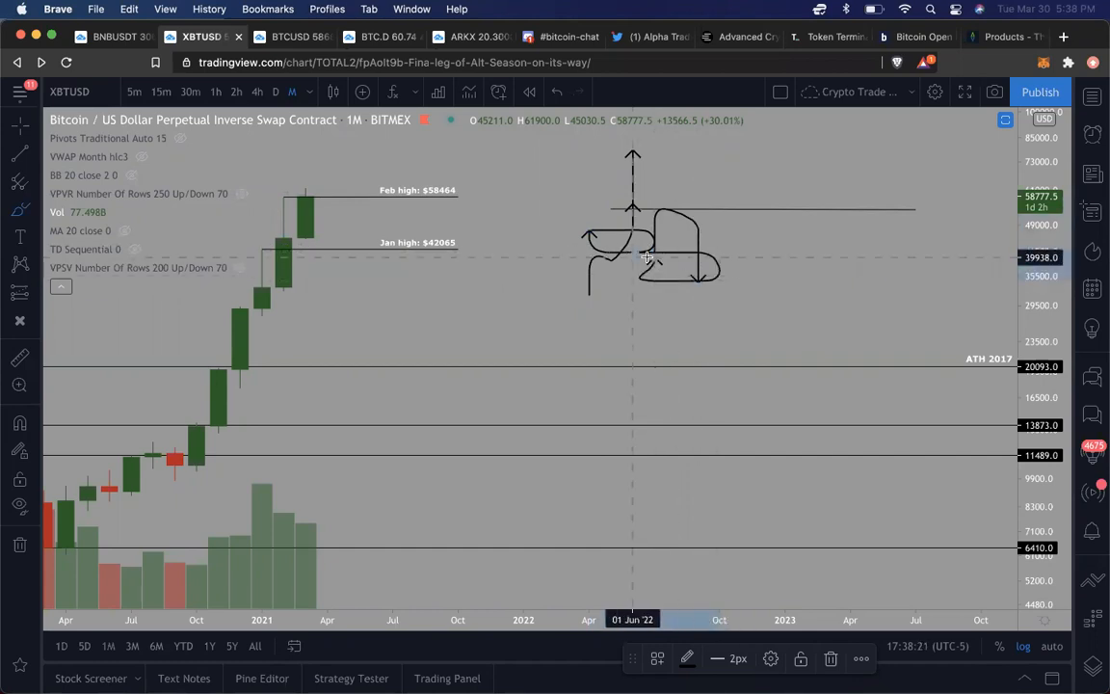
mouse_move(648, 234)
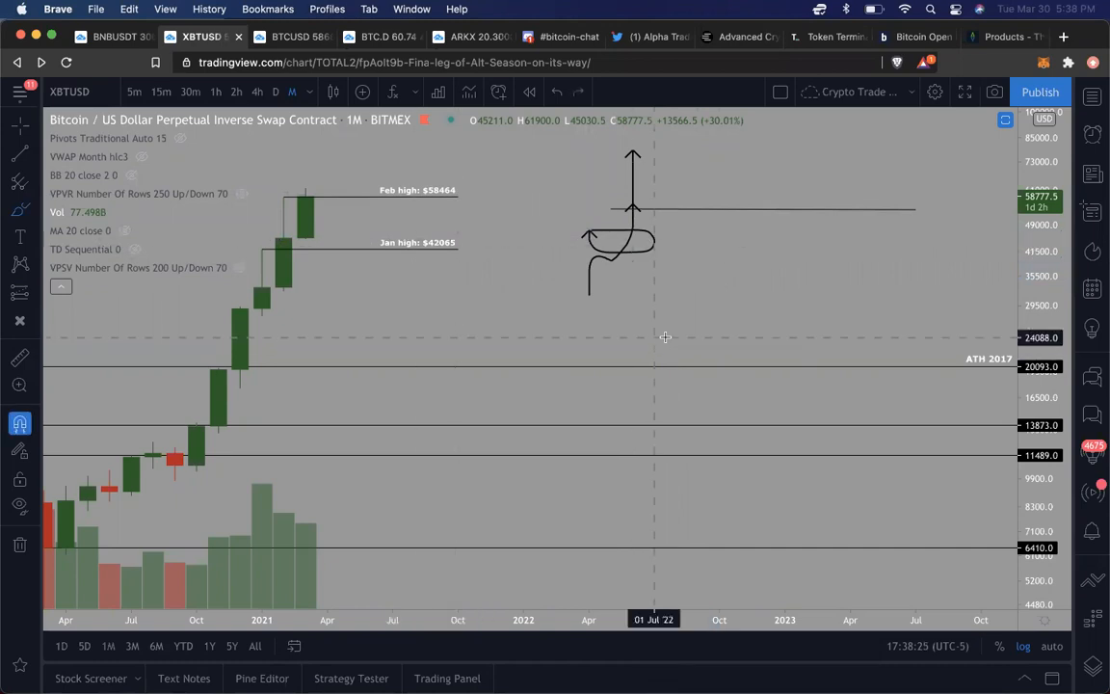
mouse_move(283, 238)
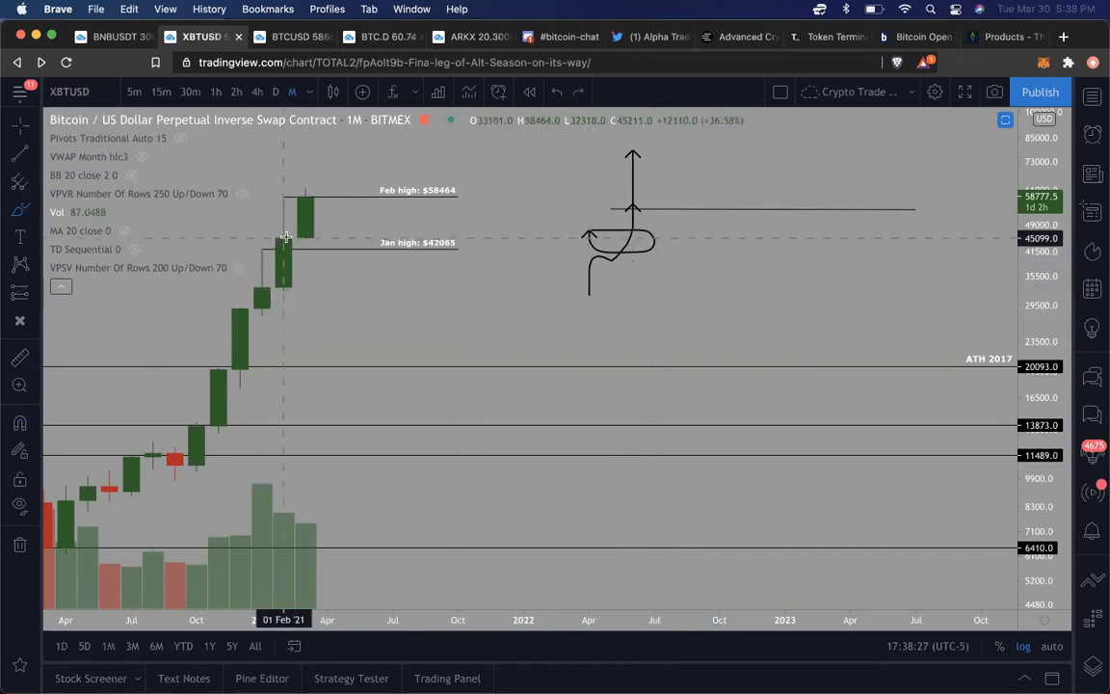
mouse_move(272, 287)
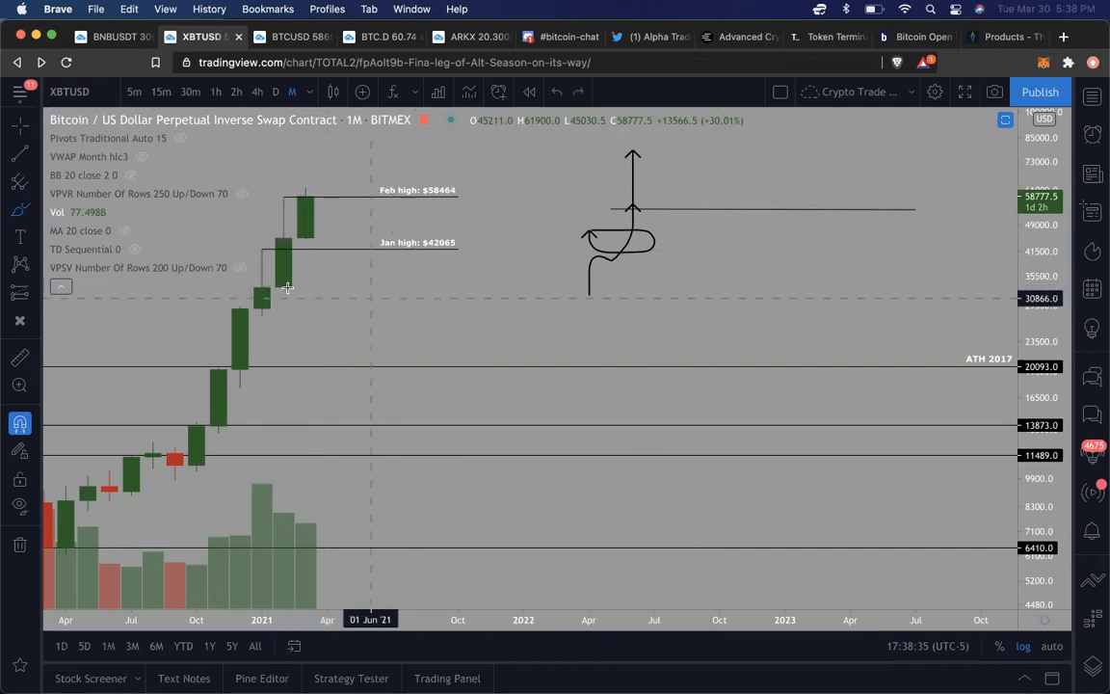
mouse_move(323, 367)
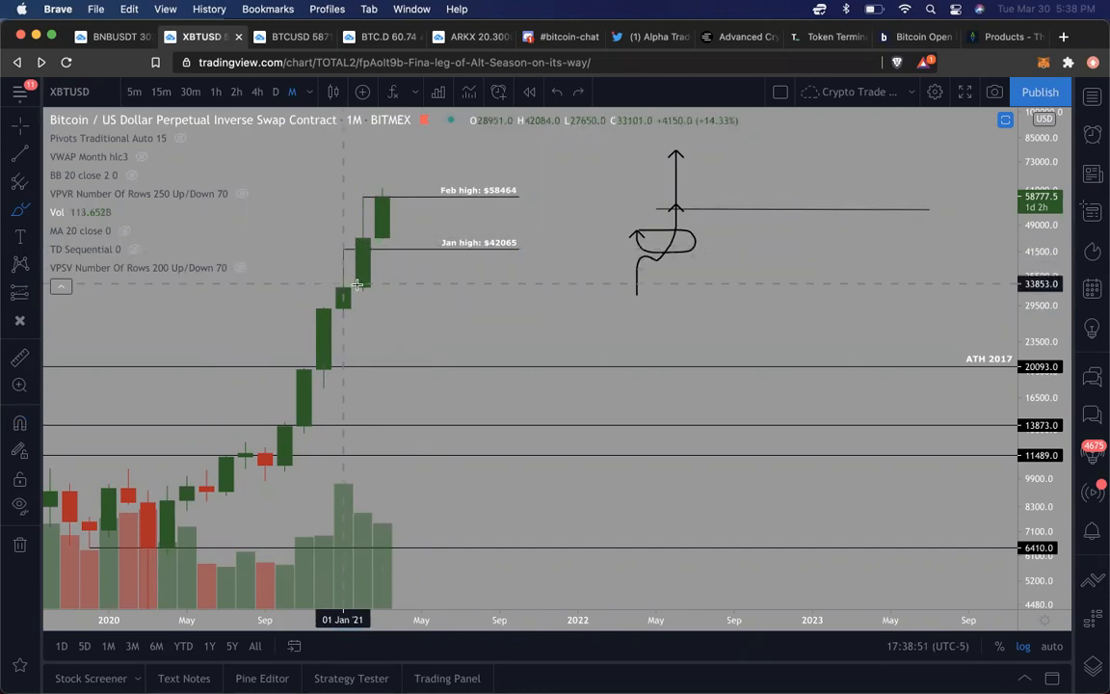
mouse_move(426, 357)
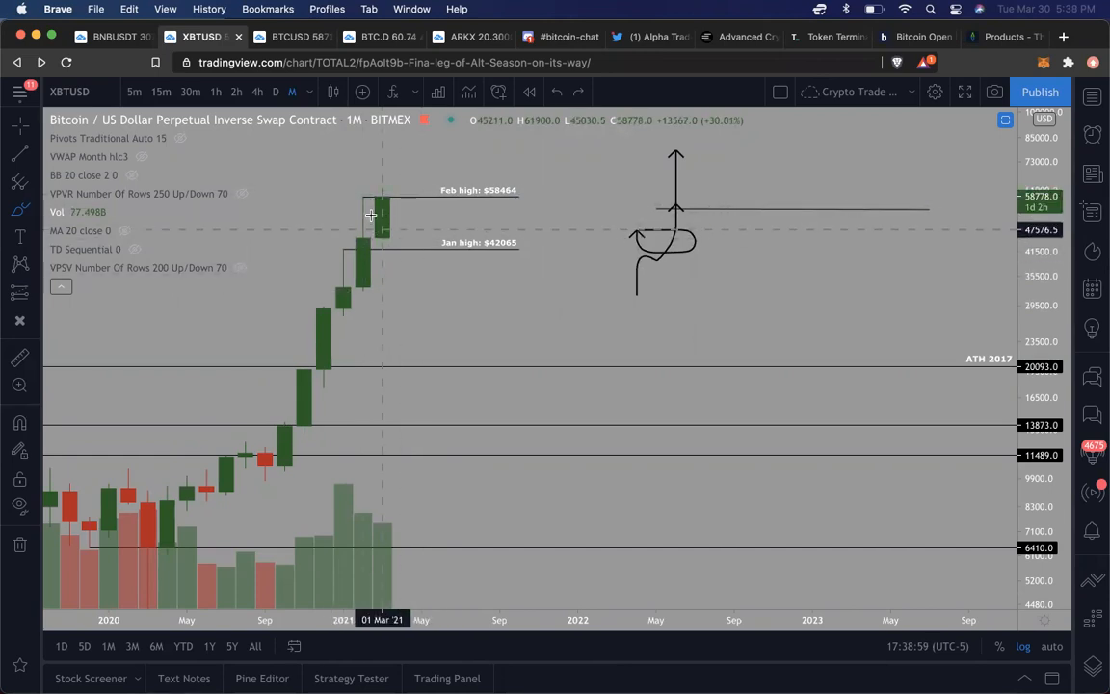
mouse_move(365, 261)
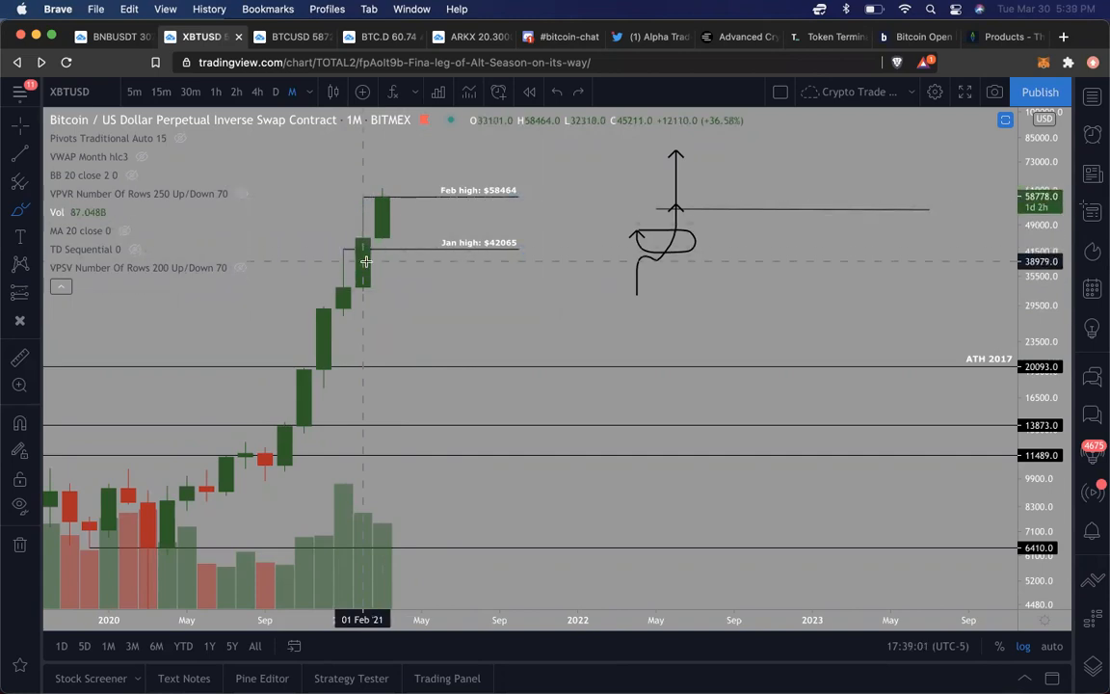
mouse_move(365, 231)
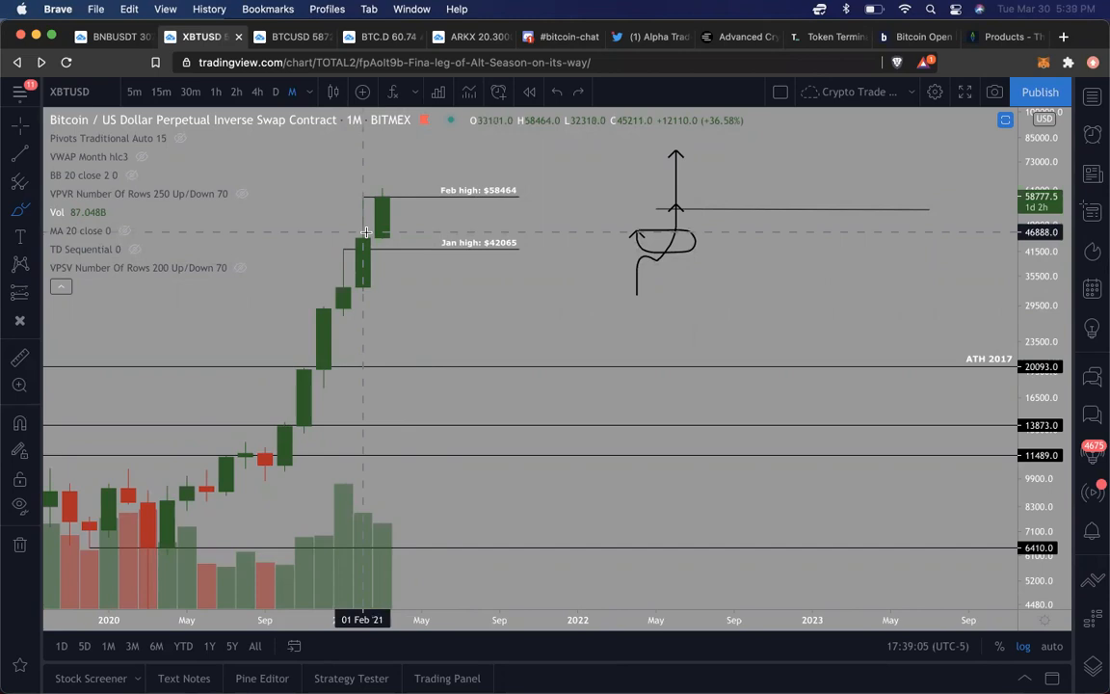
mouse_move(648, 181)
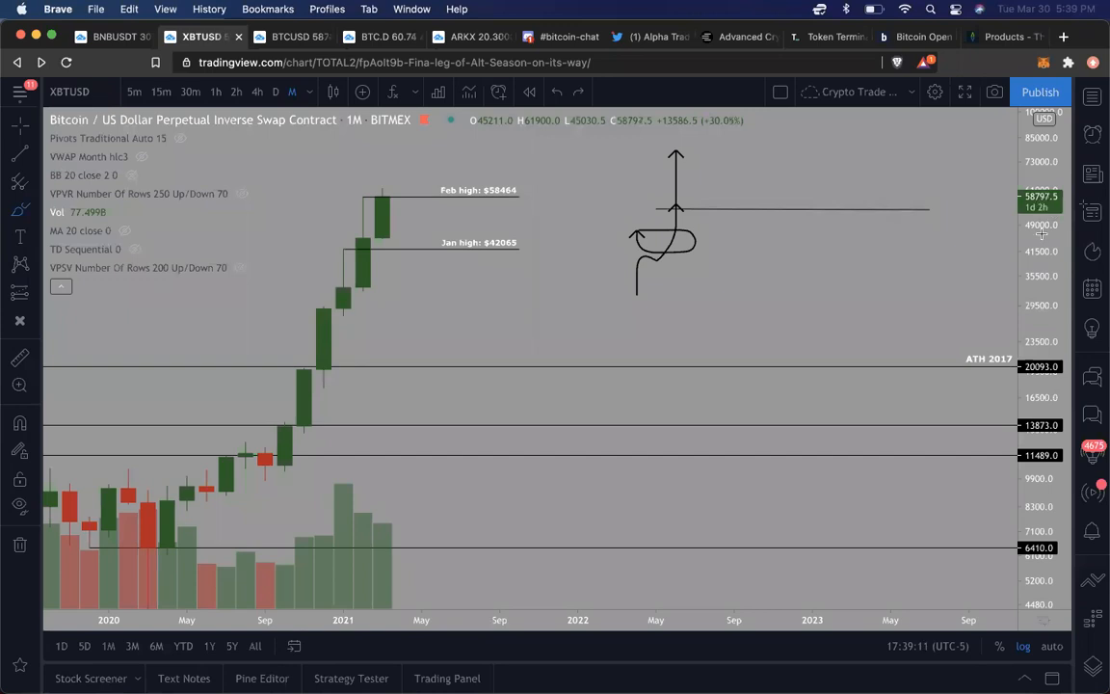
mouse_move(381, 200)
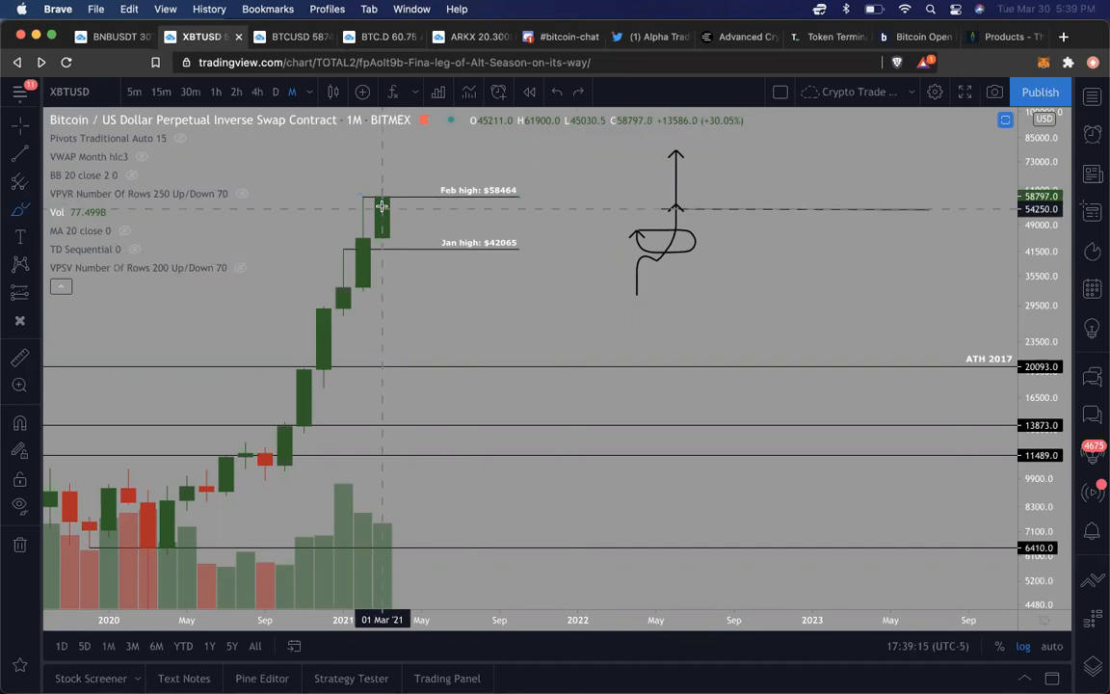
mouse_move(399, 196)
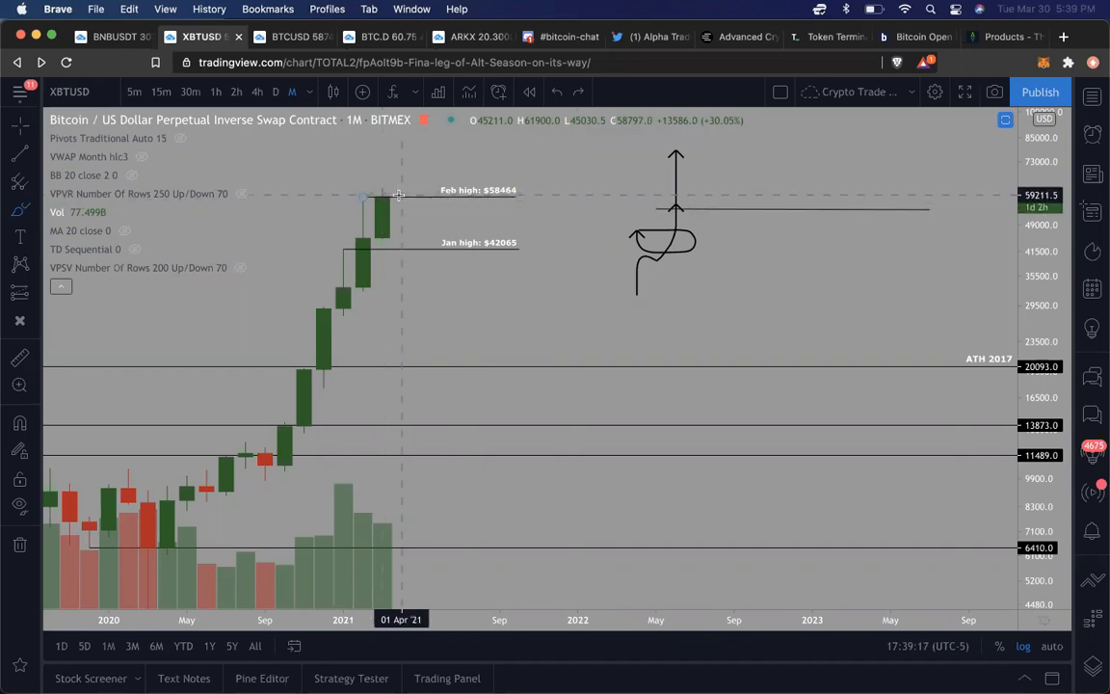
mouse_move(380, 195)
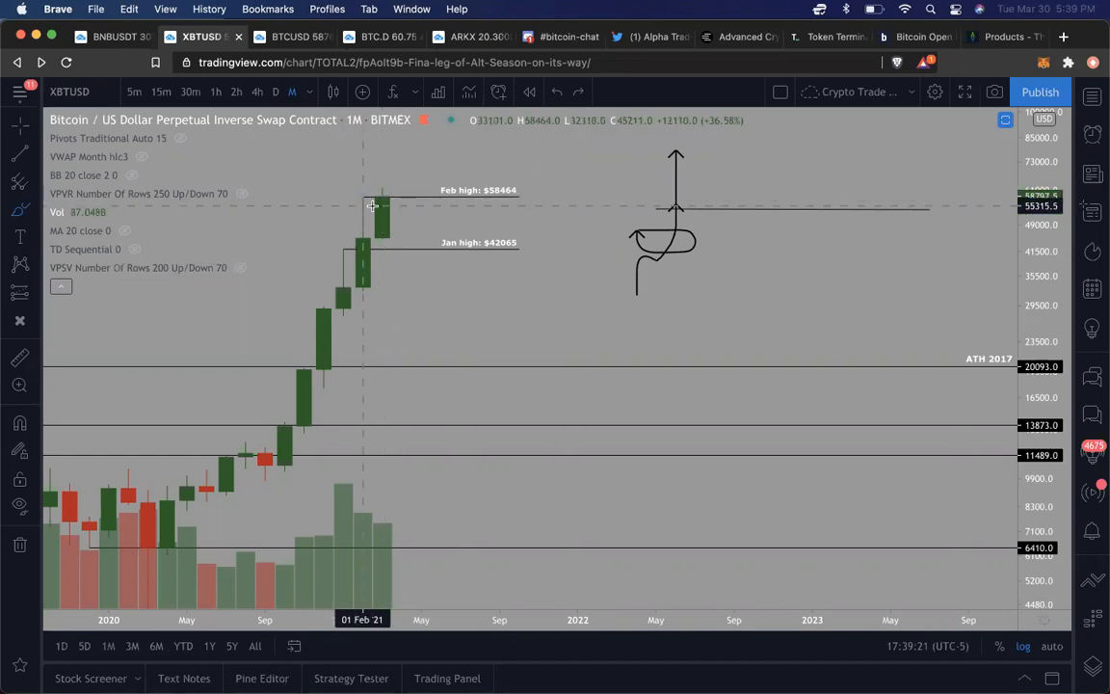
mouse_move(383, 171)
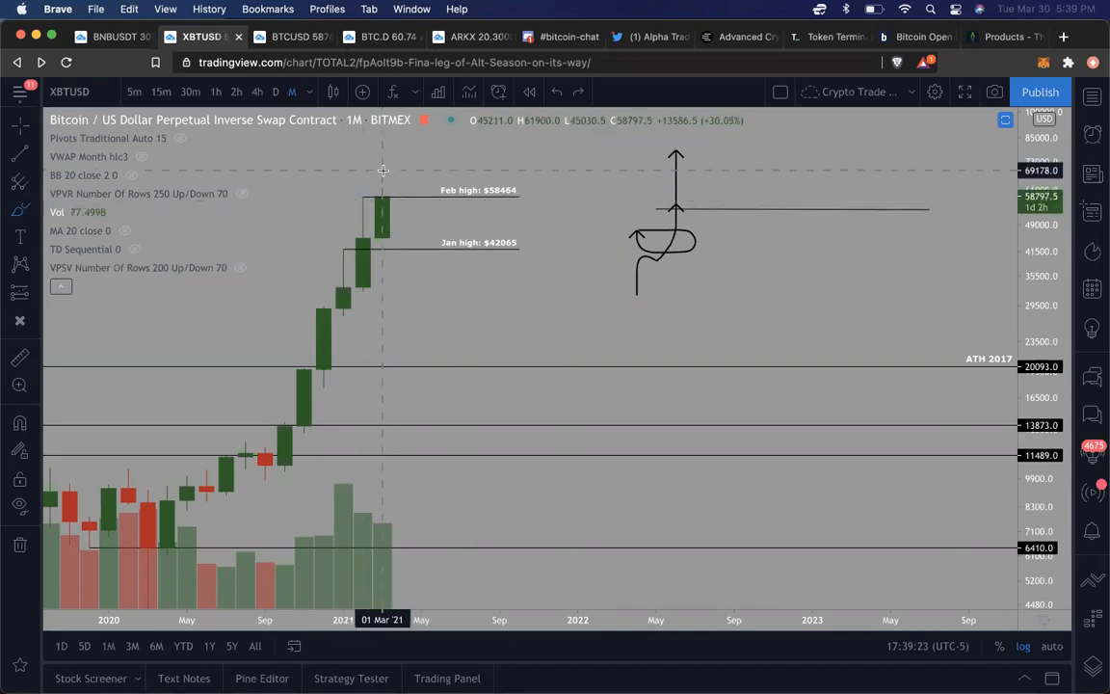
mouse_move(384, 188)
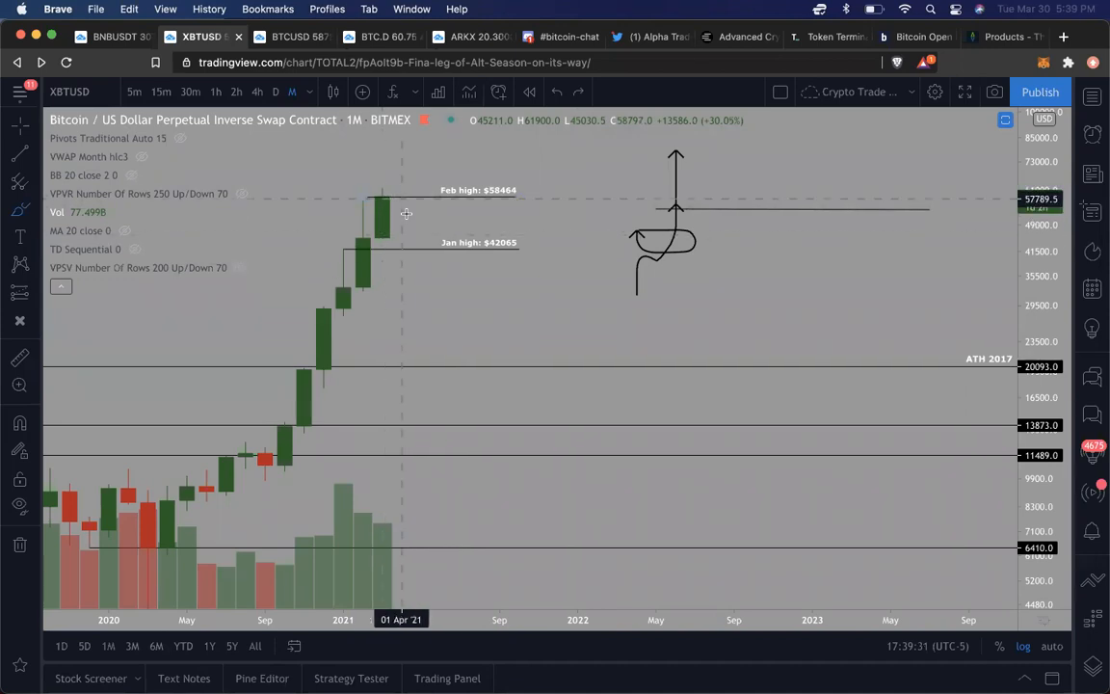
mouse_move(401, 210)
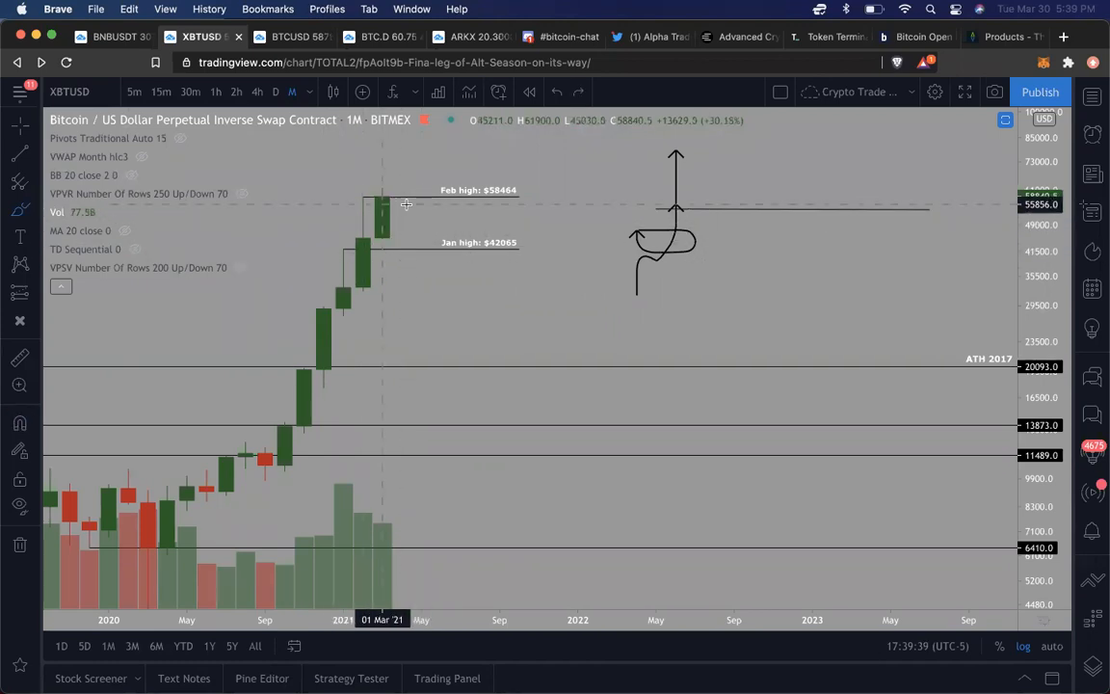
mouse_move(369, 233)
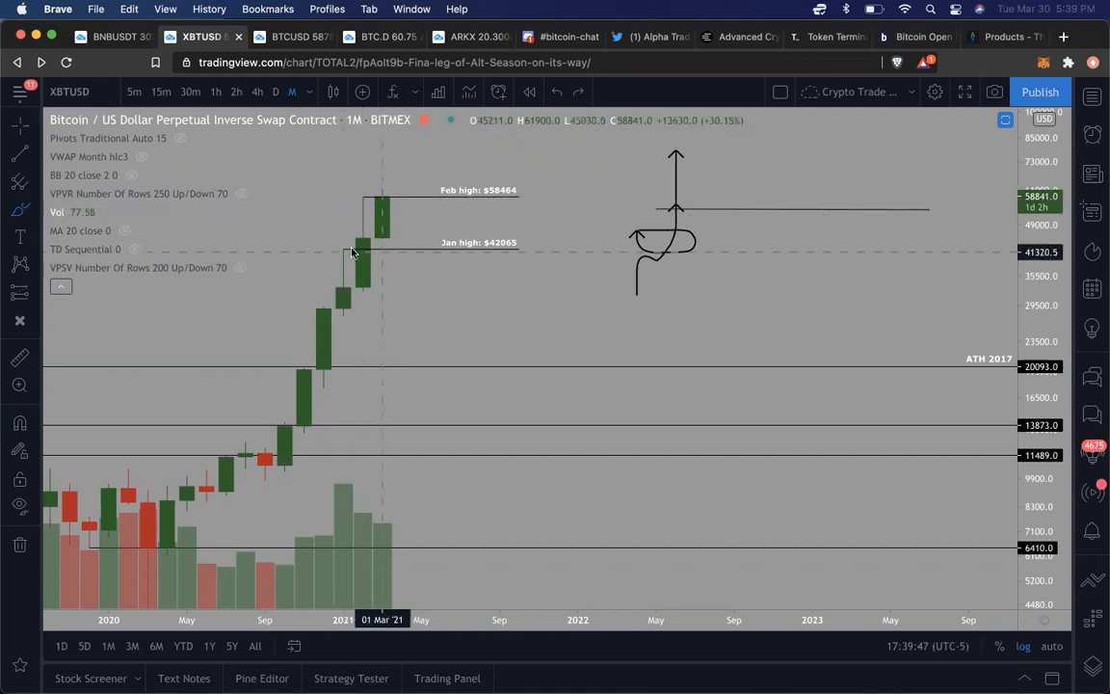
mouse_move(349, 238)
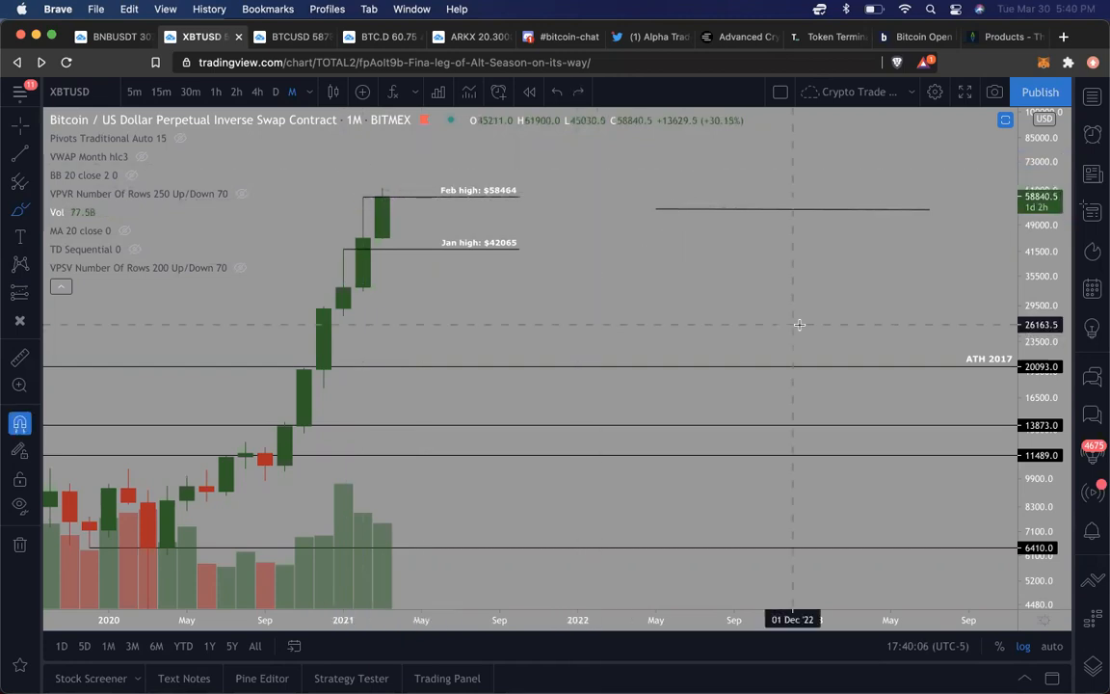
mouse_move(694, 226)
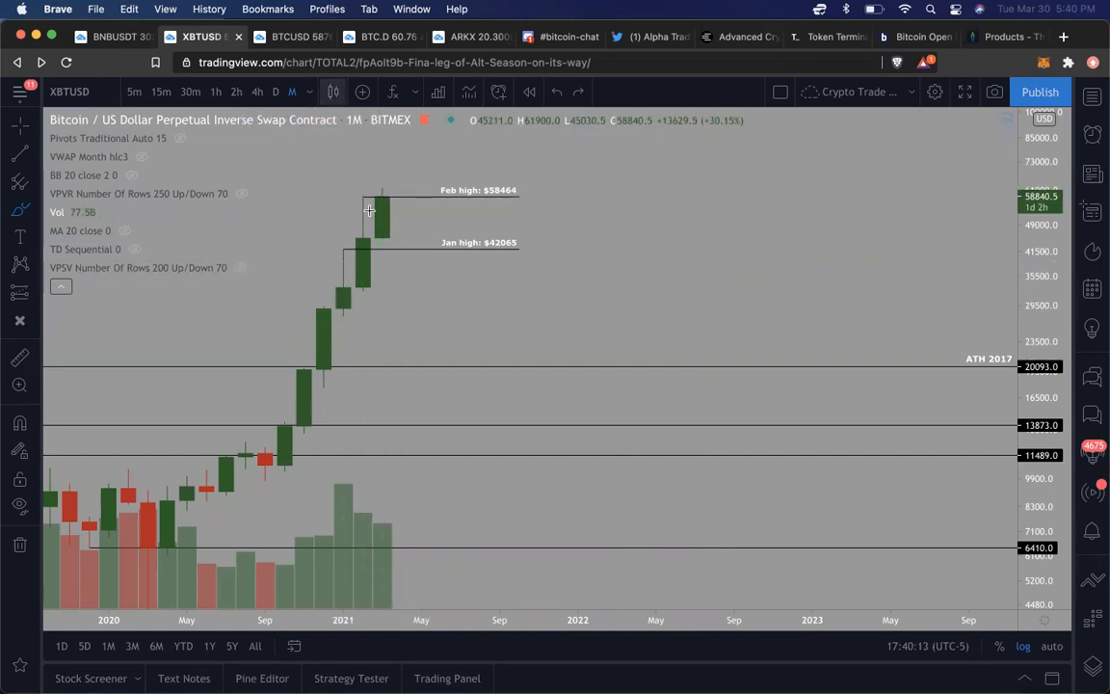
mouse_move(390, 407)
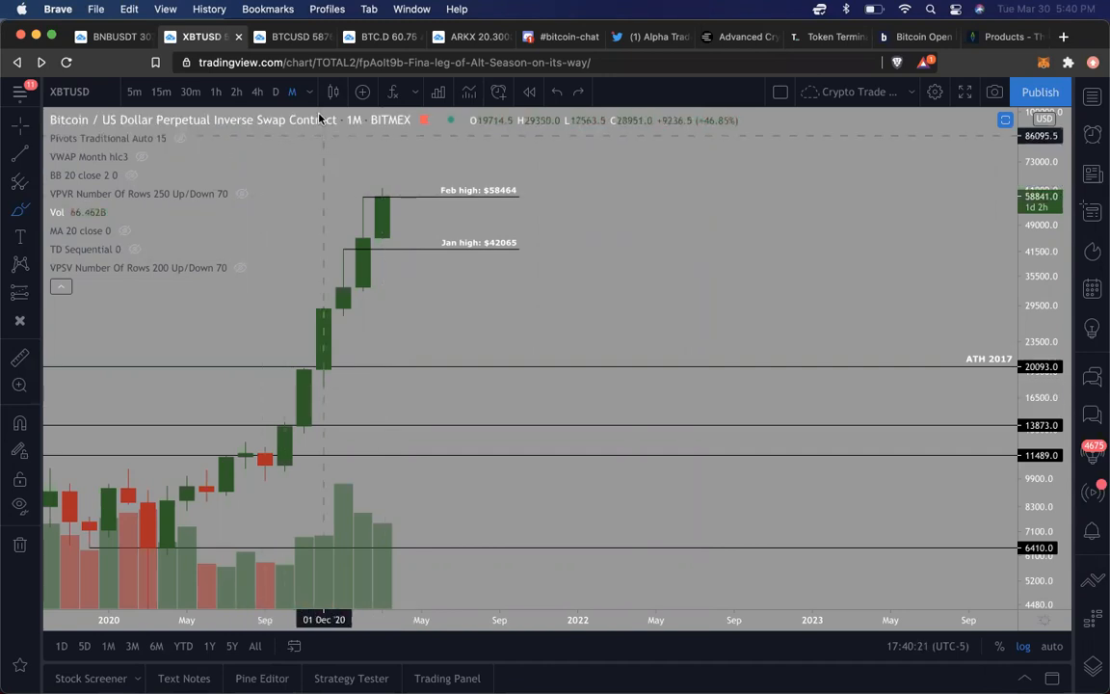
- Bring up the list of chart time intervals from the top toolbar
click(291, 91)
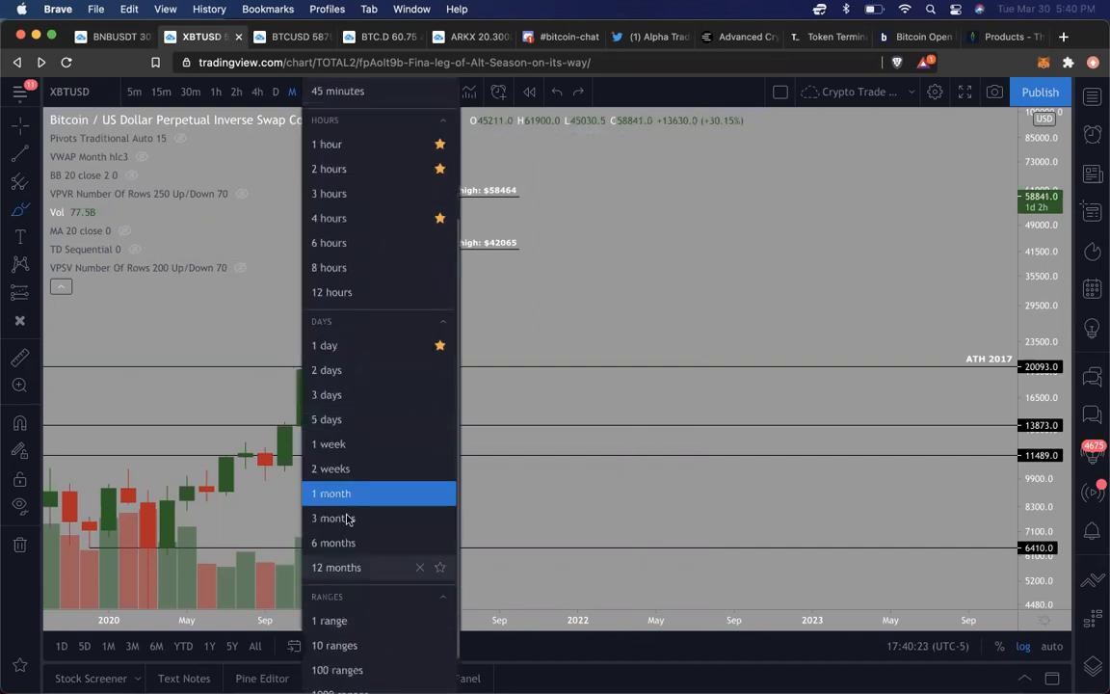
- Switch XBTUSD to 3-month candles, then return to the BTCUSD daily Coinbase chart
click(328, 517)
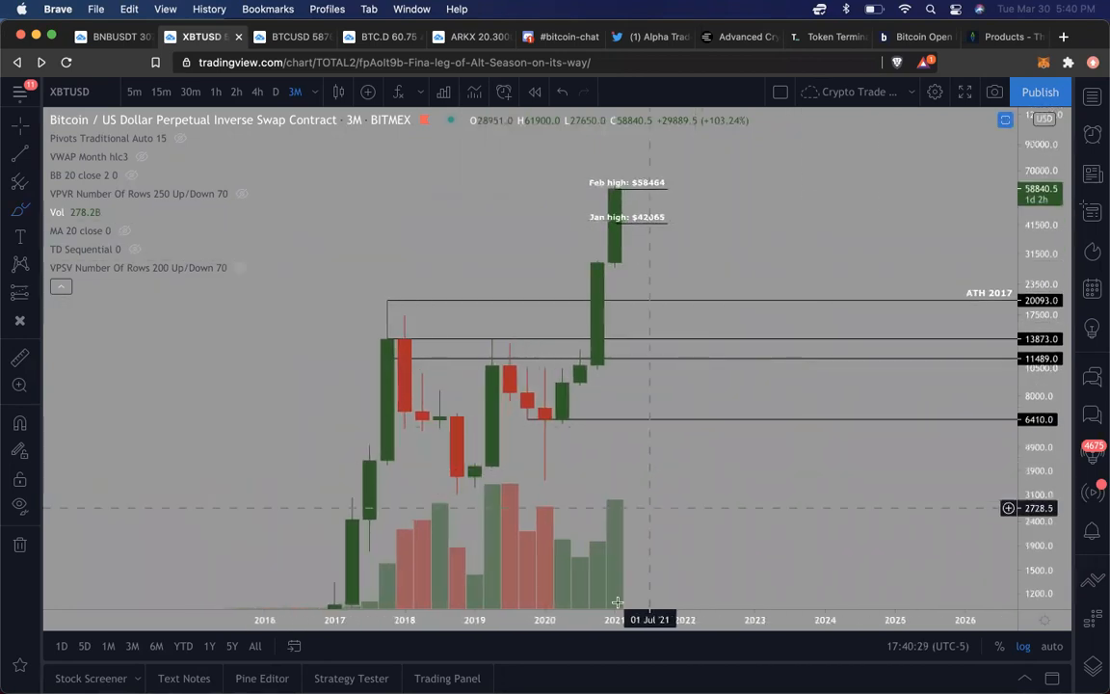
mouse_move(588, 363)
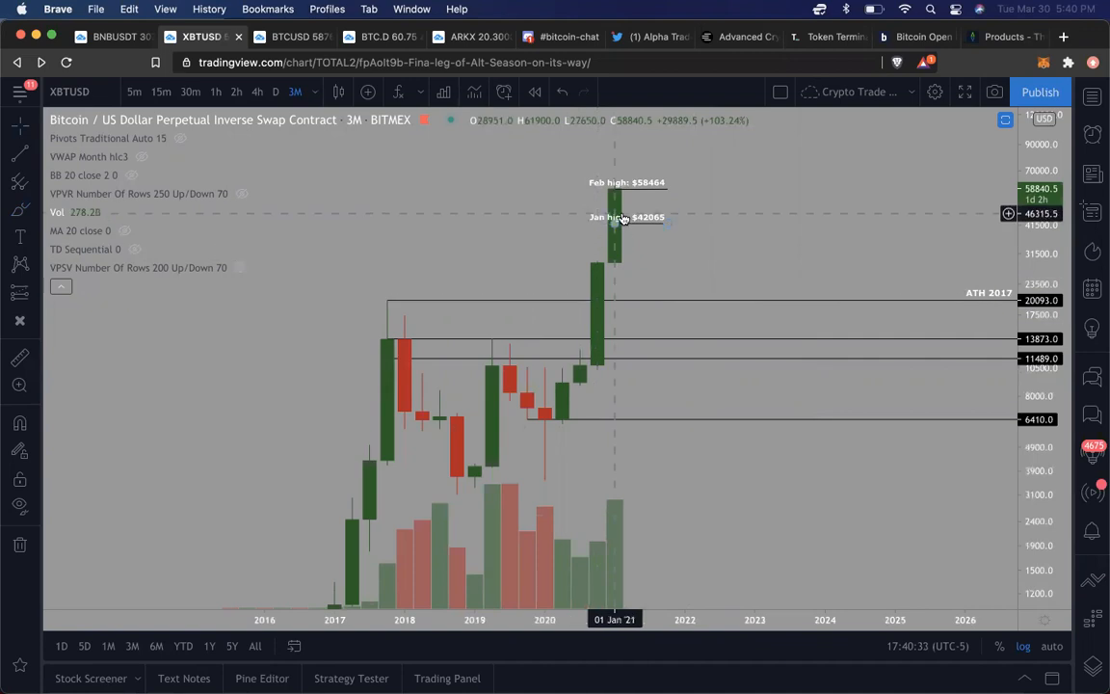
mouse_move(629, 128)
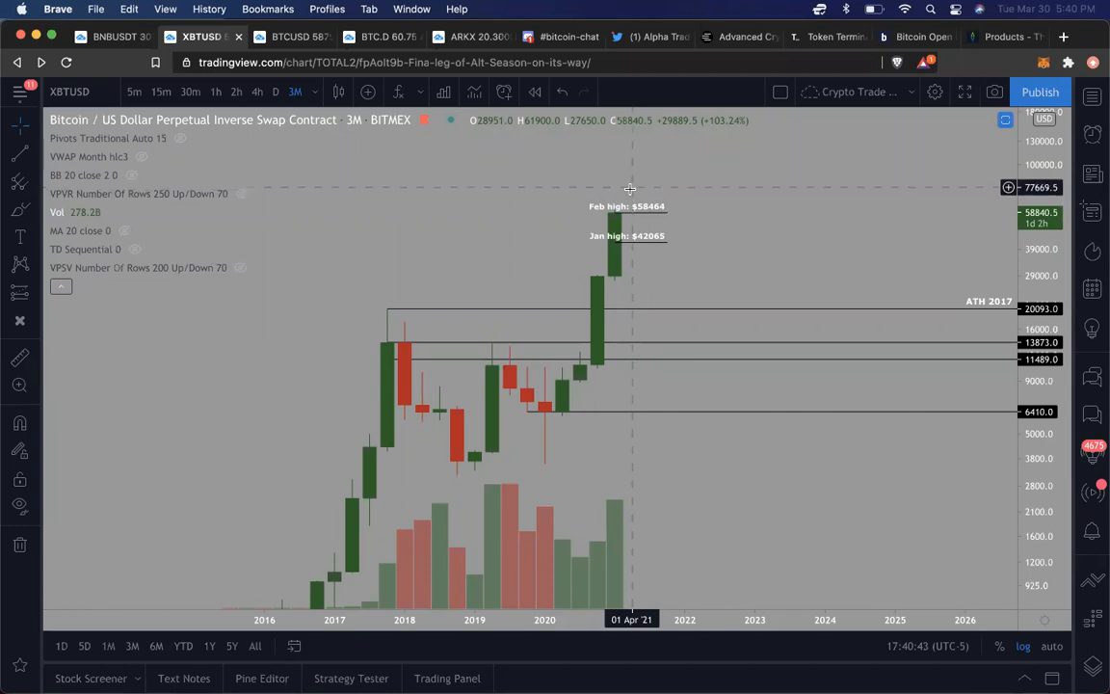
mouse_move(650, 218)
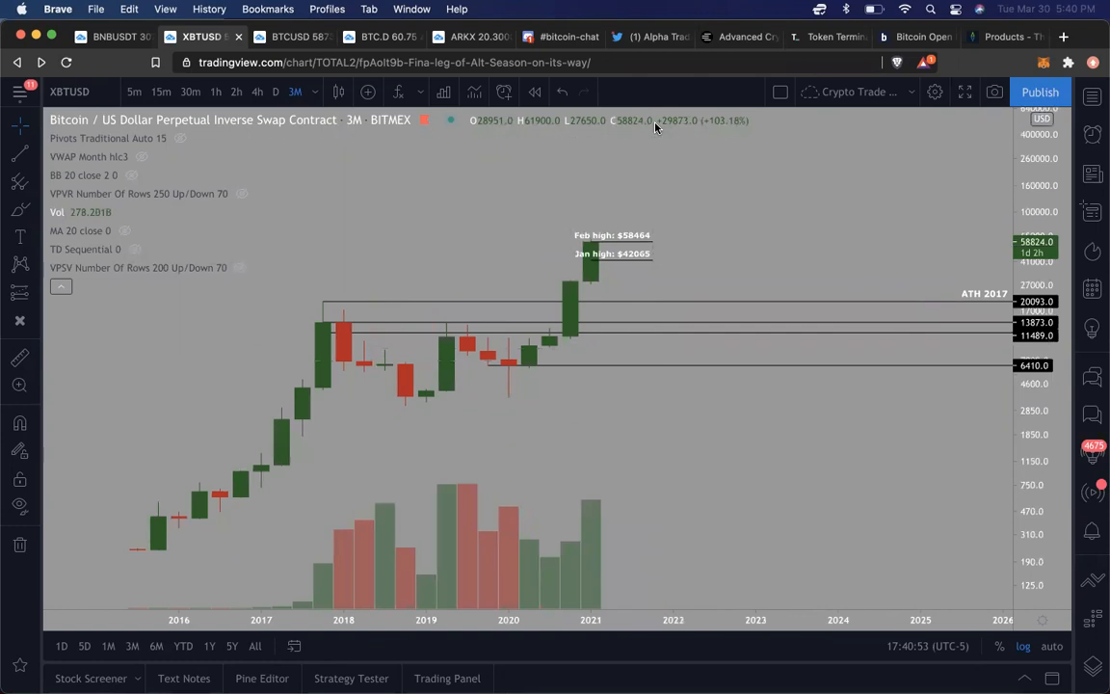
mouse_move(660, 81)
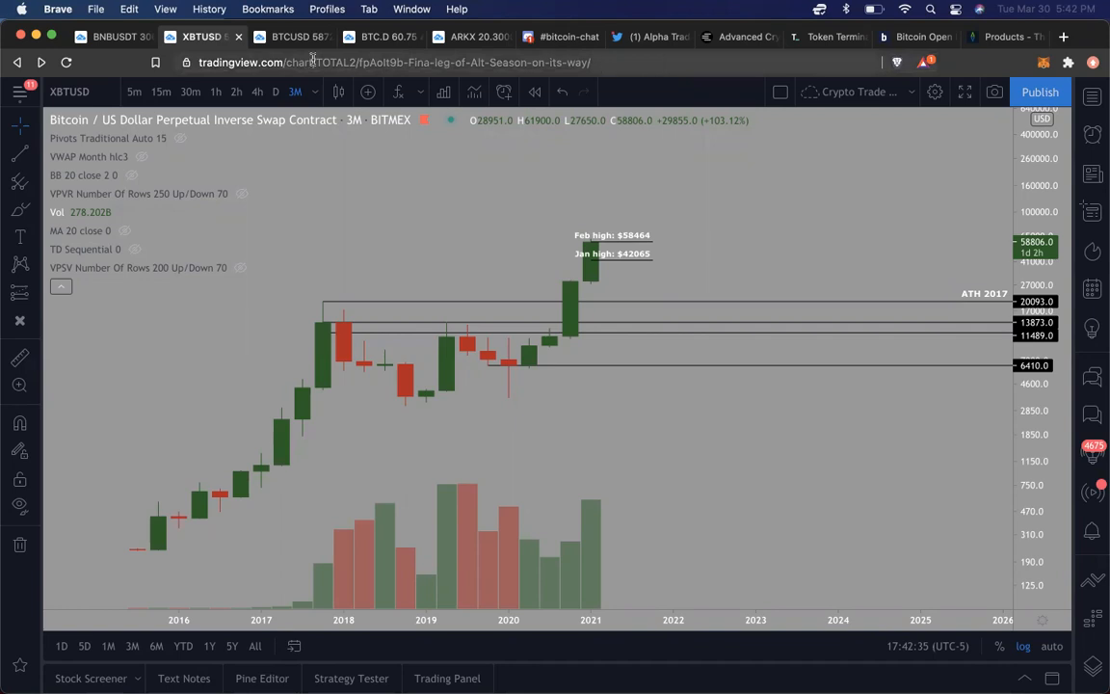
click(292, 37)
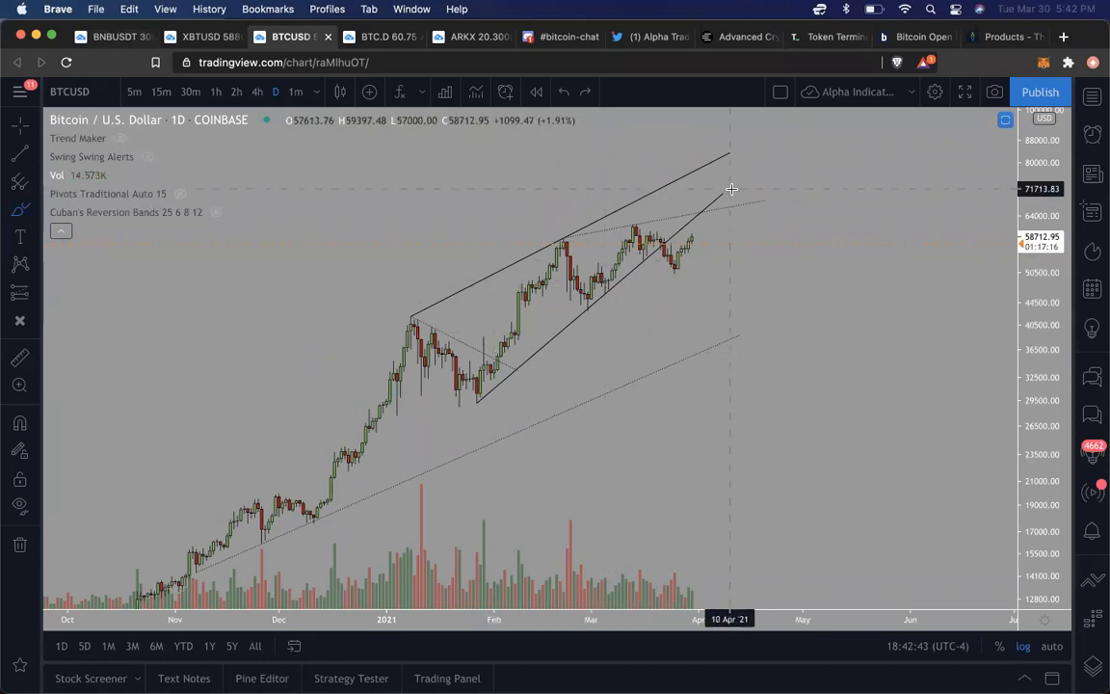
mouse_move(704, 251)
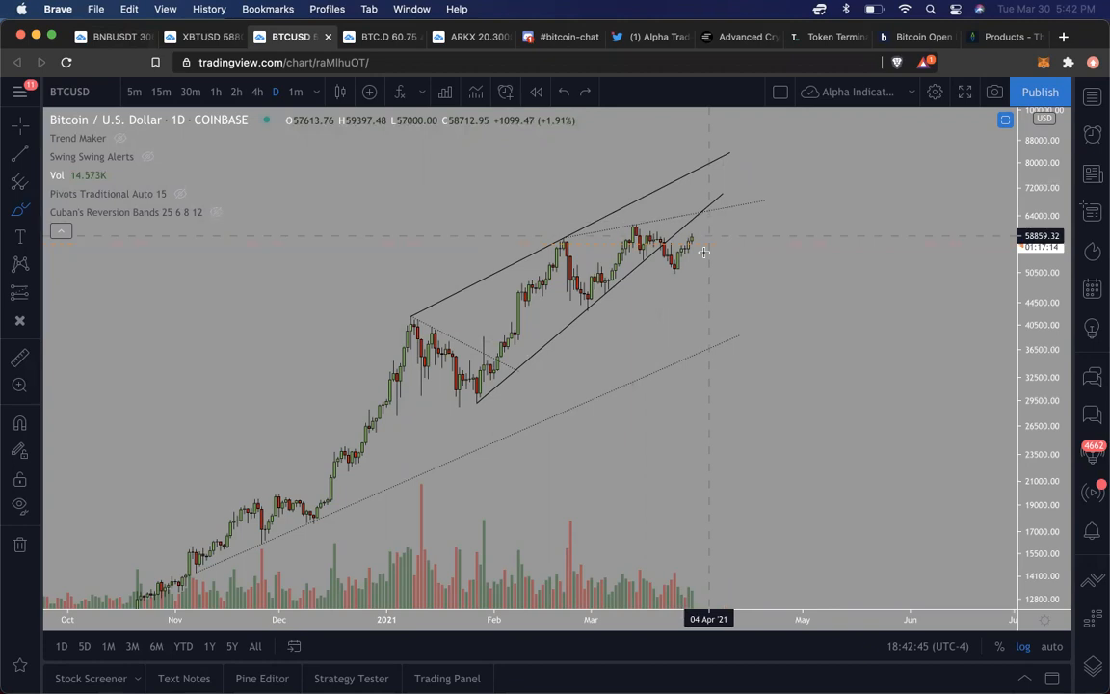
mouse_move(702, 253)
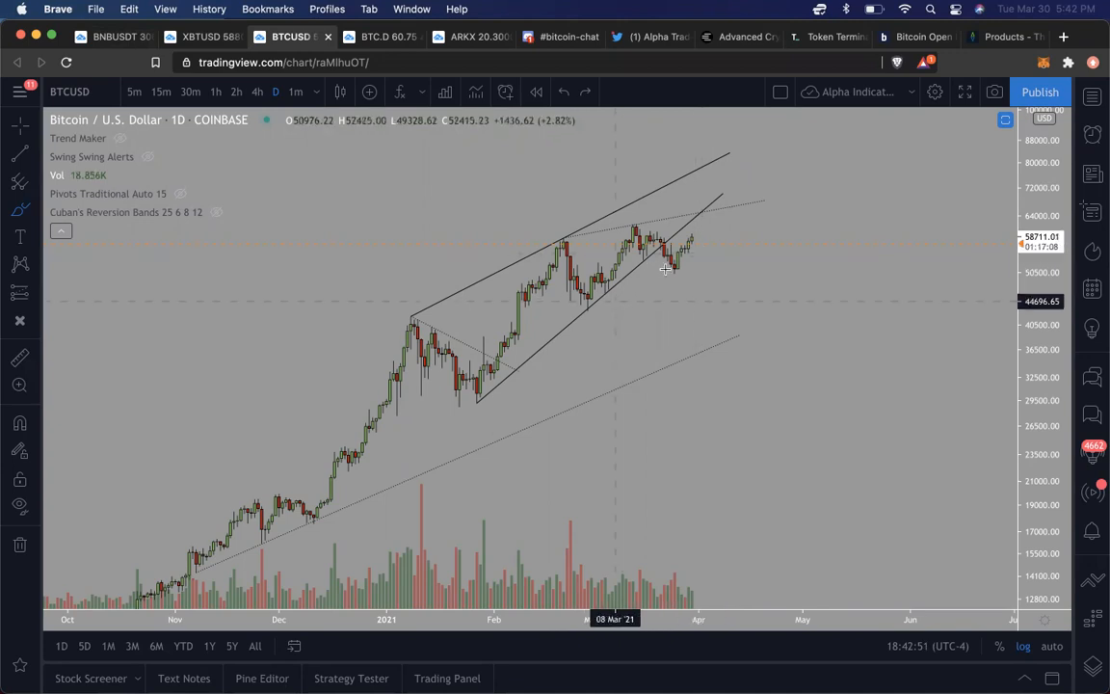
mouse_move(694, 237)
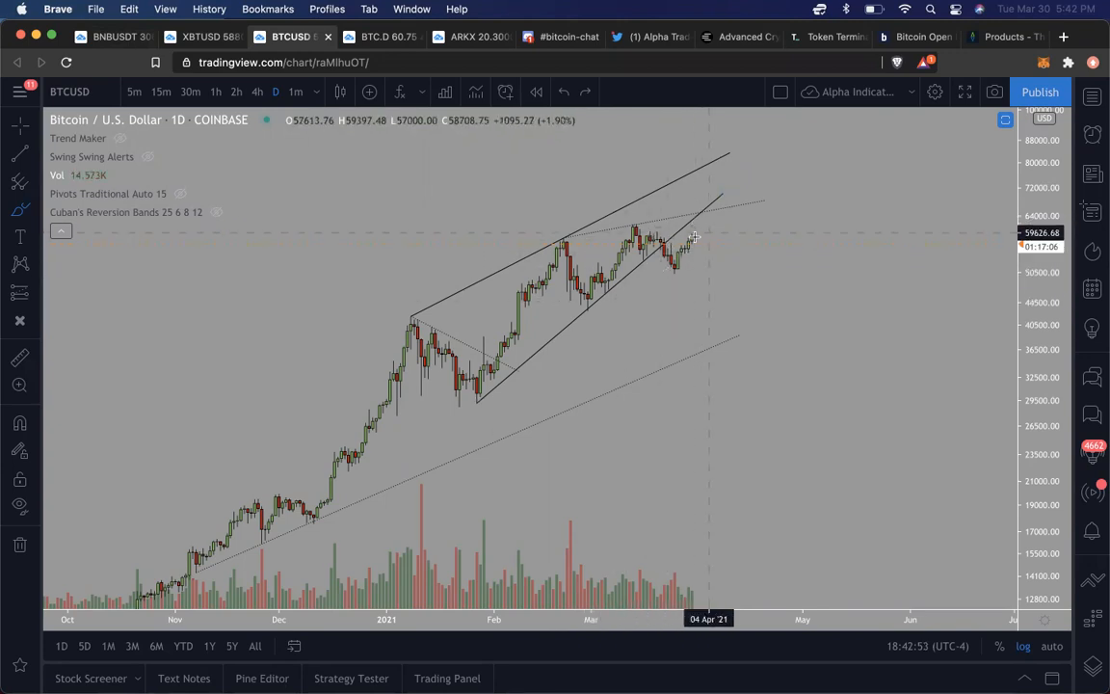
mouse_move(705, 239)
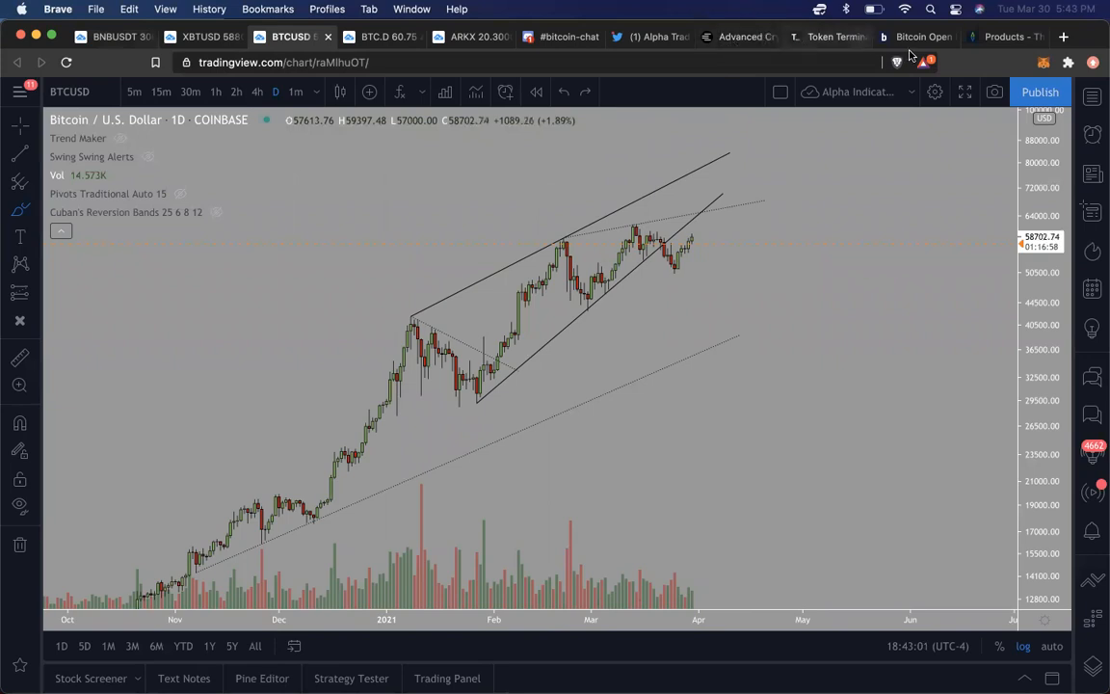
click(562, 37)
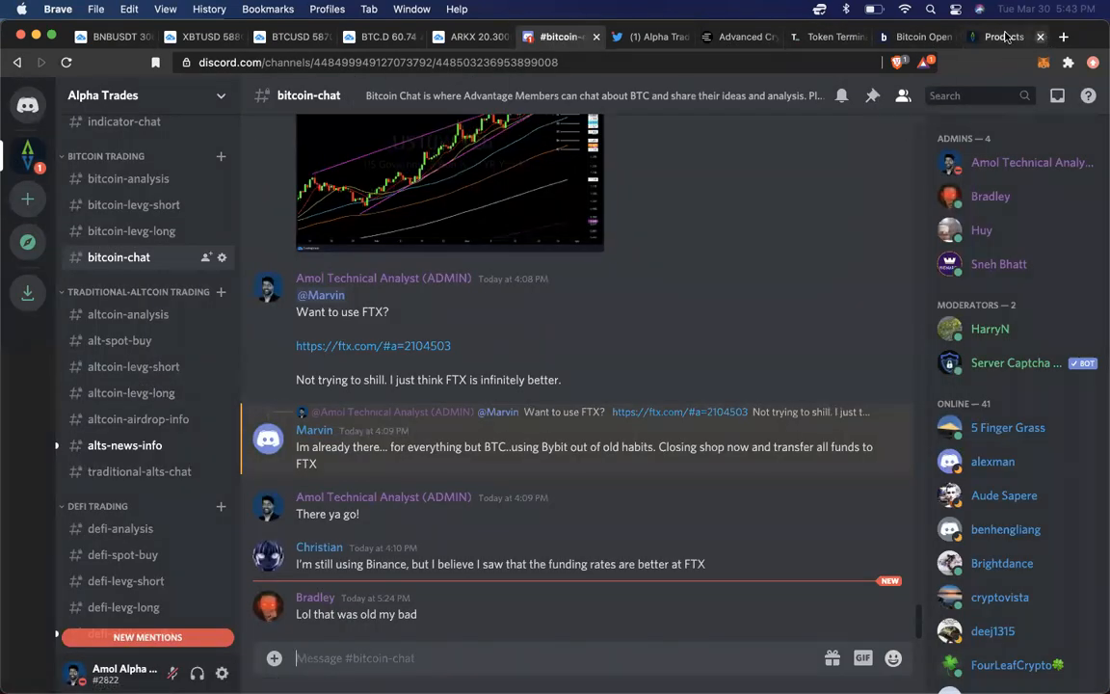
mouse_move(1004, 37)
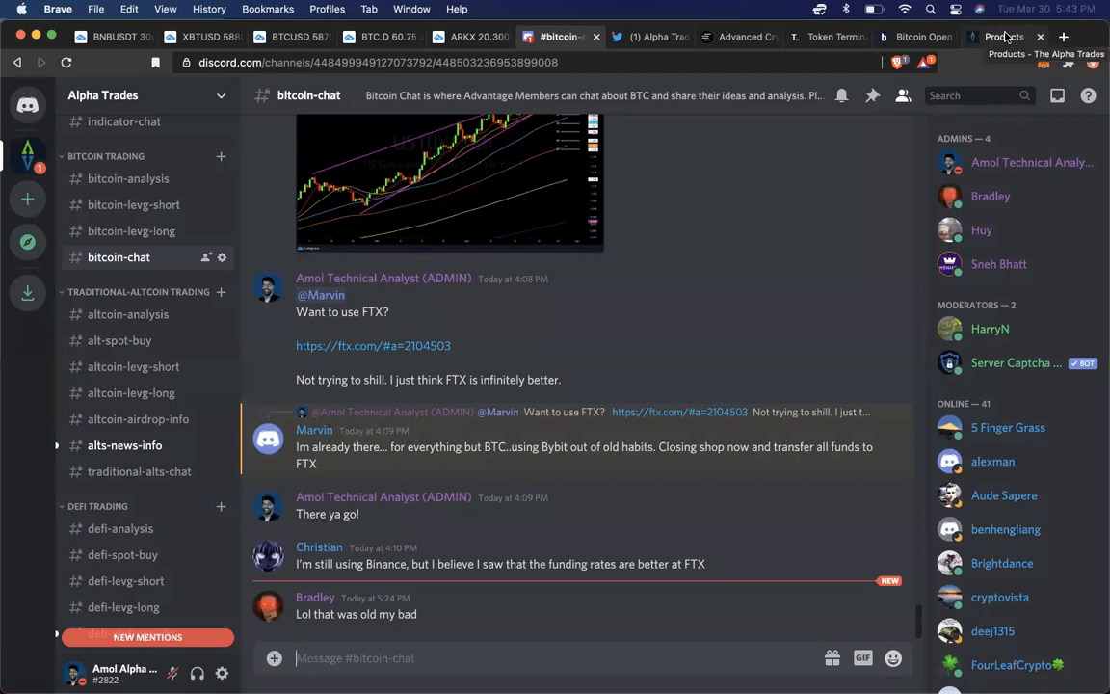
click(1005, 37)
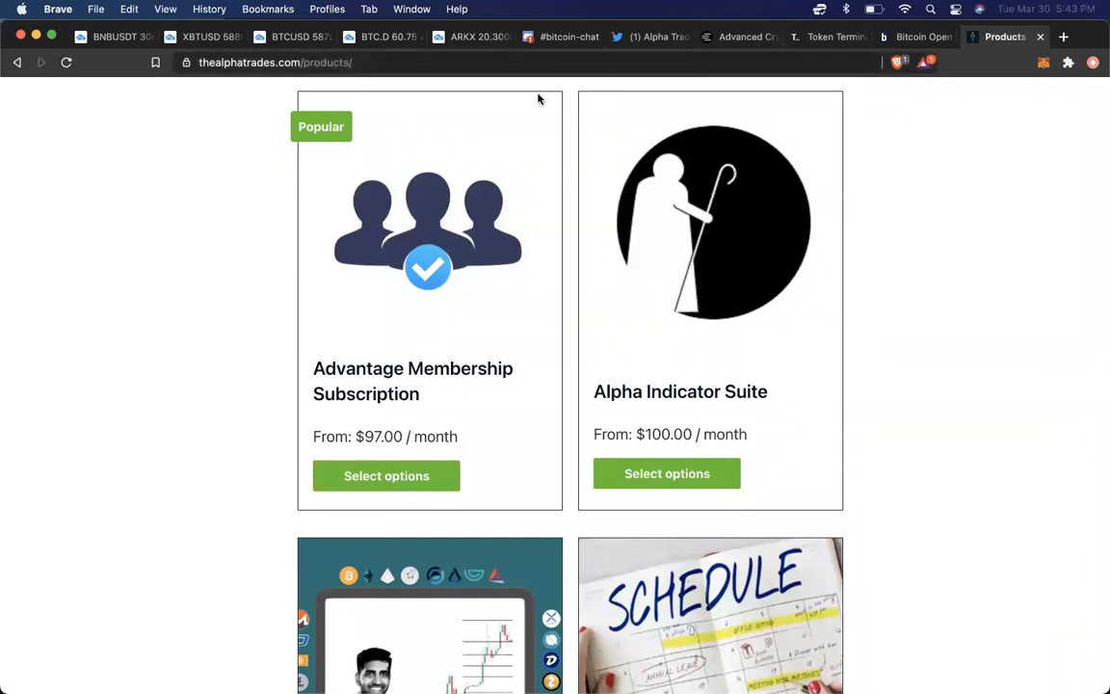
click(559, 37)
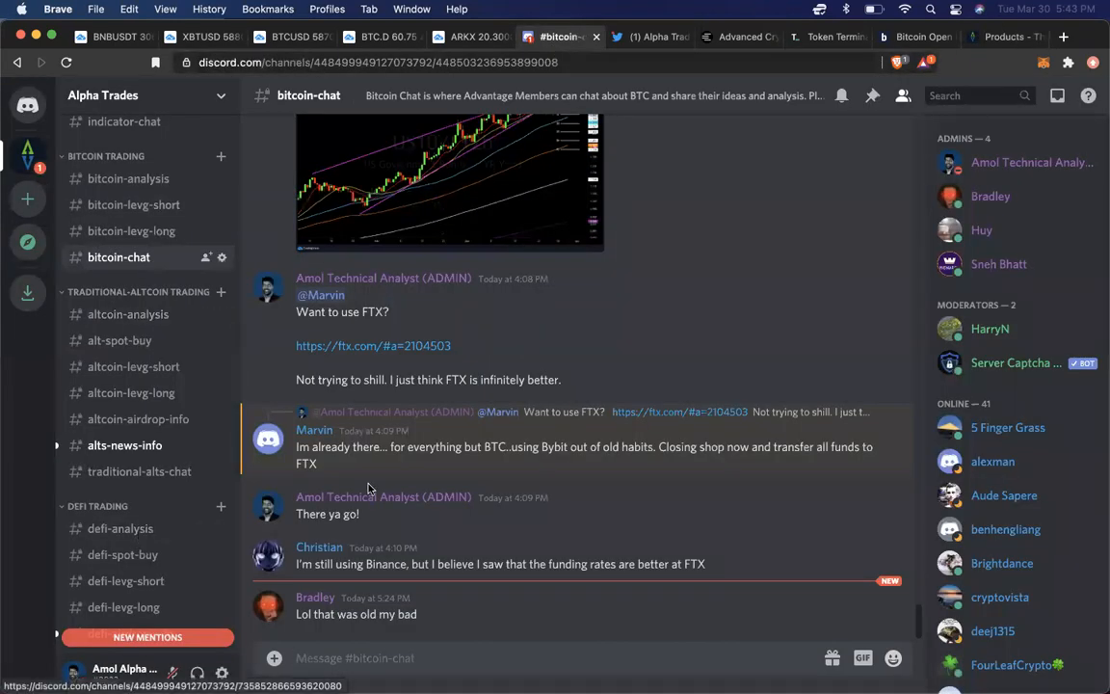